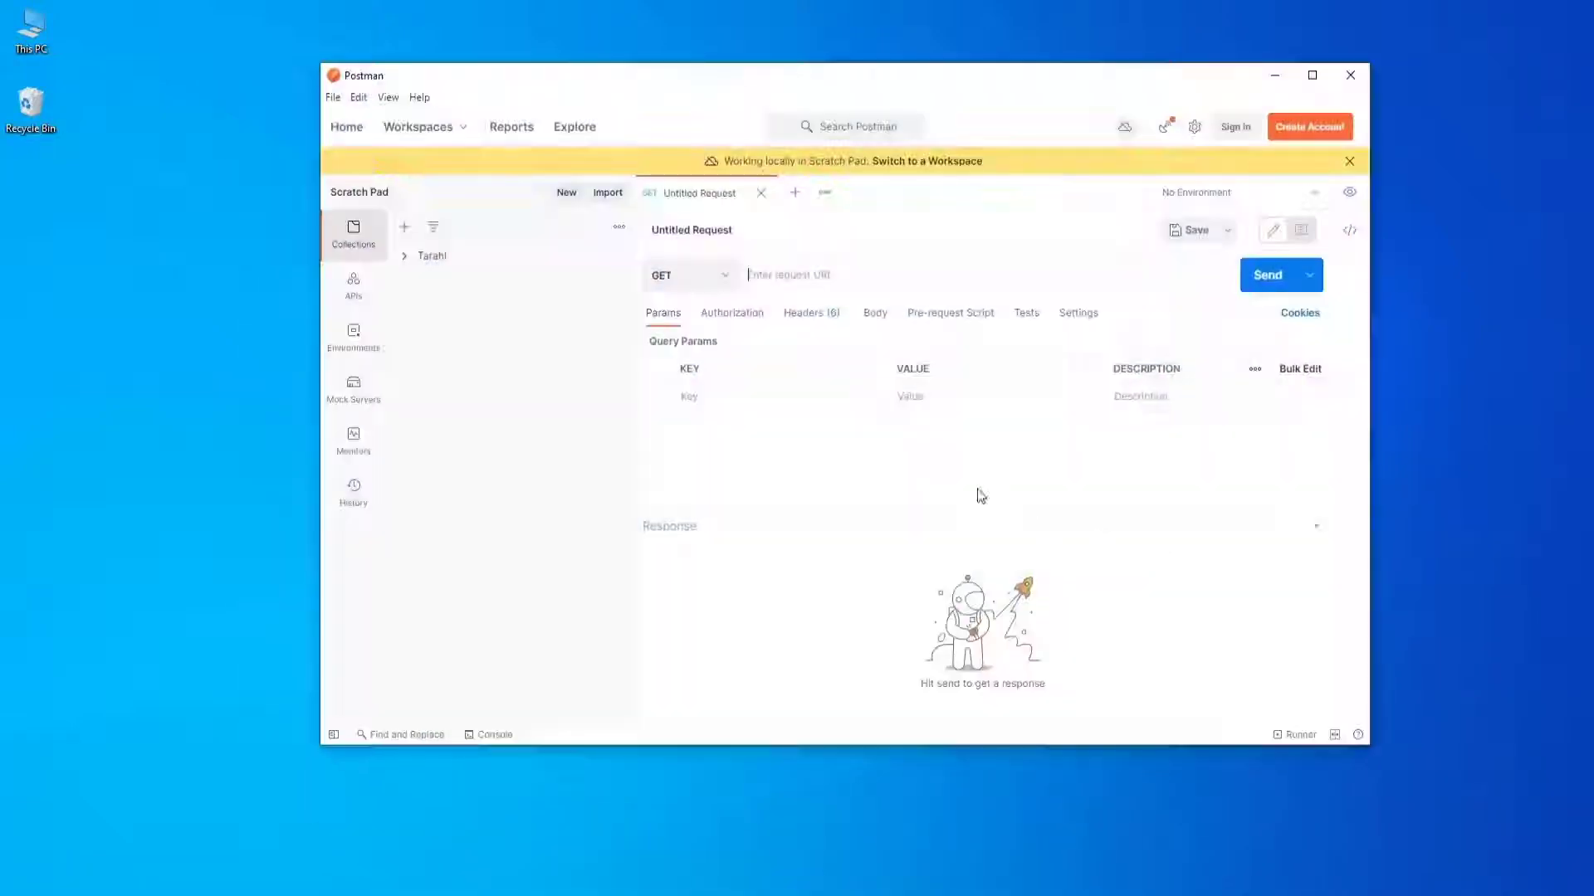
Address the request to localhost:8080/test and make it a POST.
{"action": "left_click", "coordinate": [793, 273]}
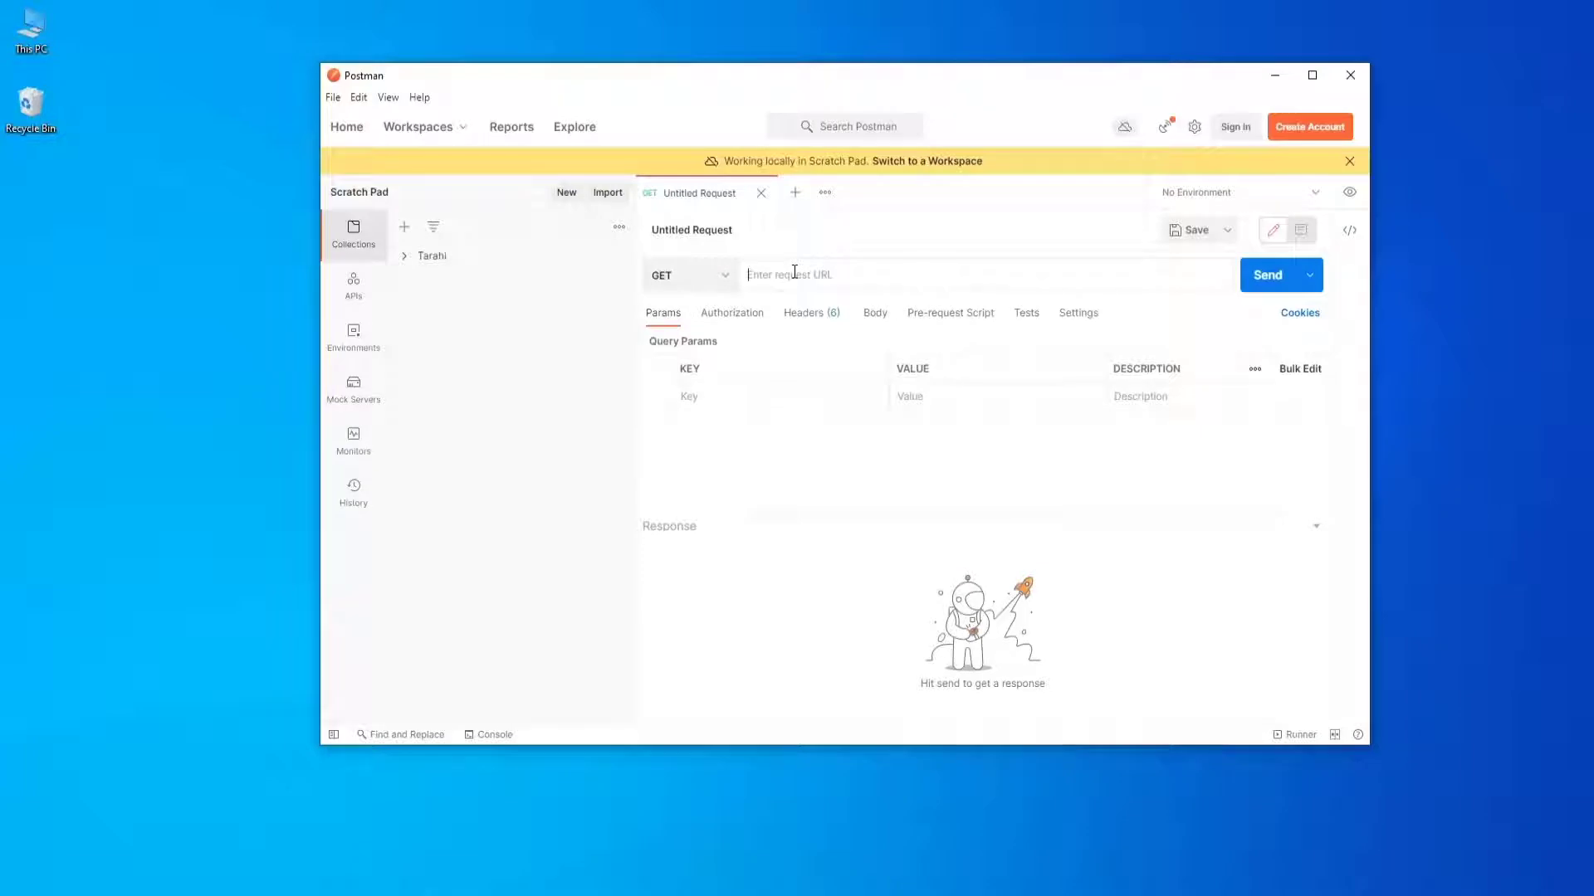
{"action": "type", "text": "localhost:8080/tes"}
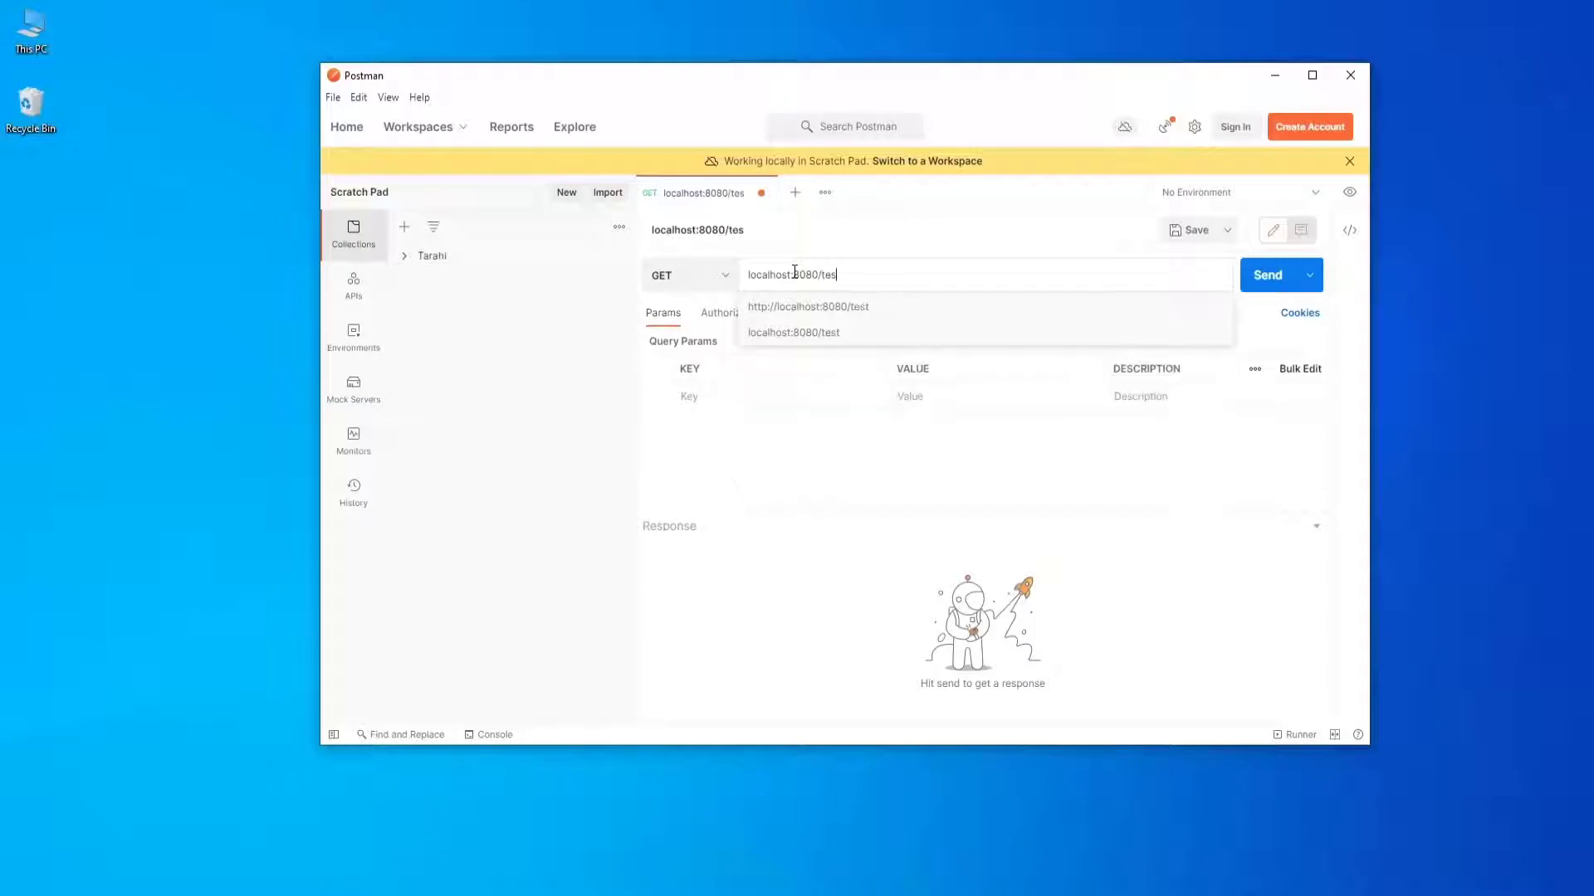
{"action": "left_click", "coordinate": [676, 273]}
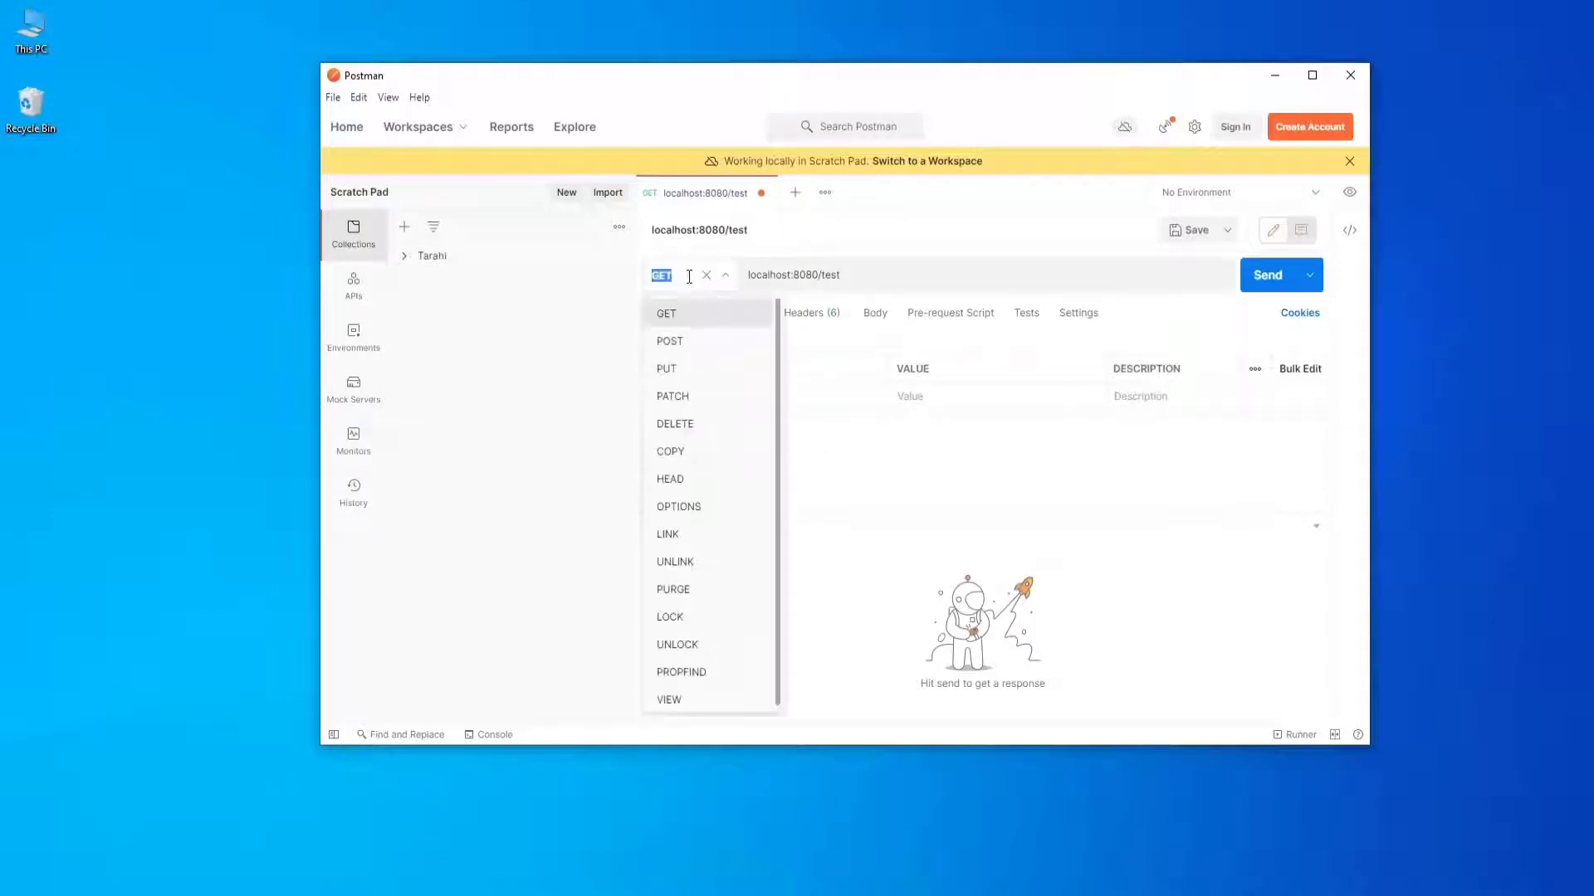
{"action": "left_click", "coordinate": [669, 341]}
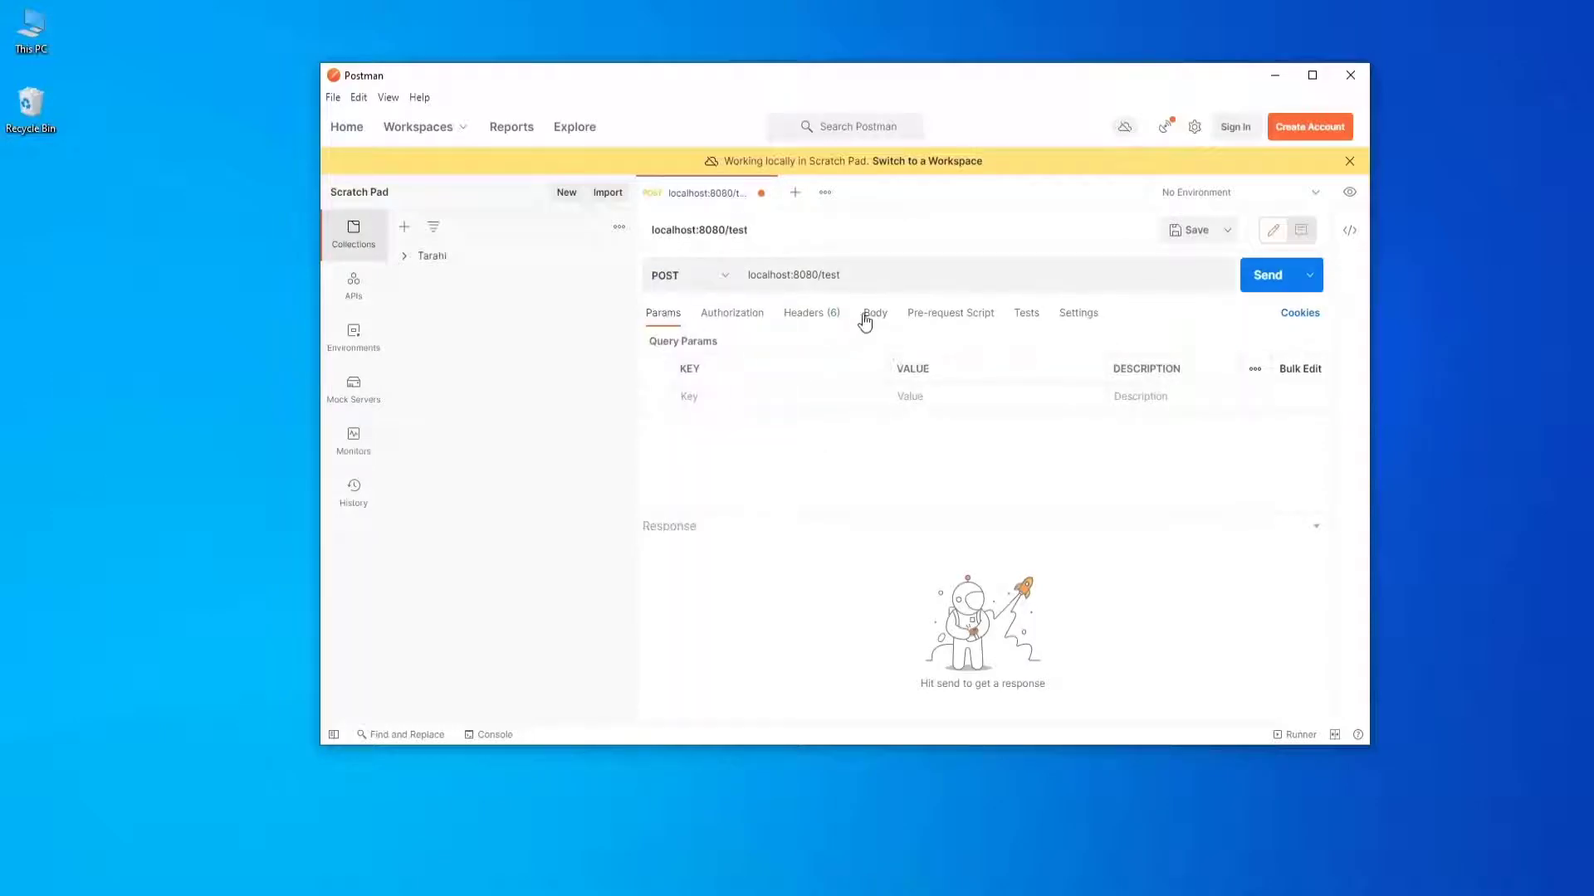
Attach picture1.png as the form-data file, send the request and get the Uploaded response.
{"action": "left_click", "coordinate": [873, 314]}
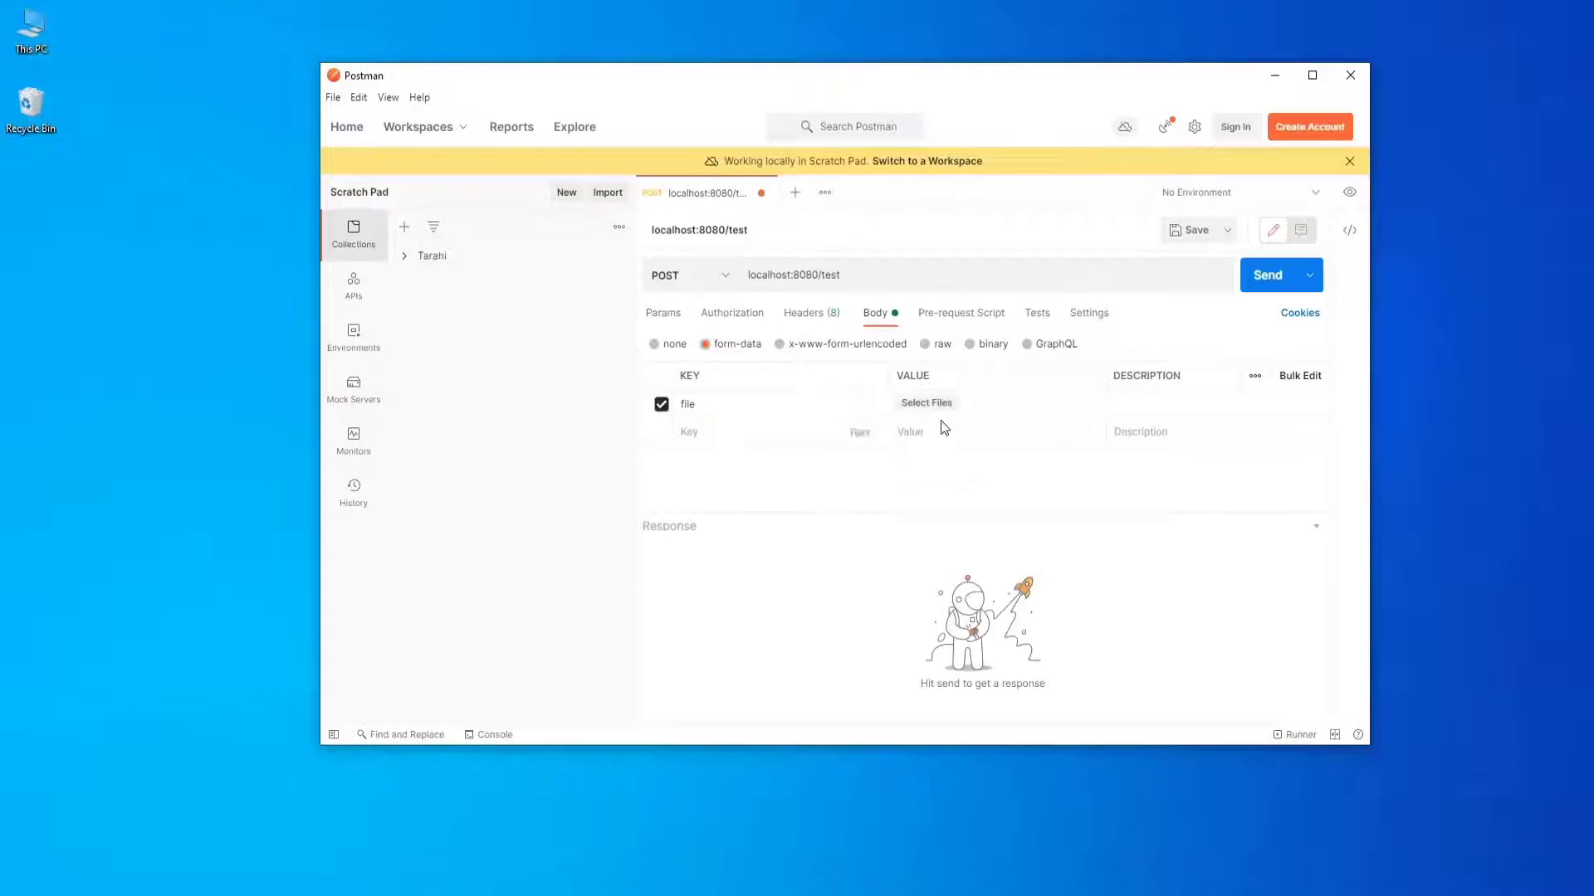
{"action": "left_click", "coordinate": [924, 402]}
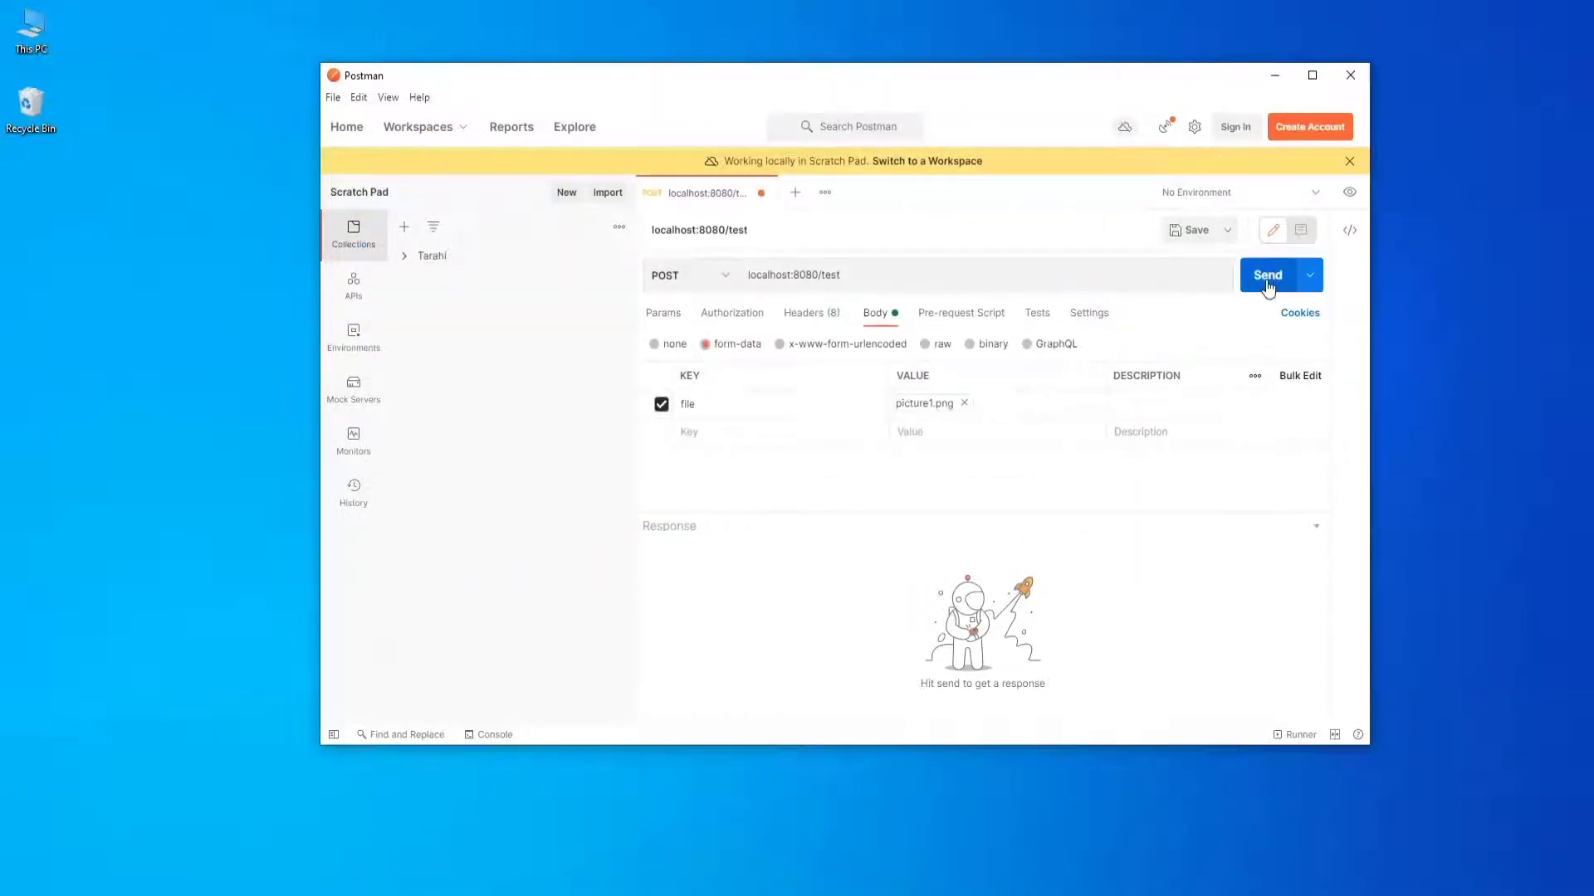
{"action": "left_click", "coordinate": [1266, 273]}
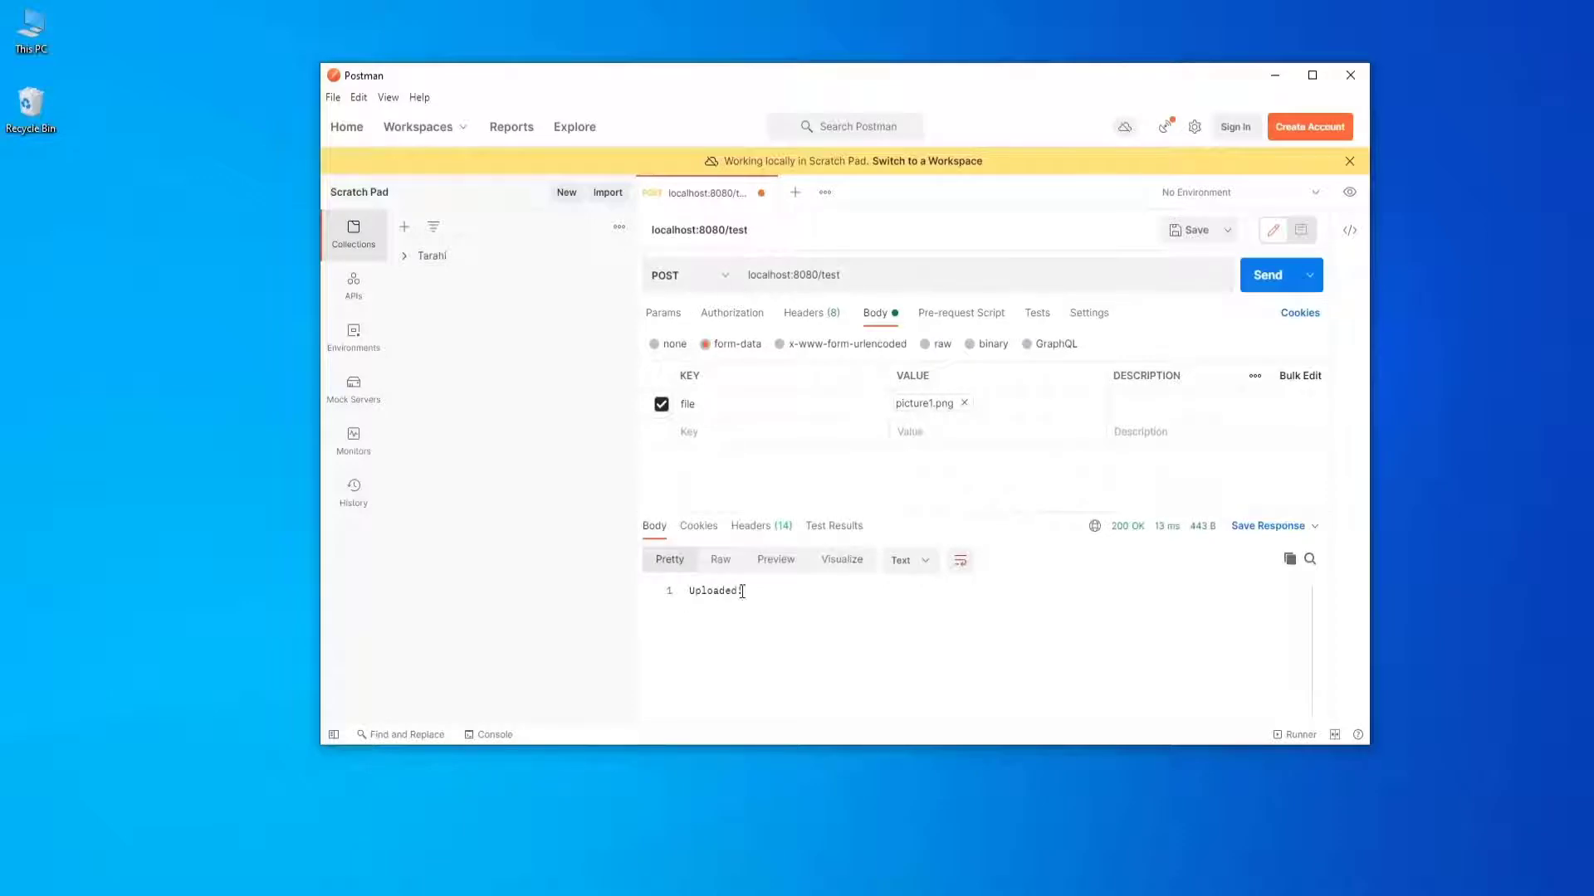
{"action": "double_click", "coordinate": [714, 591]}
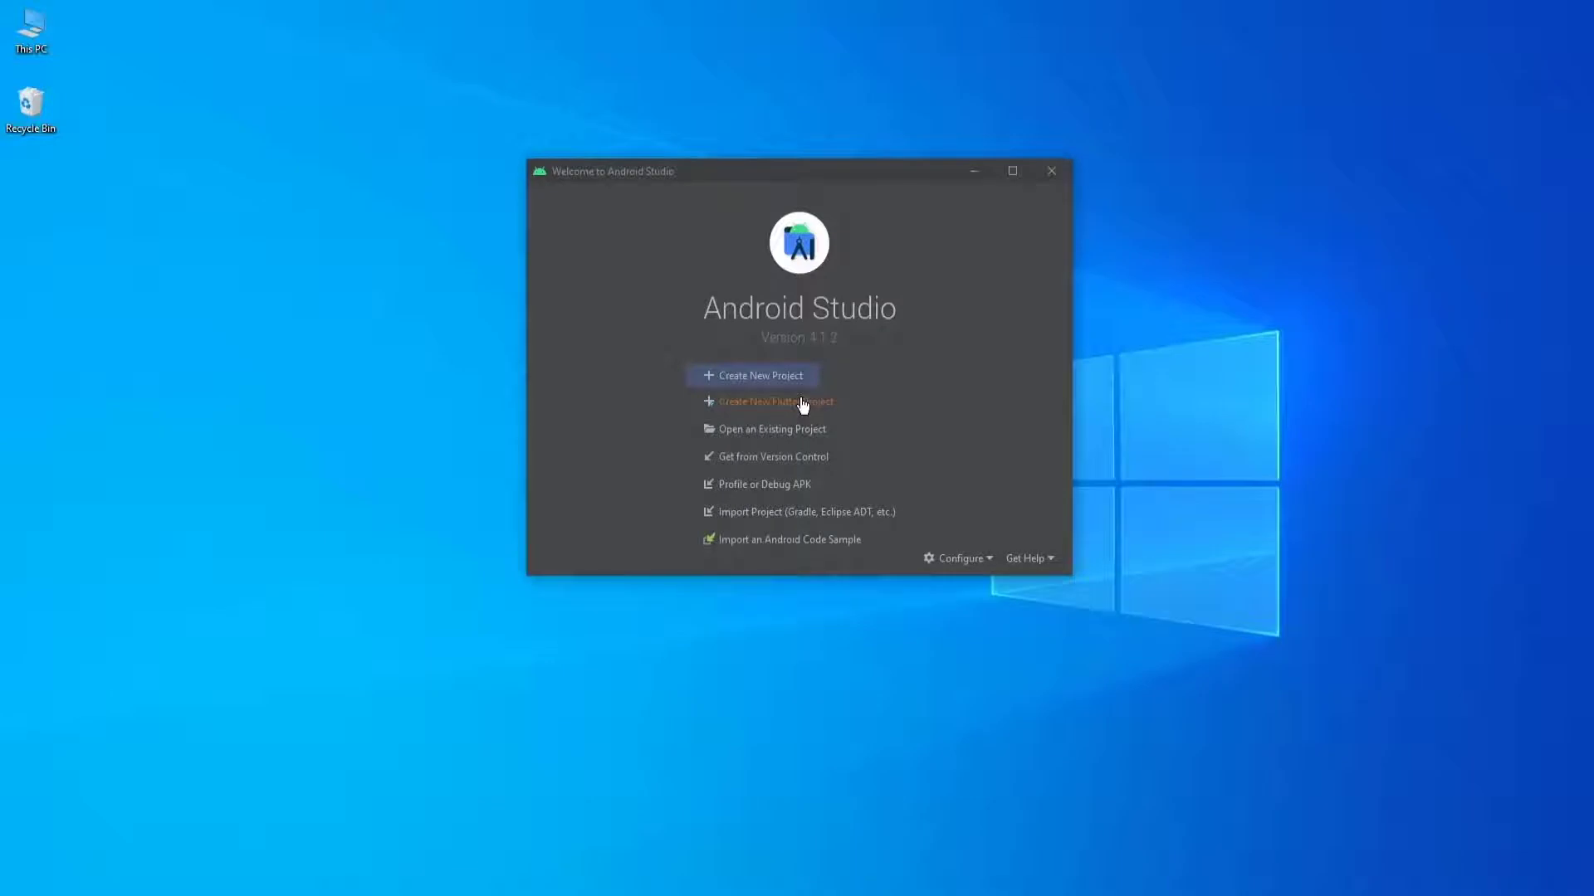
{"action": "mouse_move", "coordinate": [858, 458]}
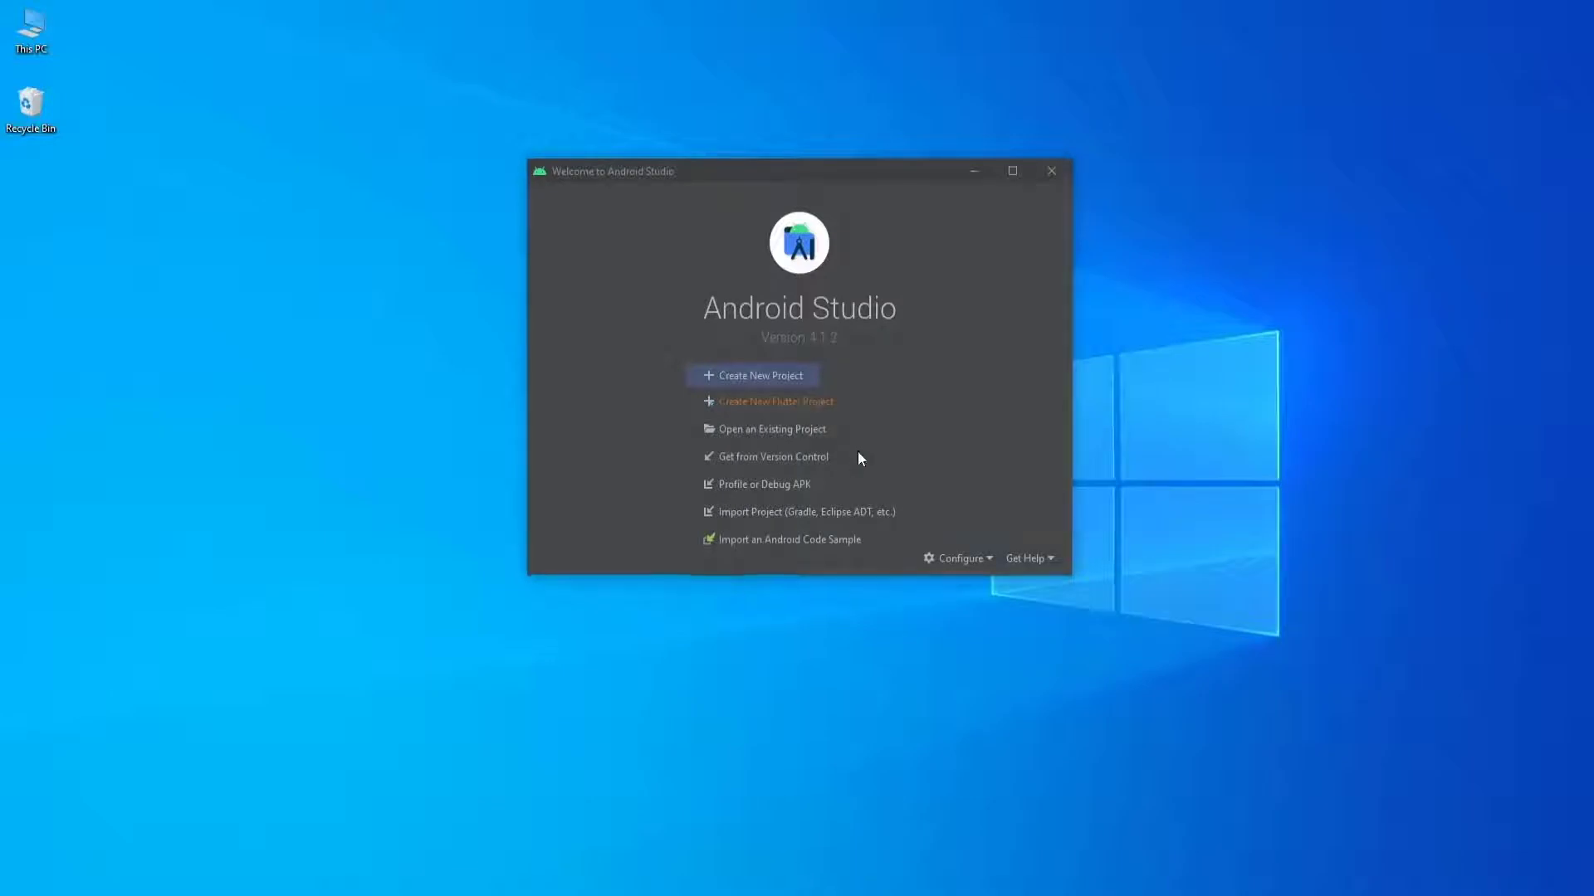
Create the Flutter project flutter_app_fileupload with package com.example.flutterappfileupload.
{"action": "left_click", "coordinate": [776, 400]}
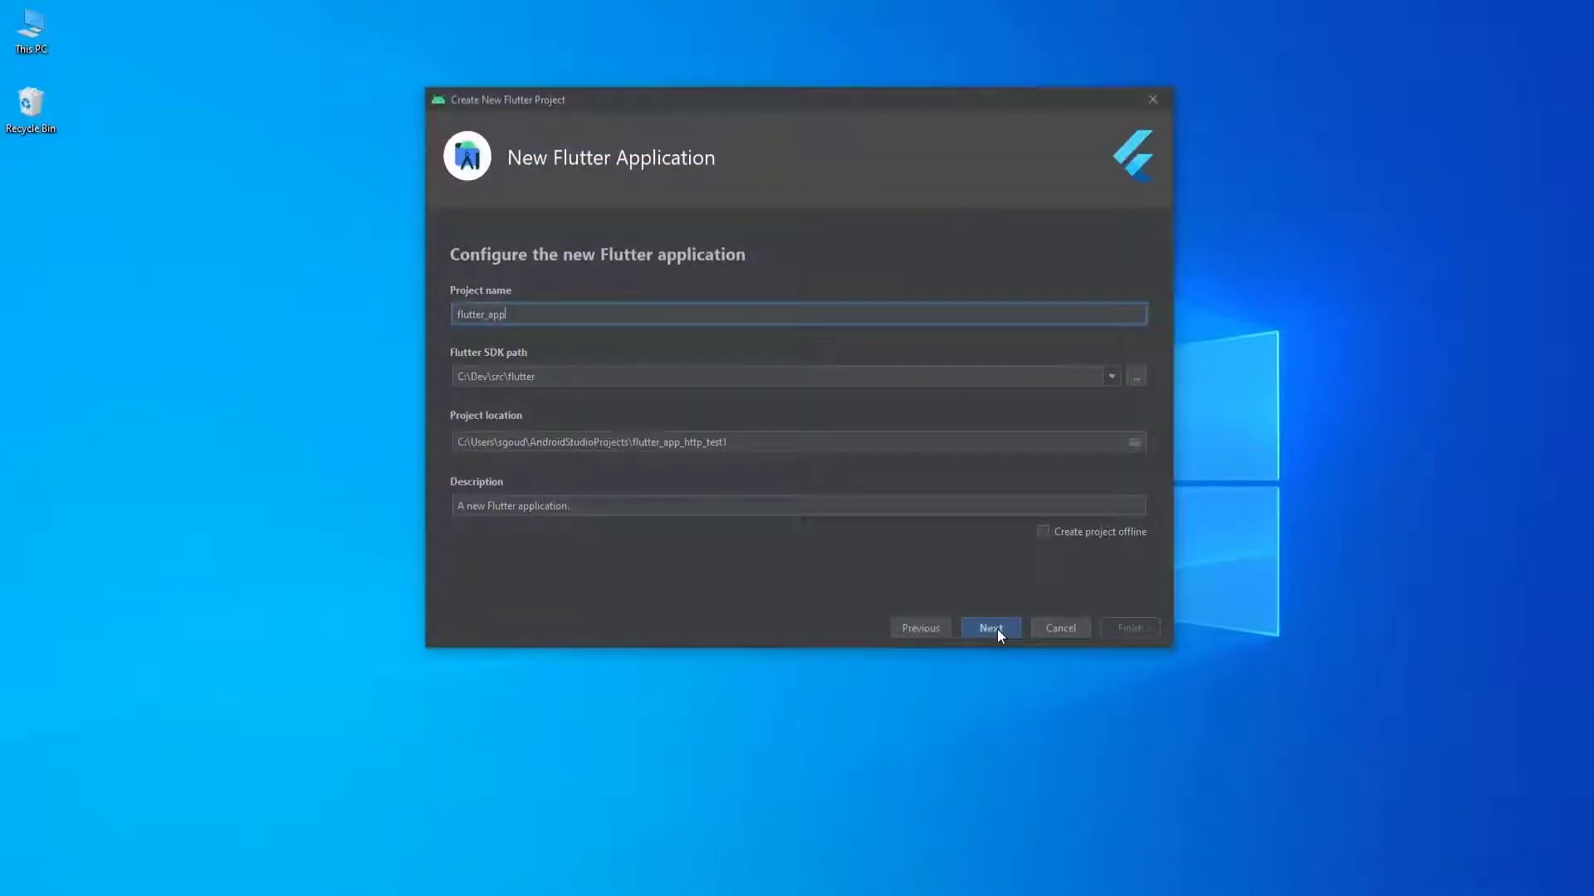
{"action": "type", "text": "_"}
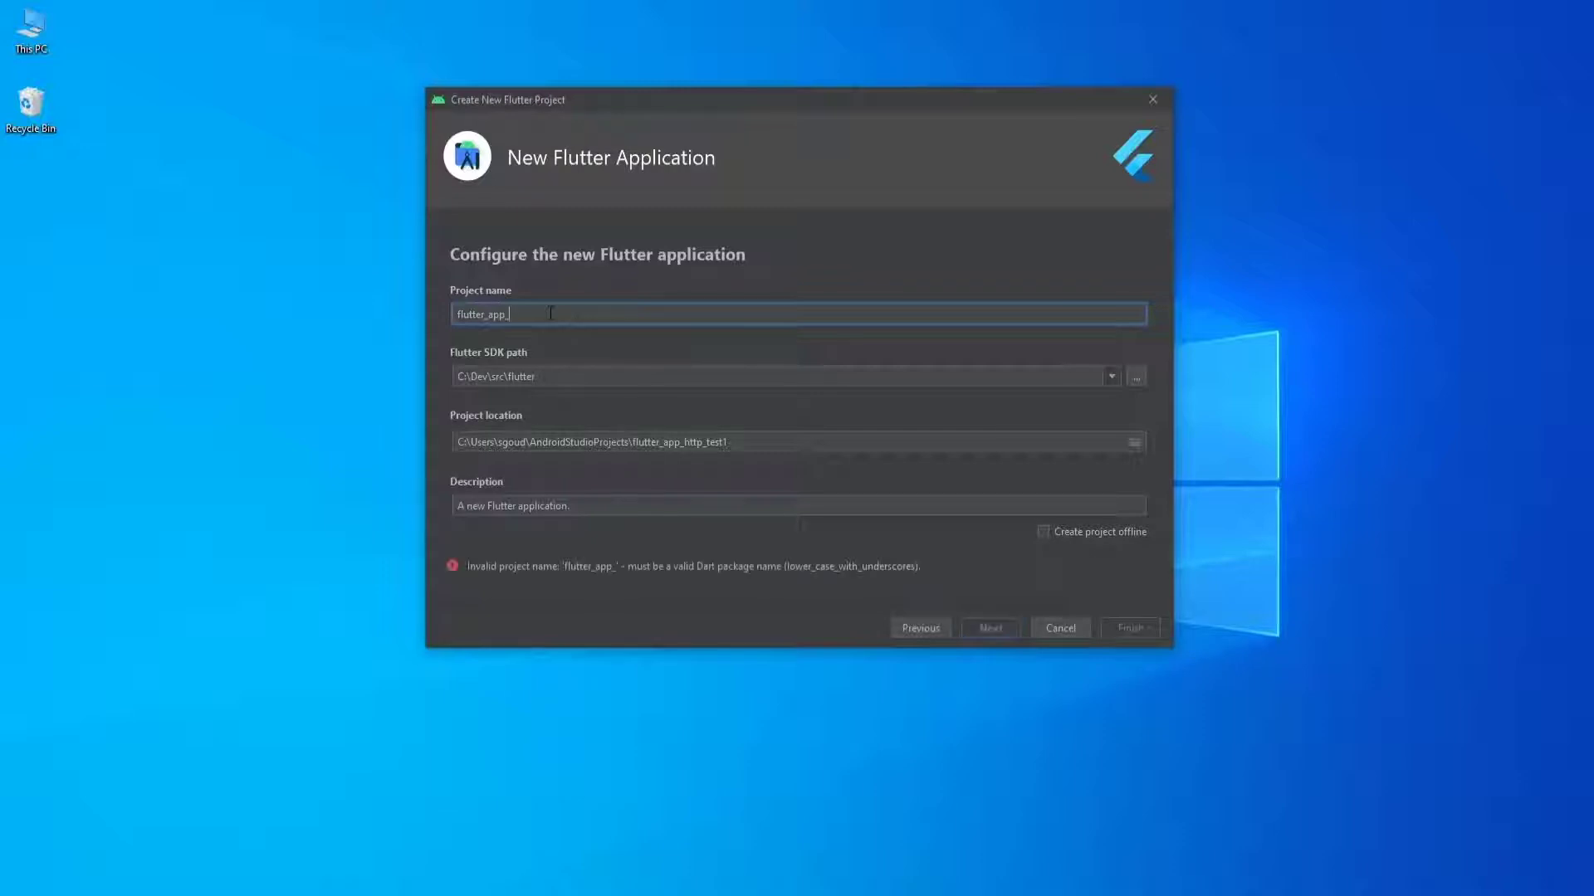
{"action": "type", "text": "file_up"}
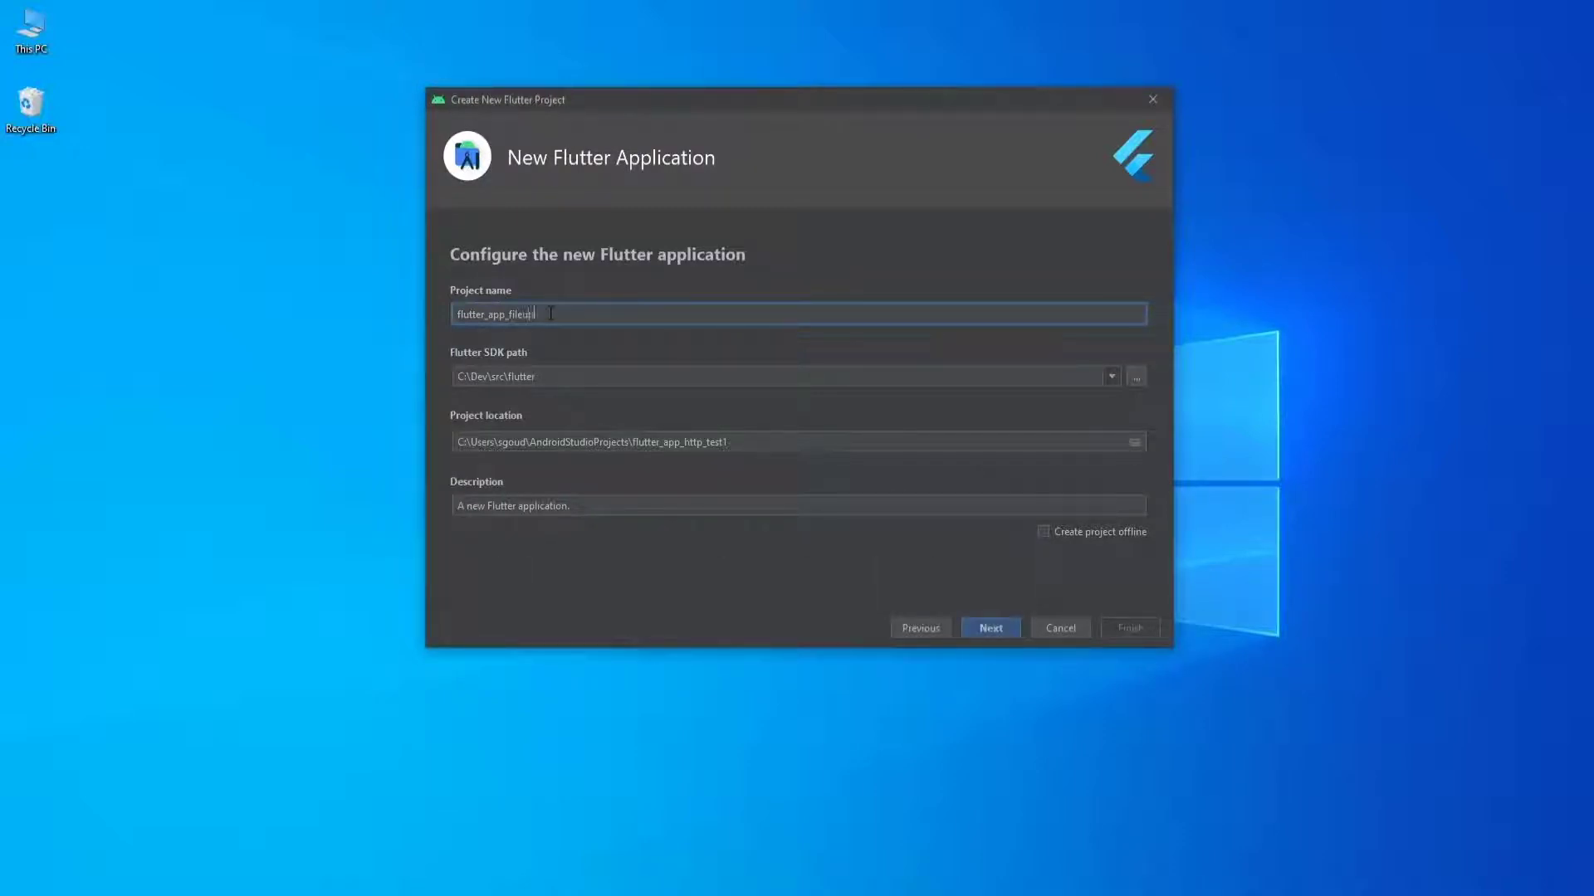
{"action": "left_click", "coordinate": [988, 628]}
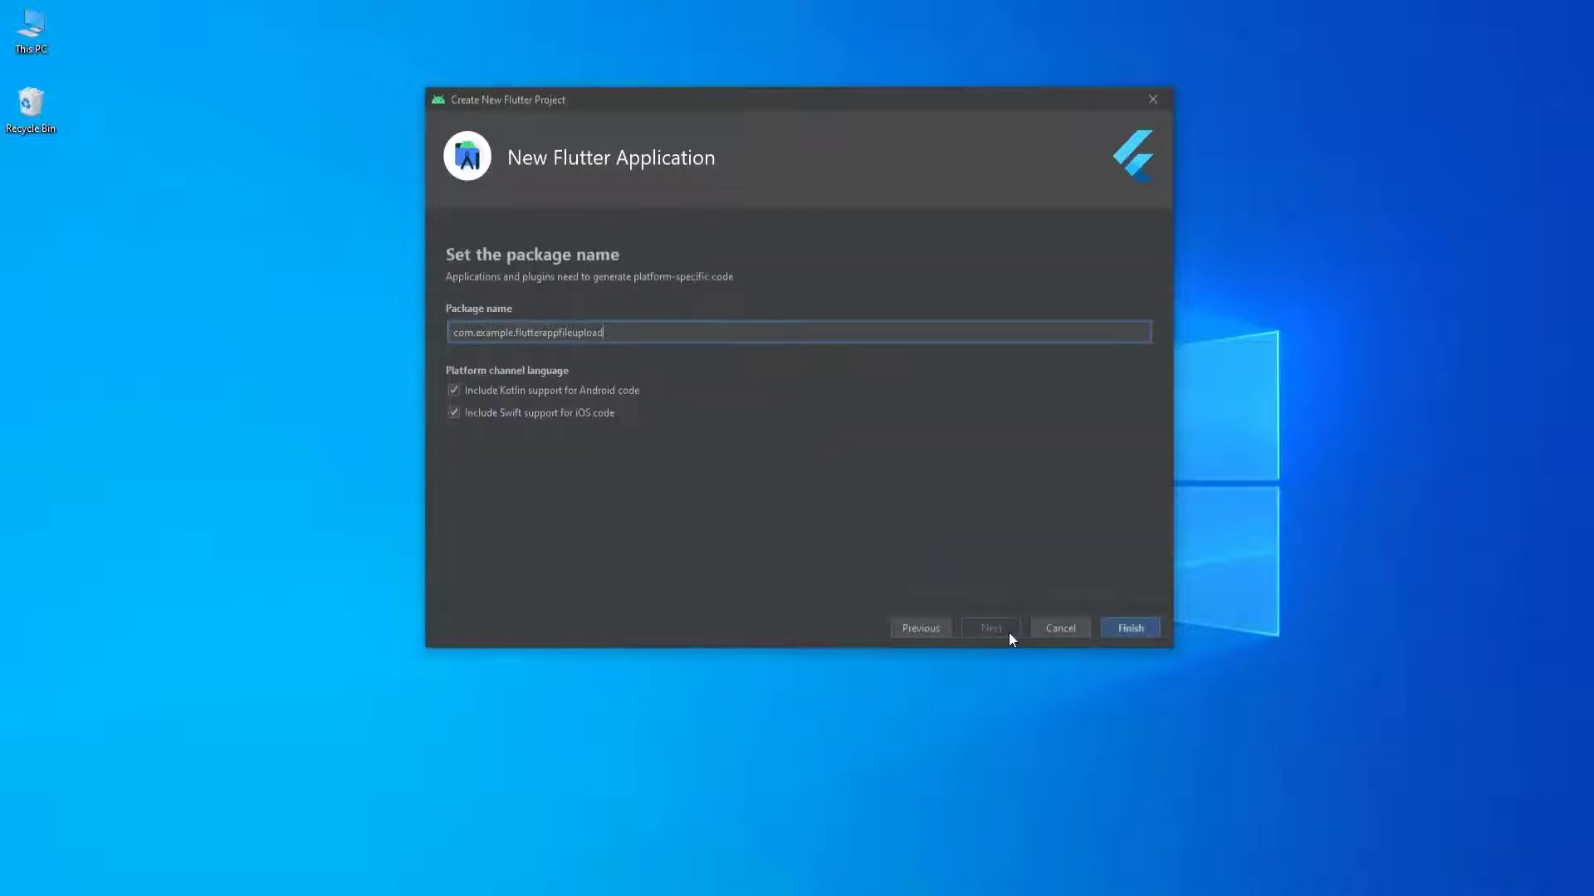
{"action": "left_click", "coordinate": [1128, 627]}
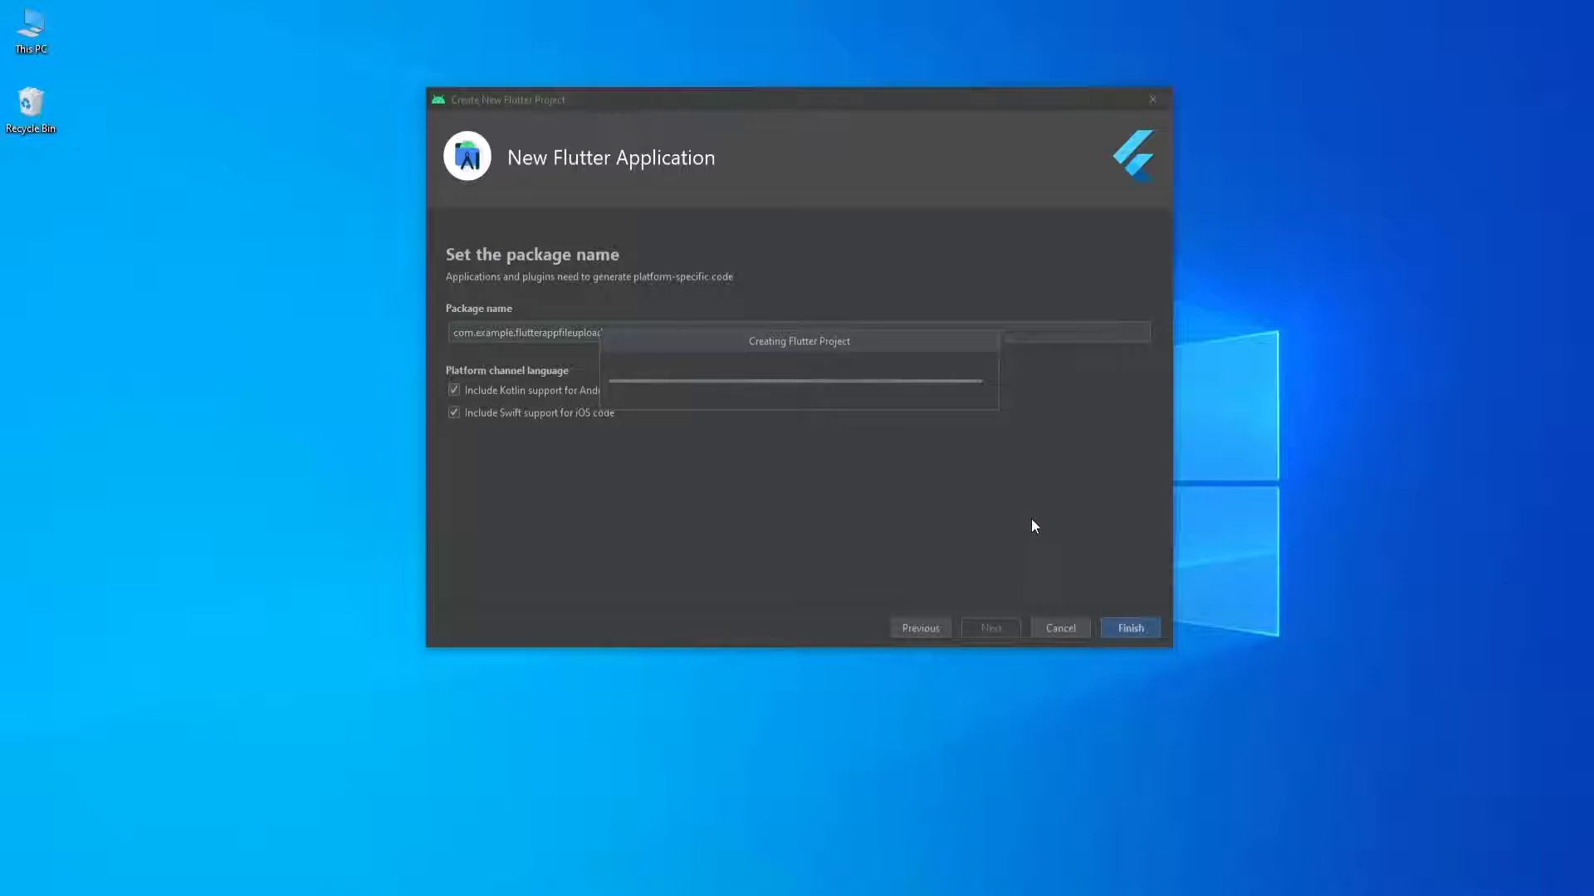
{"action": "mouse_move", "coordinate": [1048, 531]}
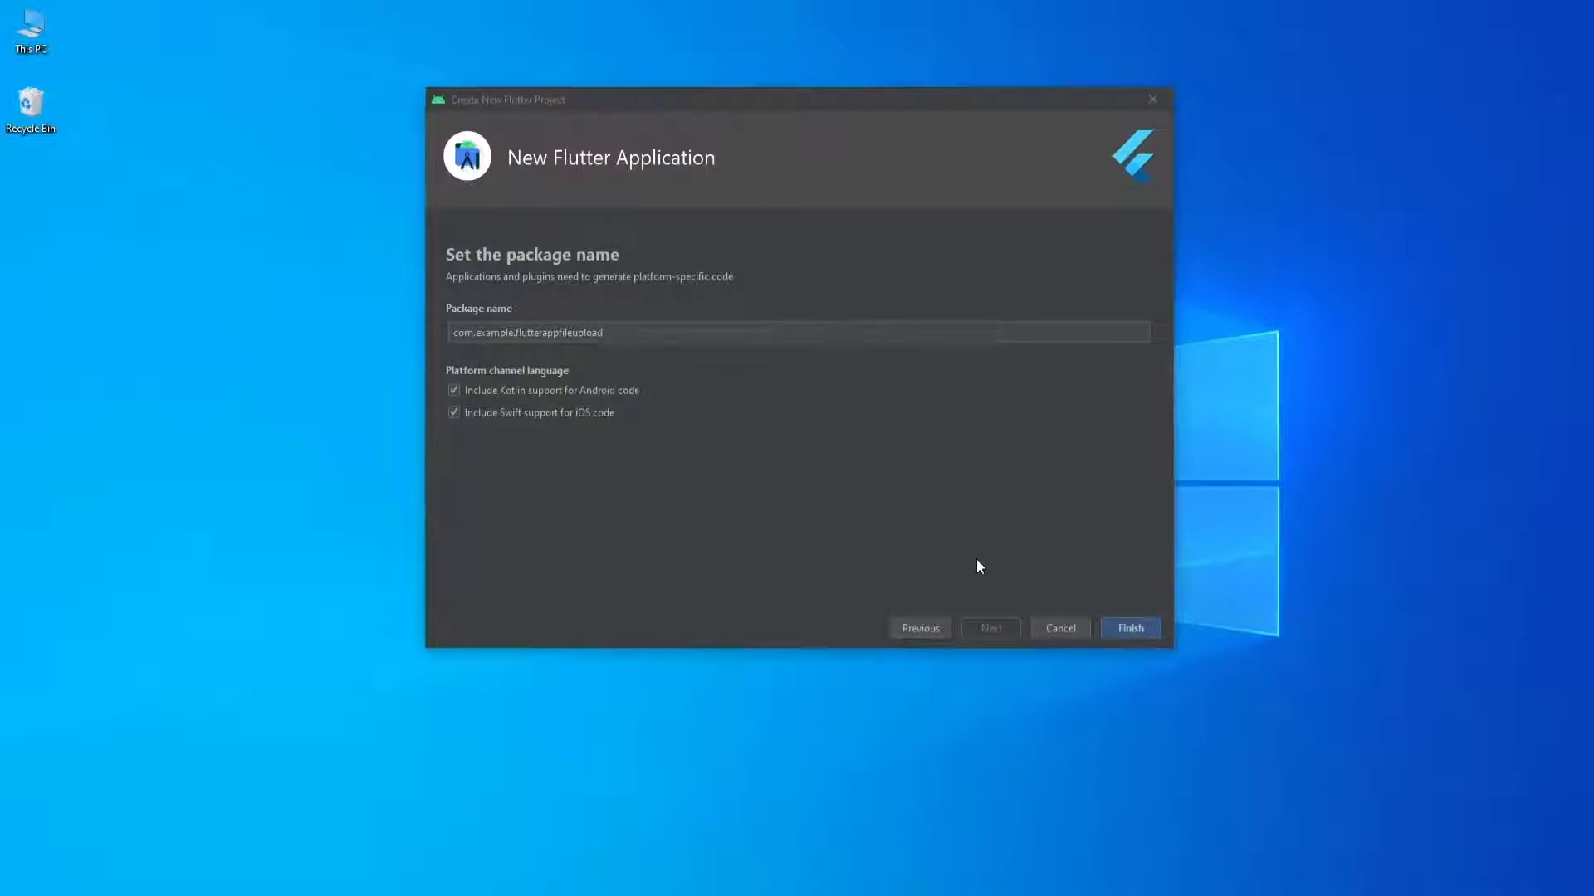
{"action": "left_click", "coordinate": [1129, 627]}
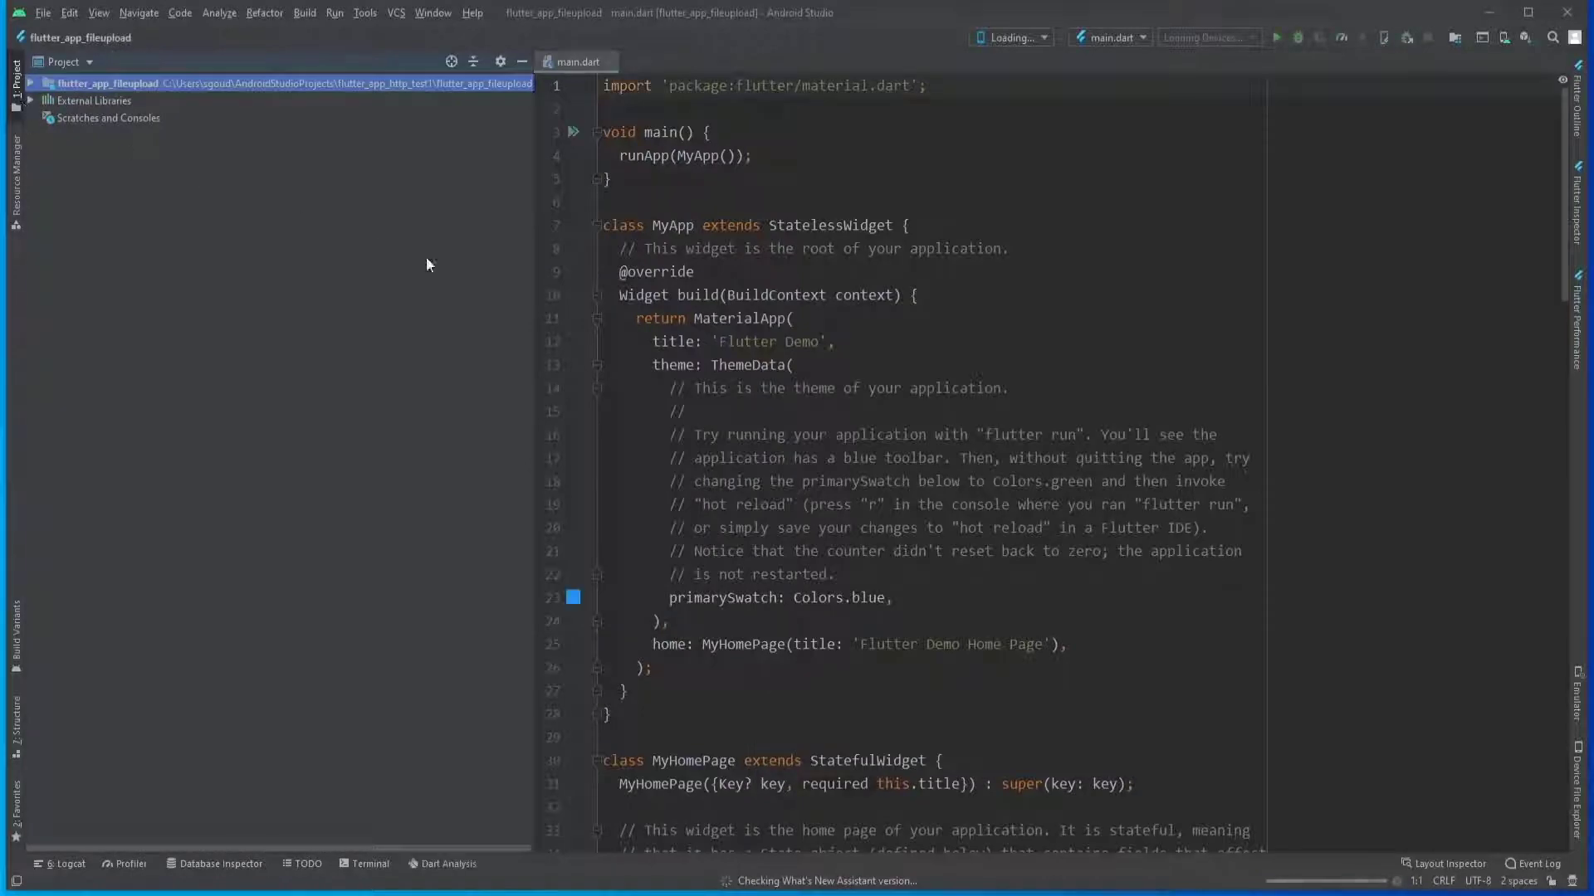
Write void main() => runApp(MaterialApp(home: MyApp())) in place of the demo code.
{"action": "left_click", "coordinate": [33, 83]}
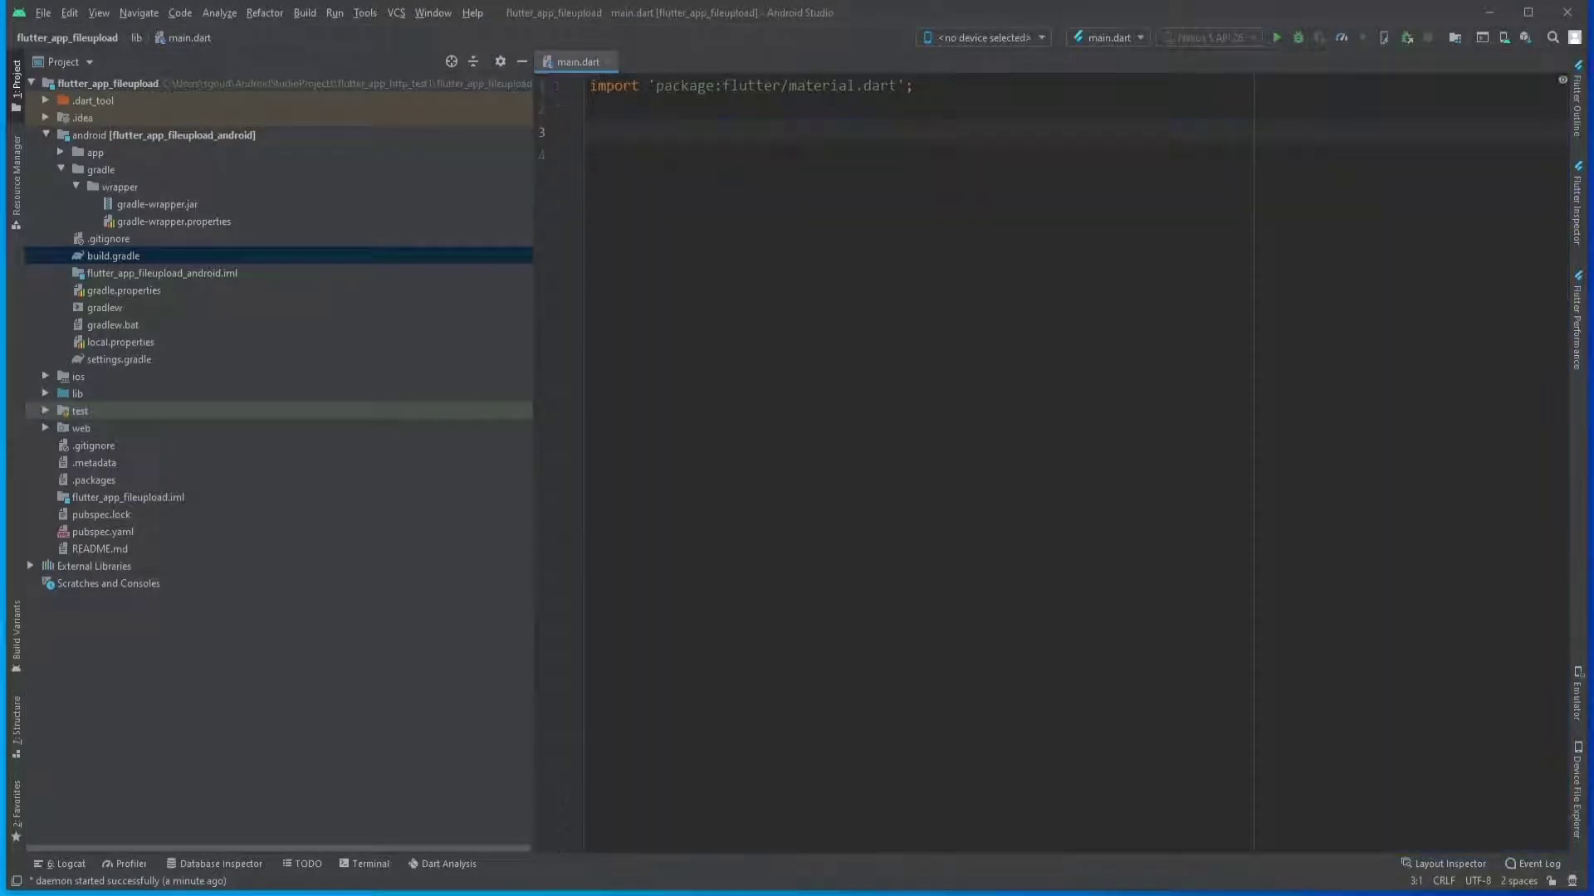
{"action": "type", "text": "void main"}
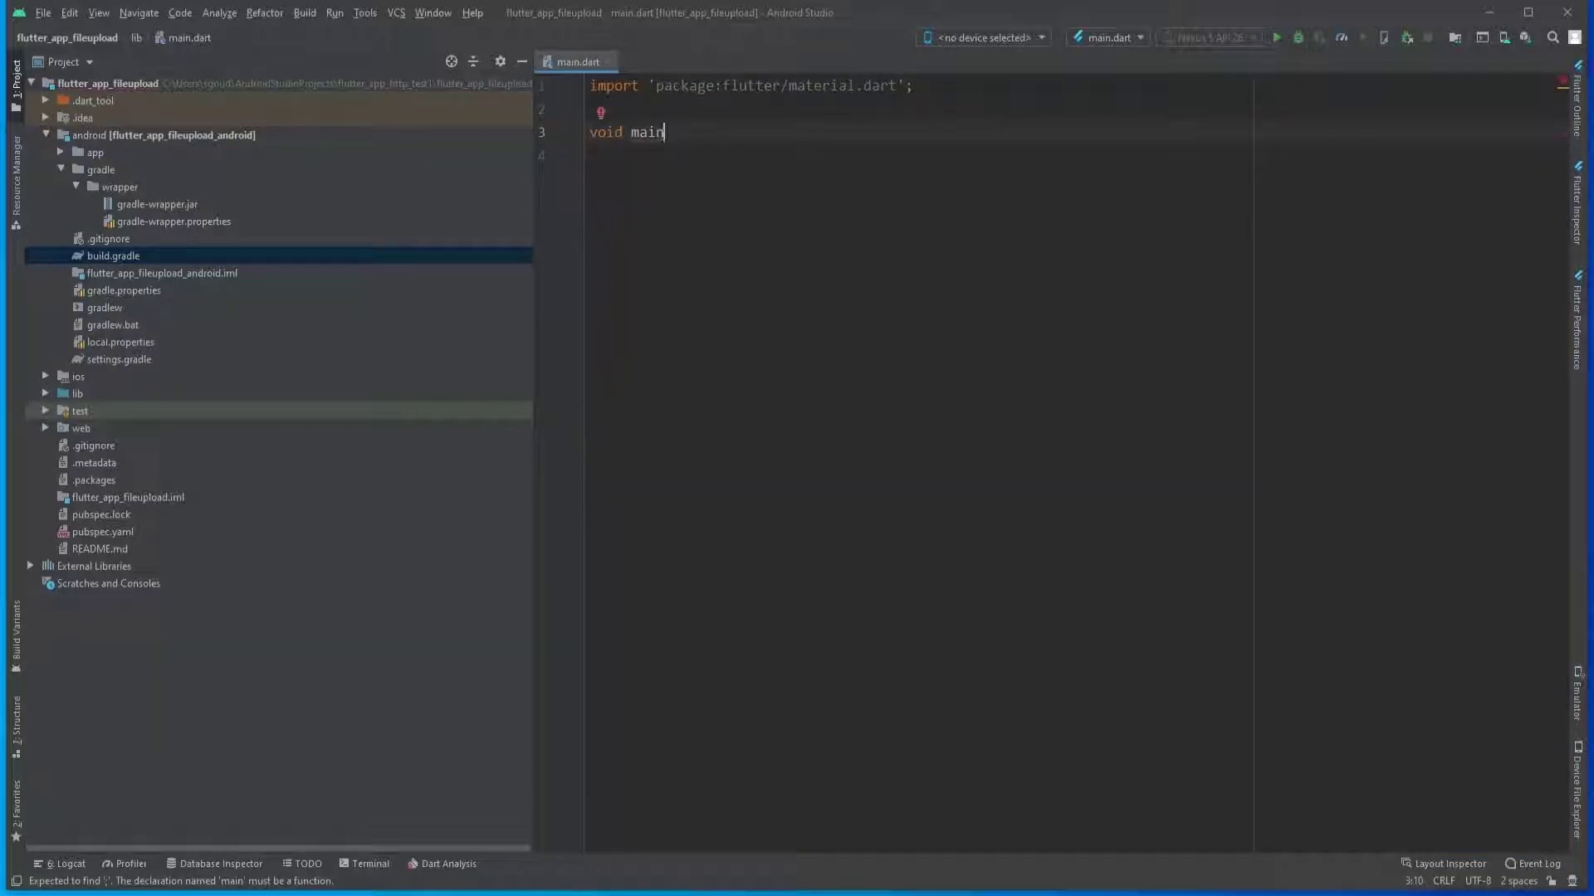
{"action": "type", "text": "()"}
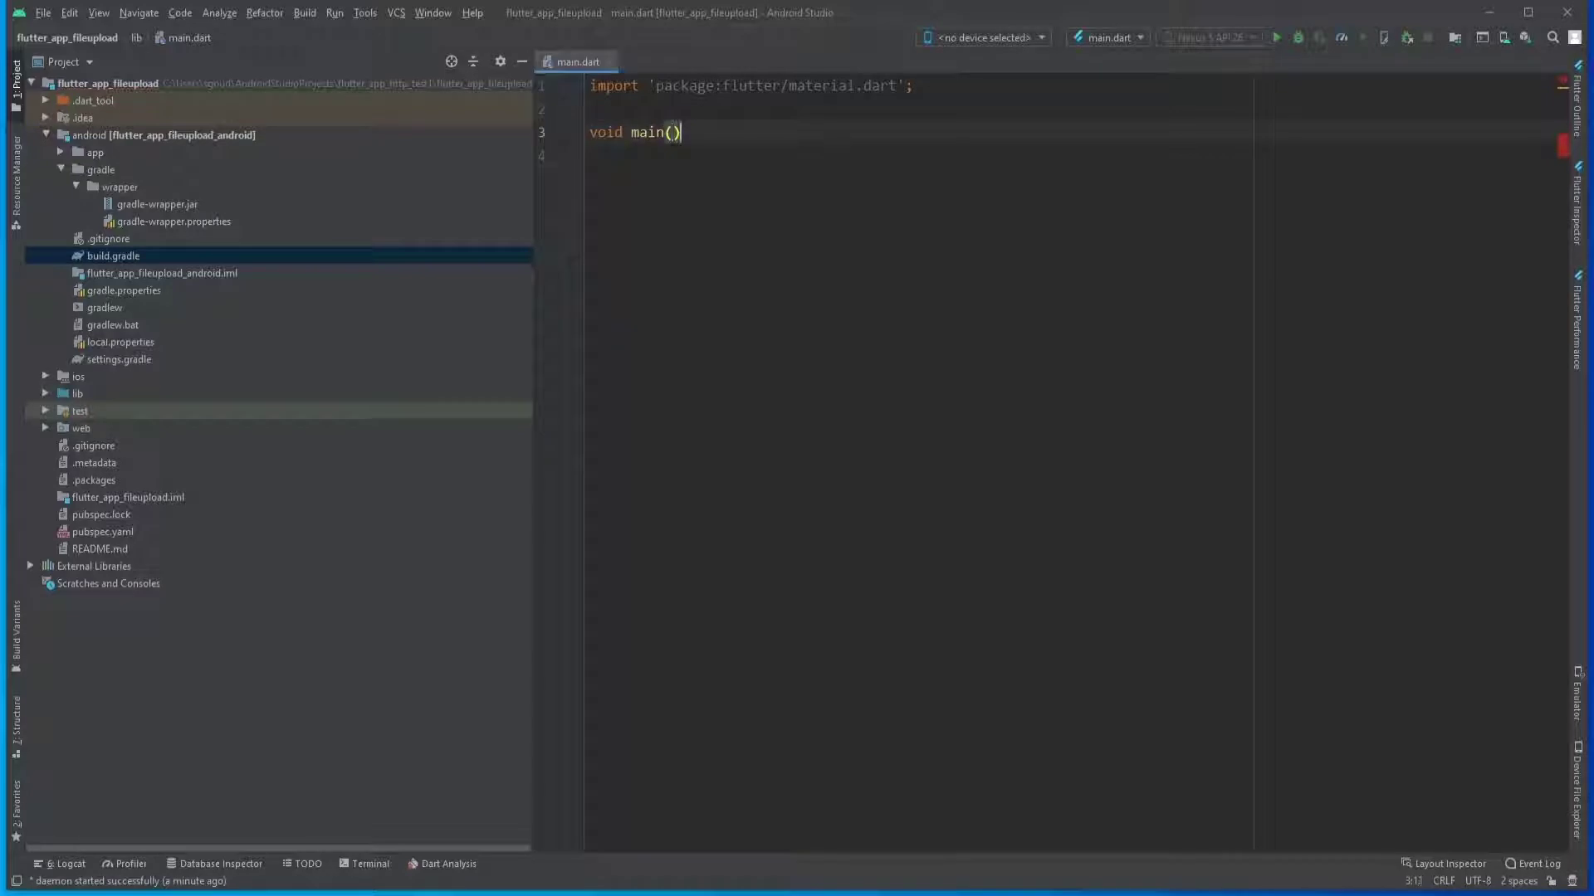
{"action": "type", "text": "=> run"}
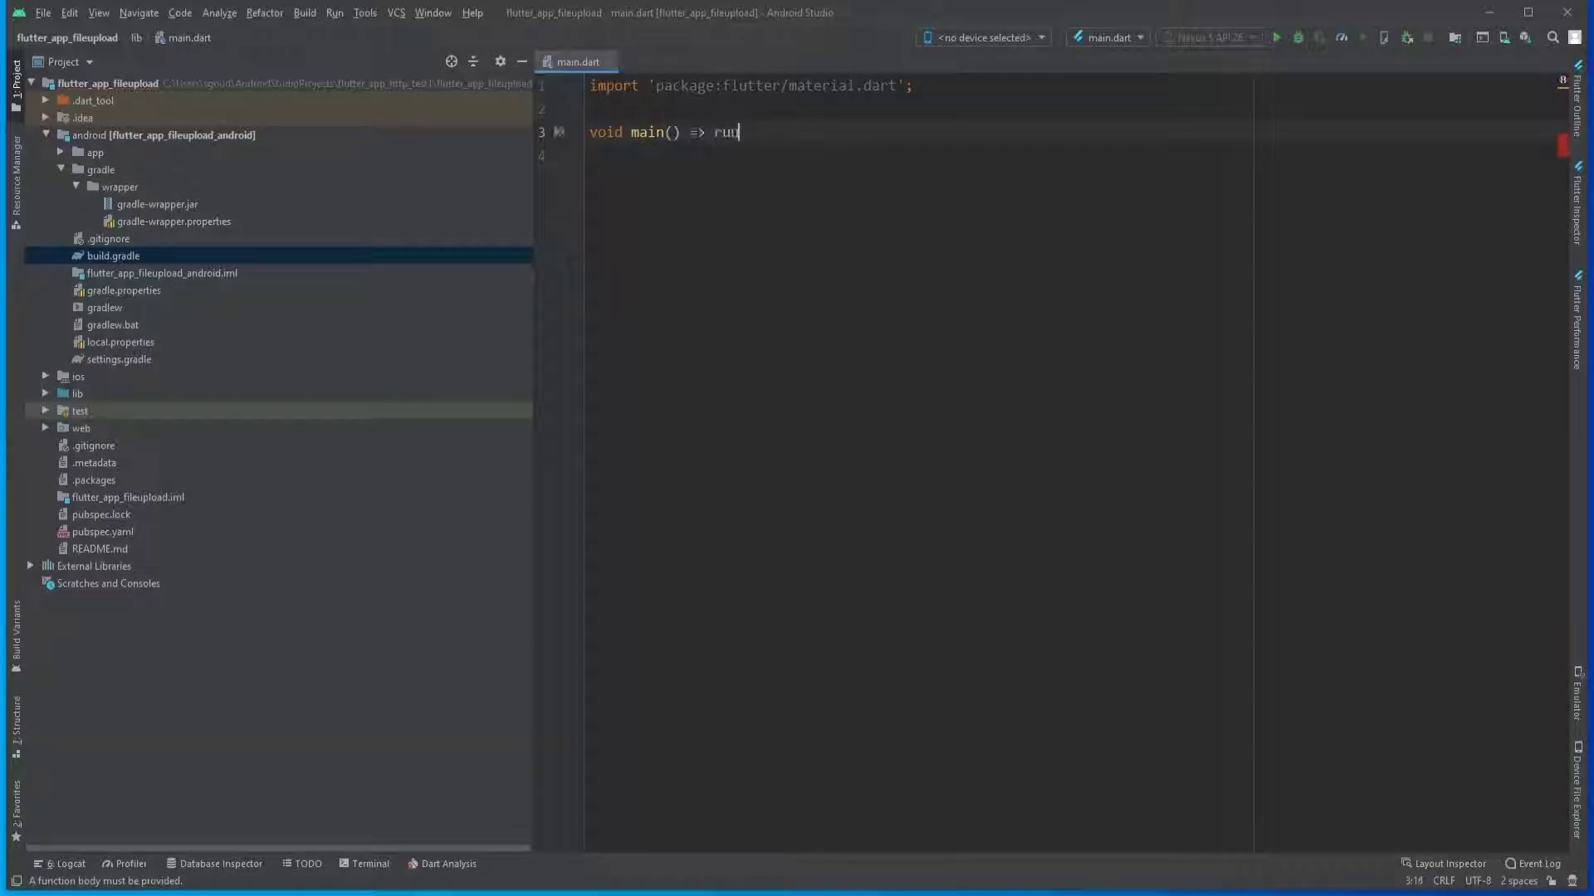
{"action": "type", "text": "App(M"}
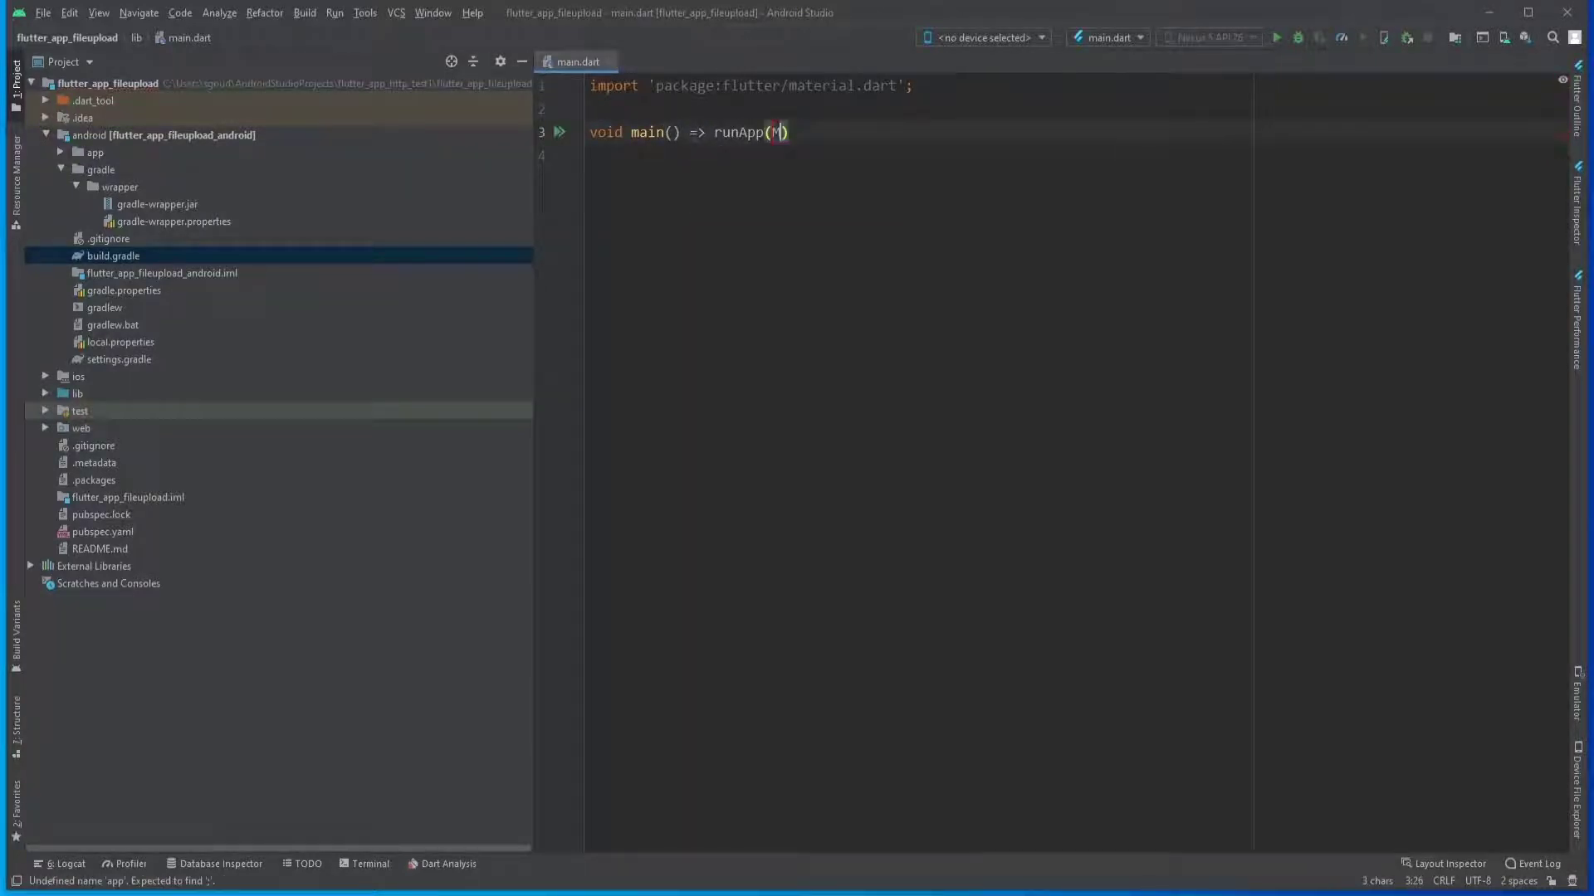
{"action": "type", "text": "MaterialApp(home: MyApp("}
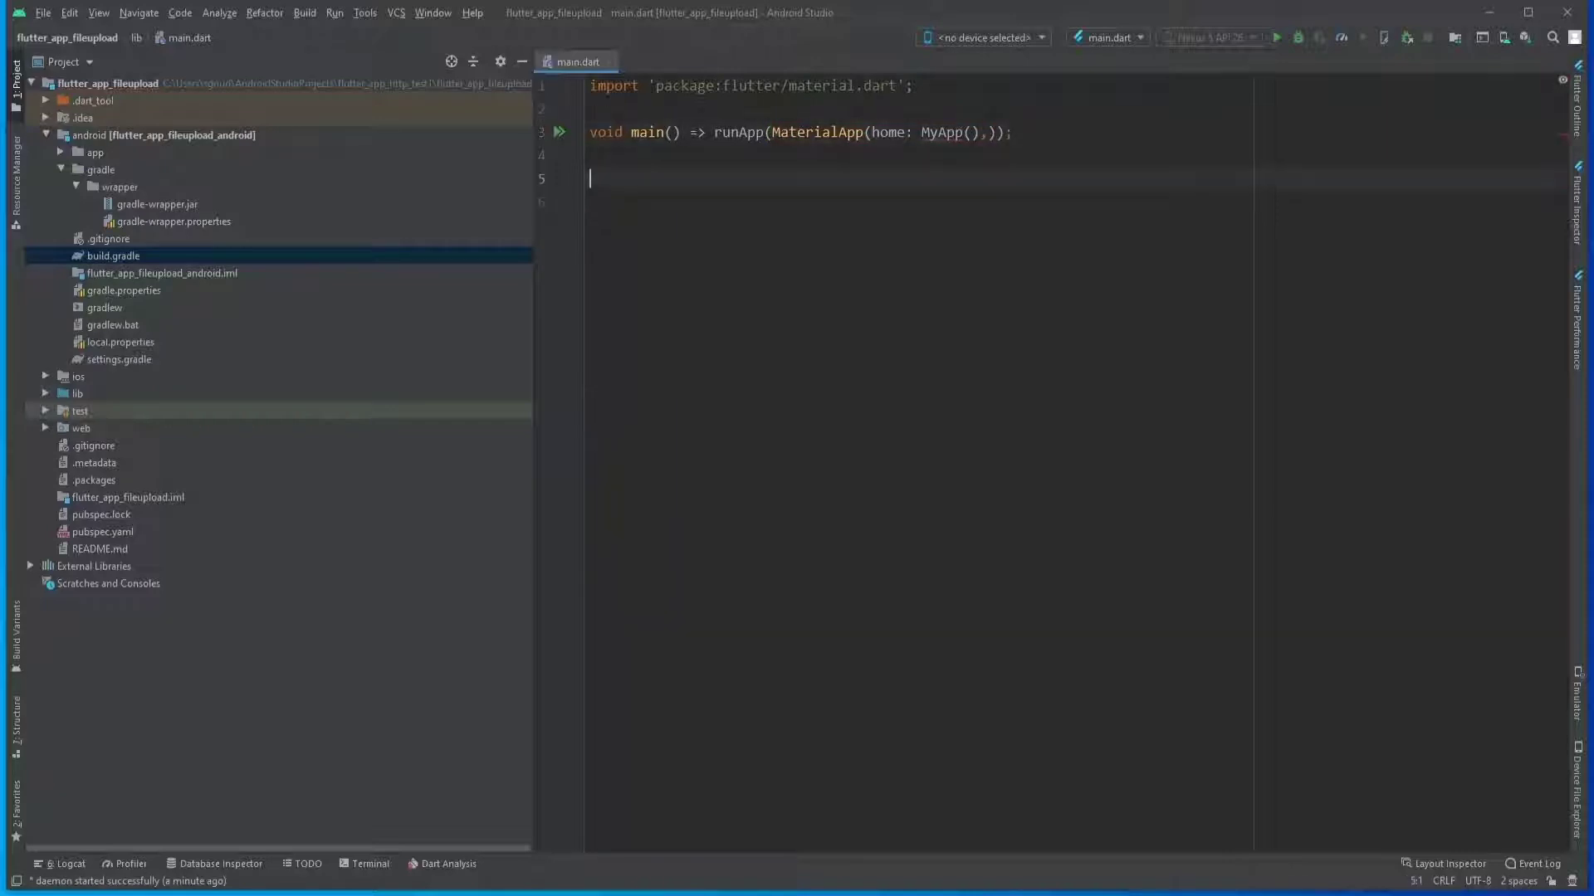
Declare class MyApp extending StatelessWidget.
{"action": "type", "text": "class"}
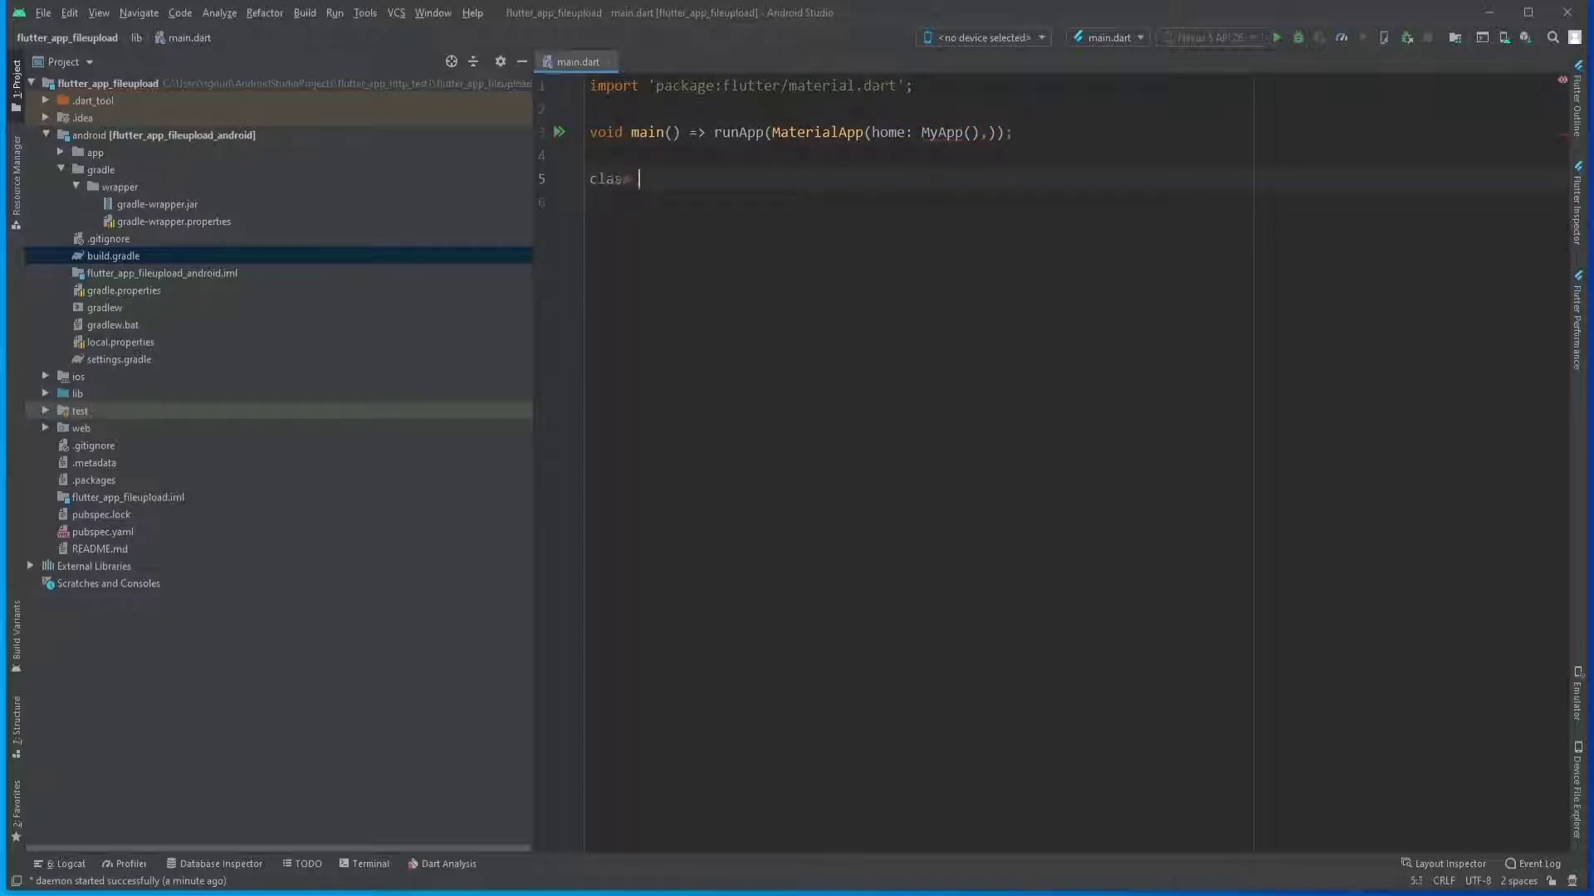
{"action": "type", "text": "MyApp"}
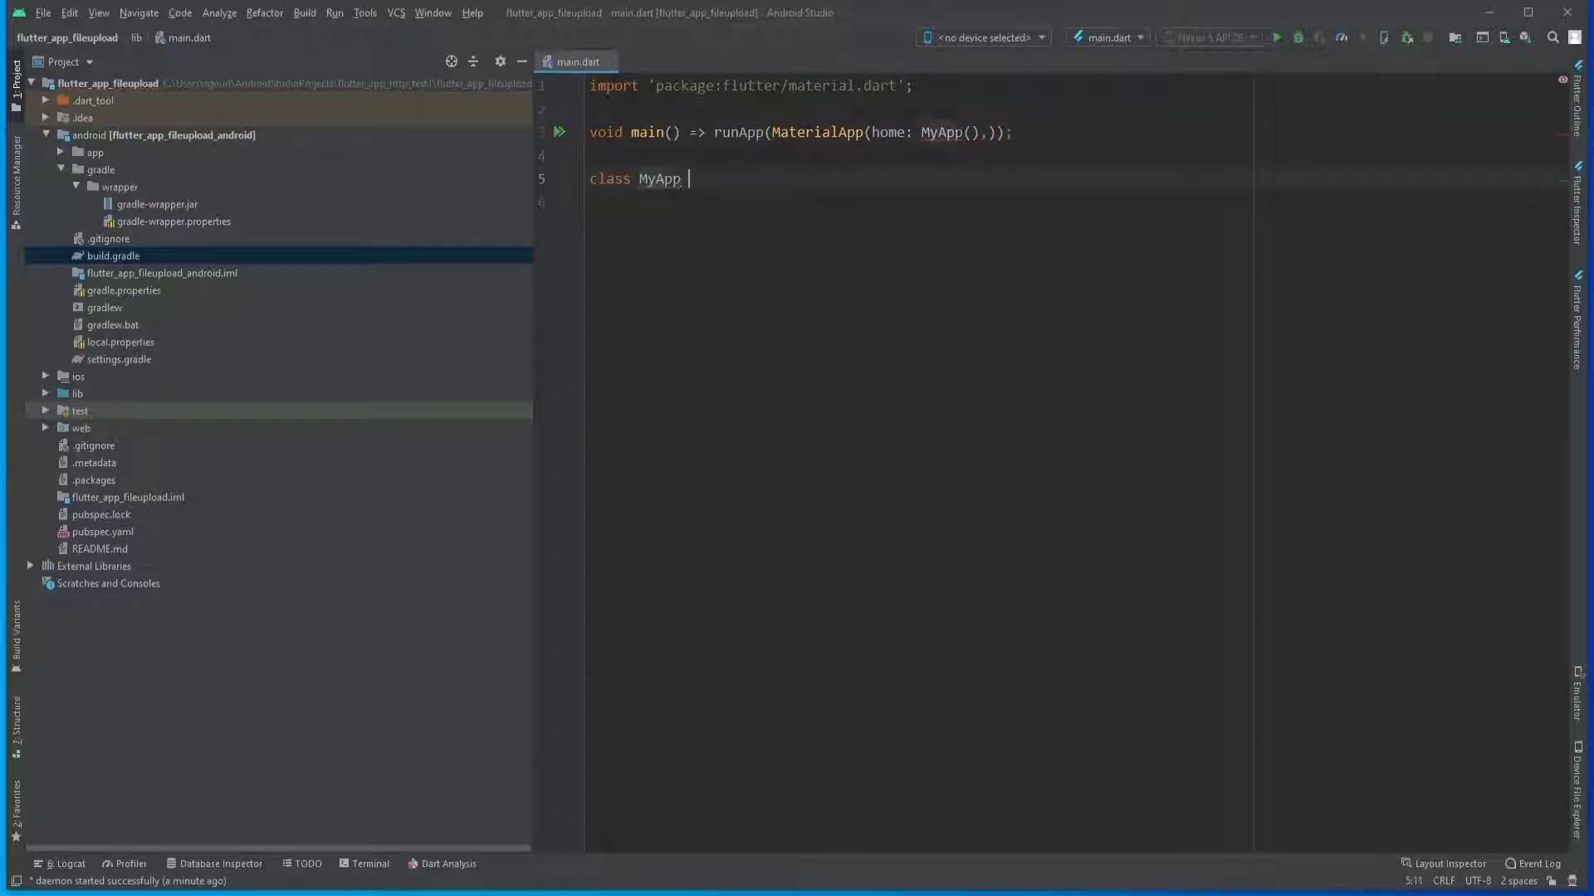
{"action": "type", "text": "extends"}
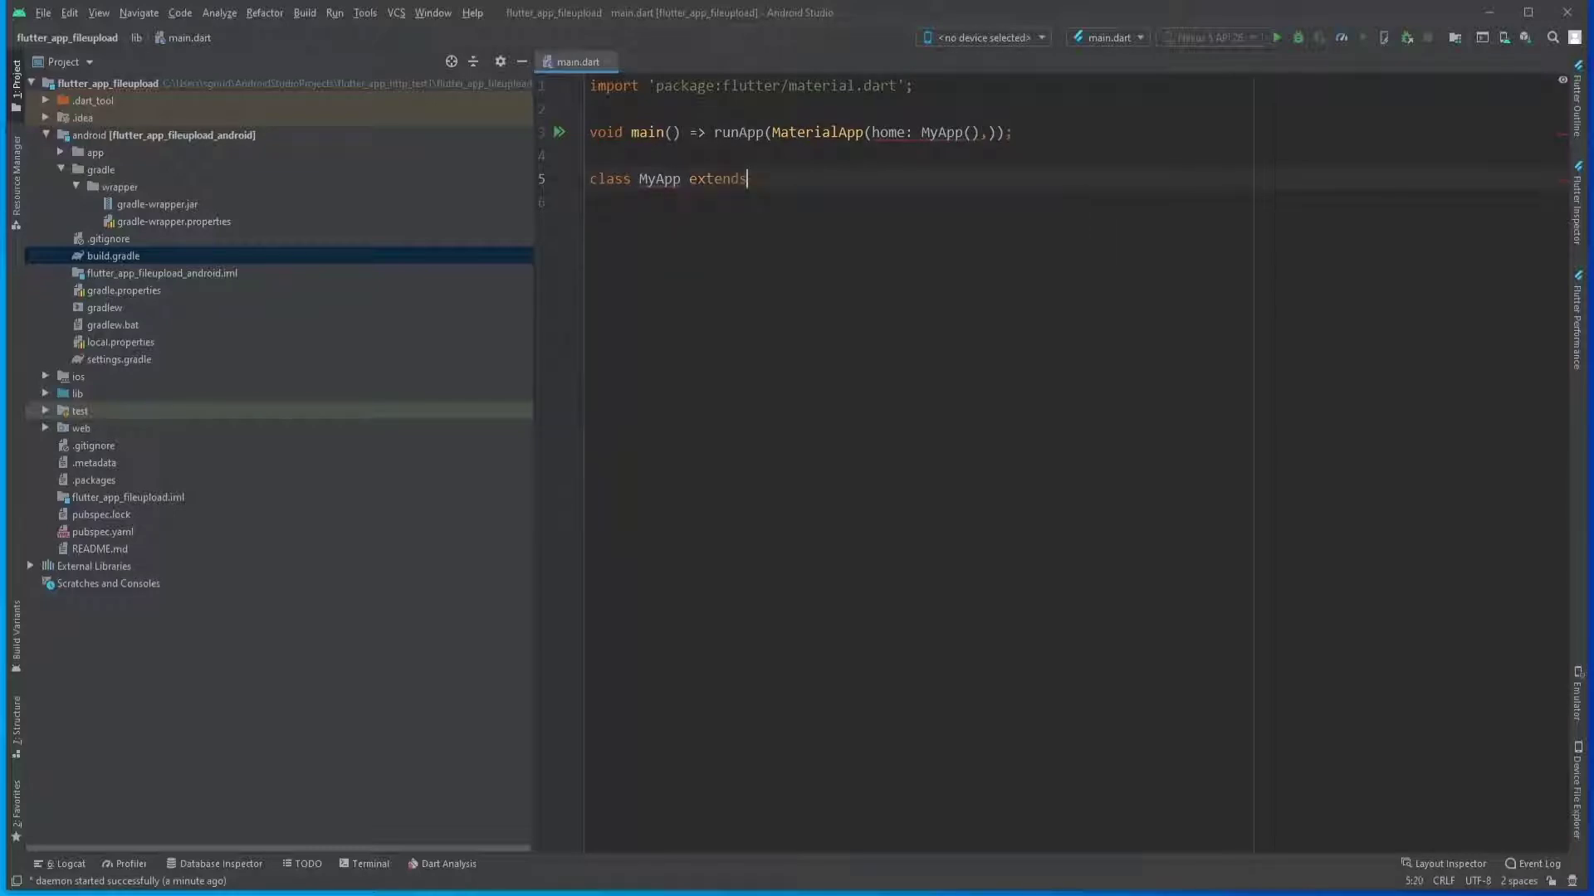
{"action": "type", "text": "StatelessWidget {"}
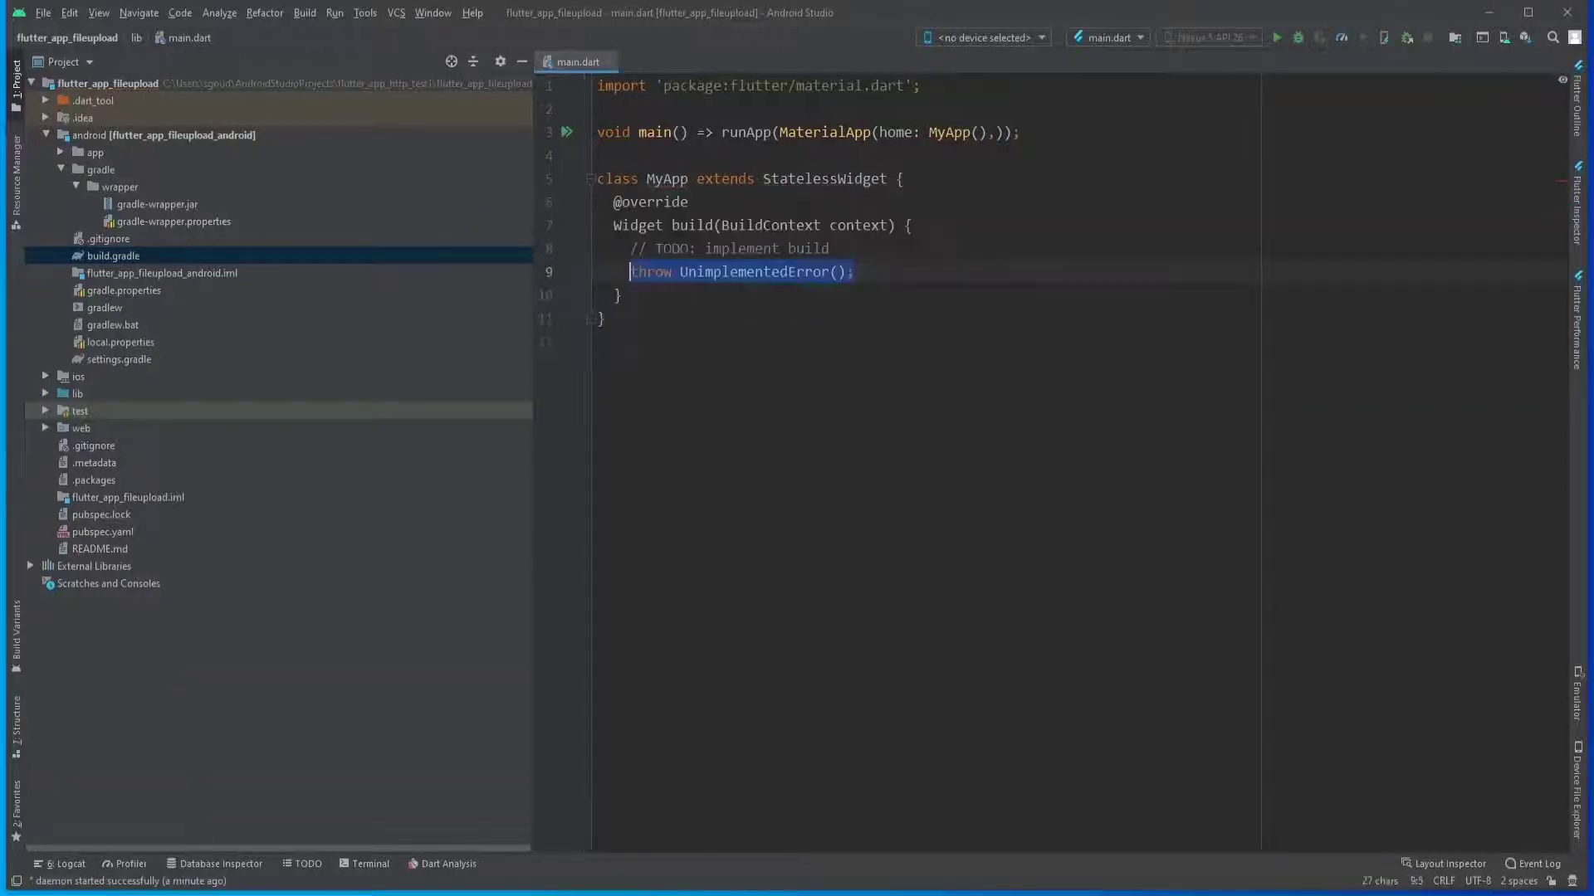
{"action": "mouse_move", "coordinate": [752, 271]}
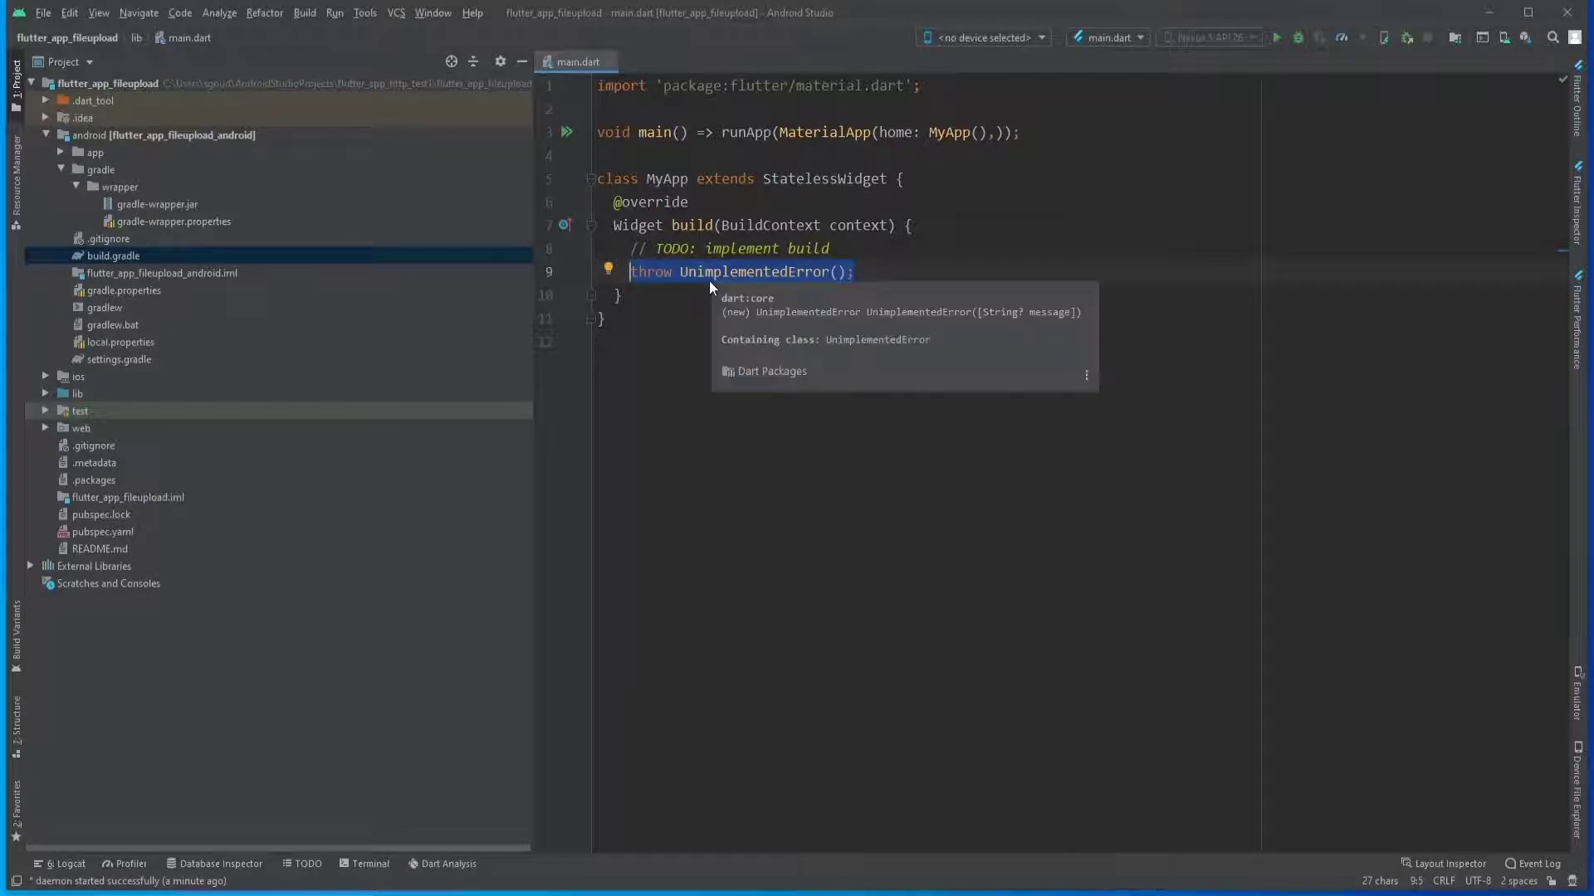
Return a Scaffold whose AppBar title is Text('File Upload').
{"action": "type", "text": "return Scaffold("}
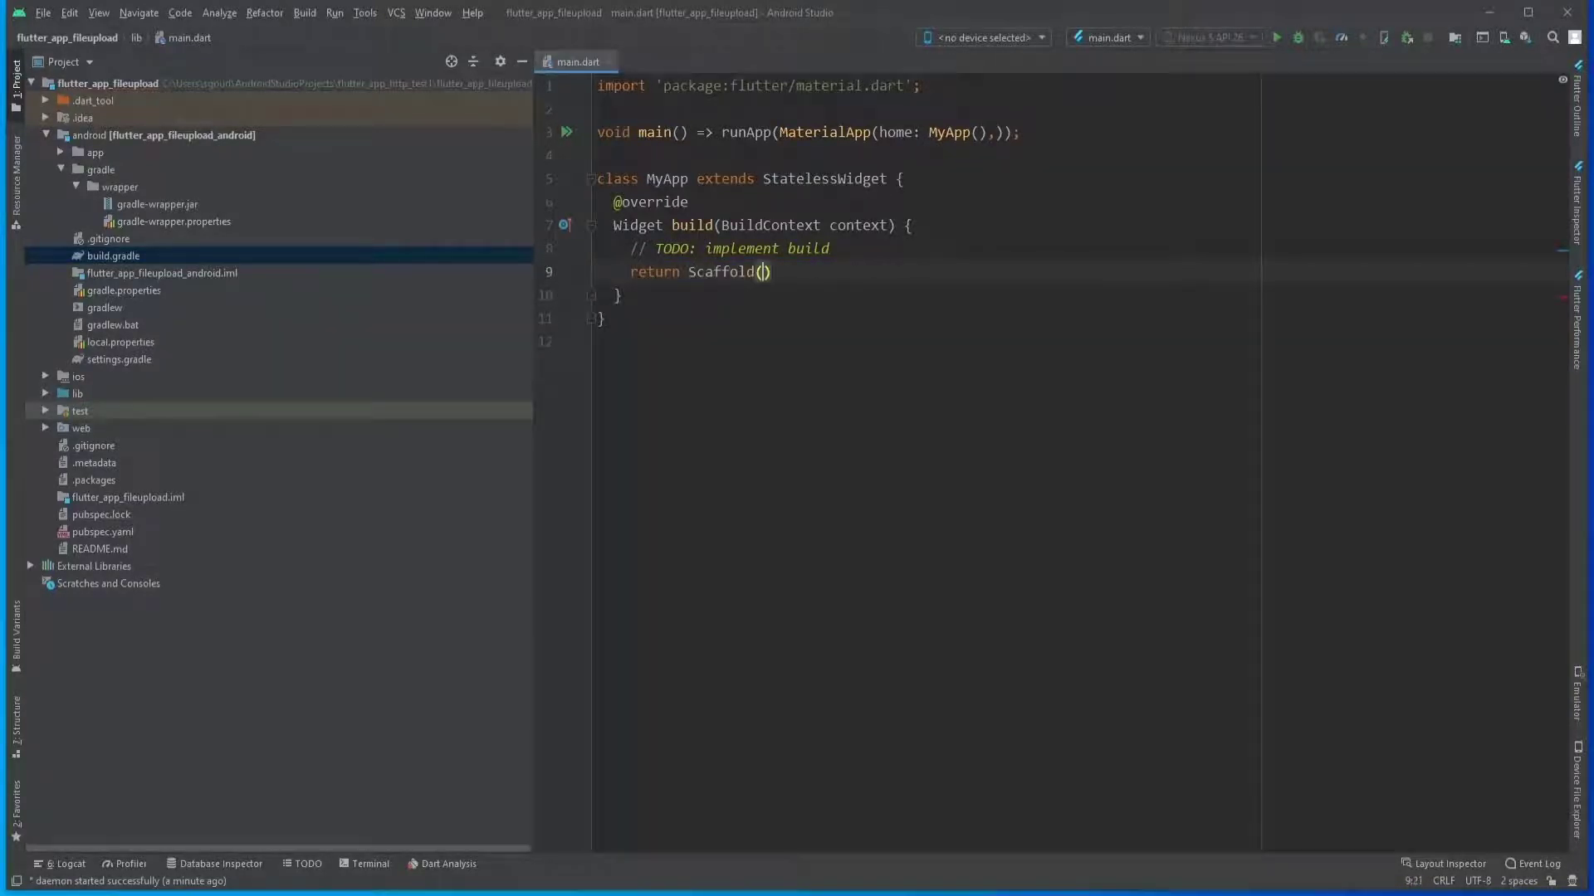
{"action": "type", "text": "a"}
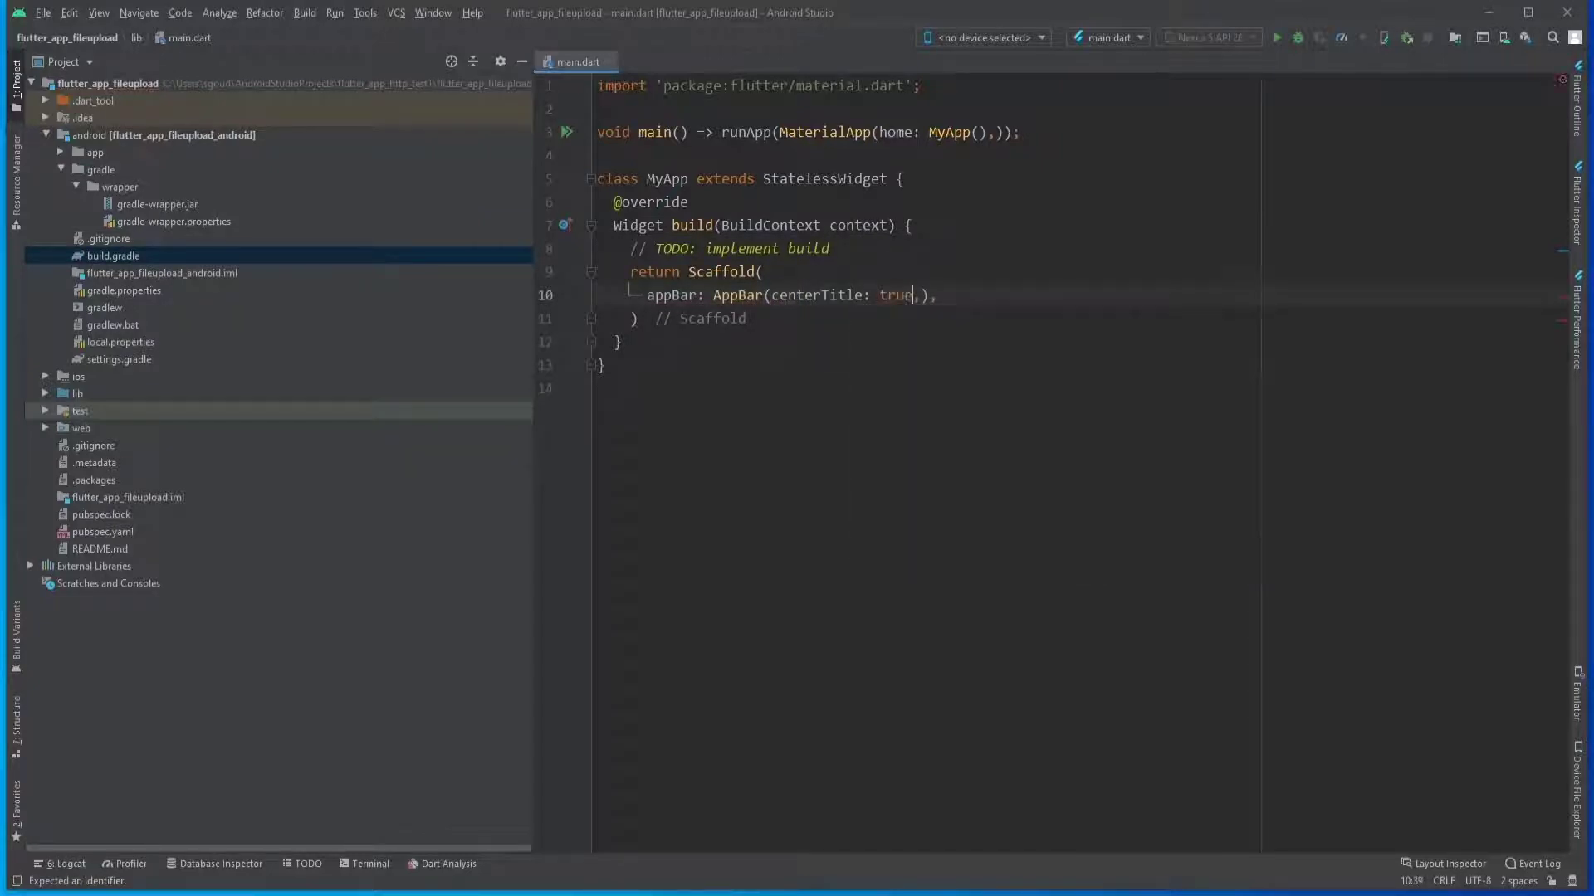
{"action": "type", "text": "title: Text(''),),"}
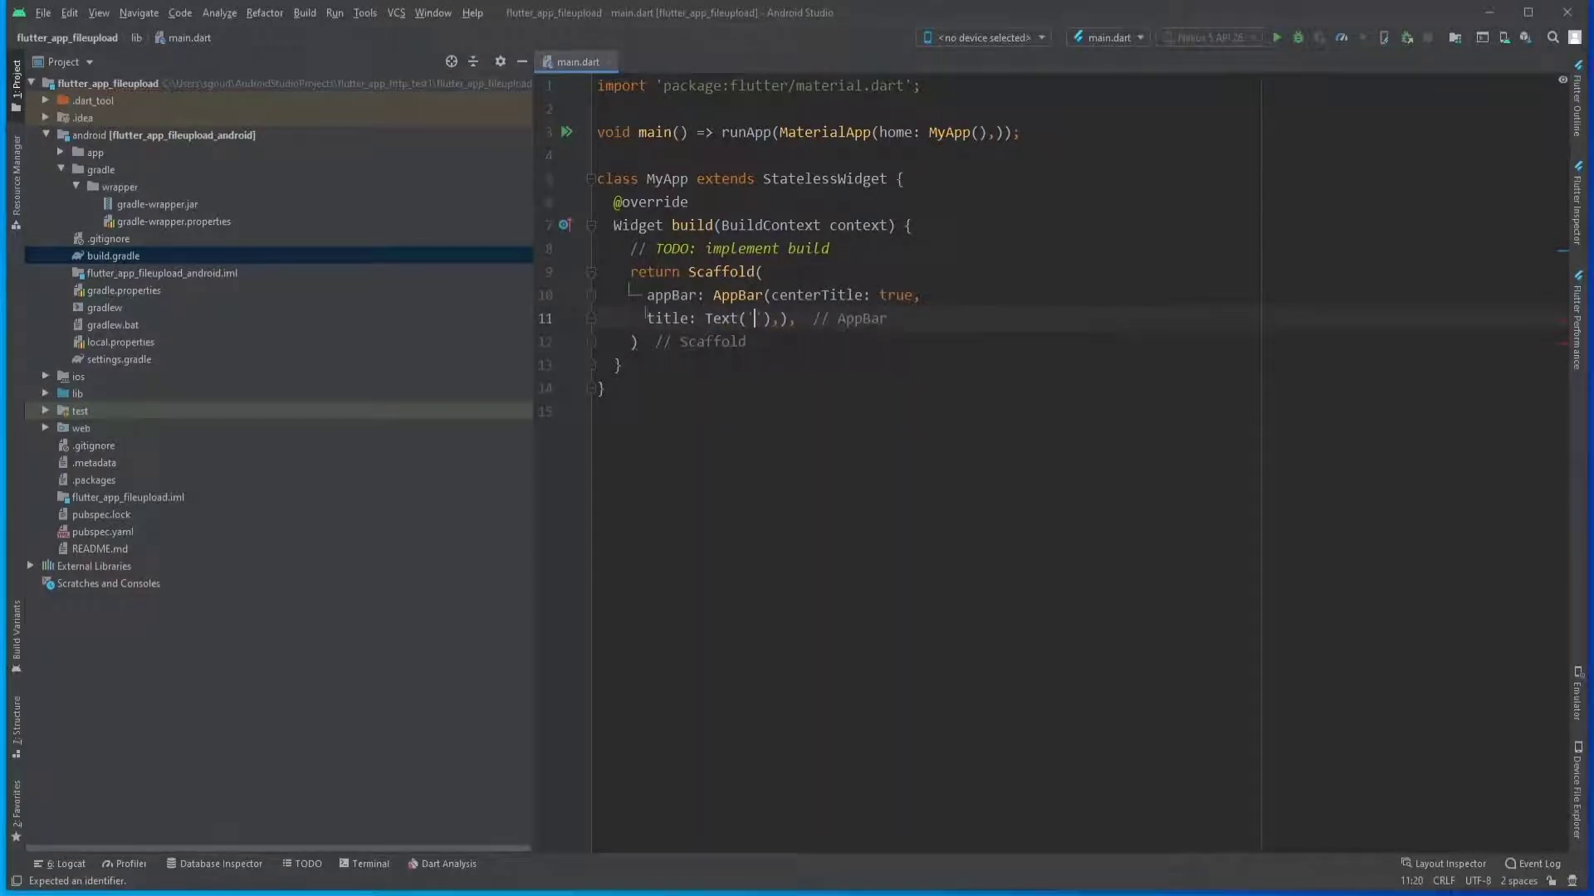
{"action": "type", "text": "File"}
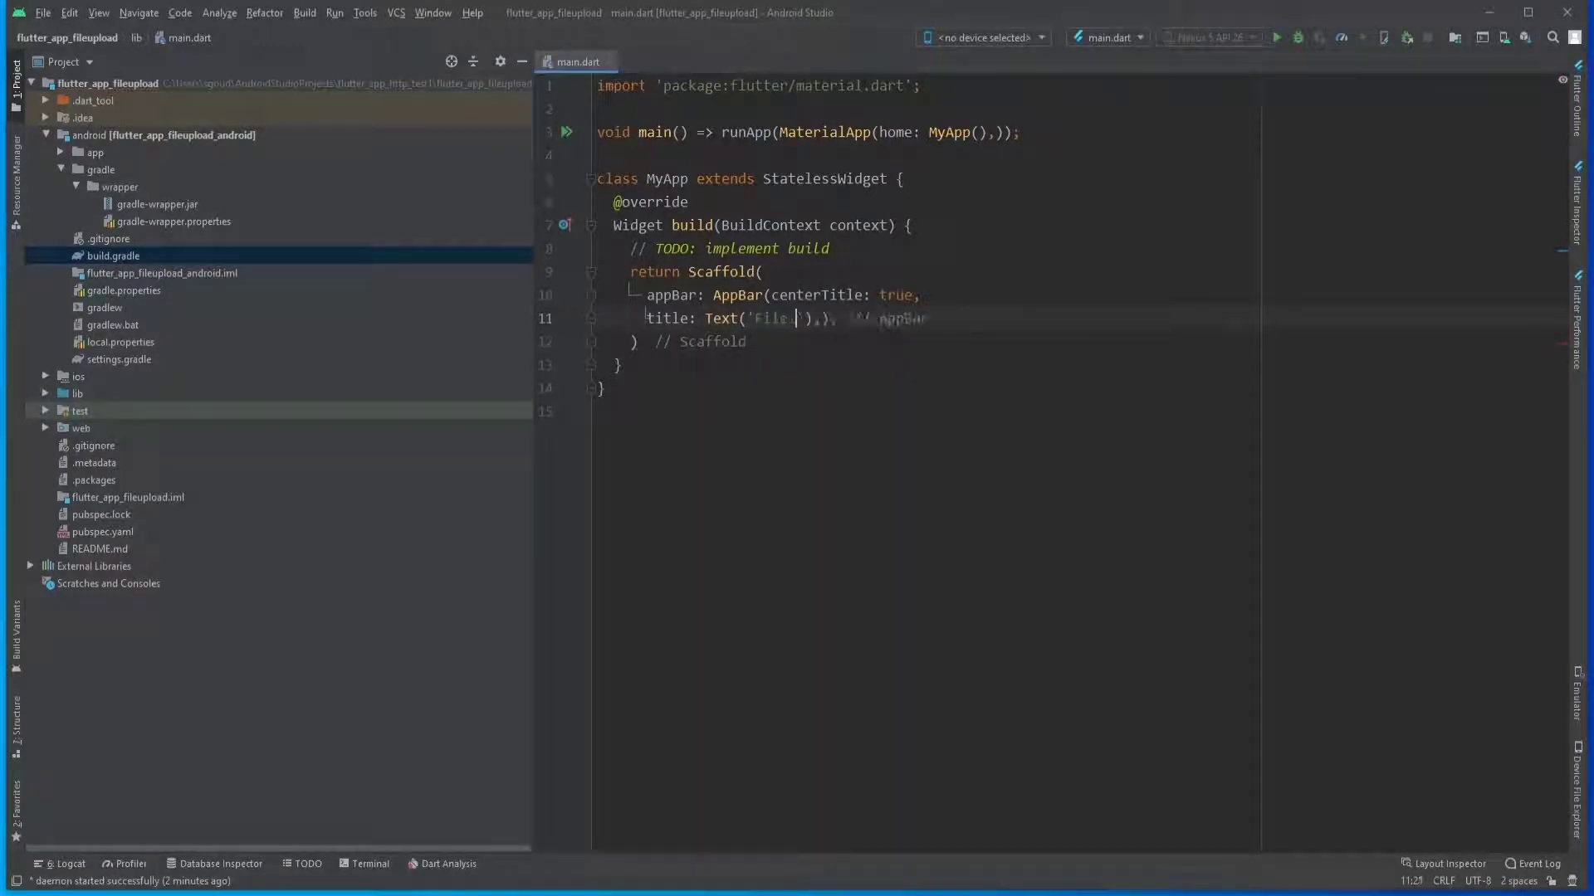
{"action": "type", "text": "Upload"}
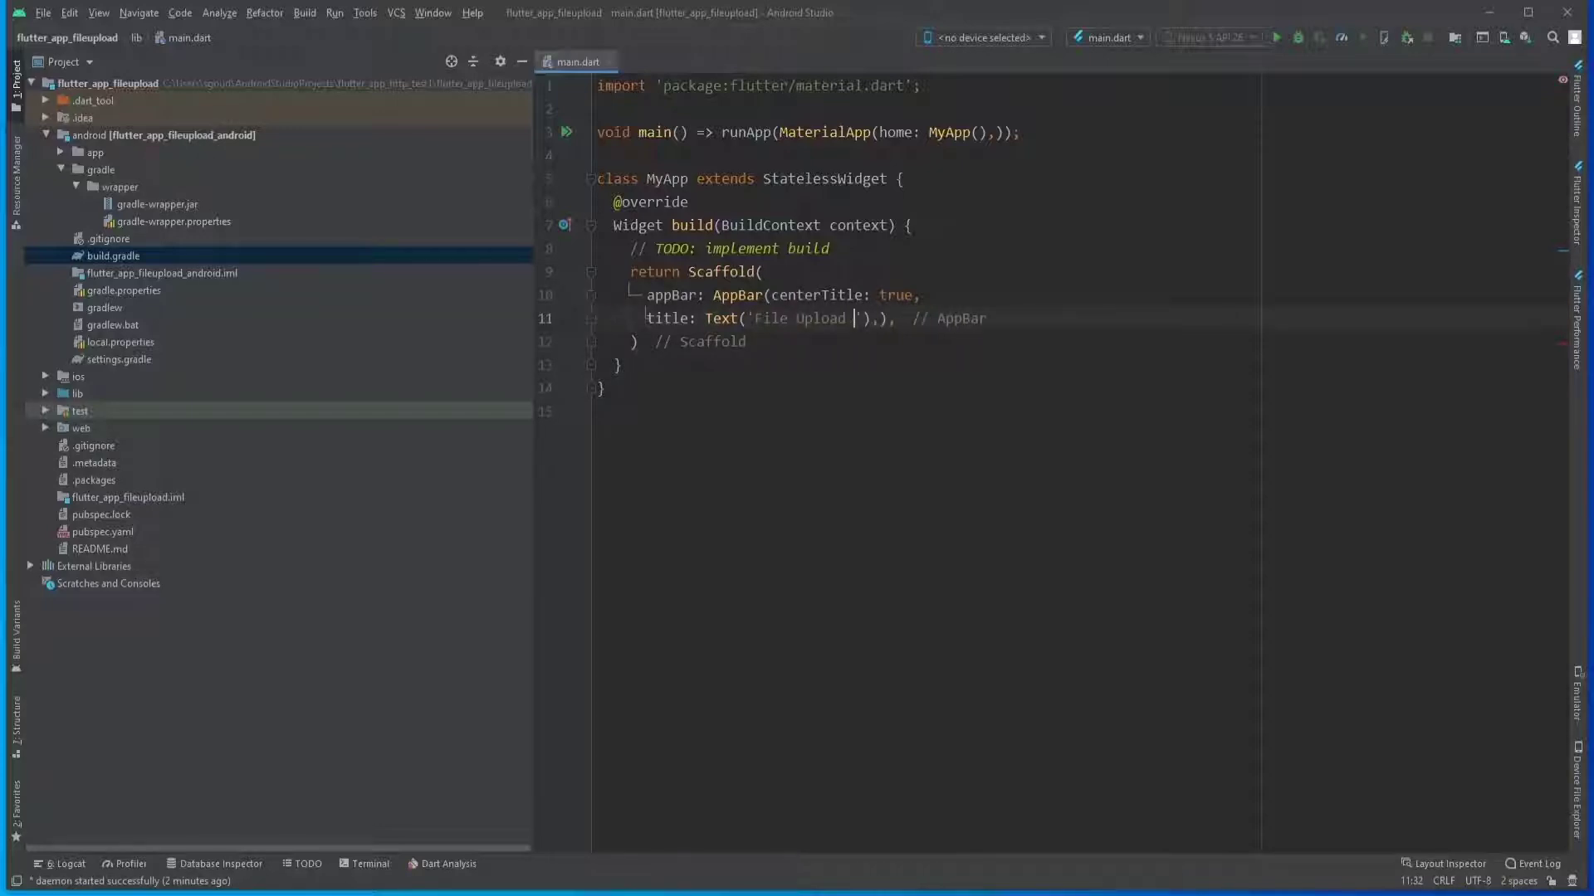
Set the body to a Center holding a Column with MainAxisAlignment.center.
{"action": "type", "text": "body: Center(chi),"}
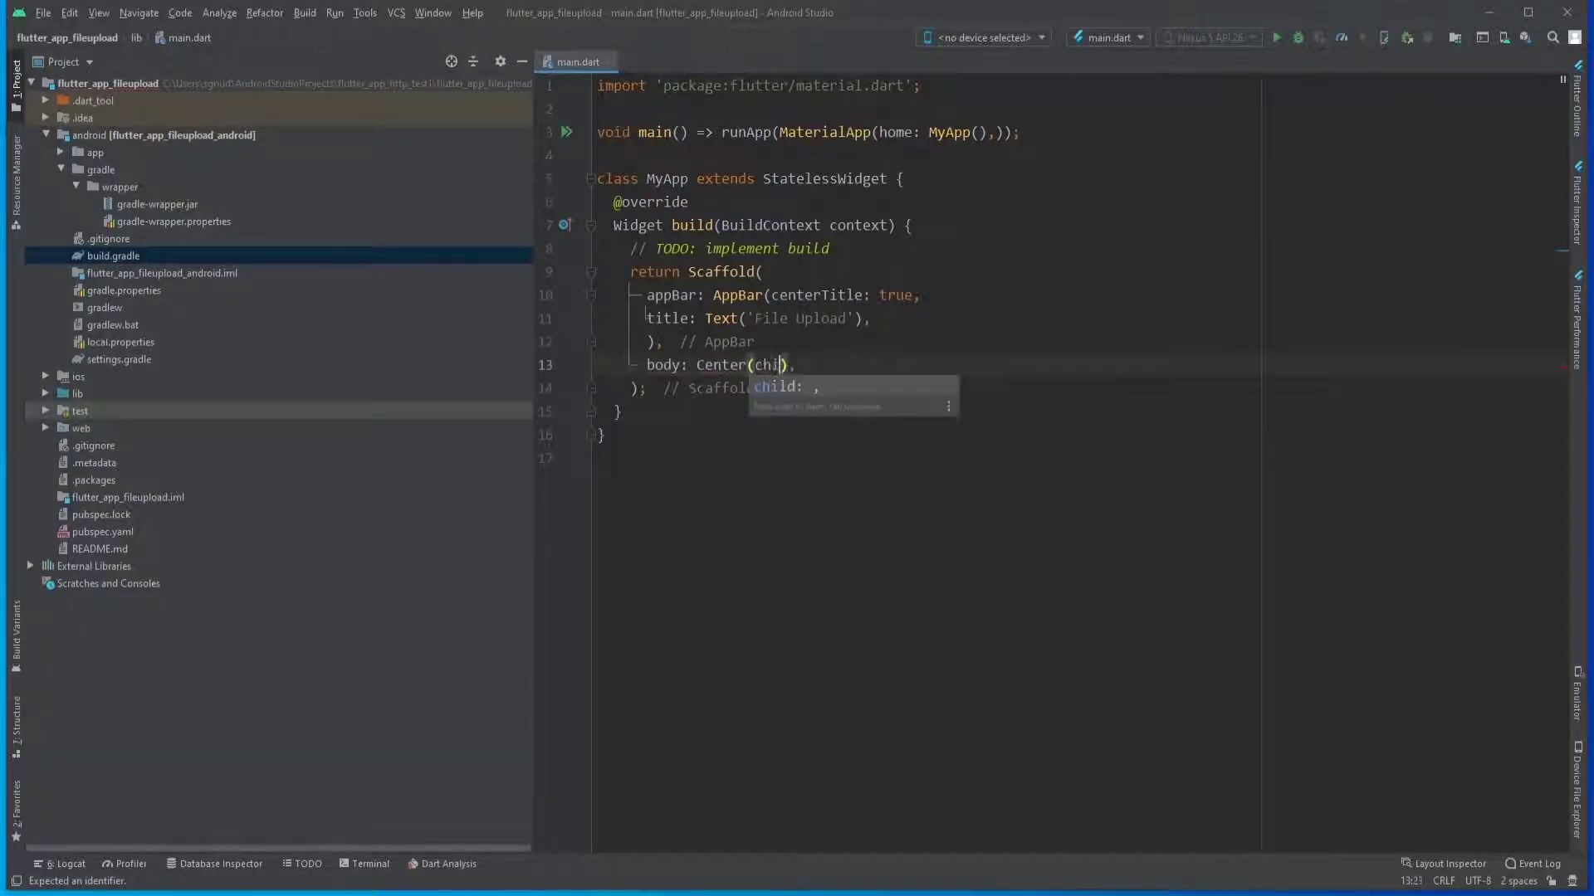
{"action": "type", "text": "child: C,"}
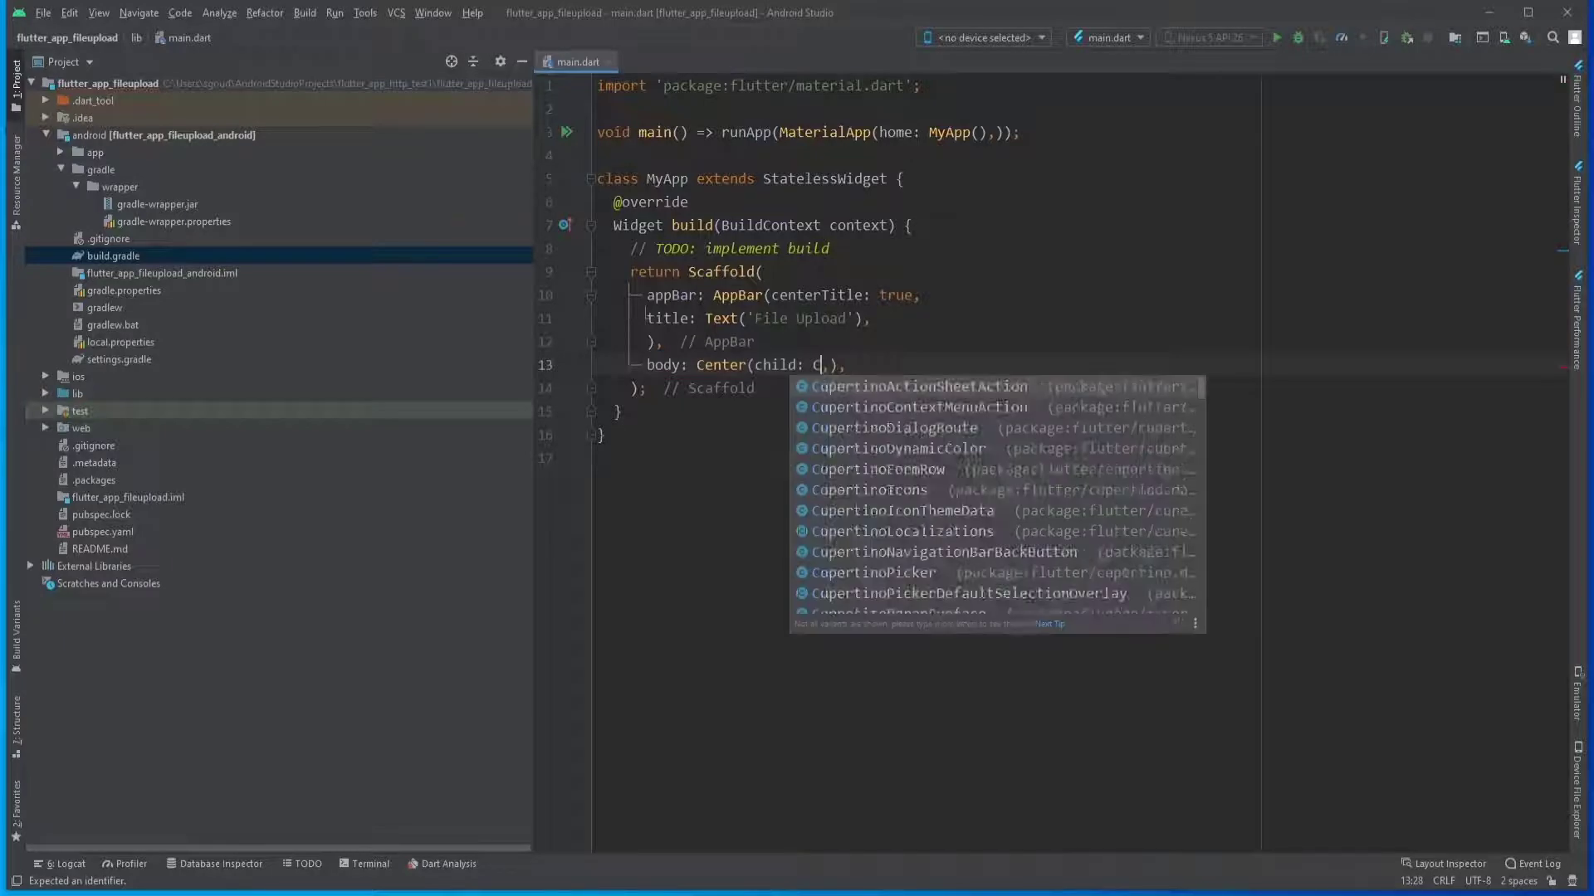
{"action": "type", "text": "Column("}
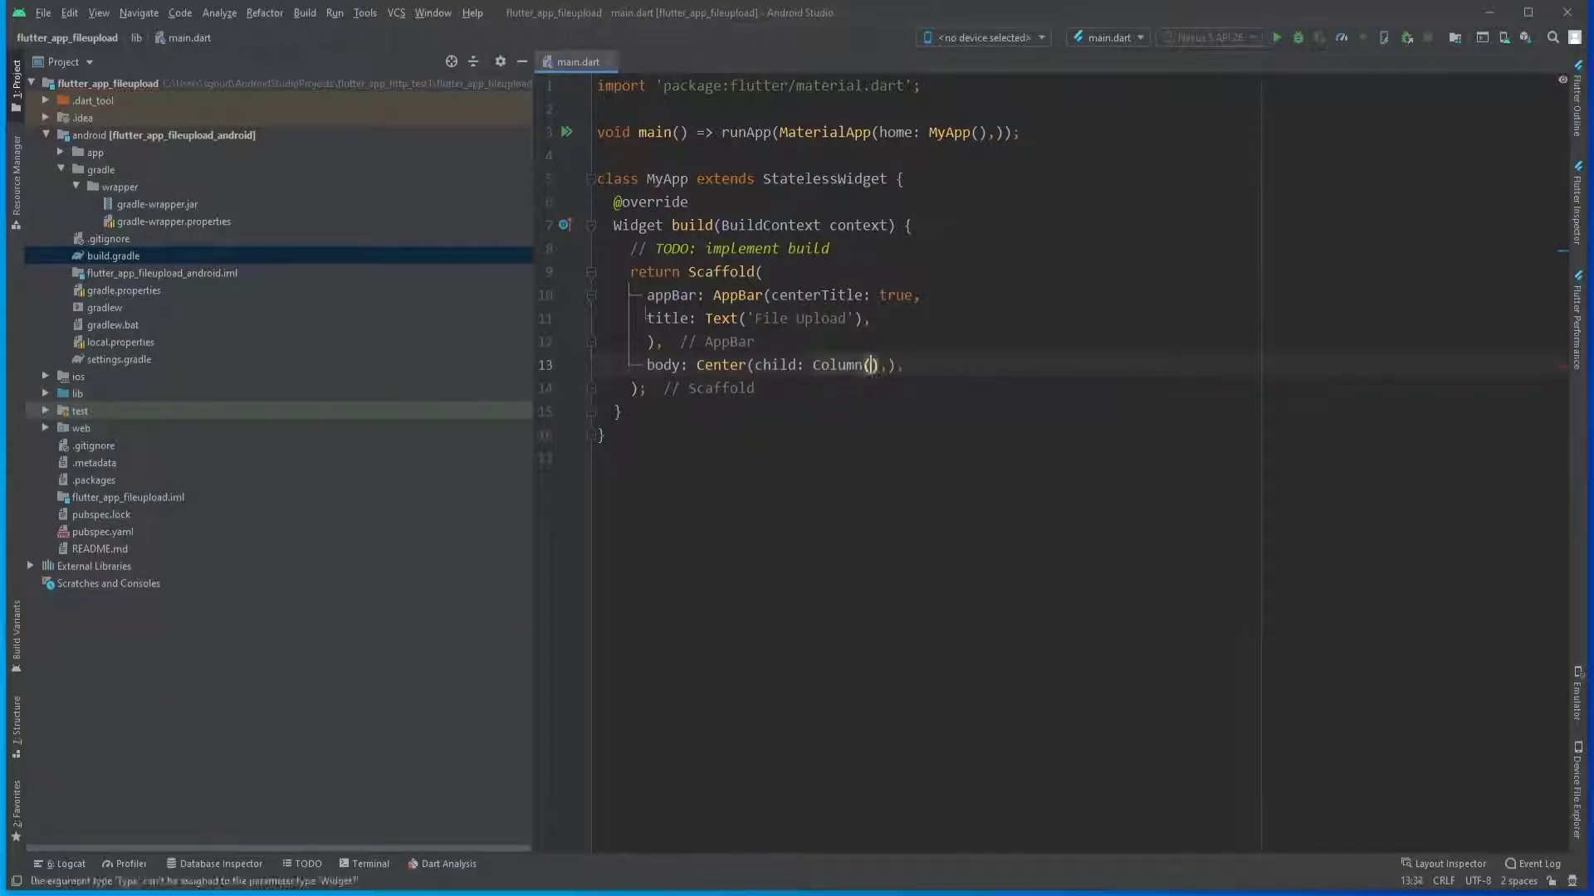
{"action": "type", "text": "main"}
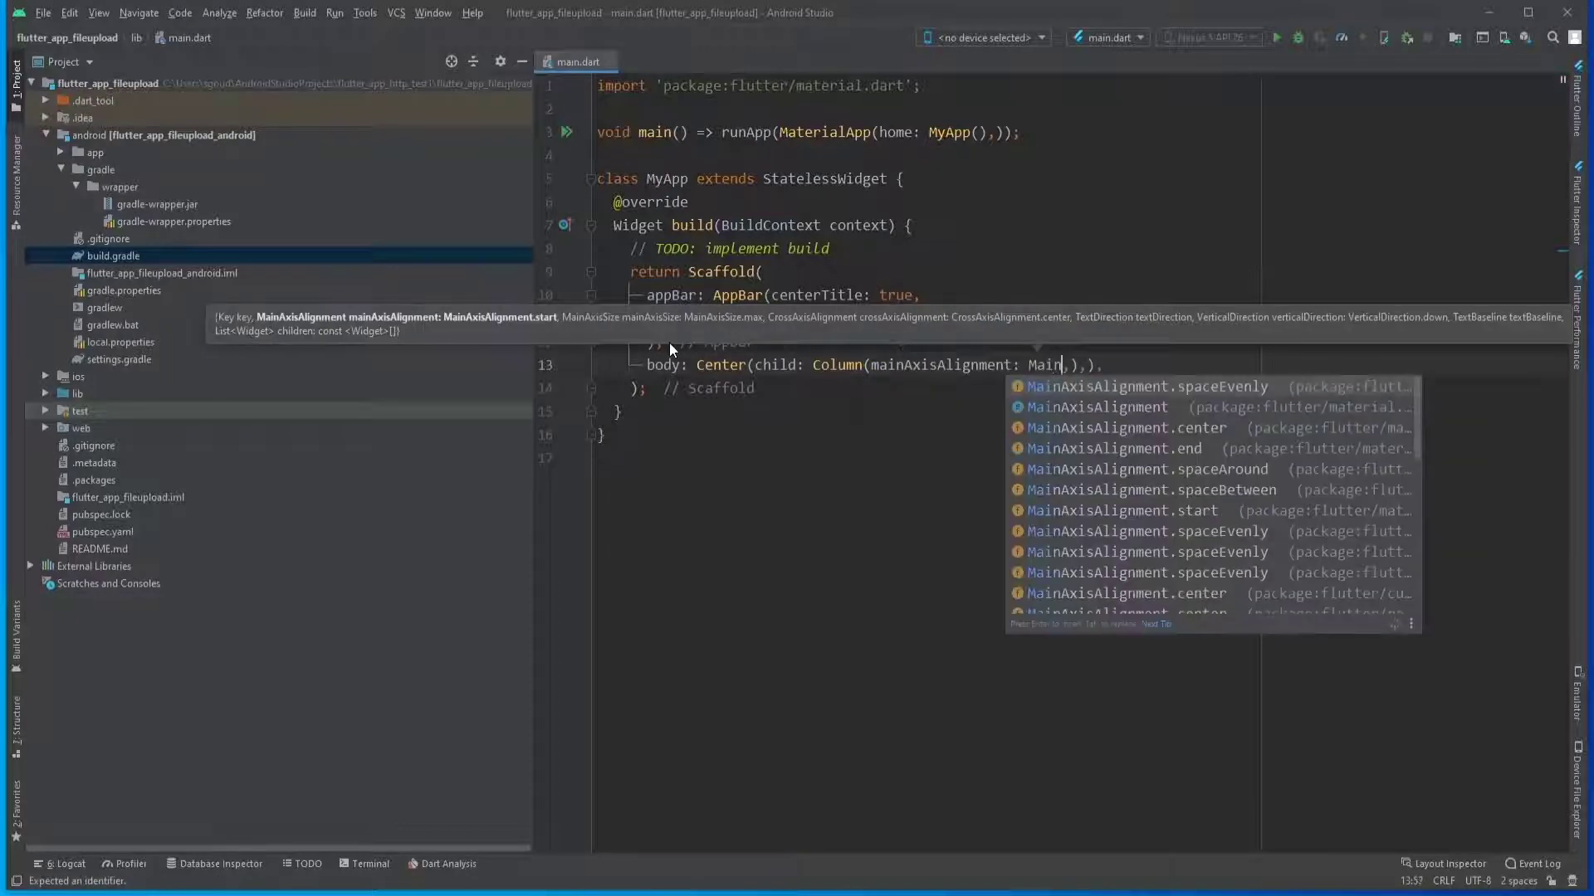
{"action": "type", "text": "Ax"}
{"action": "type", "text": "children: ["}
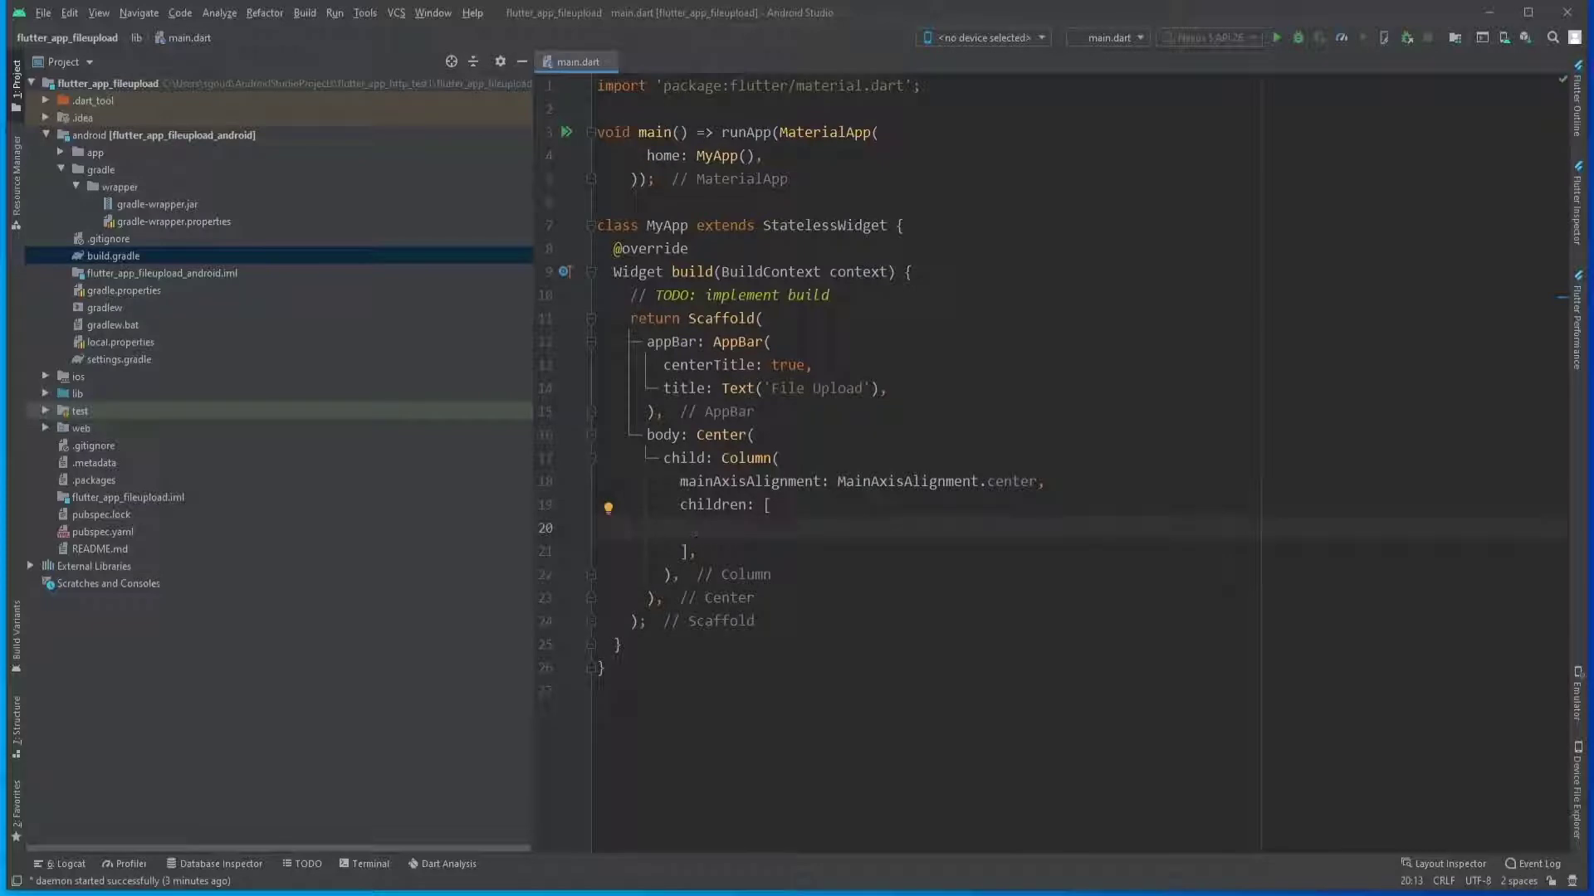
Add an ElevatedButton labelled 'Open File Explorer' with a null onPressed.
{"action": "left_click", "coordinate": [695, 528]}
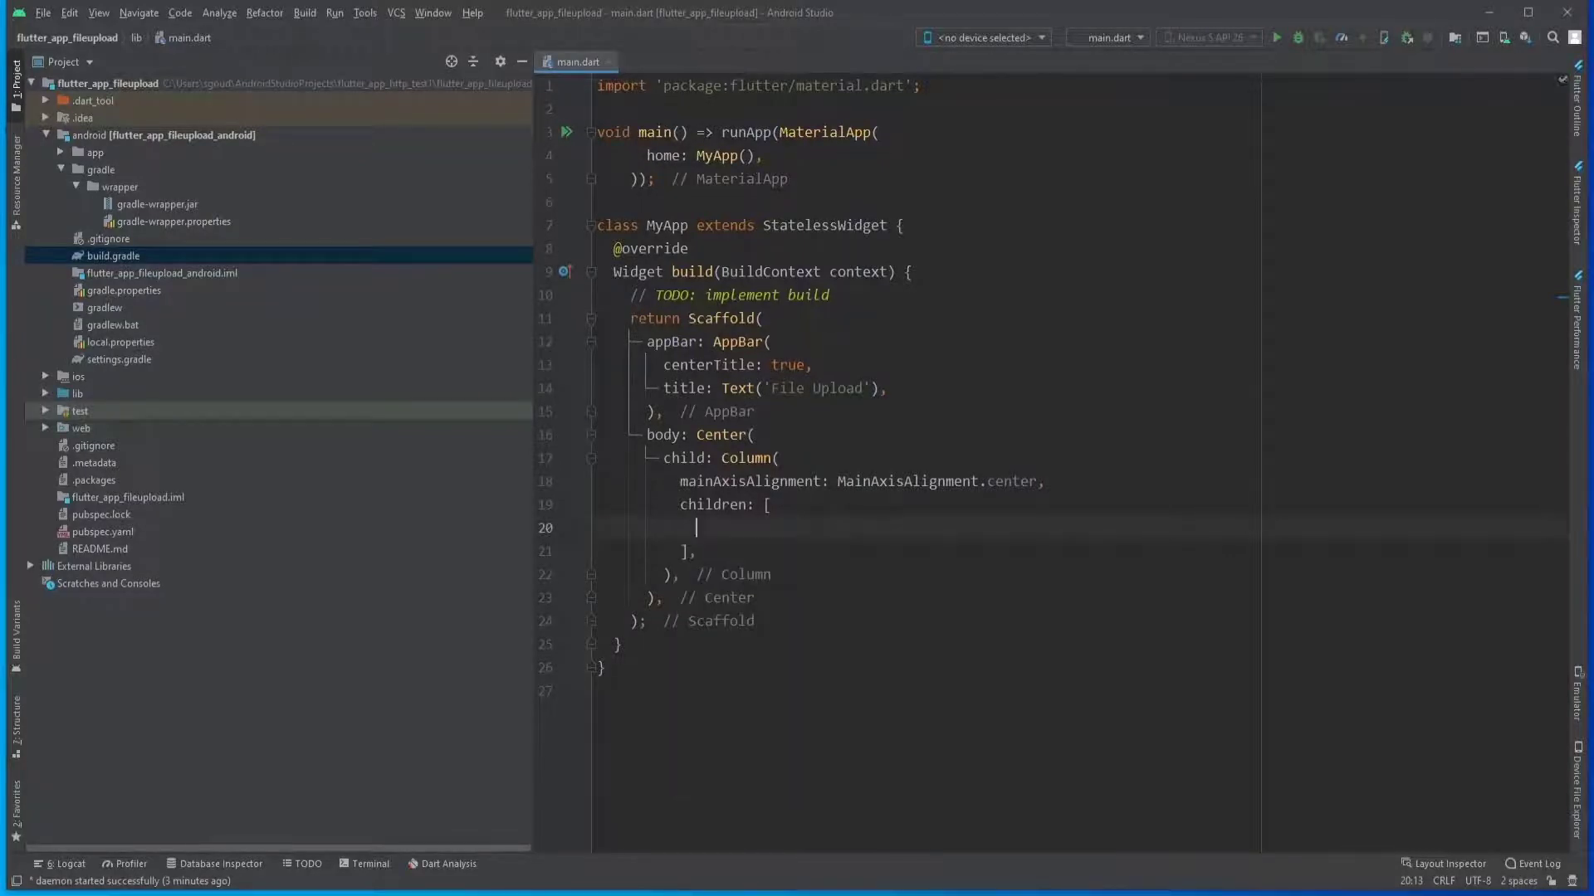
{"action": "type", "text": "ElevatedButton(onPressed: onPressed, child: child)"}
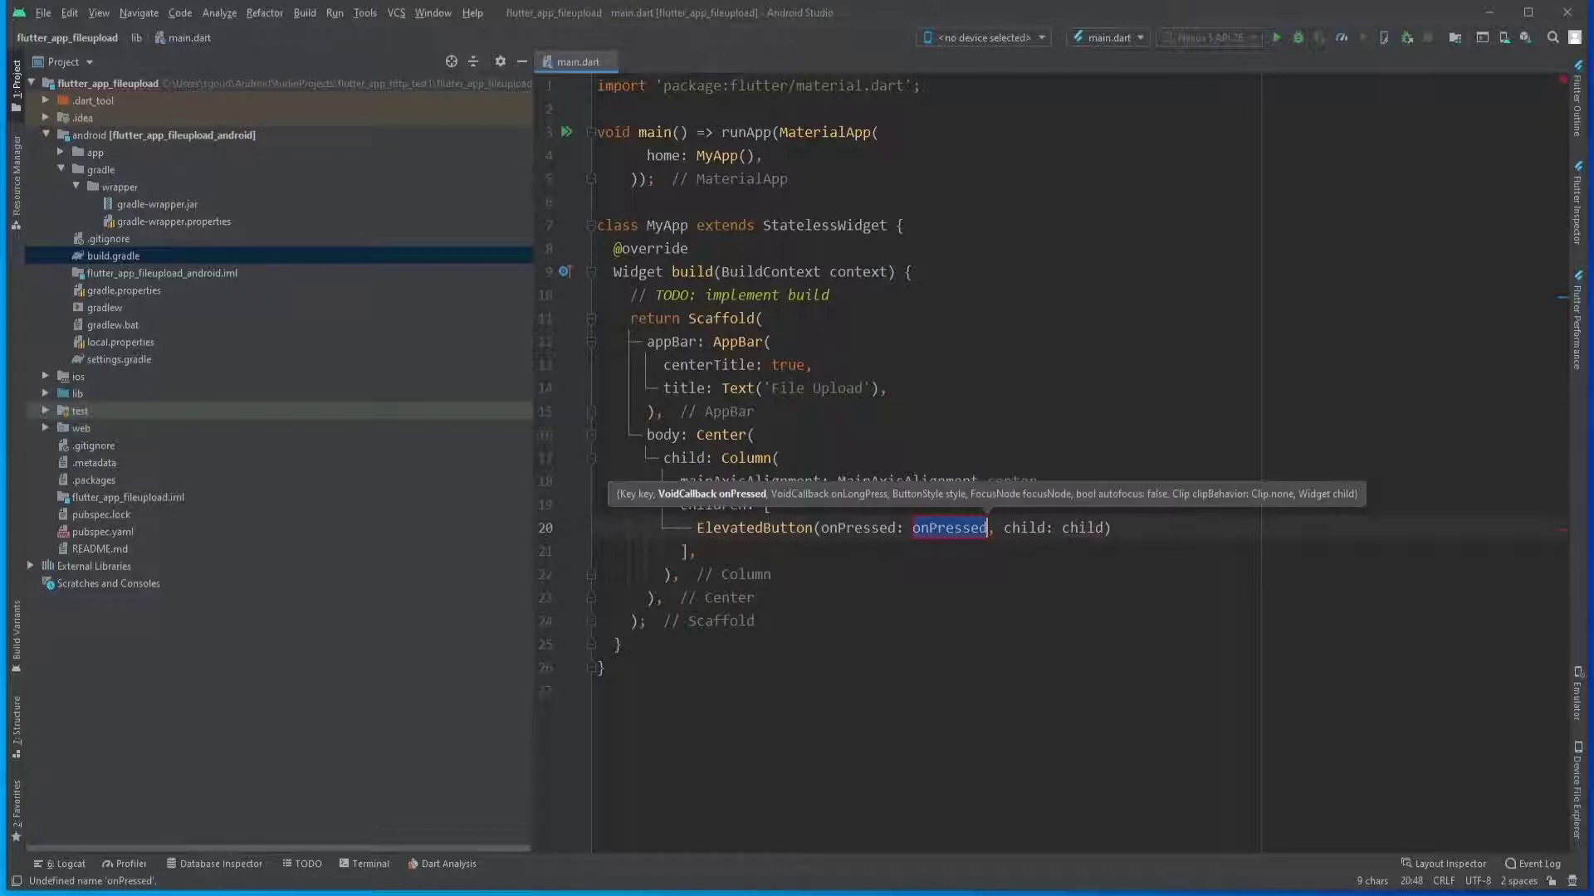
{"action": "type", "text": "null"}
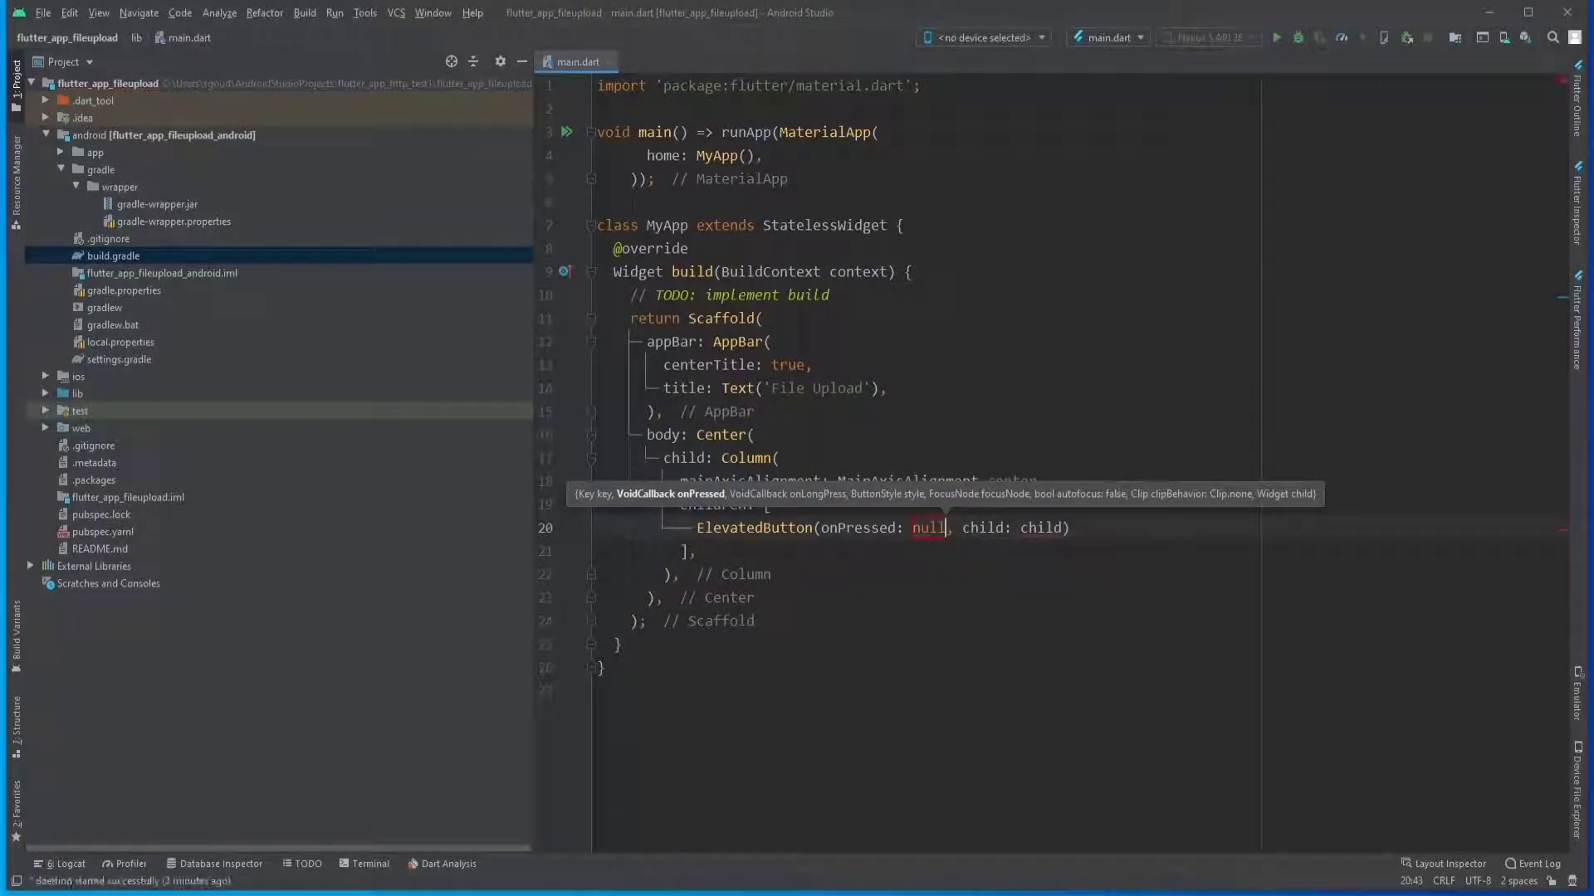
{"action": "type", "text": "Text("}
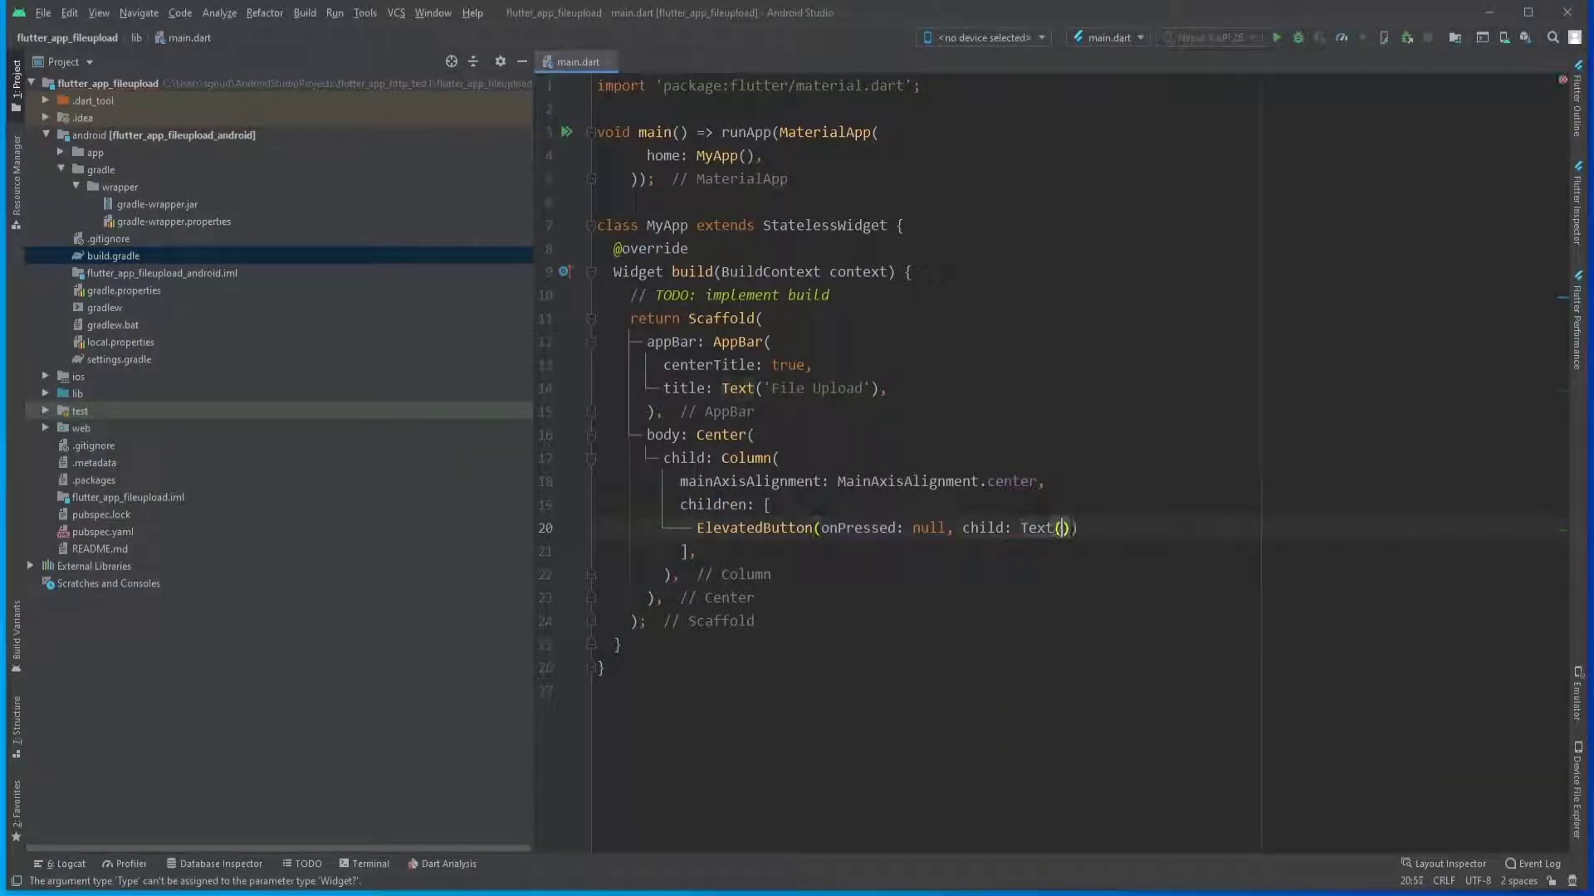
{"action": "type", "text": "Upload"}
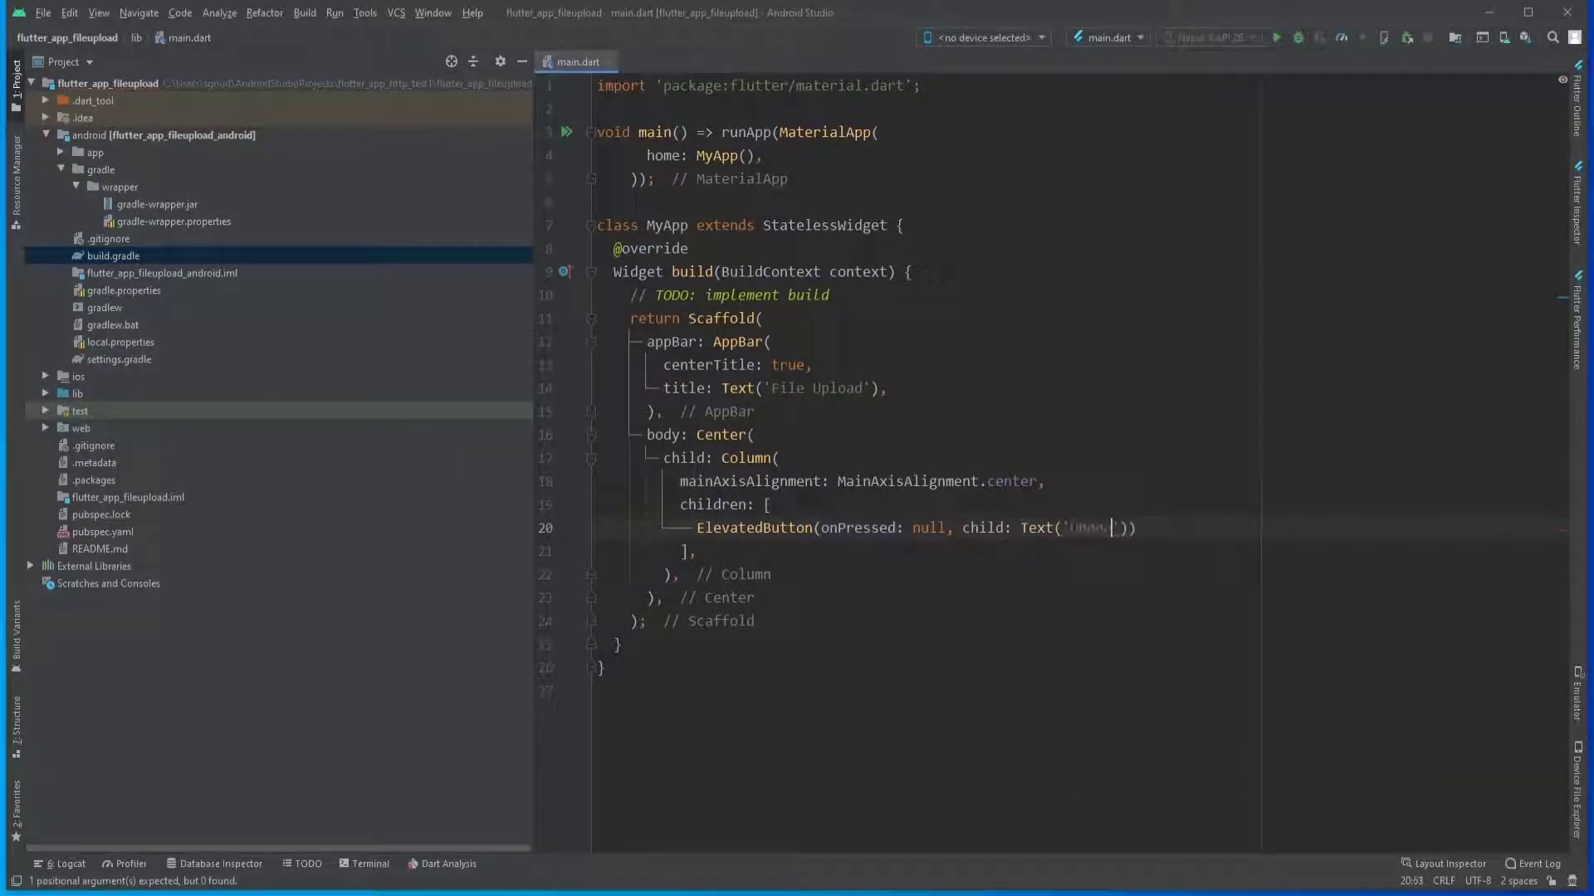
{"action": "type", "text": "Open File Ex"}
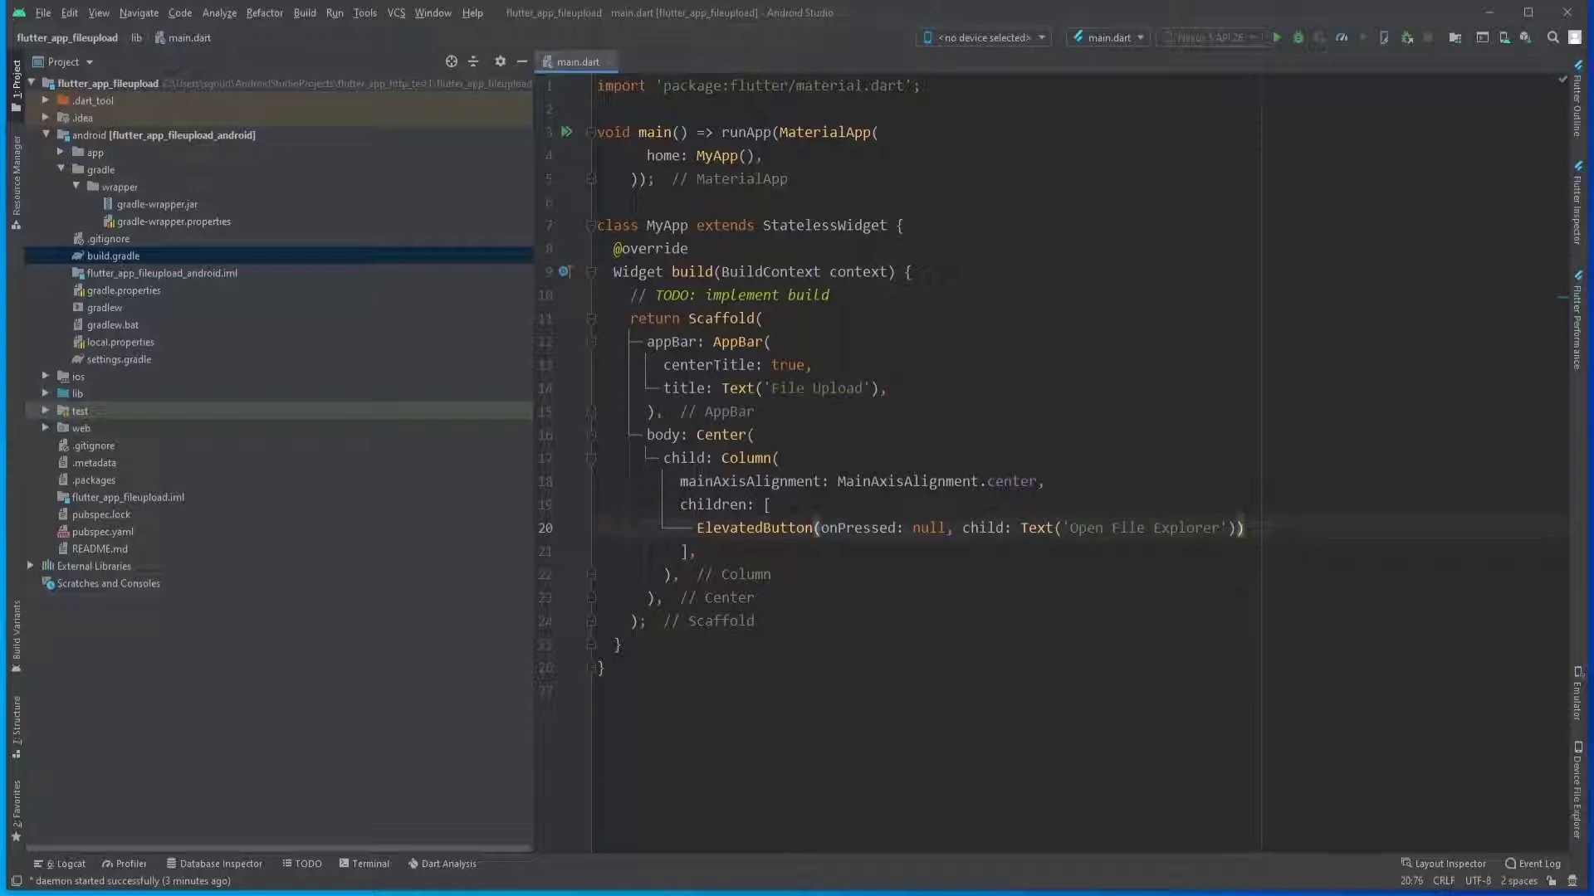
Add a second ElevatedButton labelled 'Upload File' with a null onPressed.
{"action": "type", "text": "Ele"}
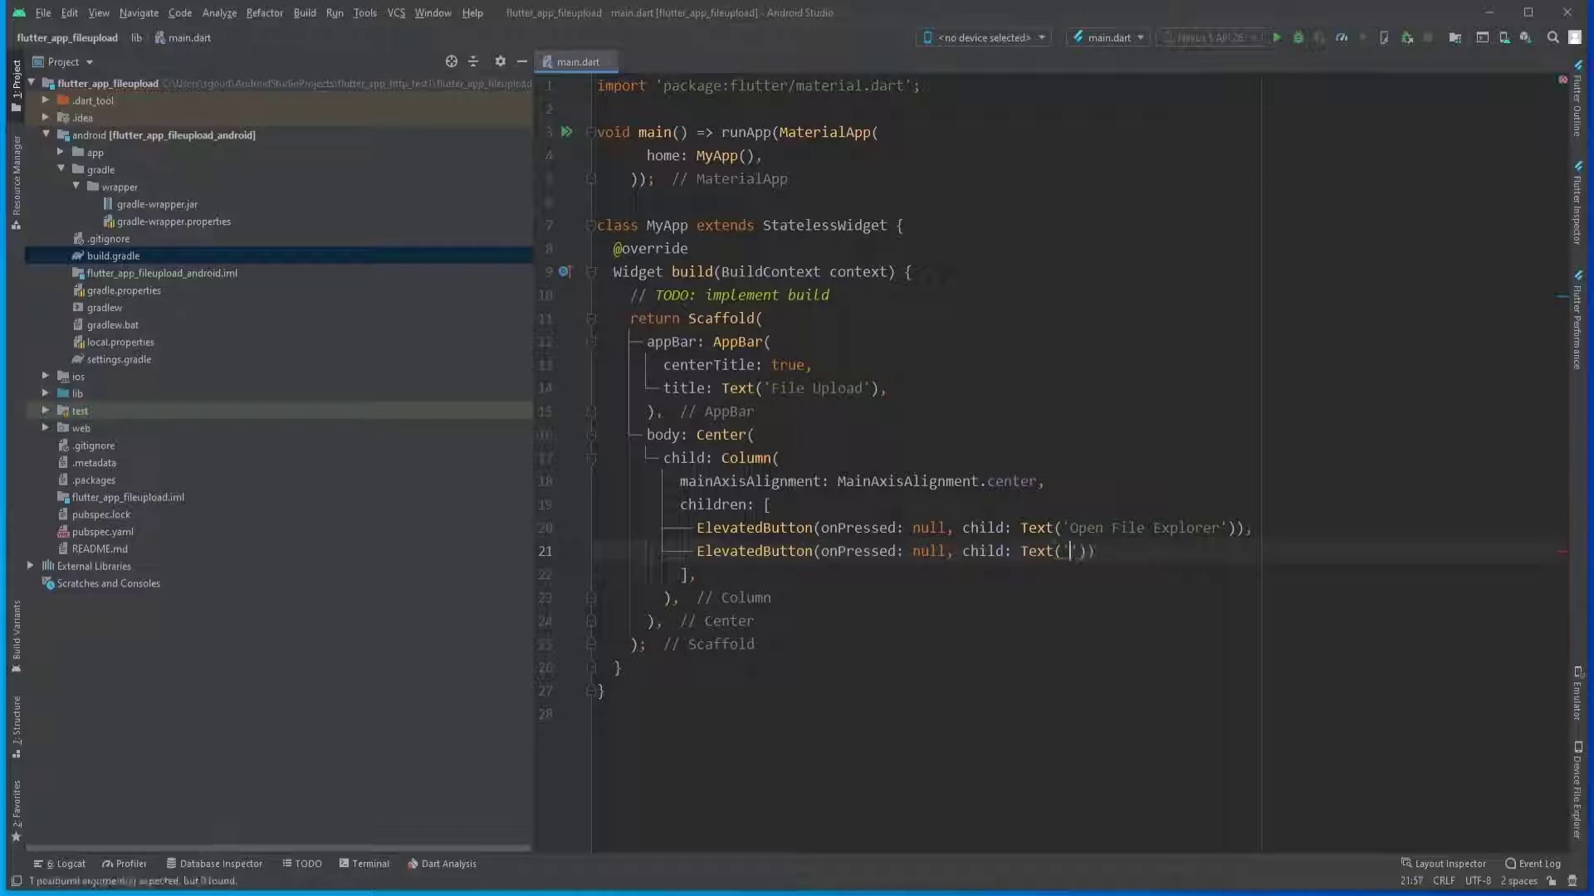
{"action": "type", "text": "Upload"}
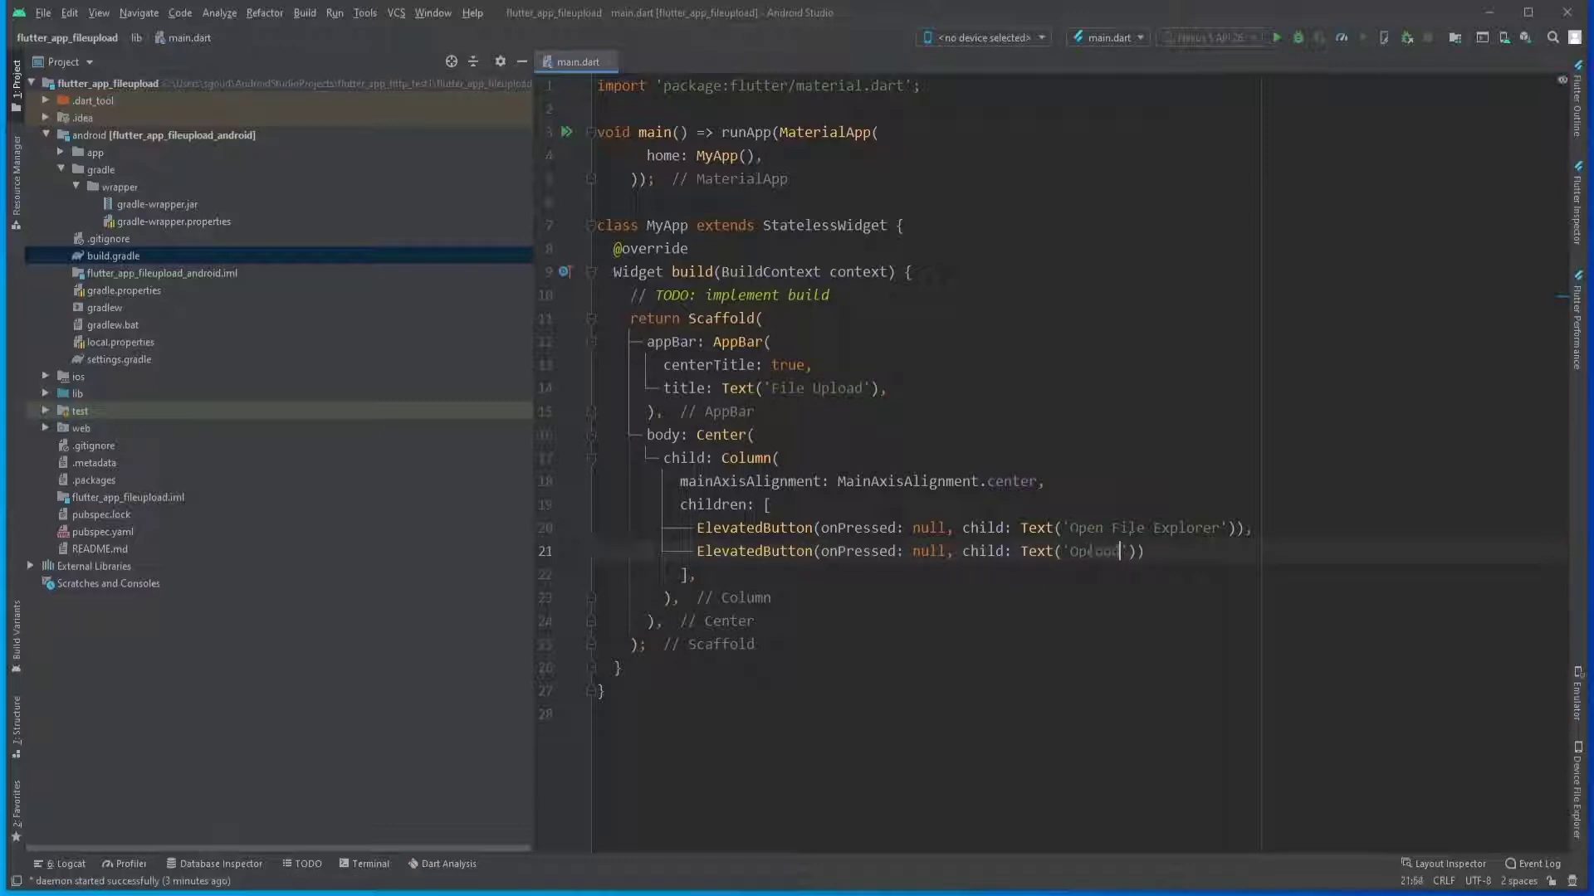
{"action": "type", "text": "Upload File"}
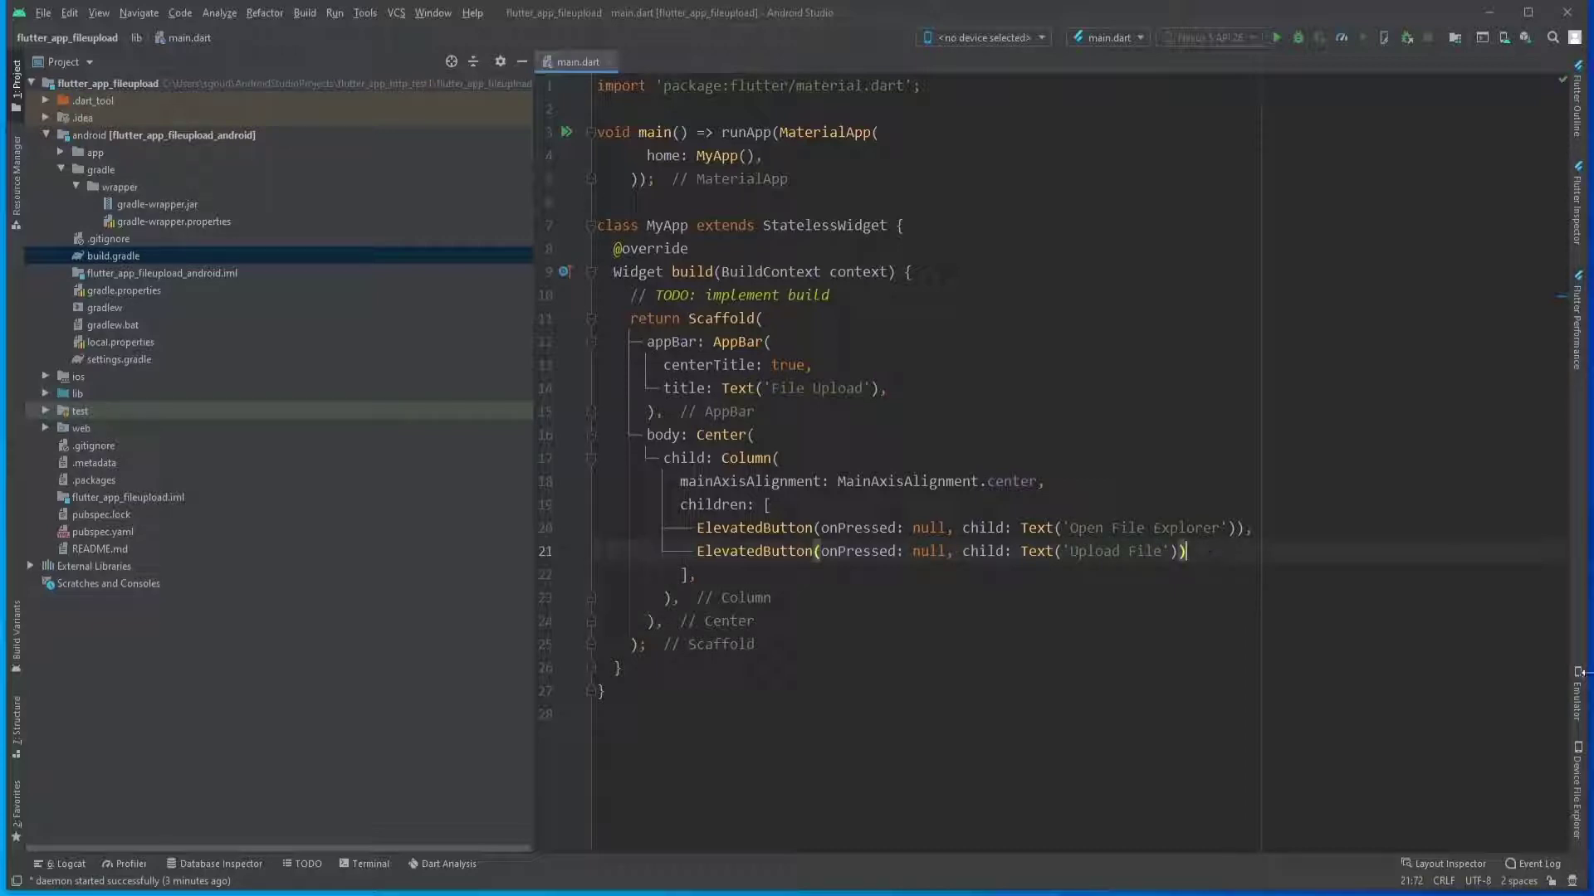
Launch the Nexus 5 API 26 virtual device from the AVD Manager.
{"action": "left_click", "coordinate": [1577, 690]}
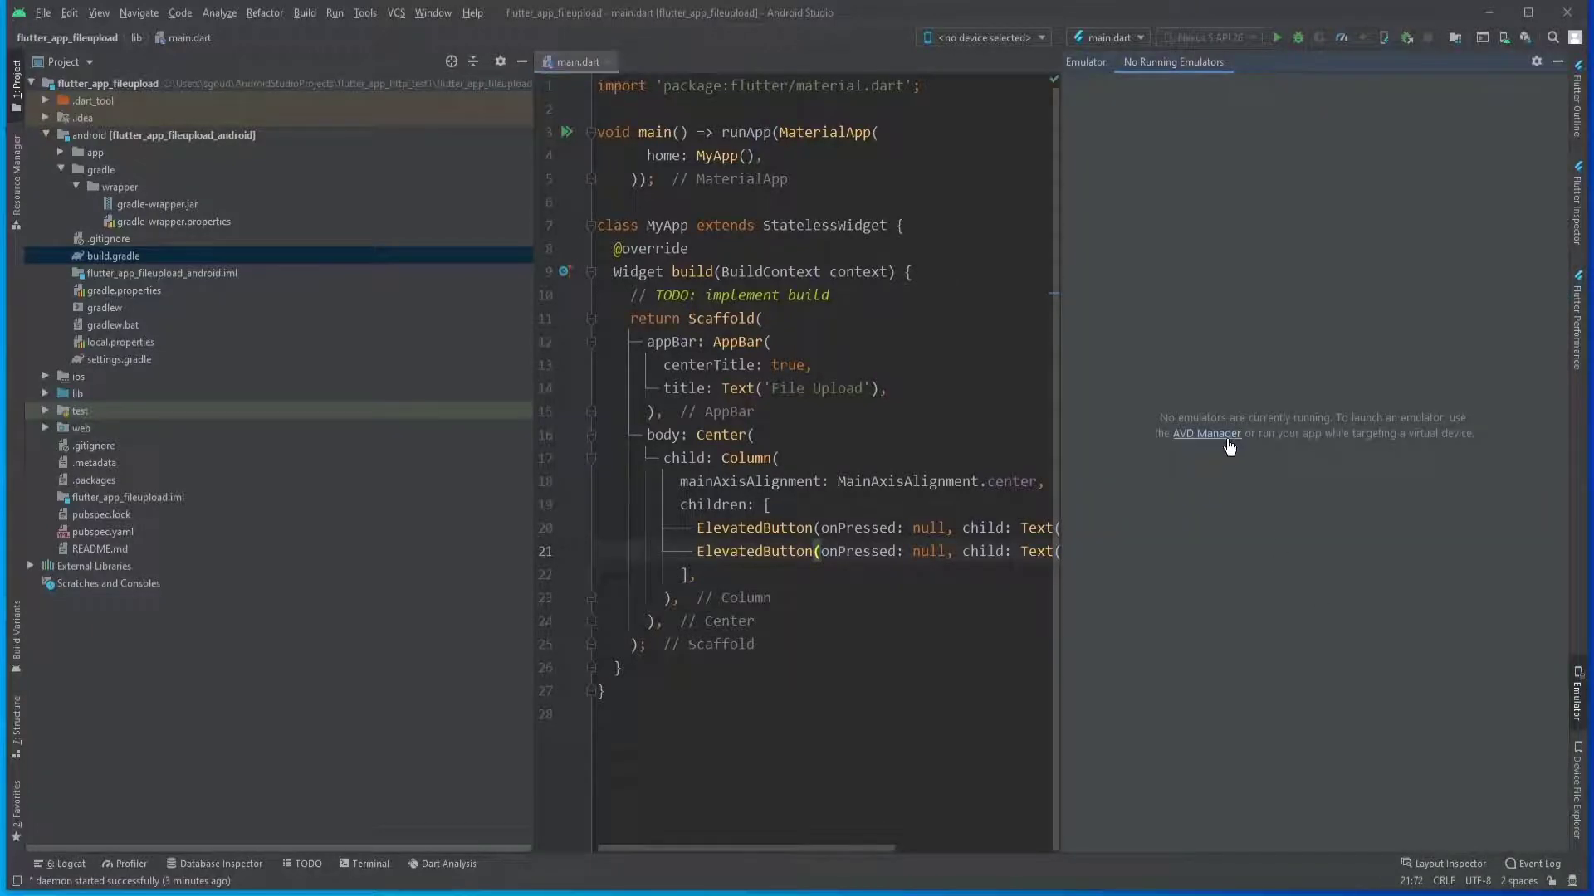
{"action": "left_click", "coordinate": [1207, 433]}
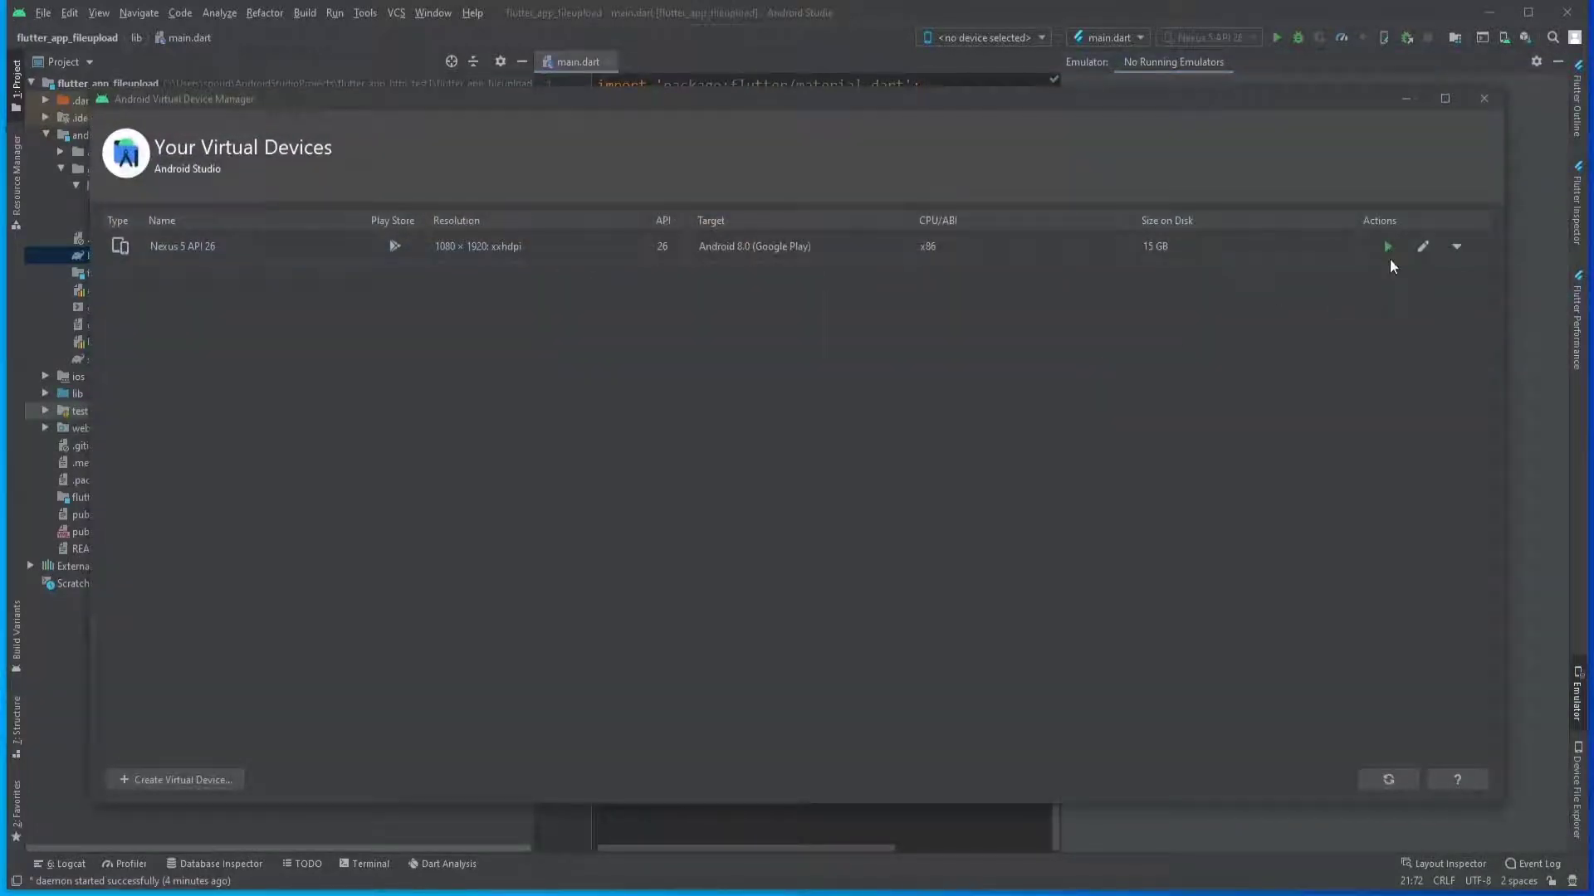
{"action": "left_click", "coordinate": [1388, 246]}
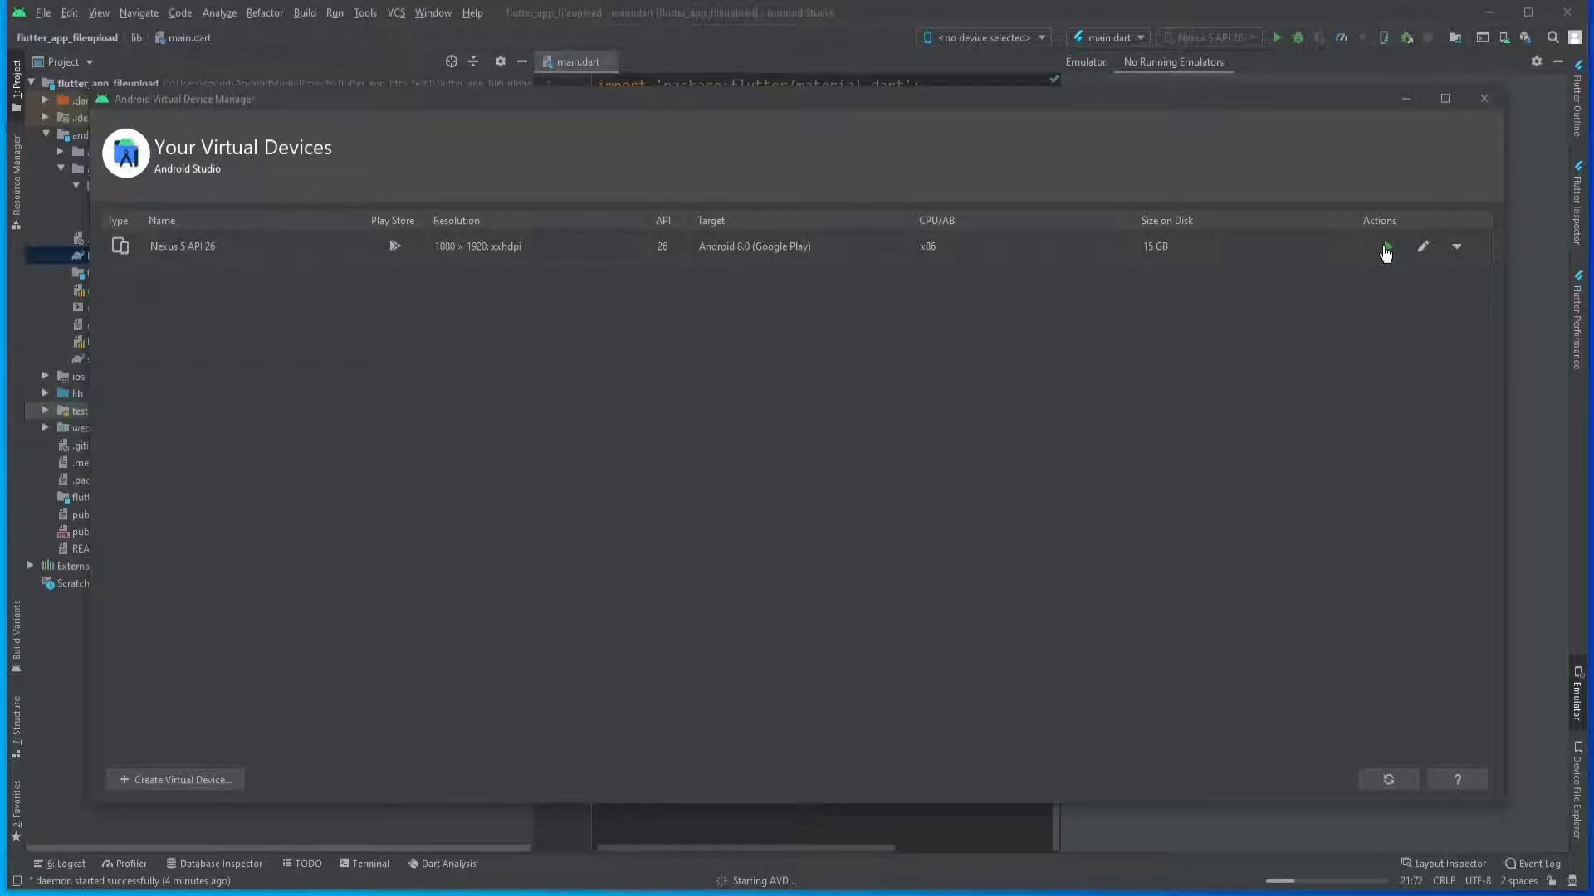
{"action": "left_click", "coordinate": [1384, 245]}
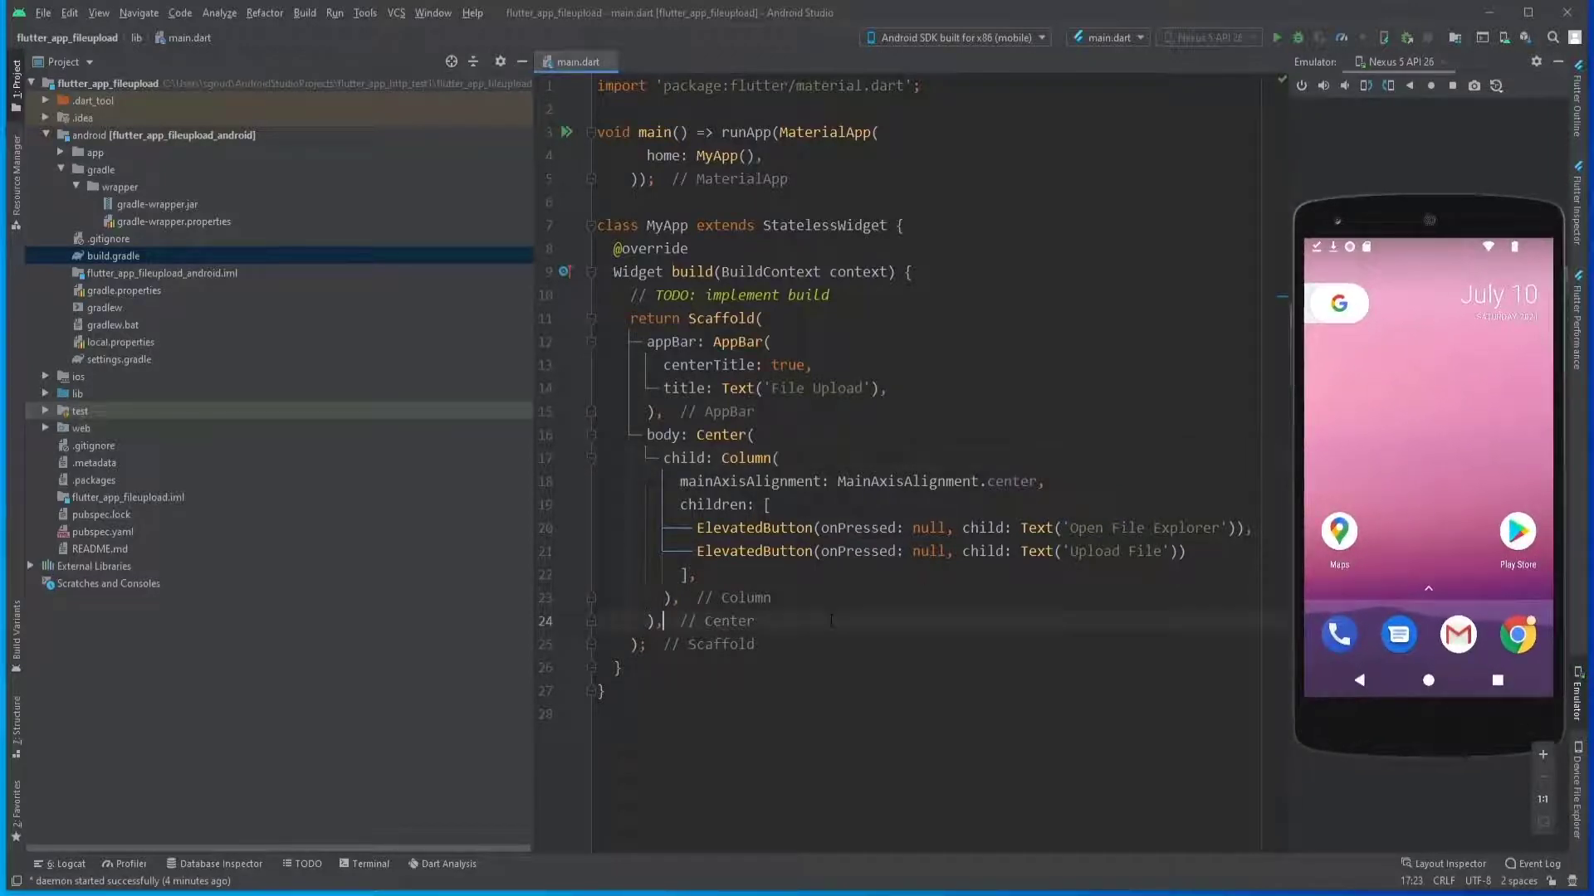
{"action": "left_click", "coordinate": [1277, 38]}
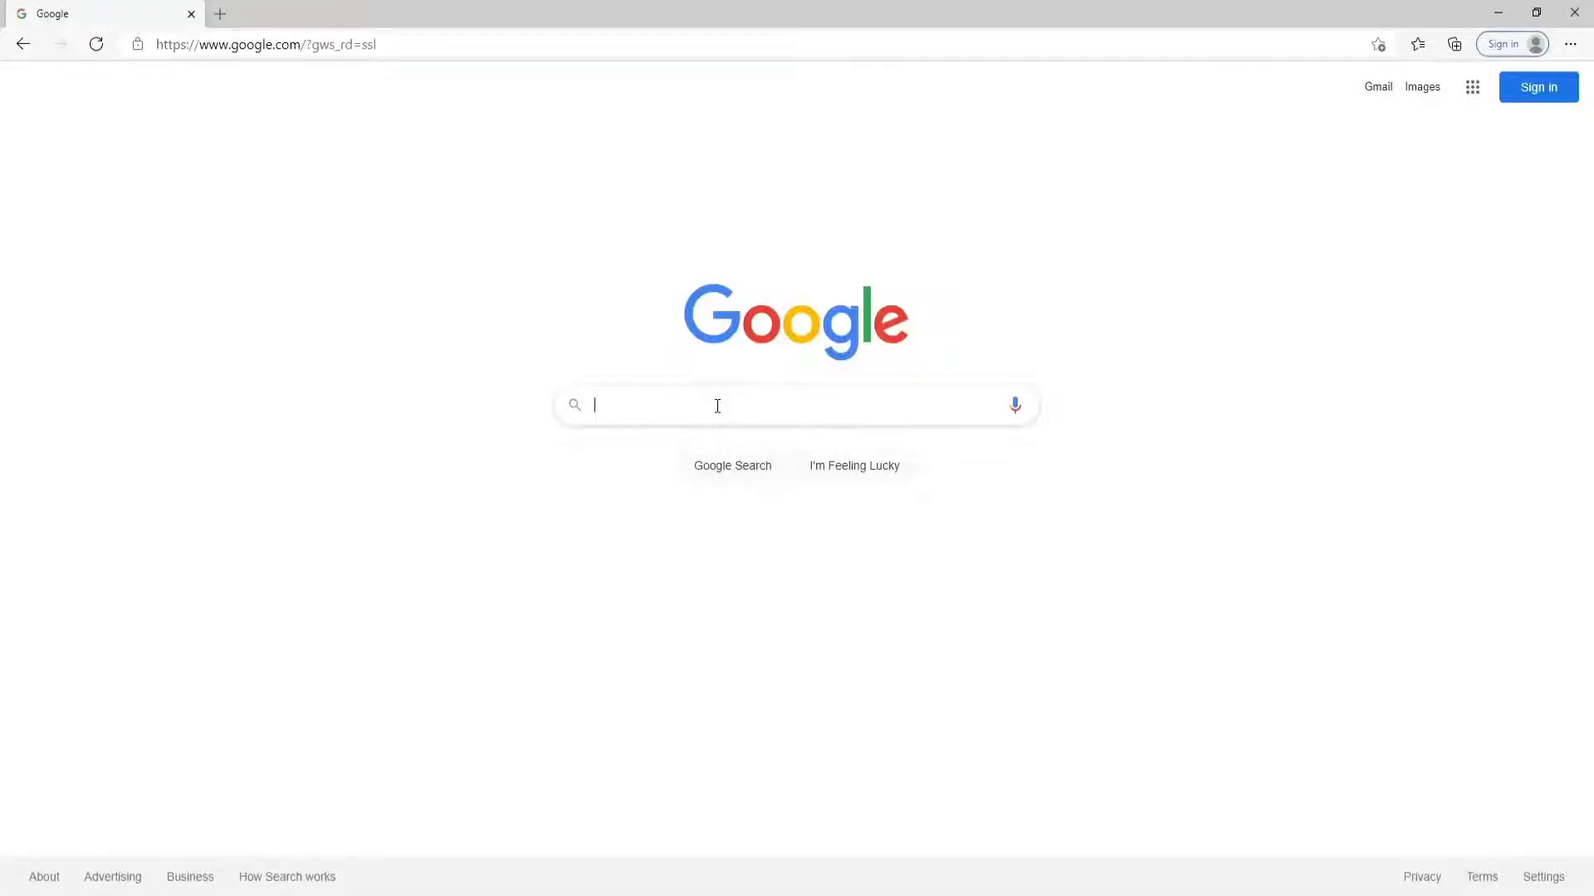
Search pub.dev for 'file picker' and open the file_picker package.
{"action": "type", "text": "pub fl"}
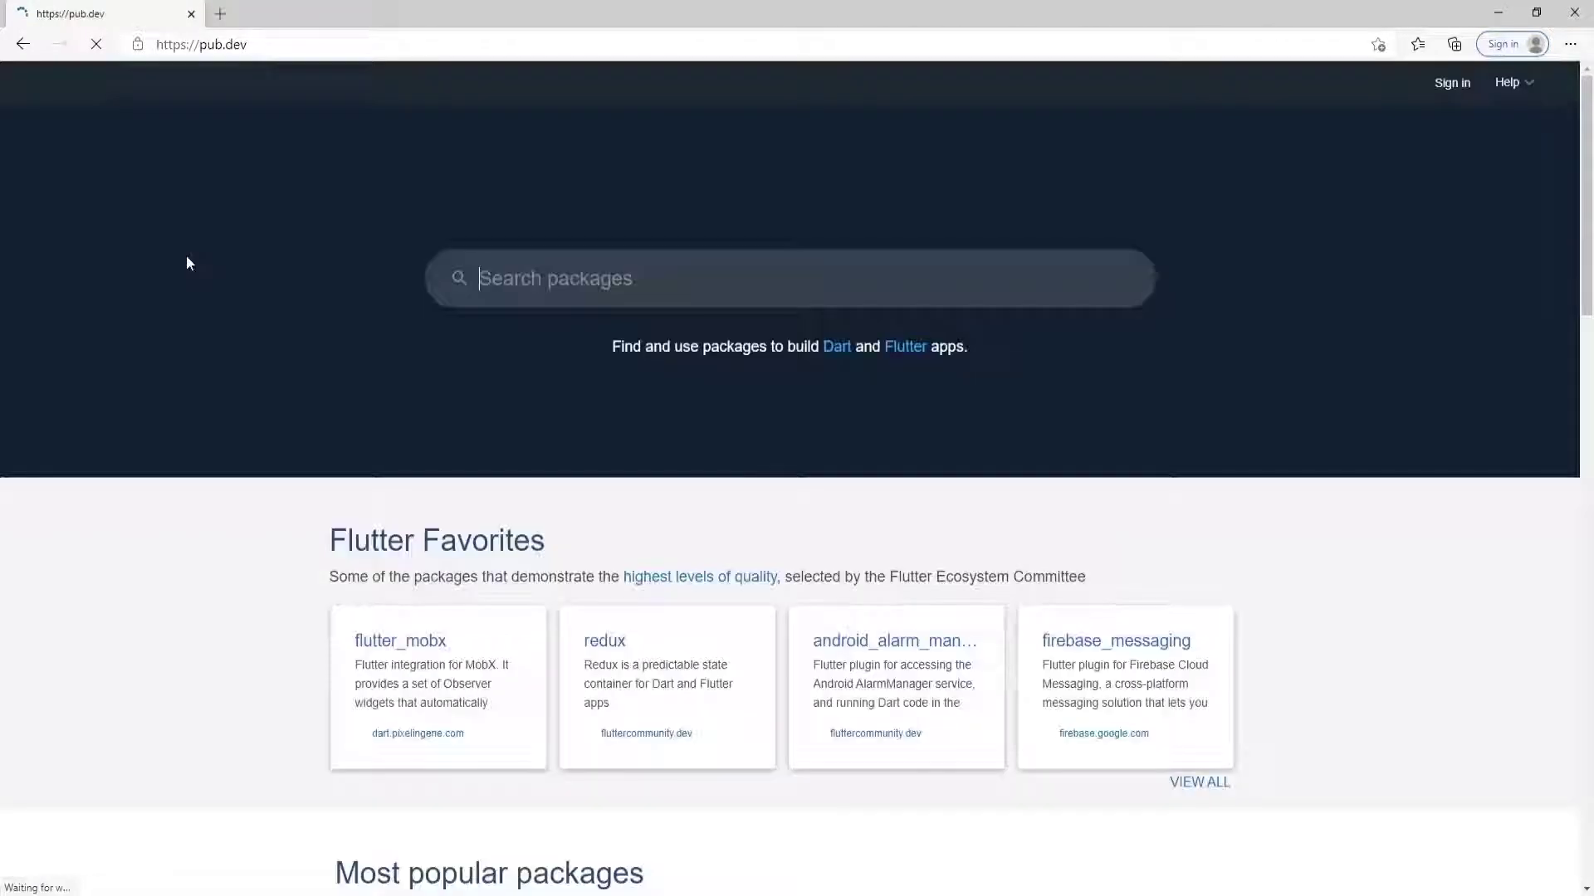
{"action": "type", "text": "file"}
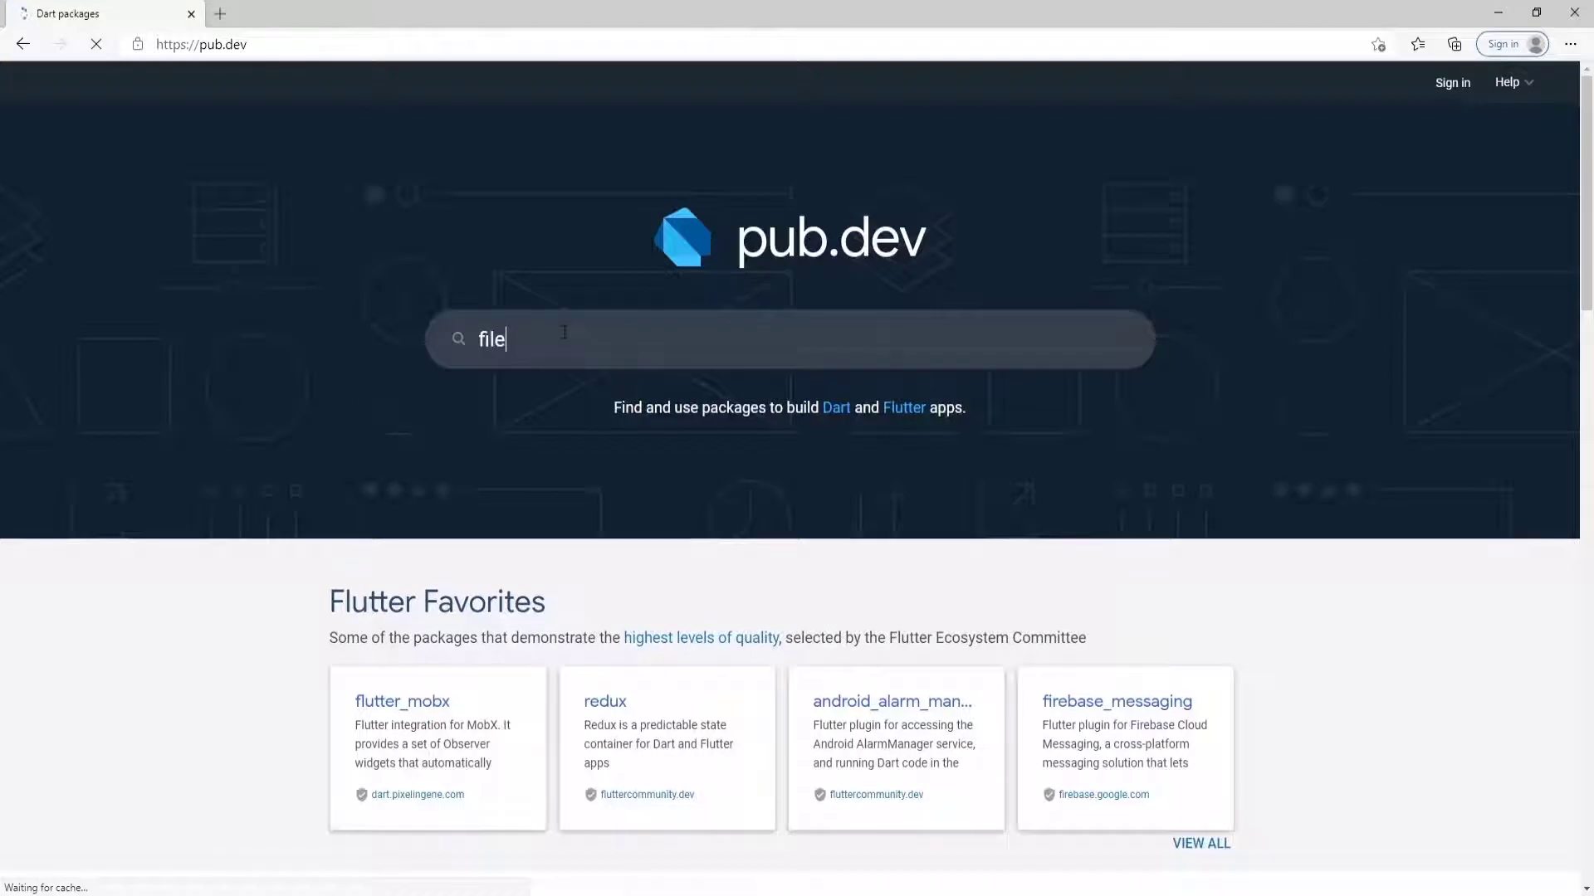
{"action": "type", "text": "picker"}
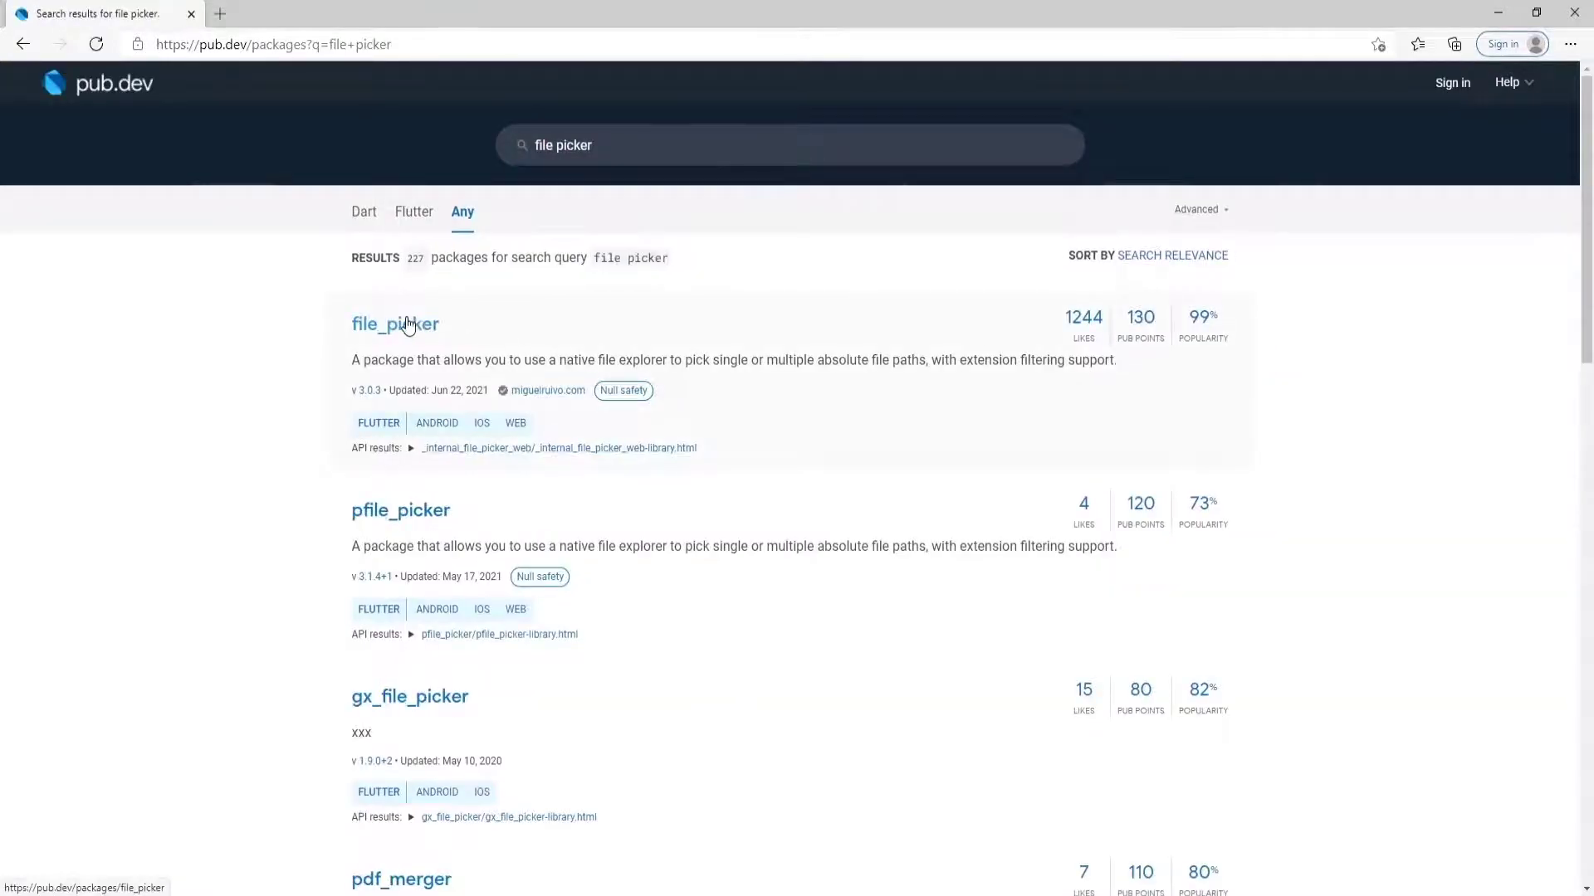
{"action": "left_click", "coordinate": [395, 324]}
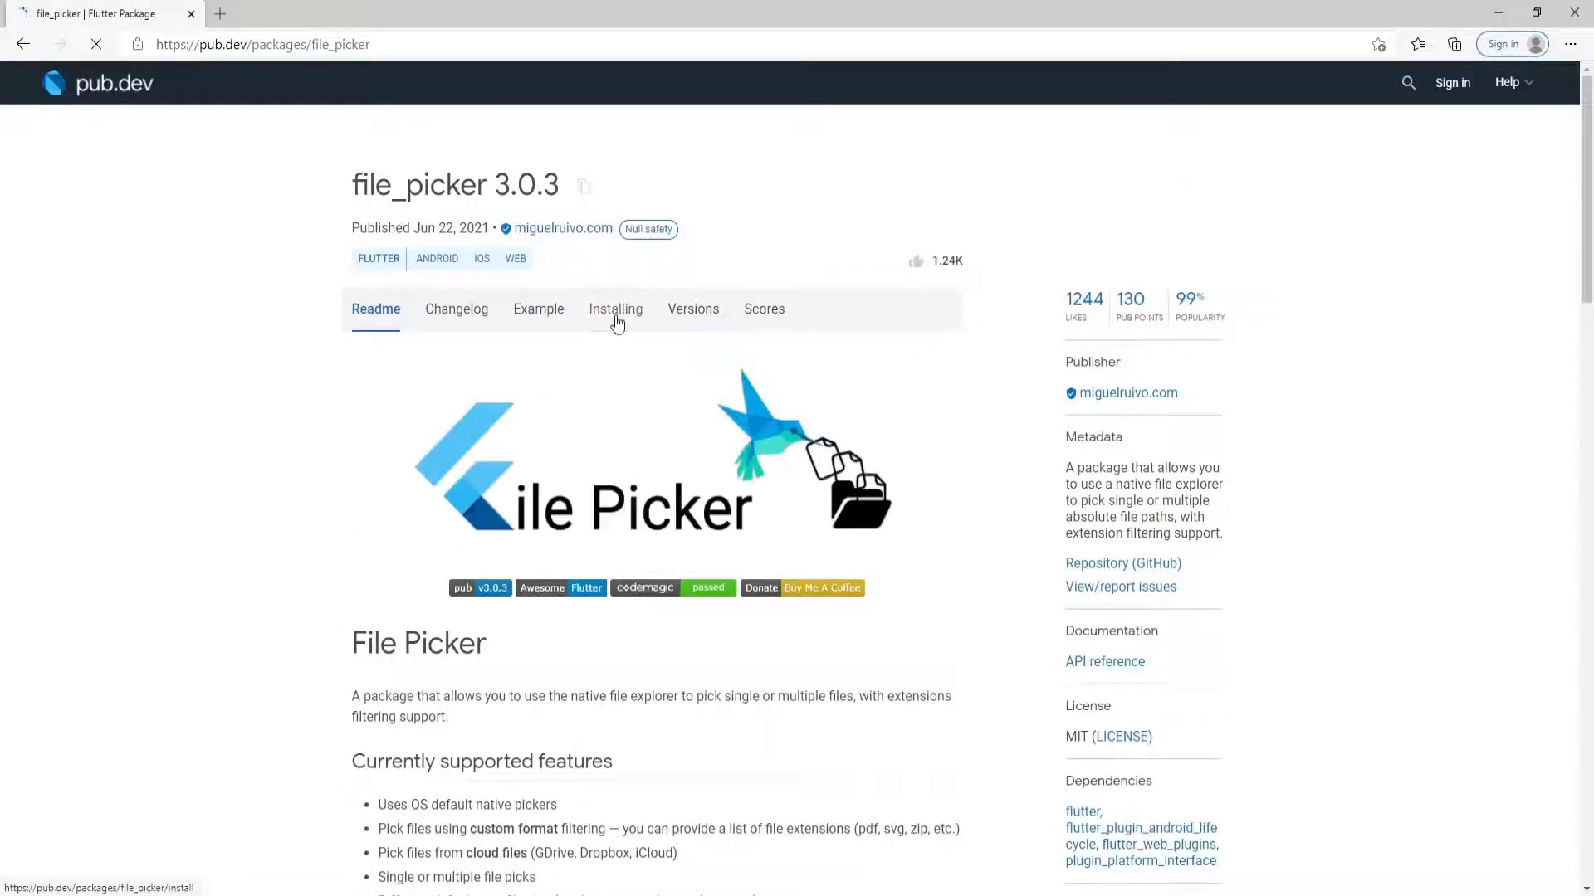
Copy the flutter pub add file_picker command from the Installing instructions.
{"action": "left_click", "coordinate": [614, 308]}
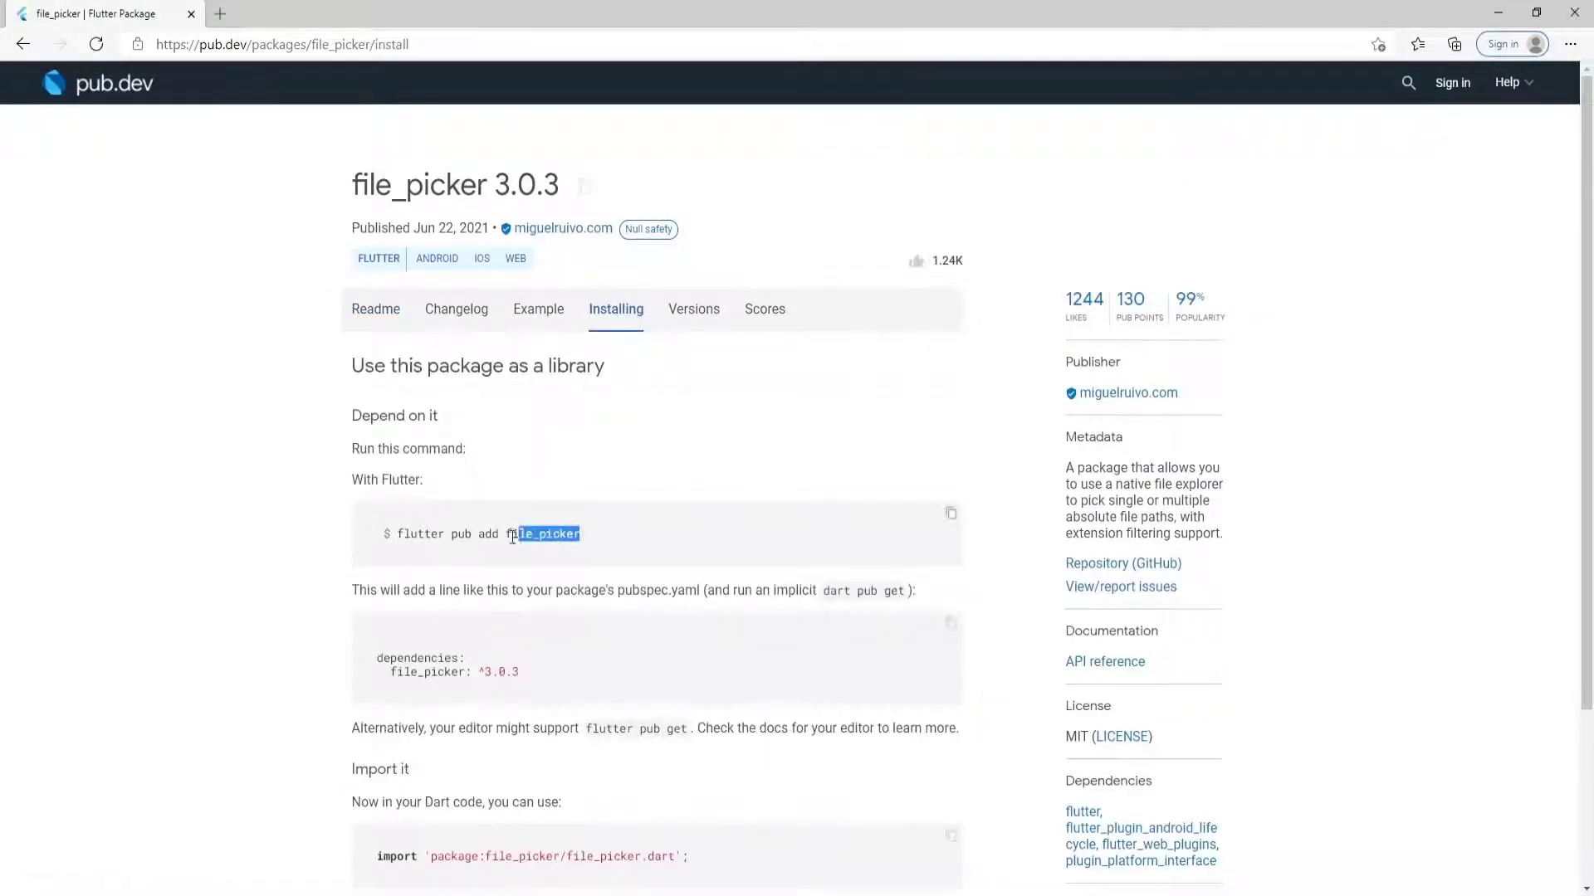
{"action": "right_click", "coordinate": [488, 533]}
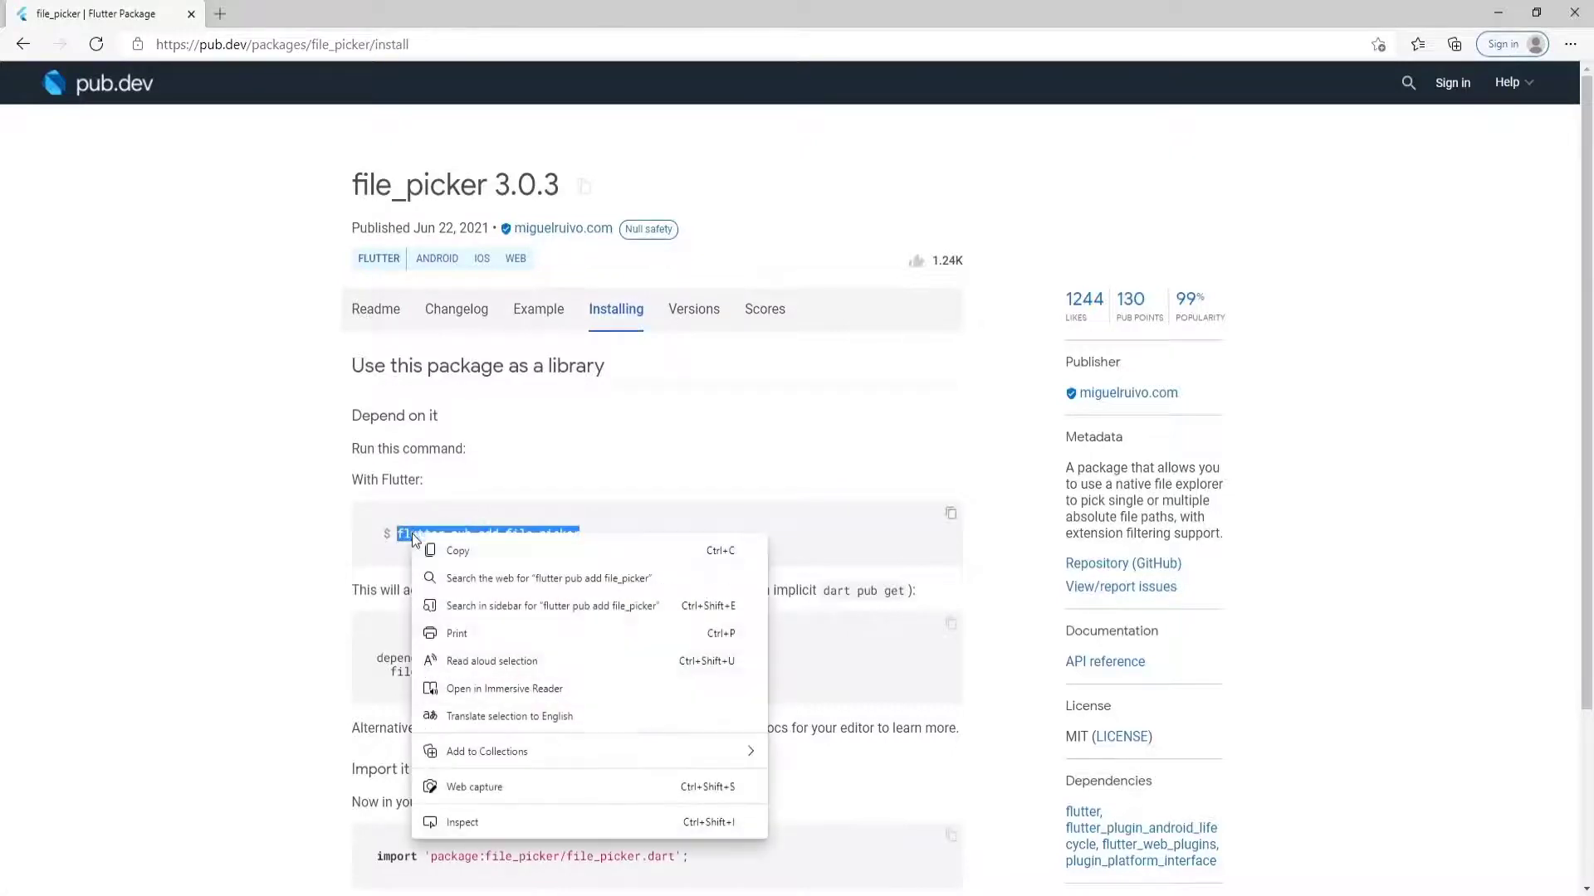
{"action": "left_click", "coordinate": [546, 571]}
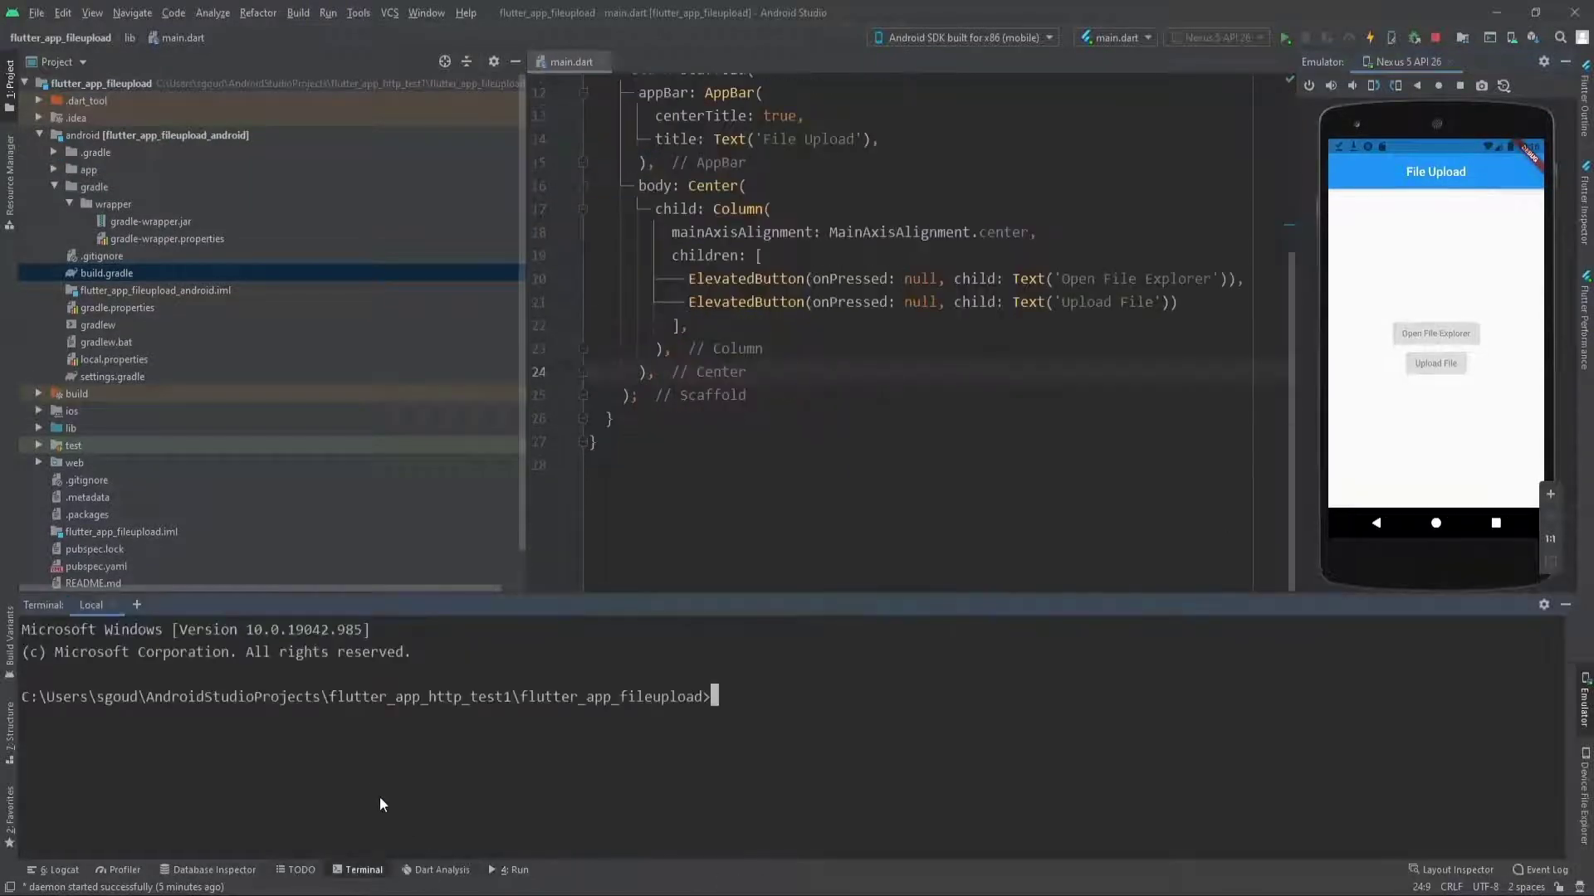
Enter flutter pub add file_picker in the project terminal.
{"action": "type", "text": "flutter pub add file_picker"}
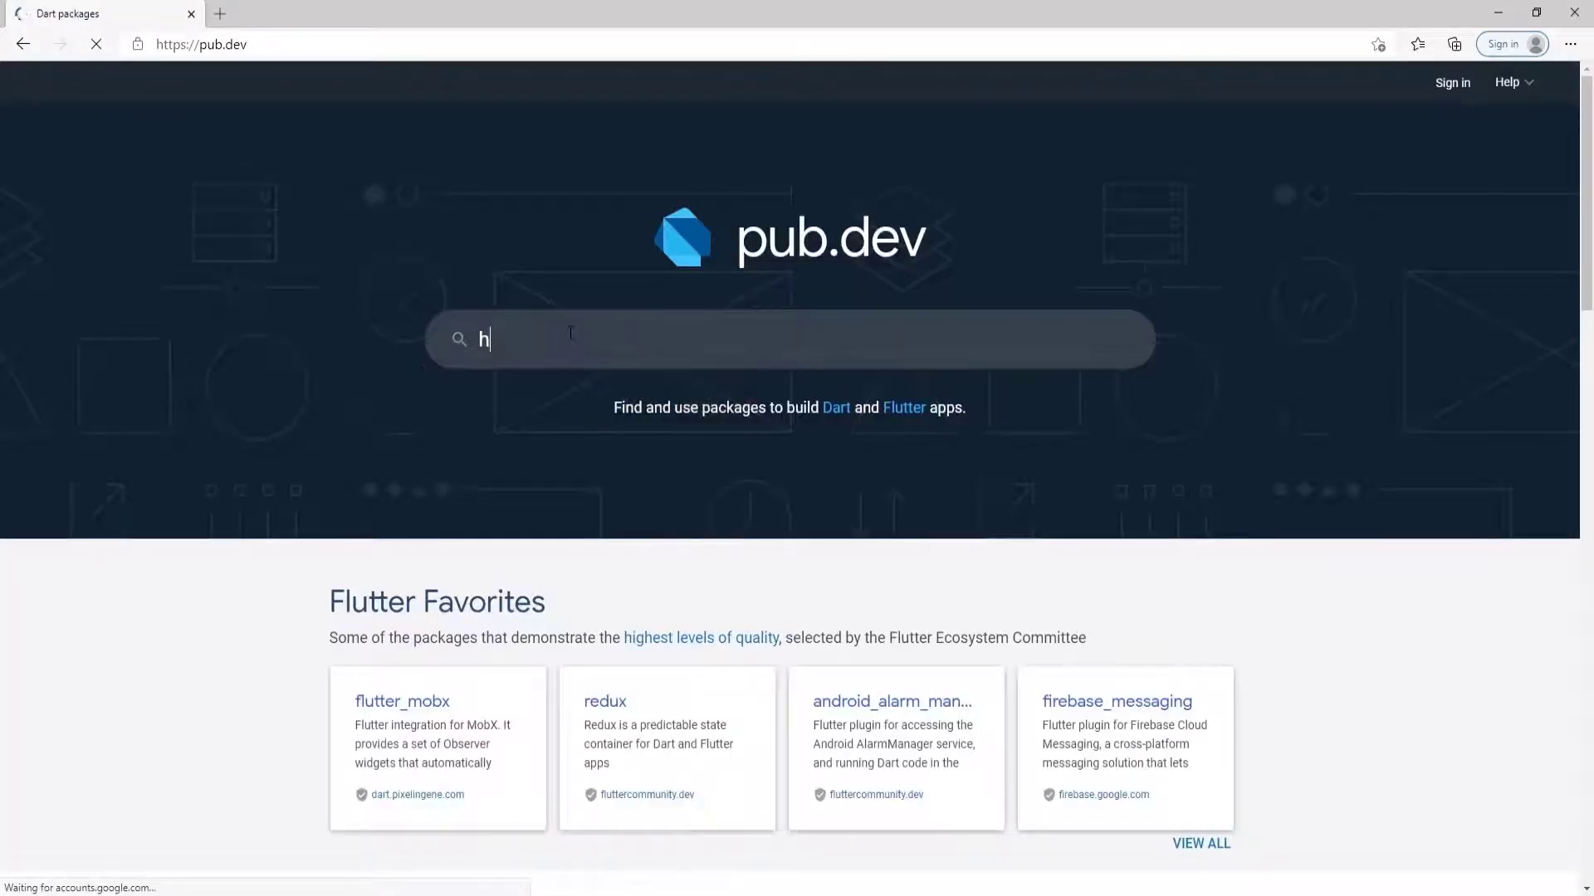
Open the http package on pub.dev and copy its dart pub add http command.
{"action": "type", "text": "ttp"}
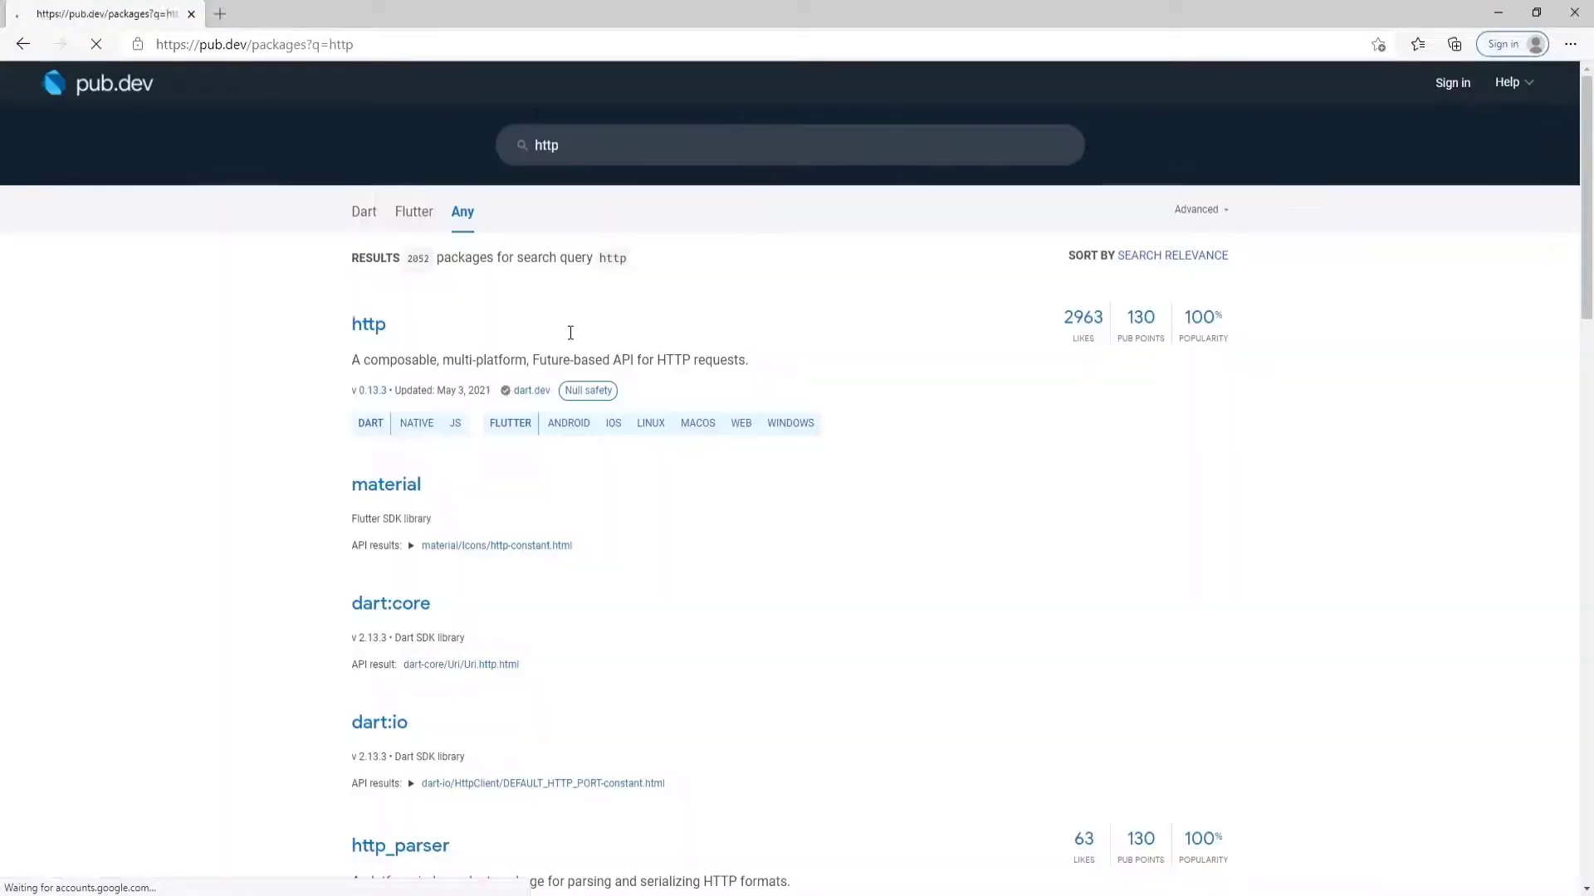
{"action": "left_click", "coordinate": [368, 324]}
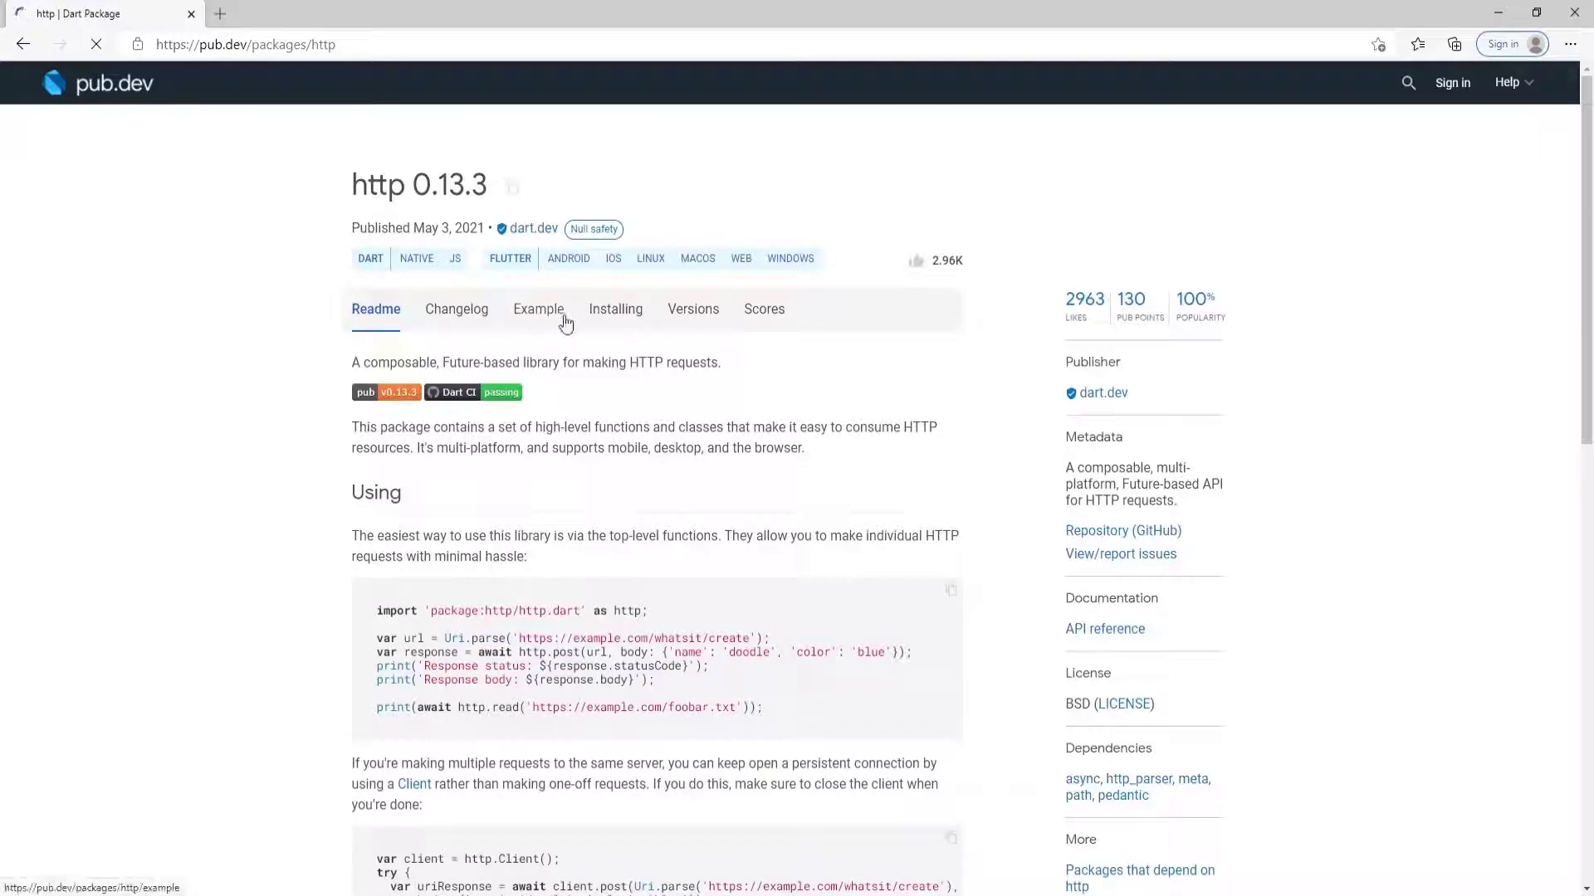
{"action": "left_click", "coordinate": [614, 308]}
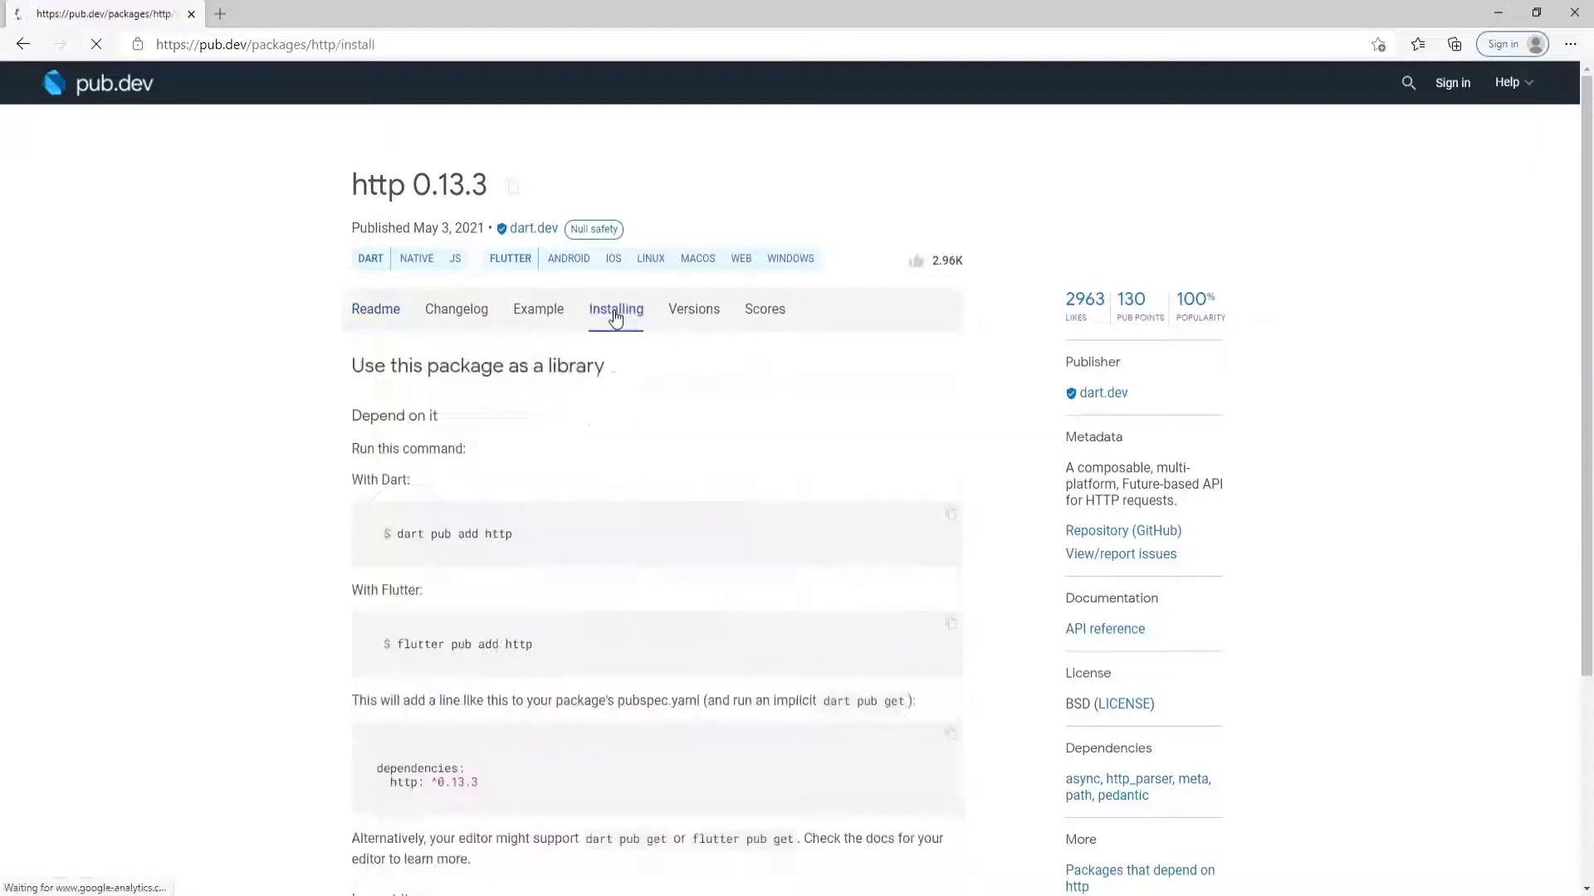
{"action": "left_click", "coordinate": [614, 309]}
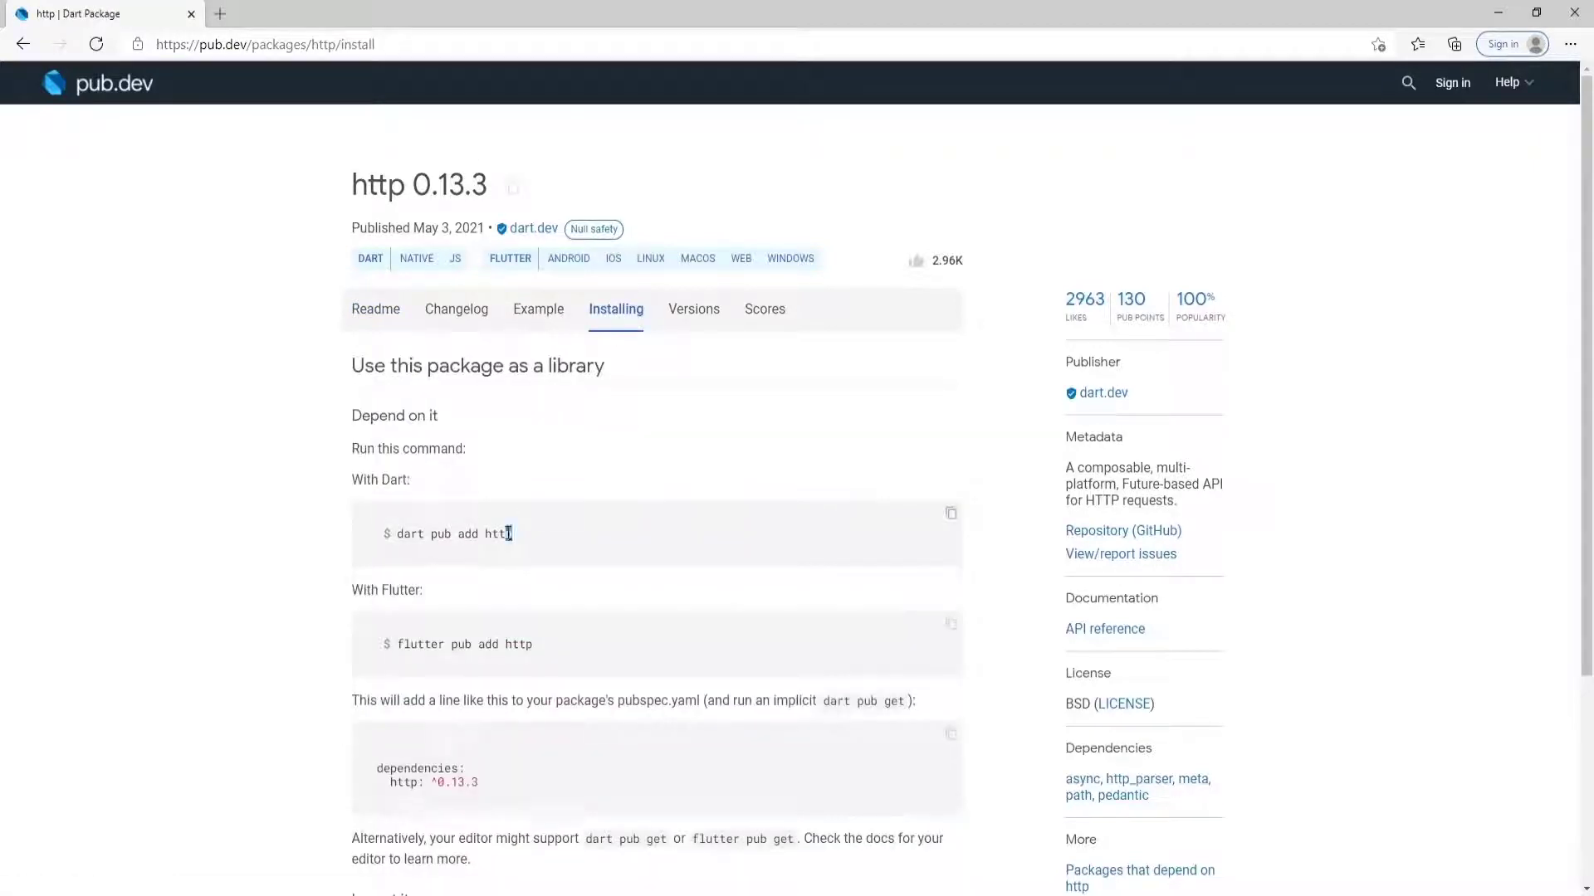
{"action": "right_click", "coordinate": [455, 533]}
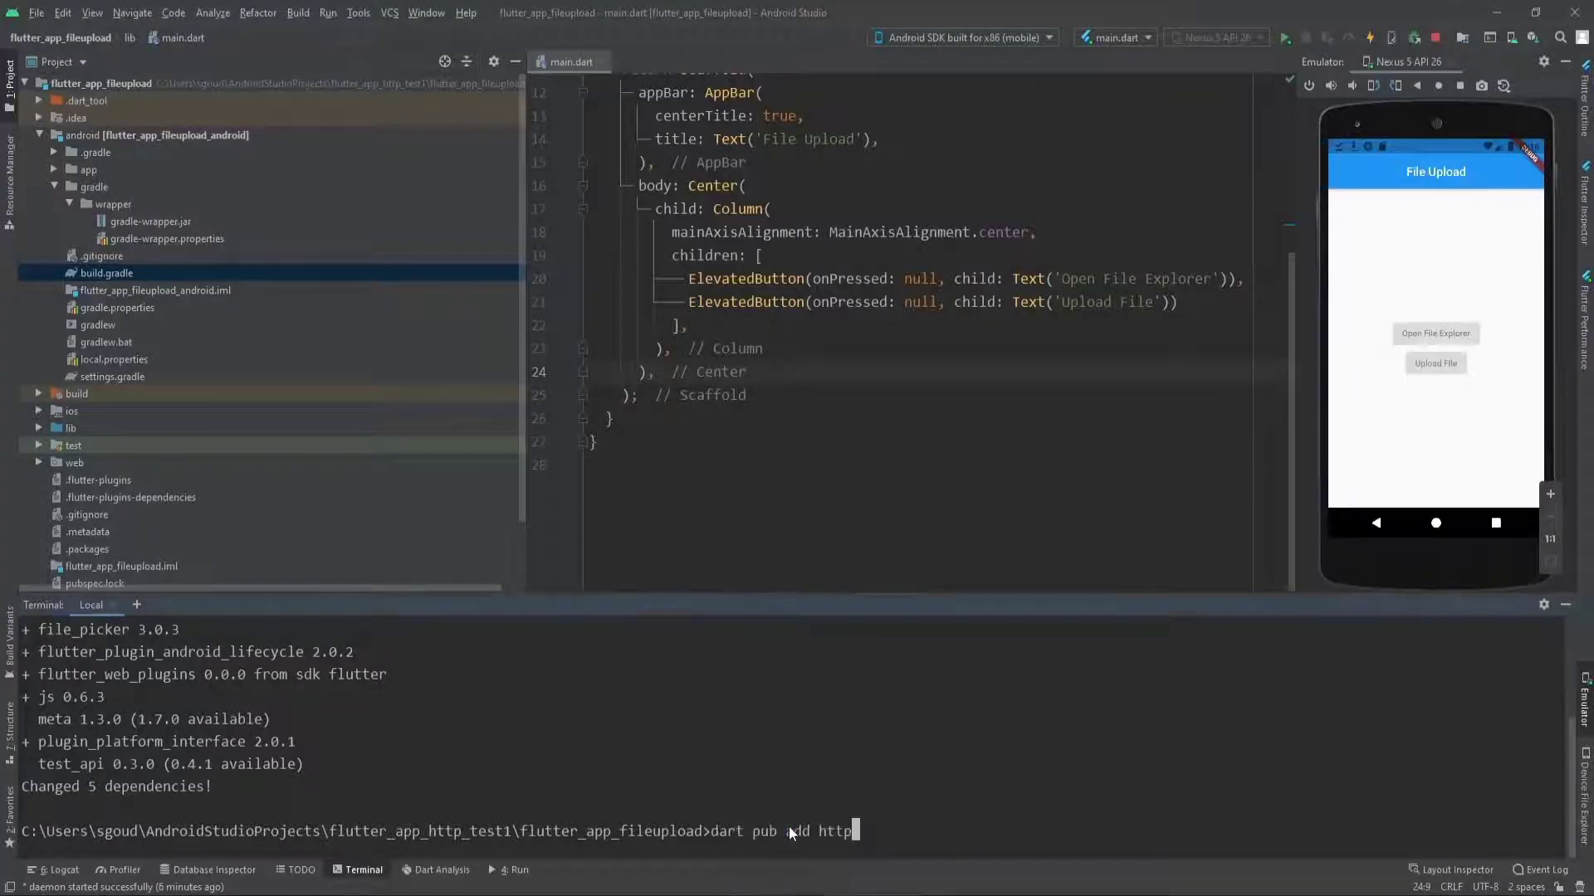
Run dart pub add http, then flutter pub get to refresh dependencies.
{"action": "key", "text": "enter"}
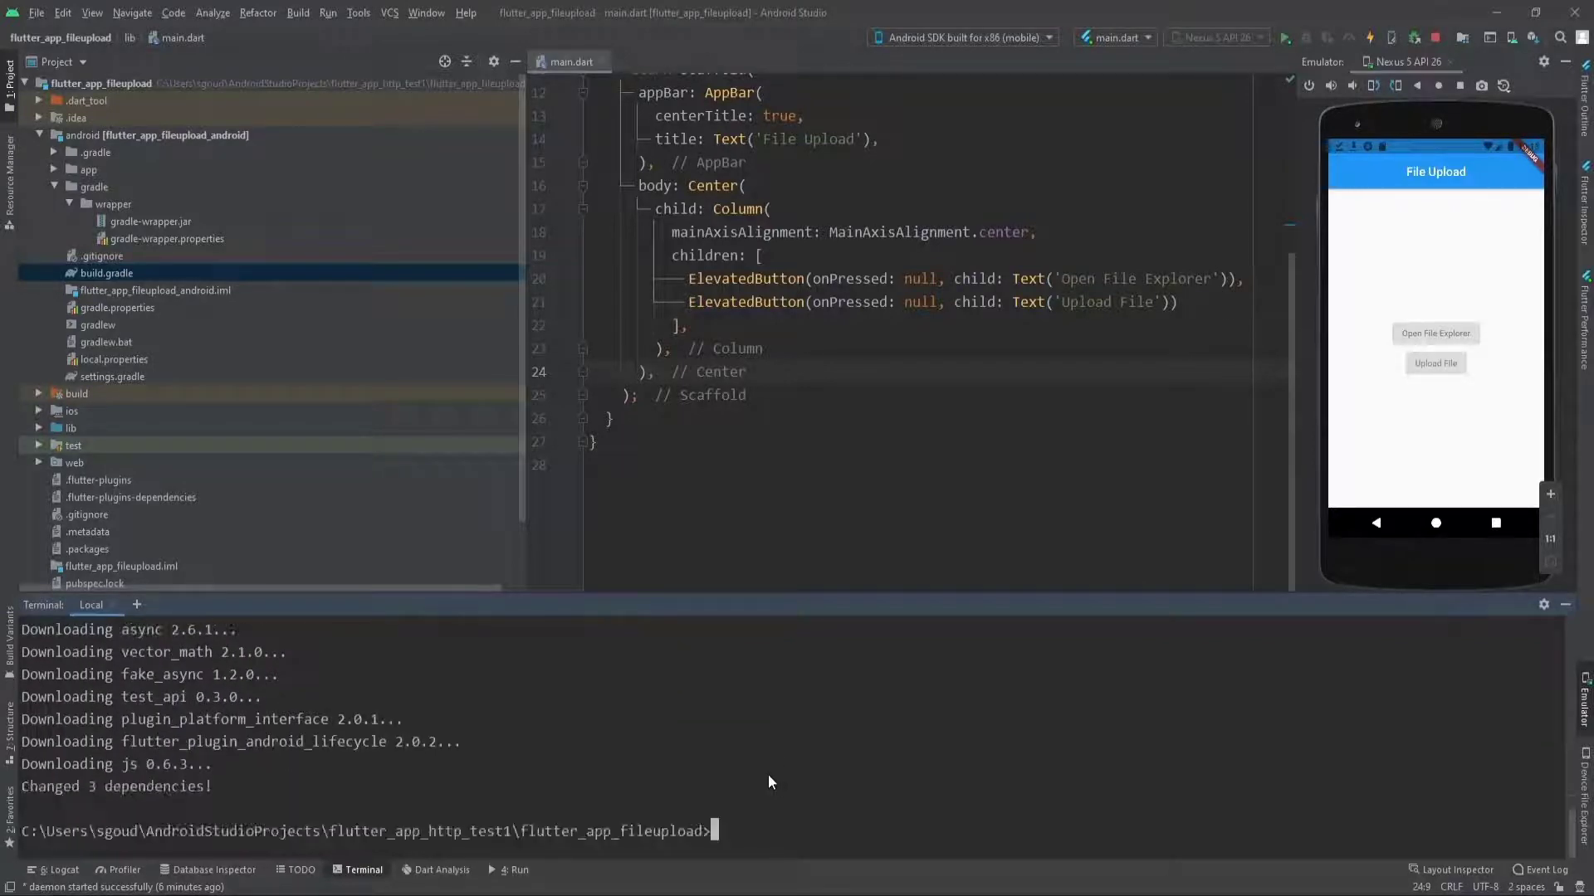
{"action": "type", "text": "flutter"}
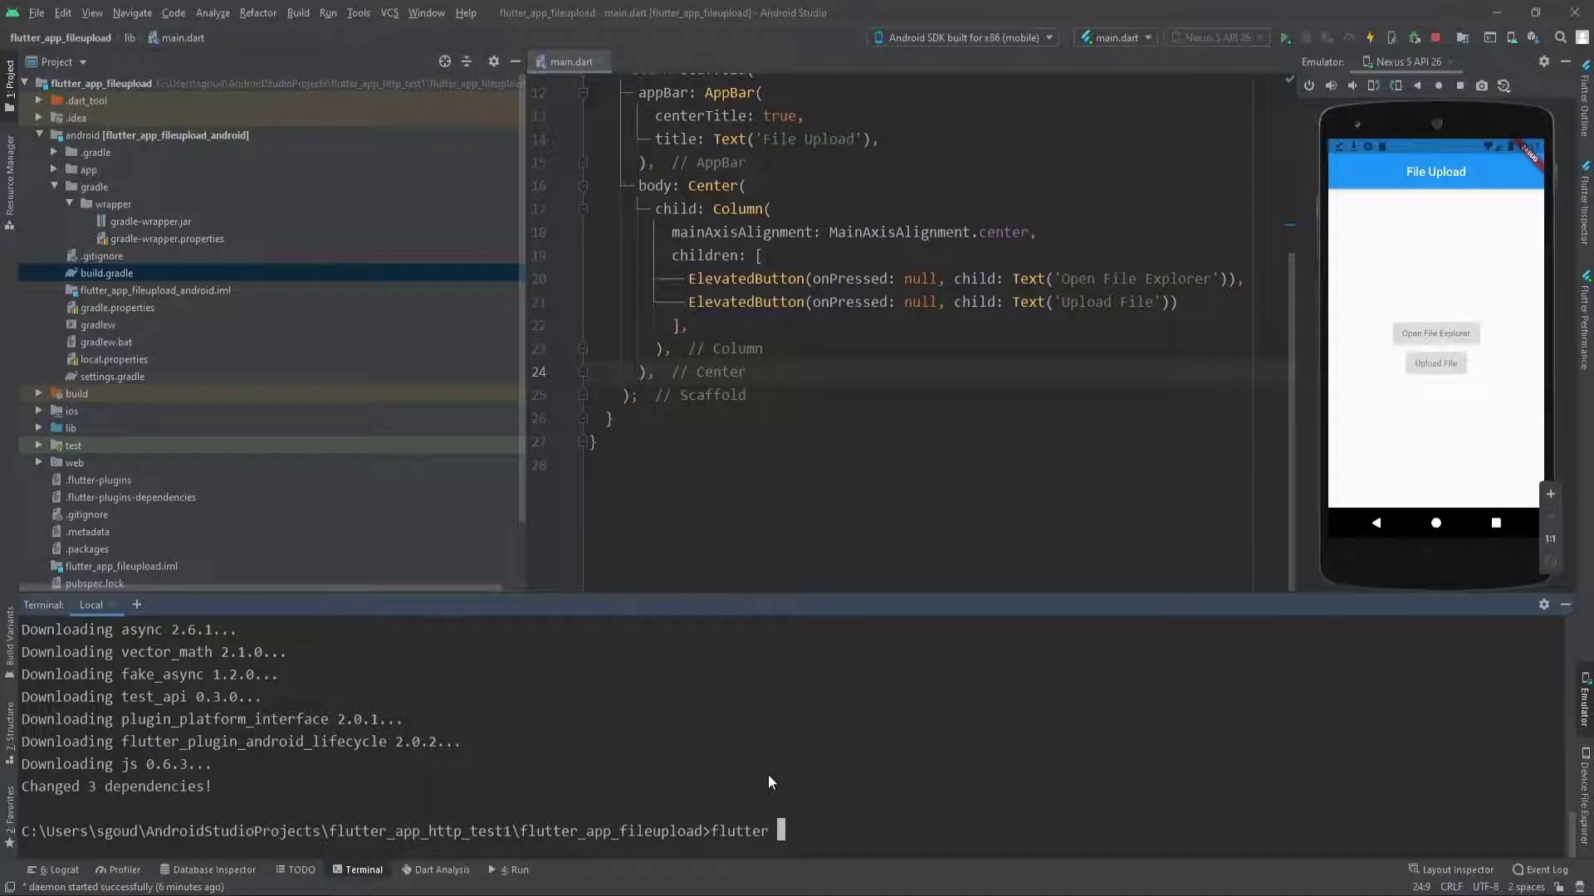
{"action": "type", "text": "pub get"}
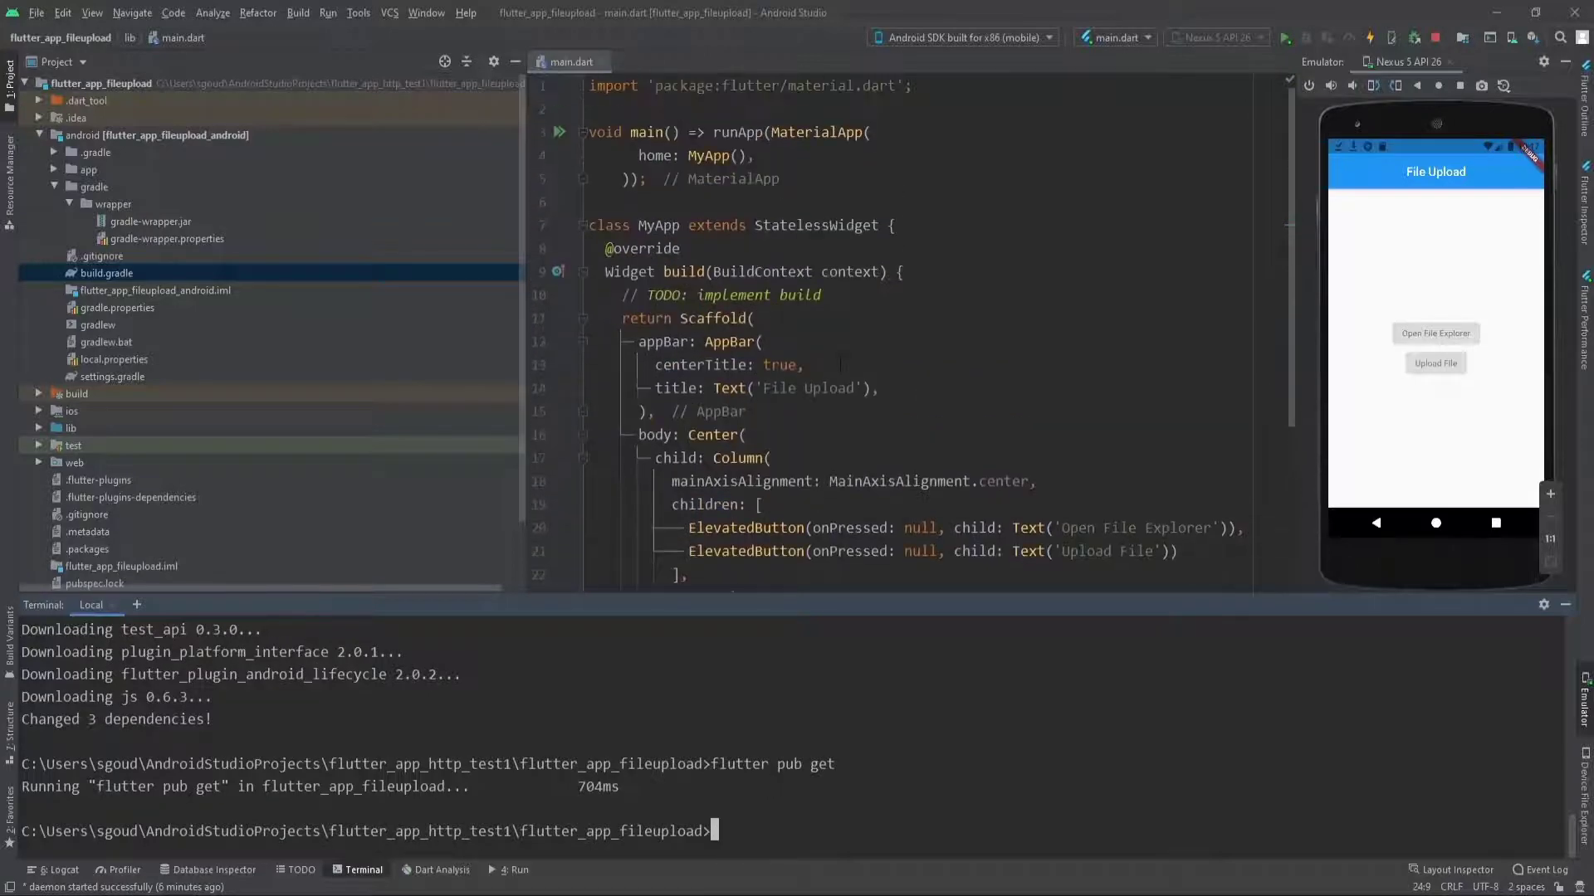
Import package:file_picker/file_picker.dart and package:http/http.dart as http at the top of main.dart.
{"action": "type", "text": "impo"}
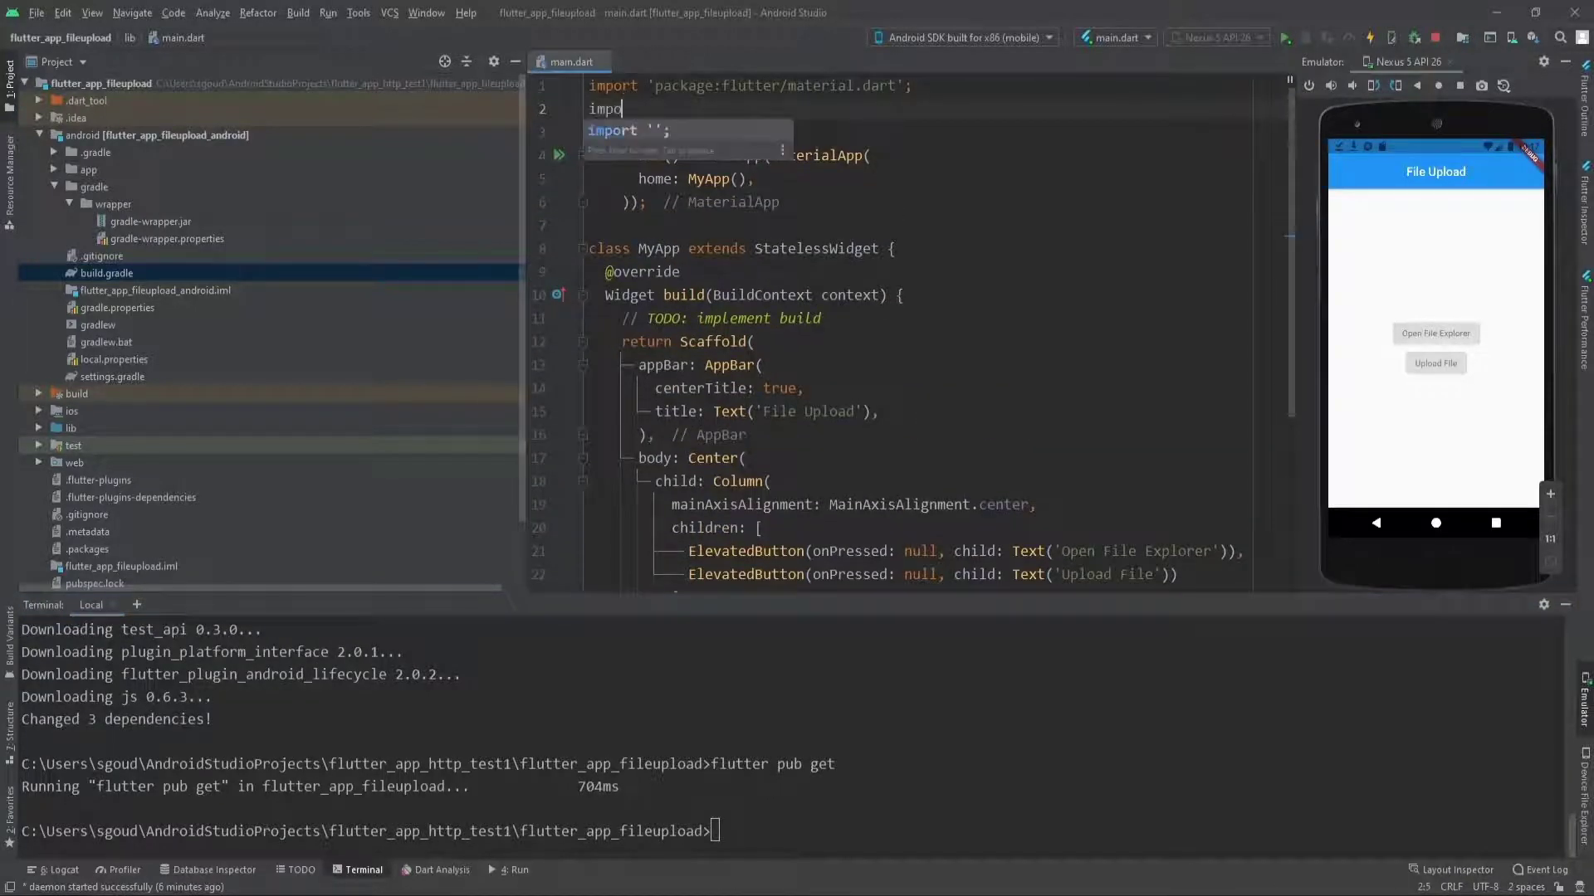
{"action": "type", "text": "package:file_picker/file_picker.dart';"}
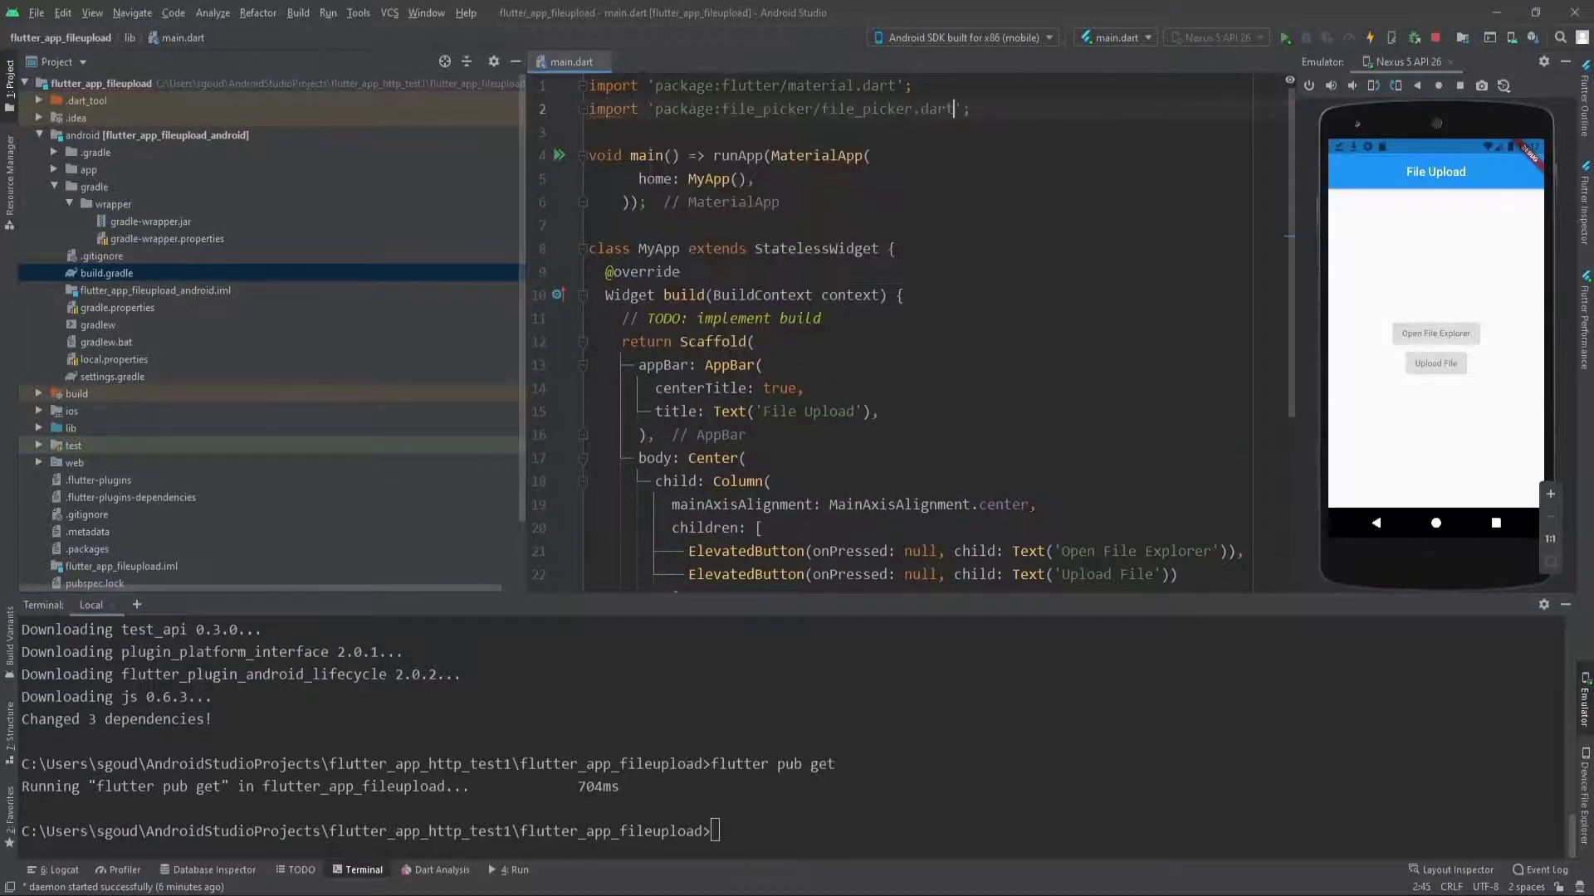
{"action": "type", "text": "impo"}
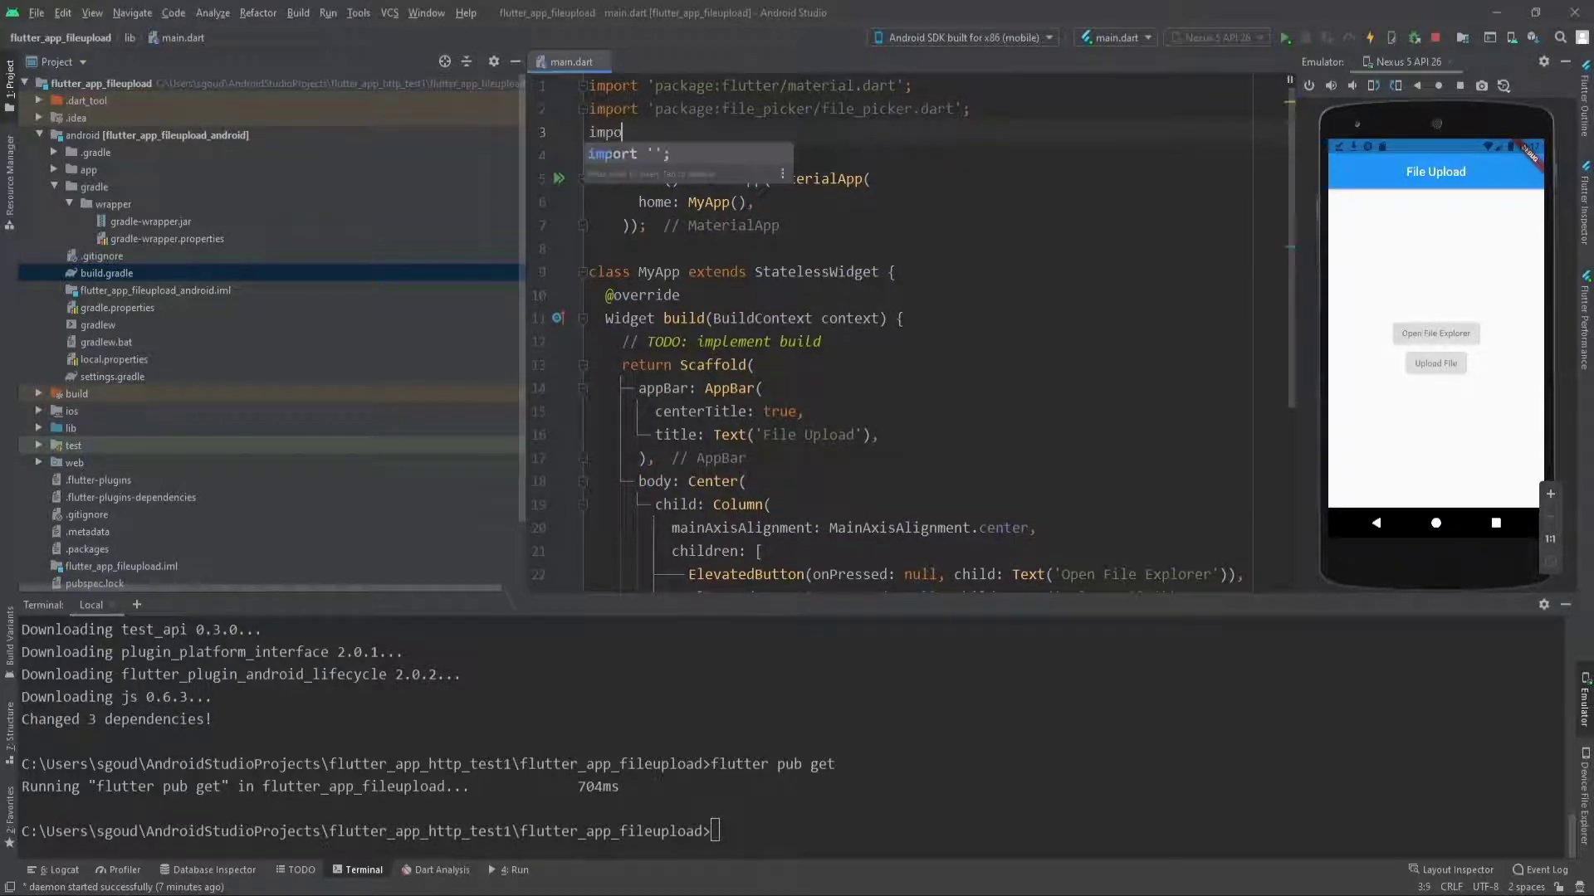
{"action": "type", "text": "http/http.dart' as htt;"}
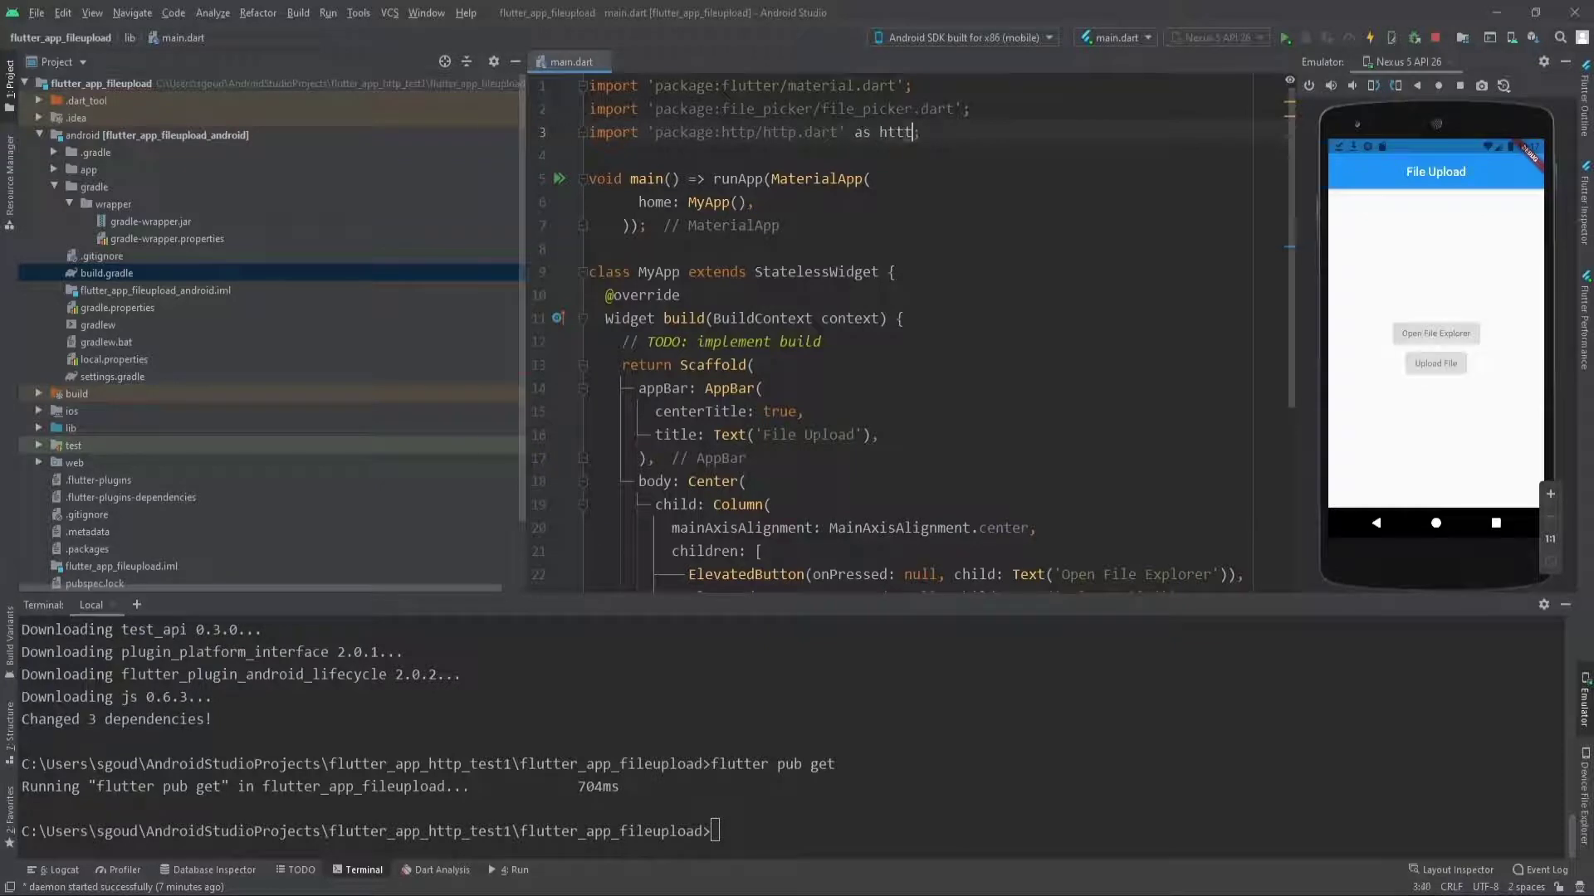
{"action": "scroll", "scroll_direction": "down", "scroll_amount": 3}
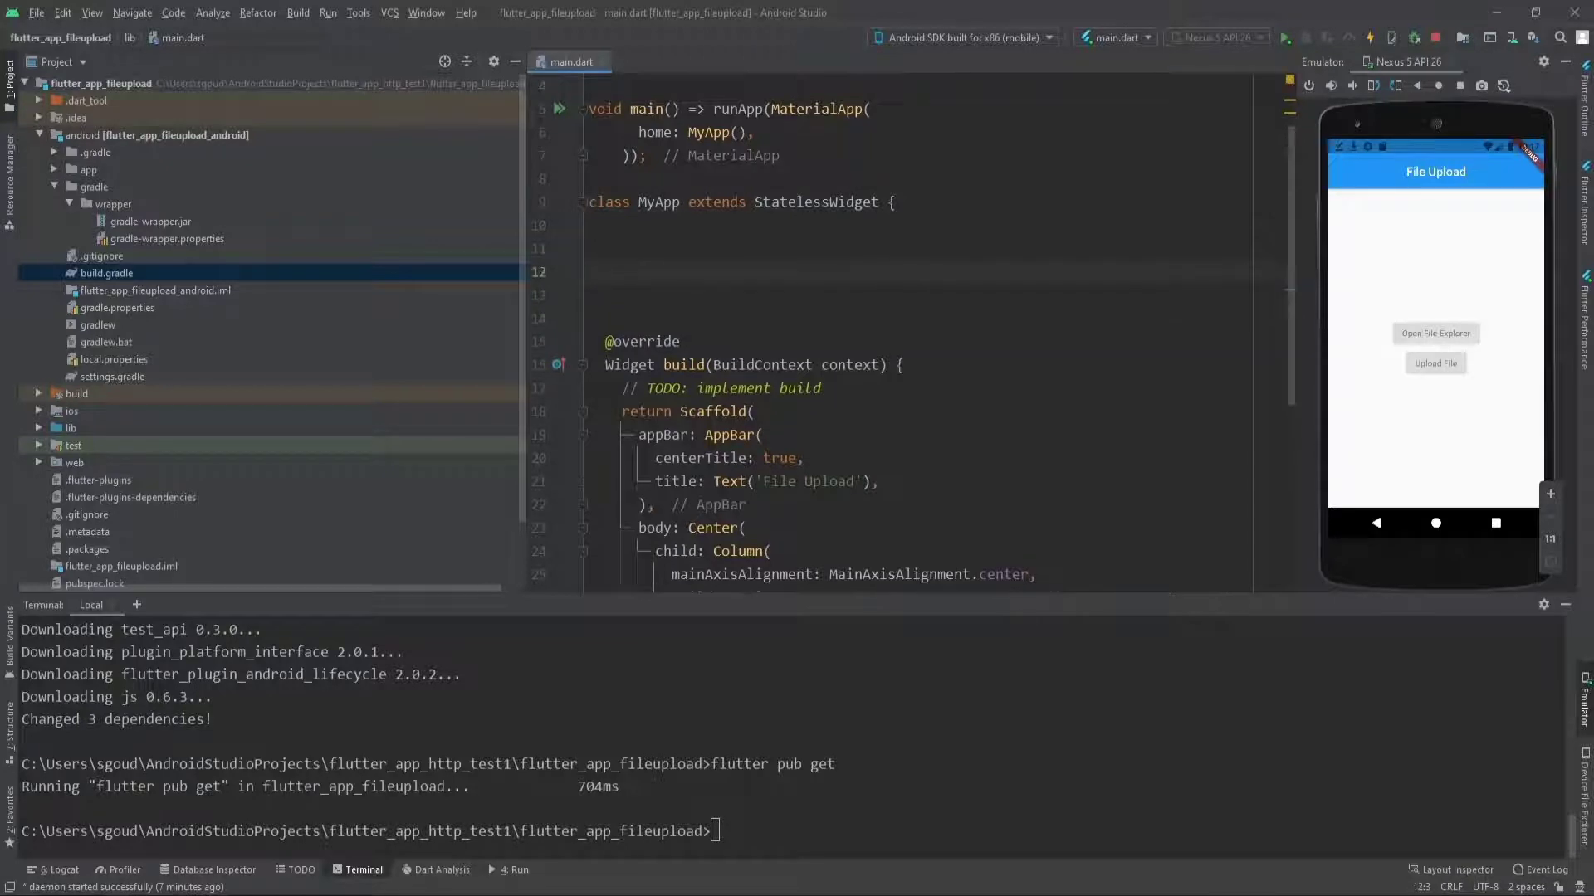
Declare a nullable List<PlatformFile>? _files field inside the MyApp class.
{"action": "type", "text": "L"}
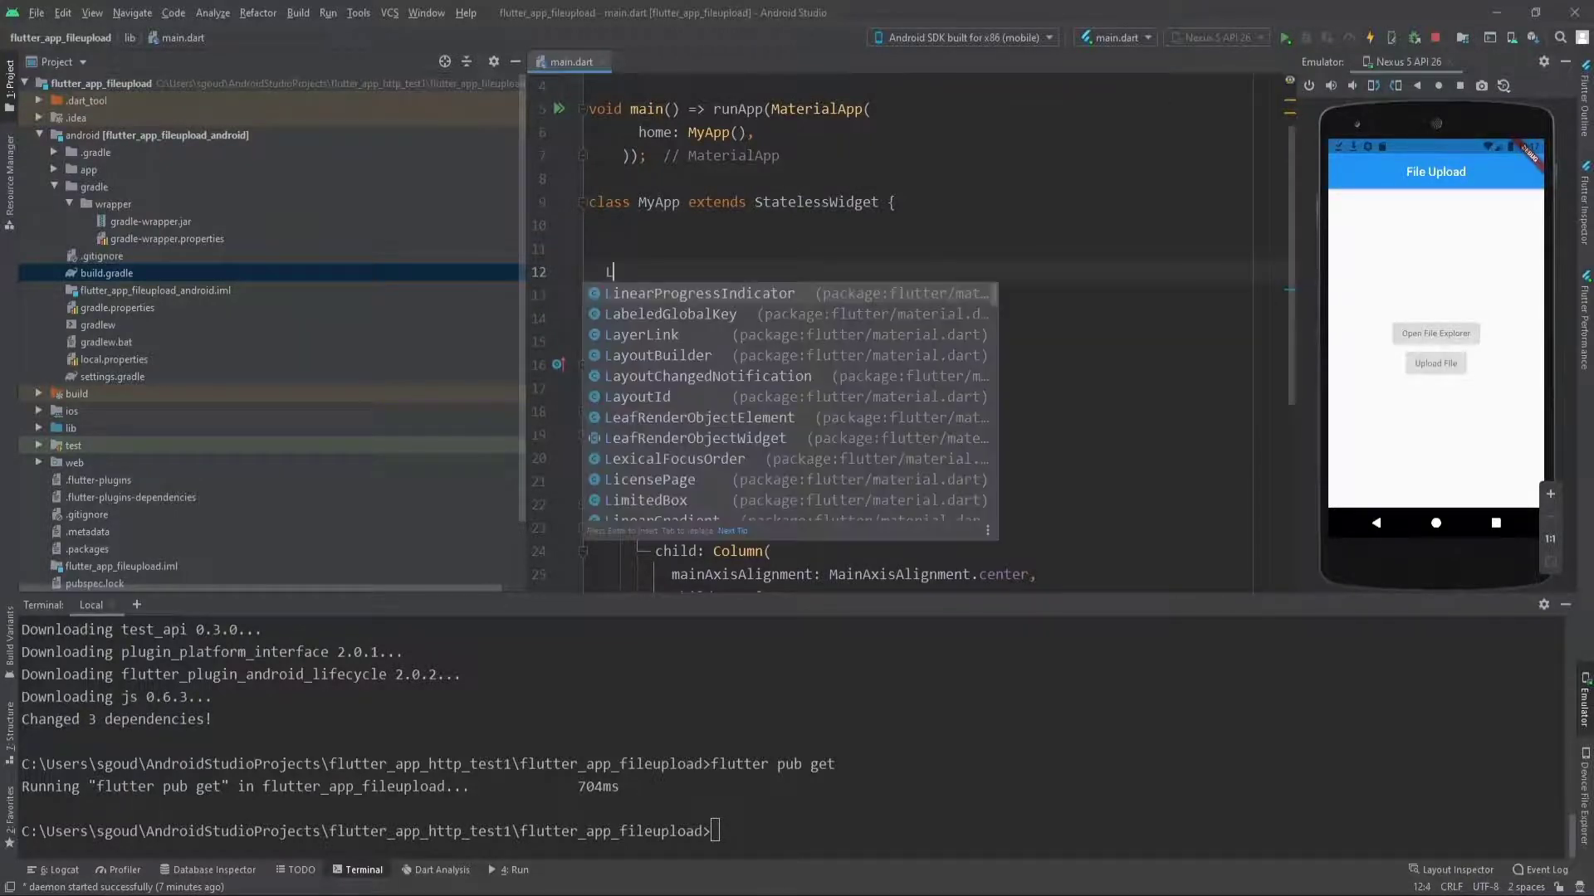
{"action": "type", "text": "ist<PlatformFile>"}
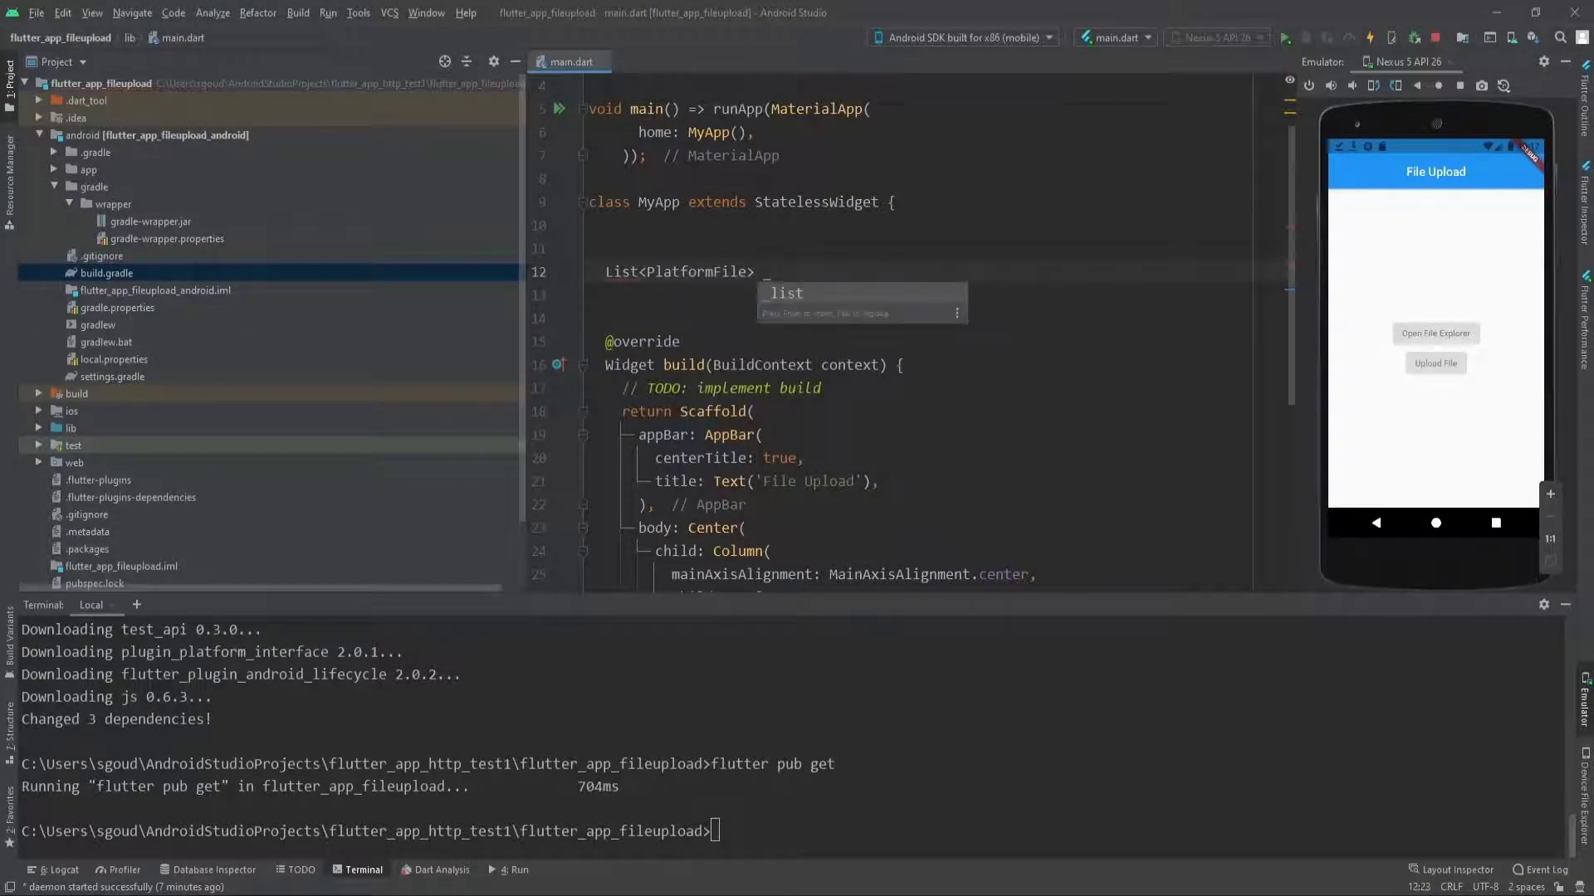
{"action": "type", "text": "_files"}
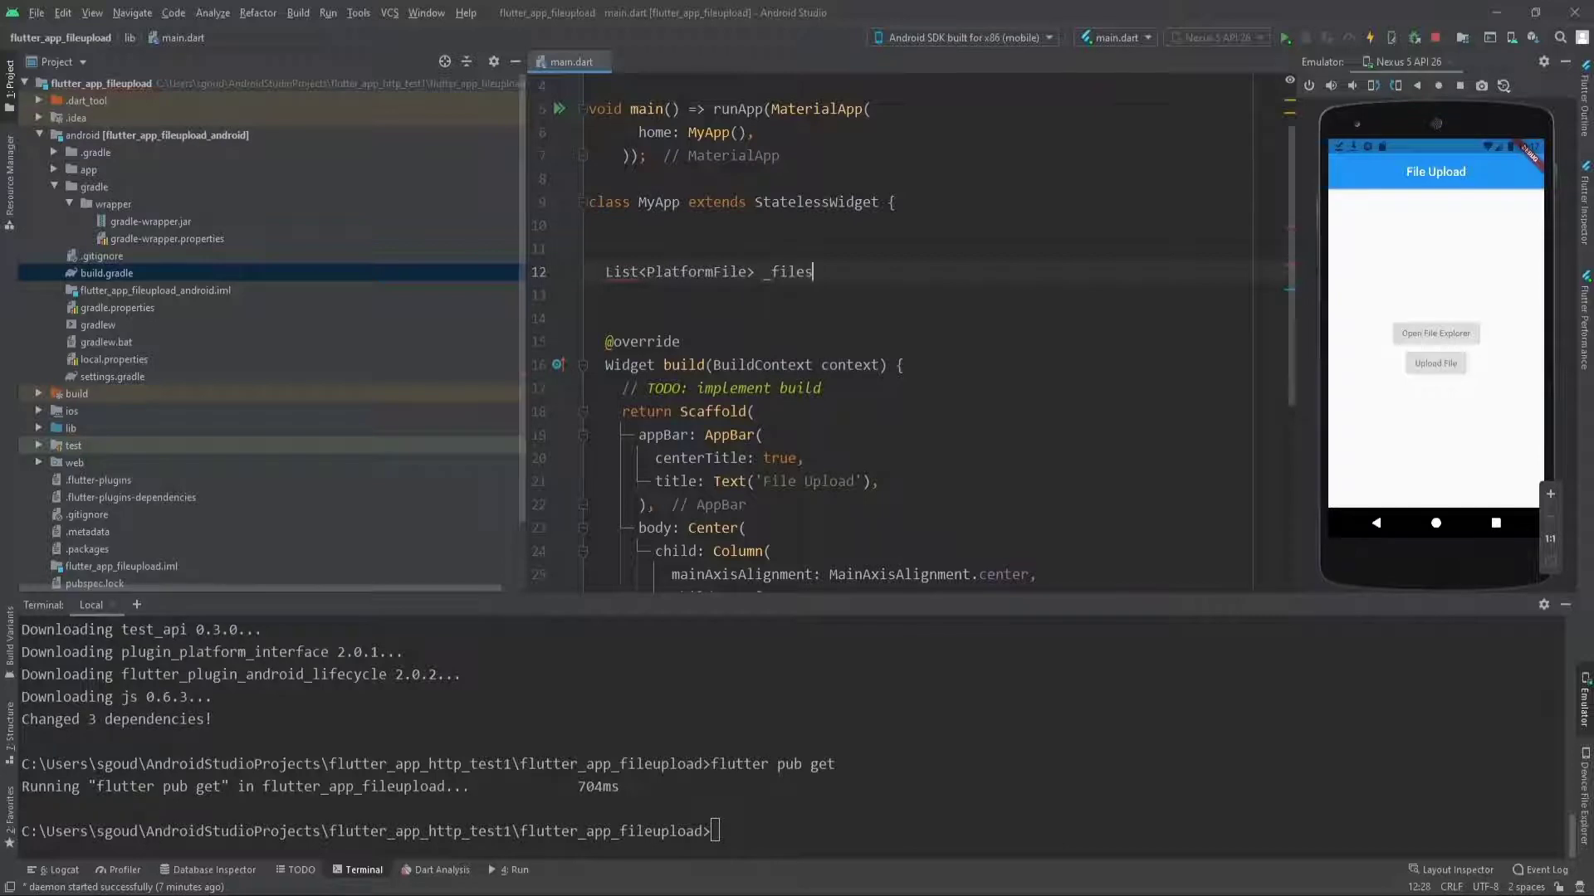
{"action": "type", "text": ";"}
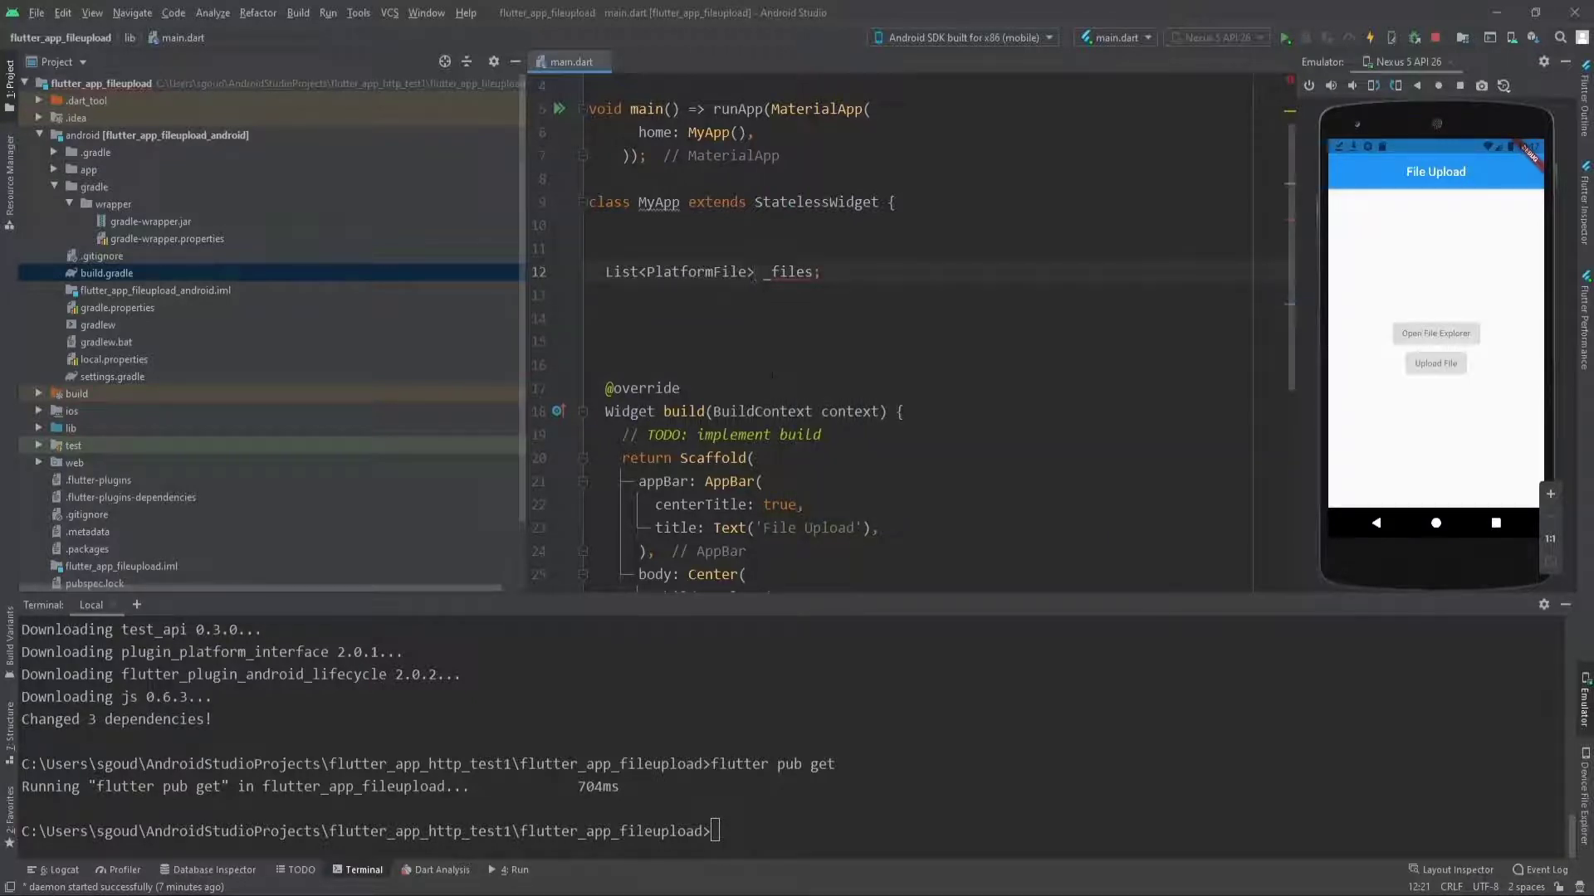
{"action": "type", "text": "?"}
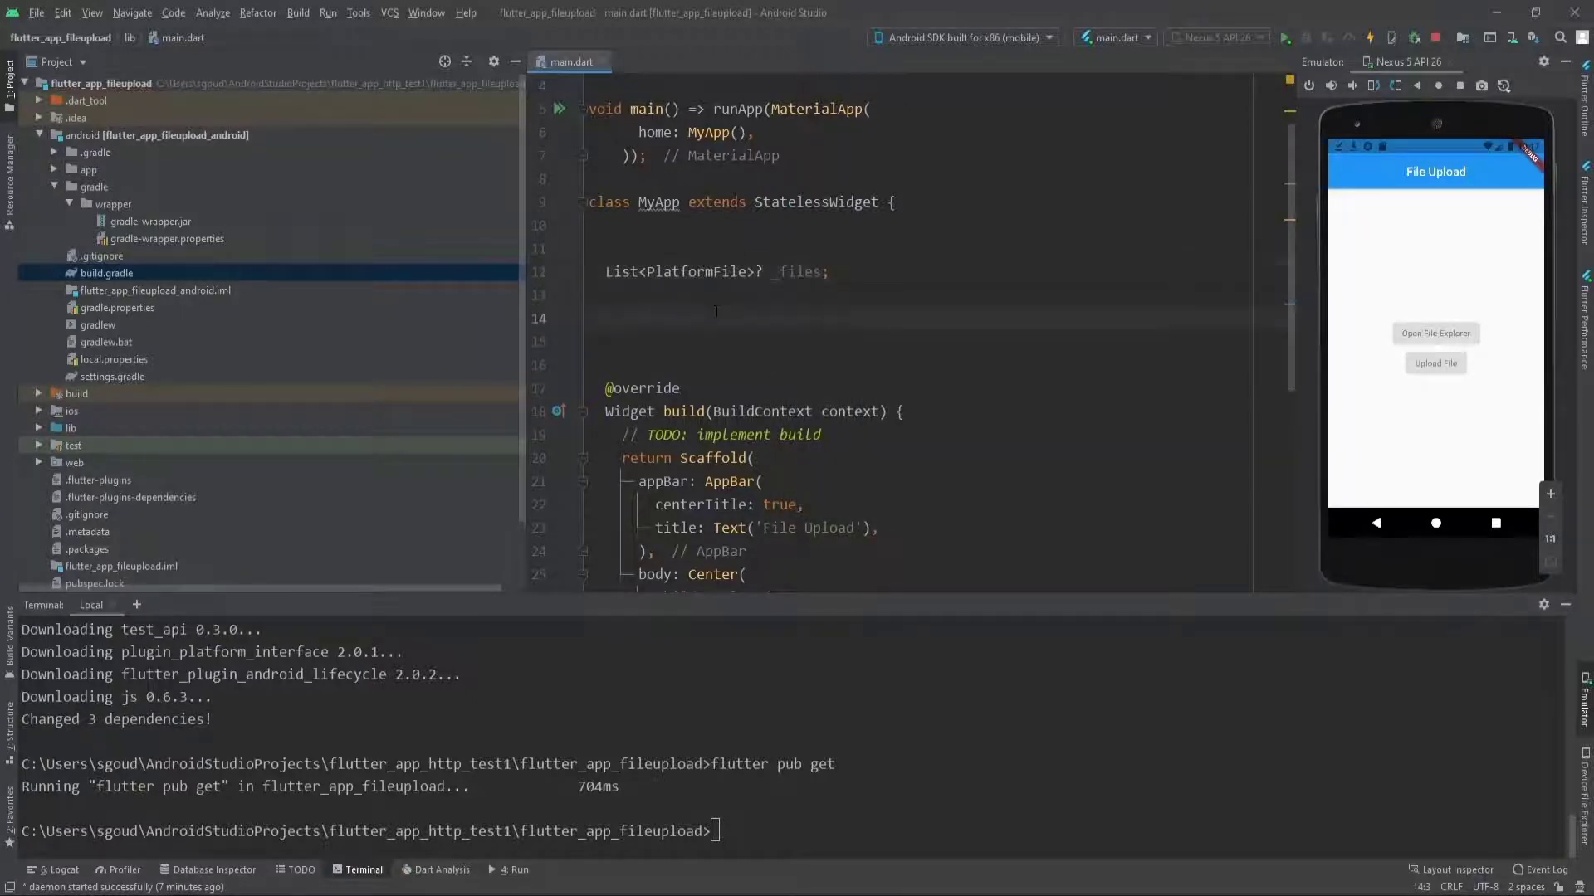
Add an async _openFileExplorer method assigning _files from an awaited FilePicker pickFiles call.
{"action": "type", "text": "void"}
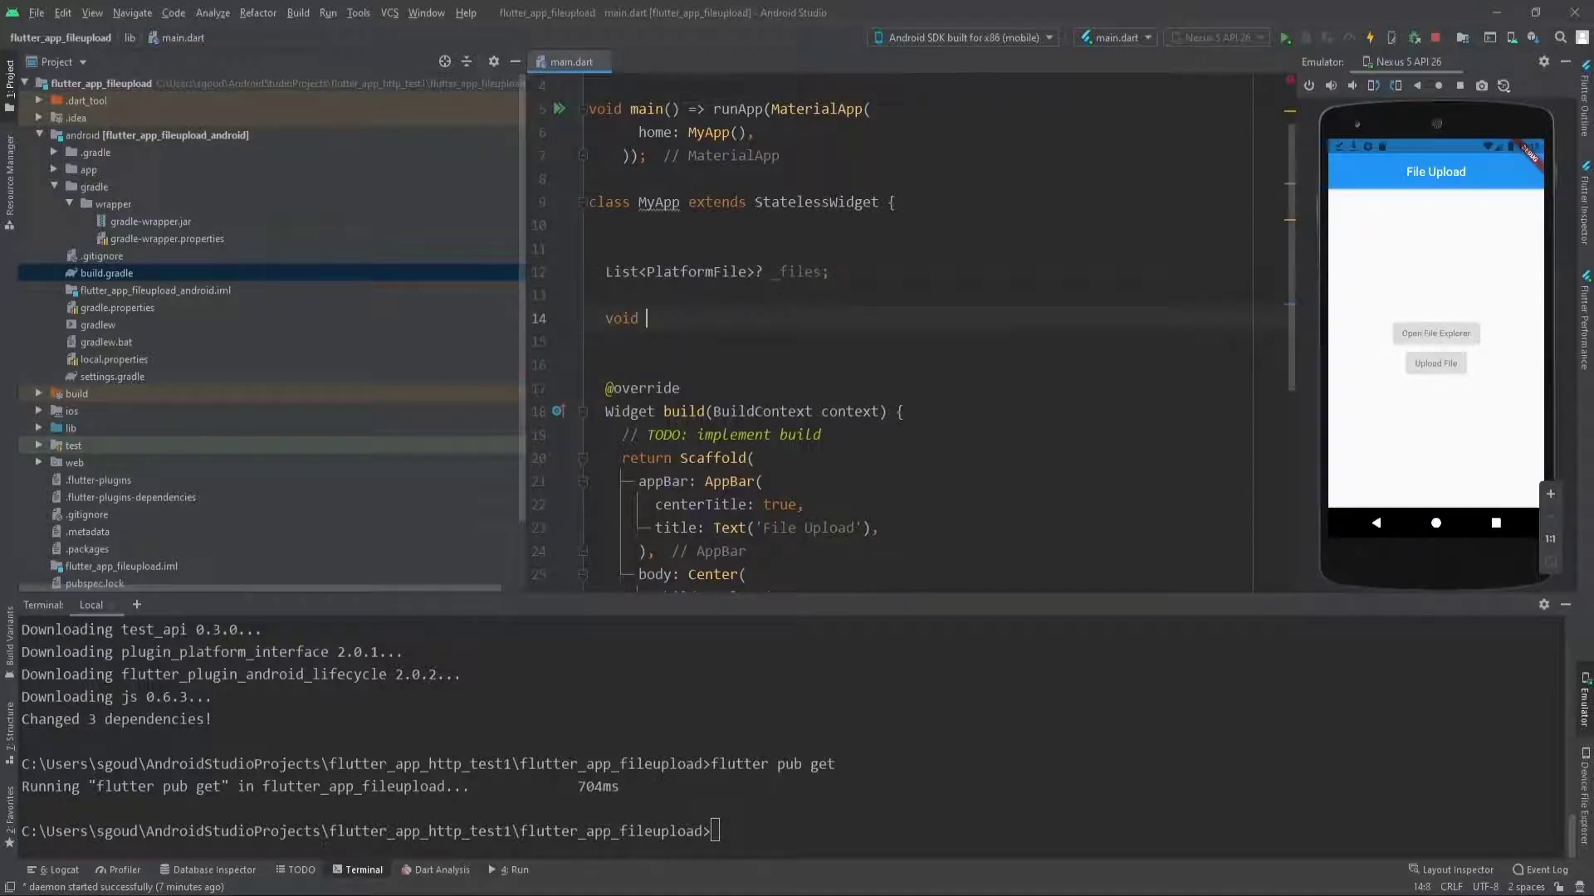
{"action": "type", "text": "_openF"}
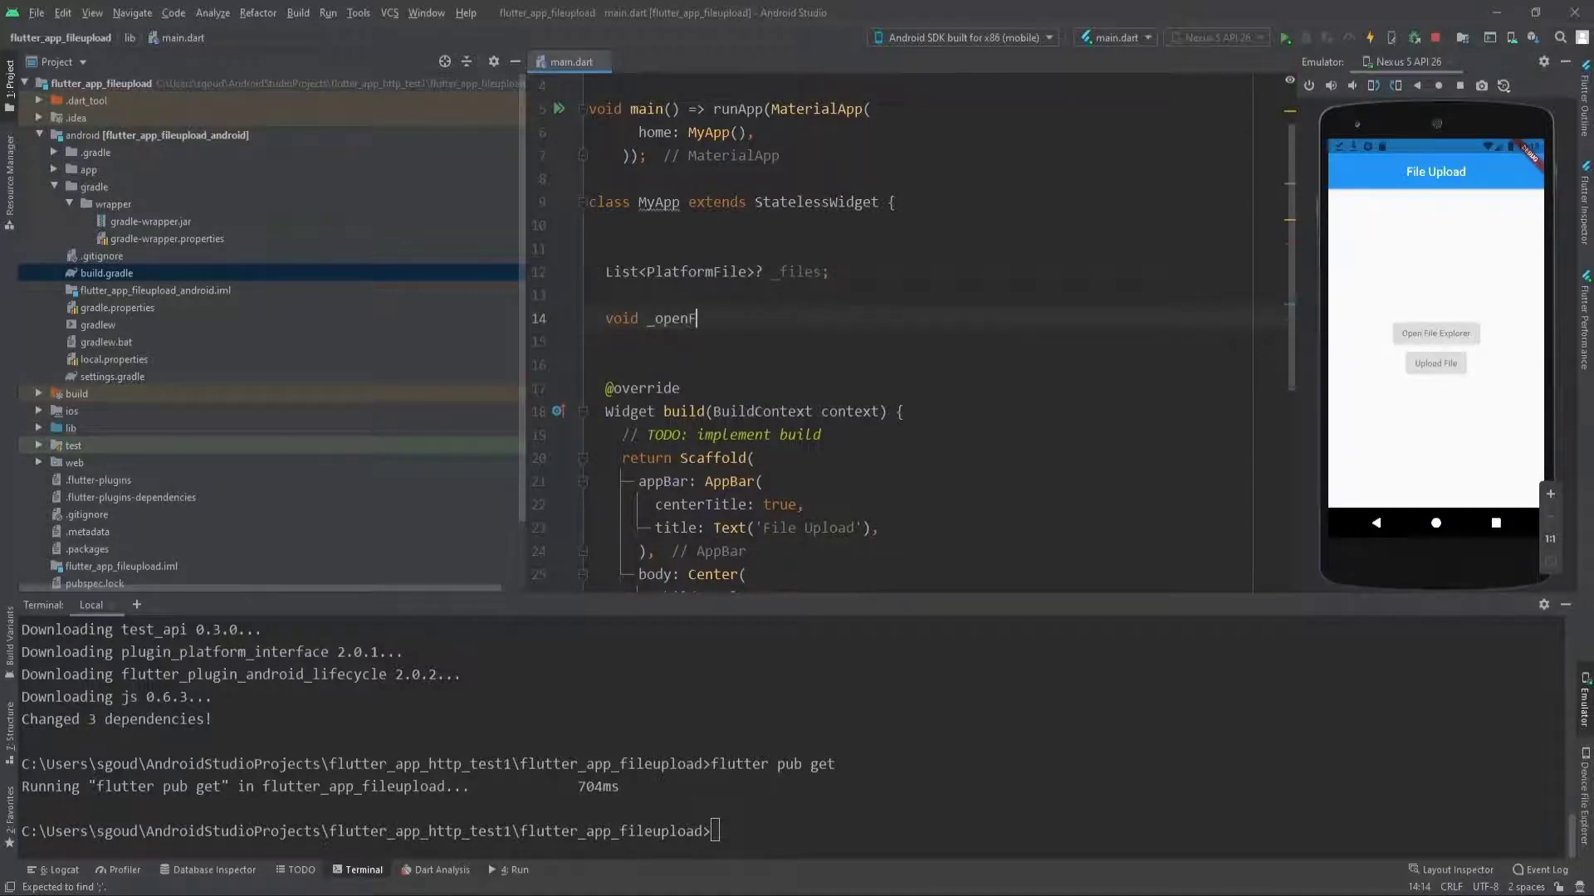
{"action": "type", "text": "ileExplo"}
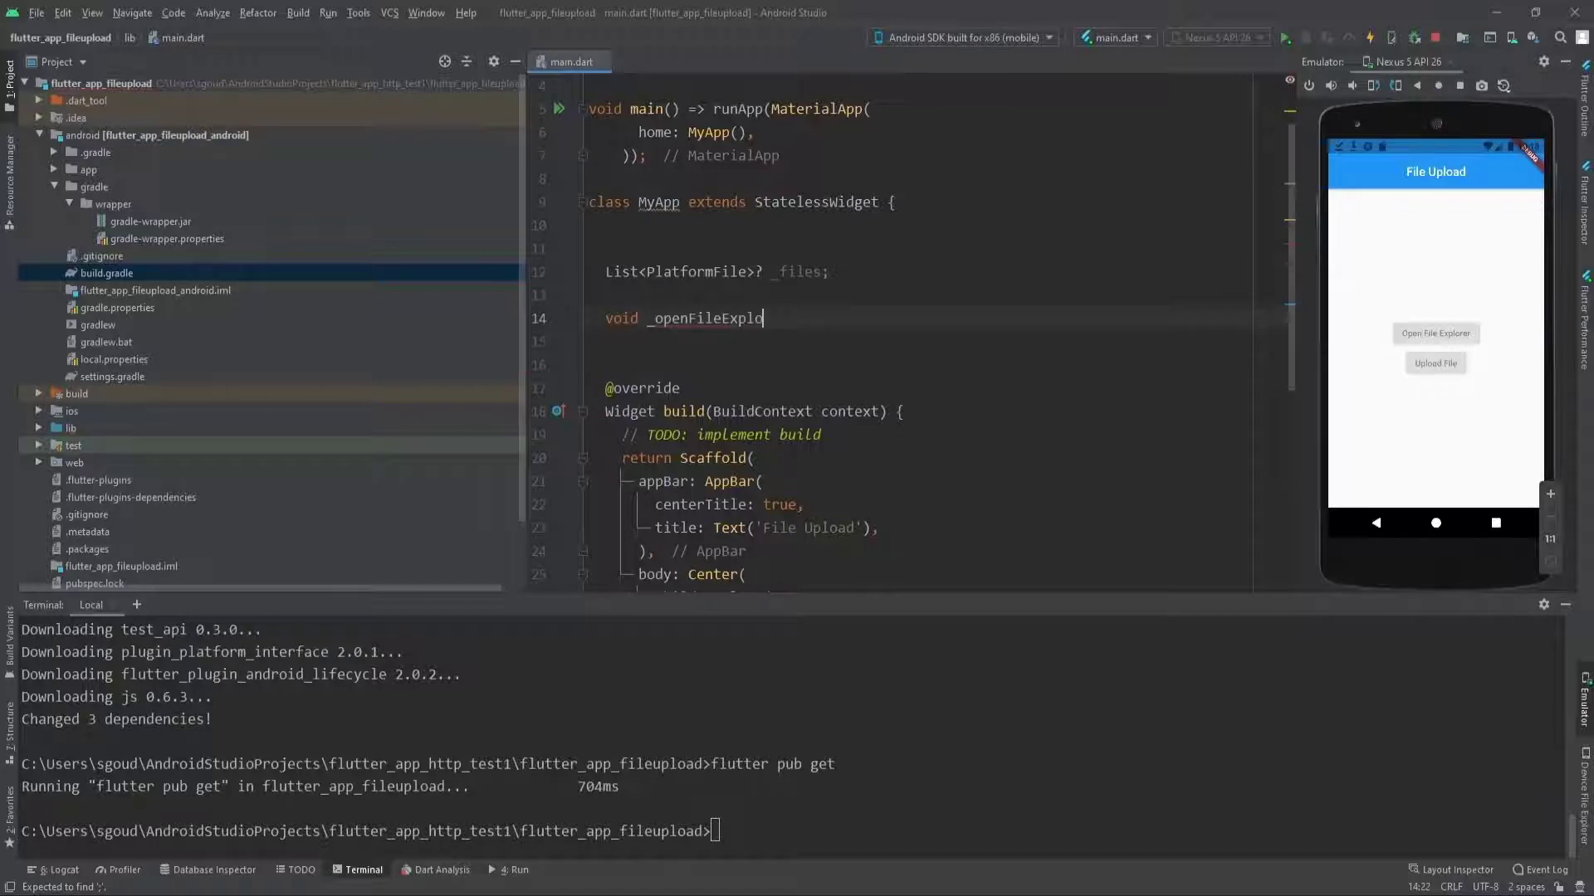
{"action": "type", "text": "rer"}
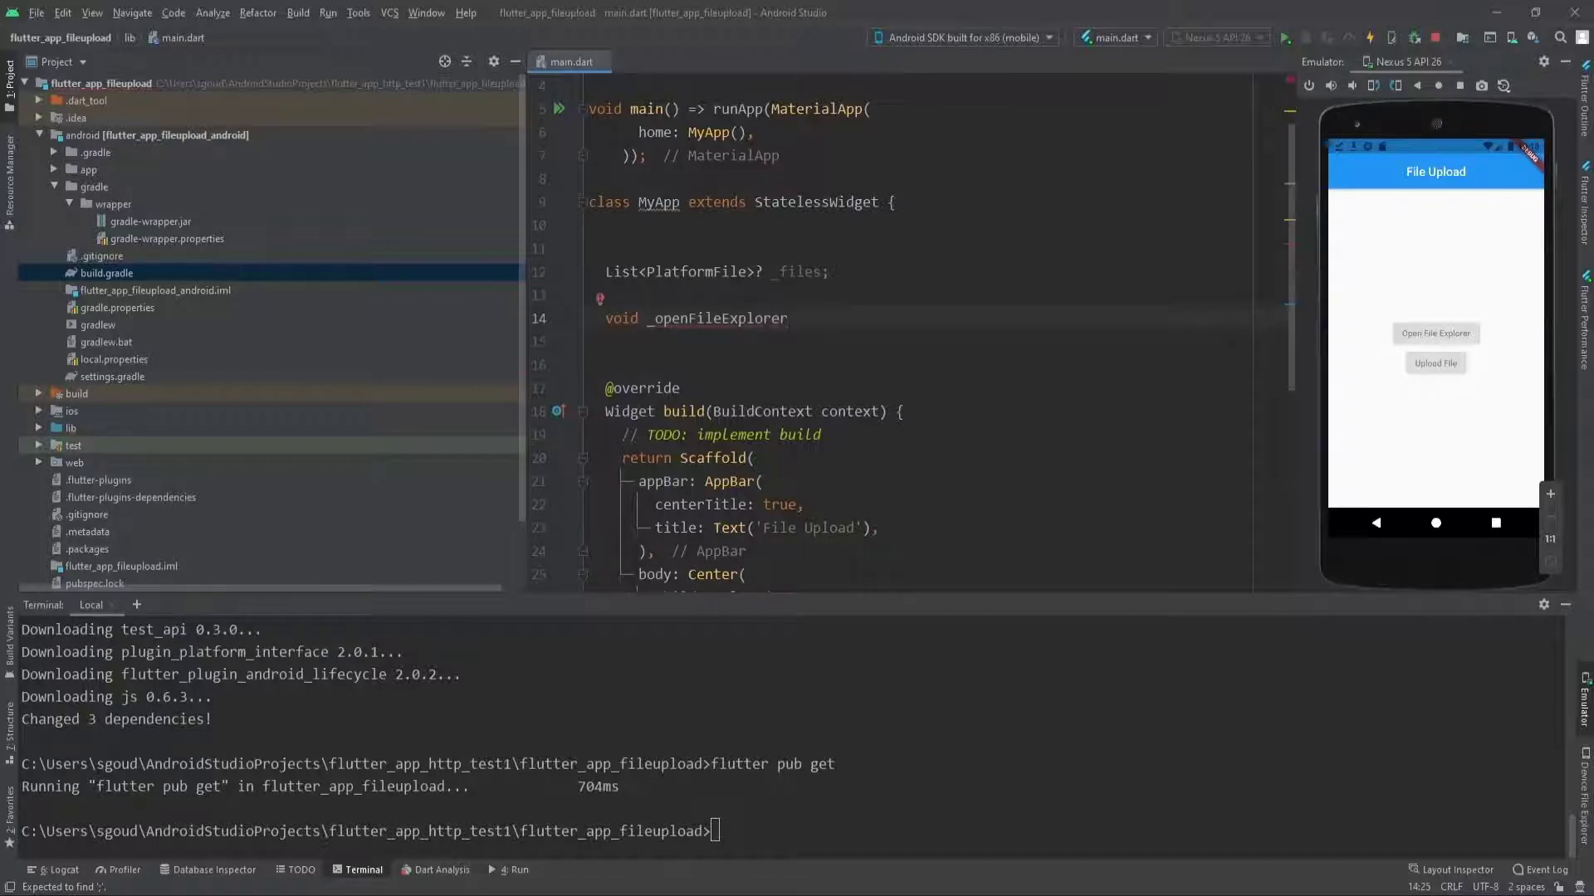
{"action": "type", "text": "() async {"}
{"action": "type", "text": "_files ="}
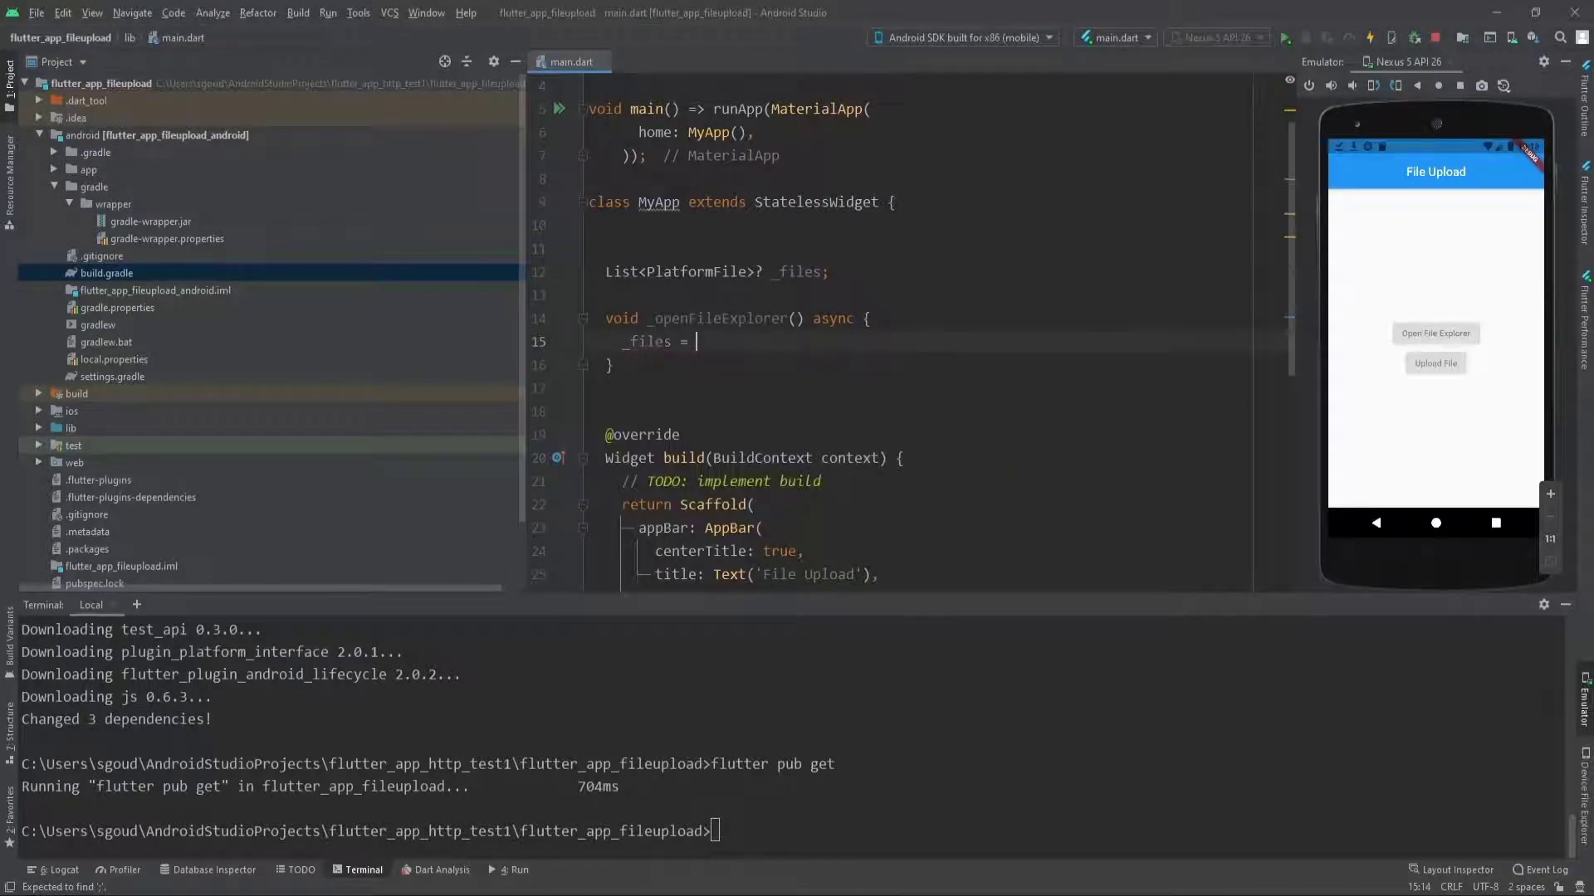
{"action": "type", "text": "(await)"}
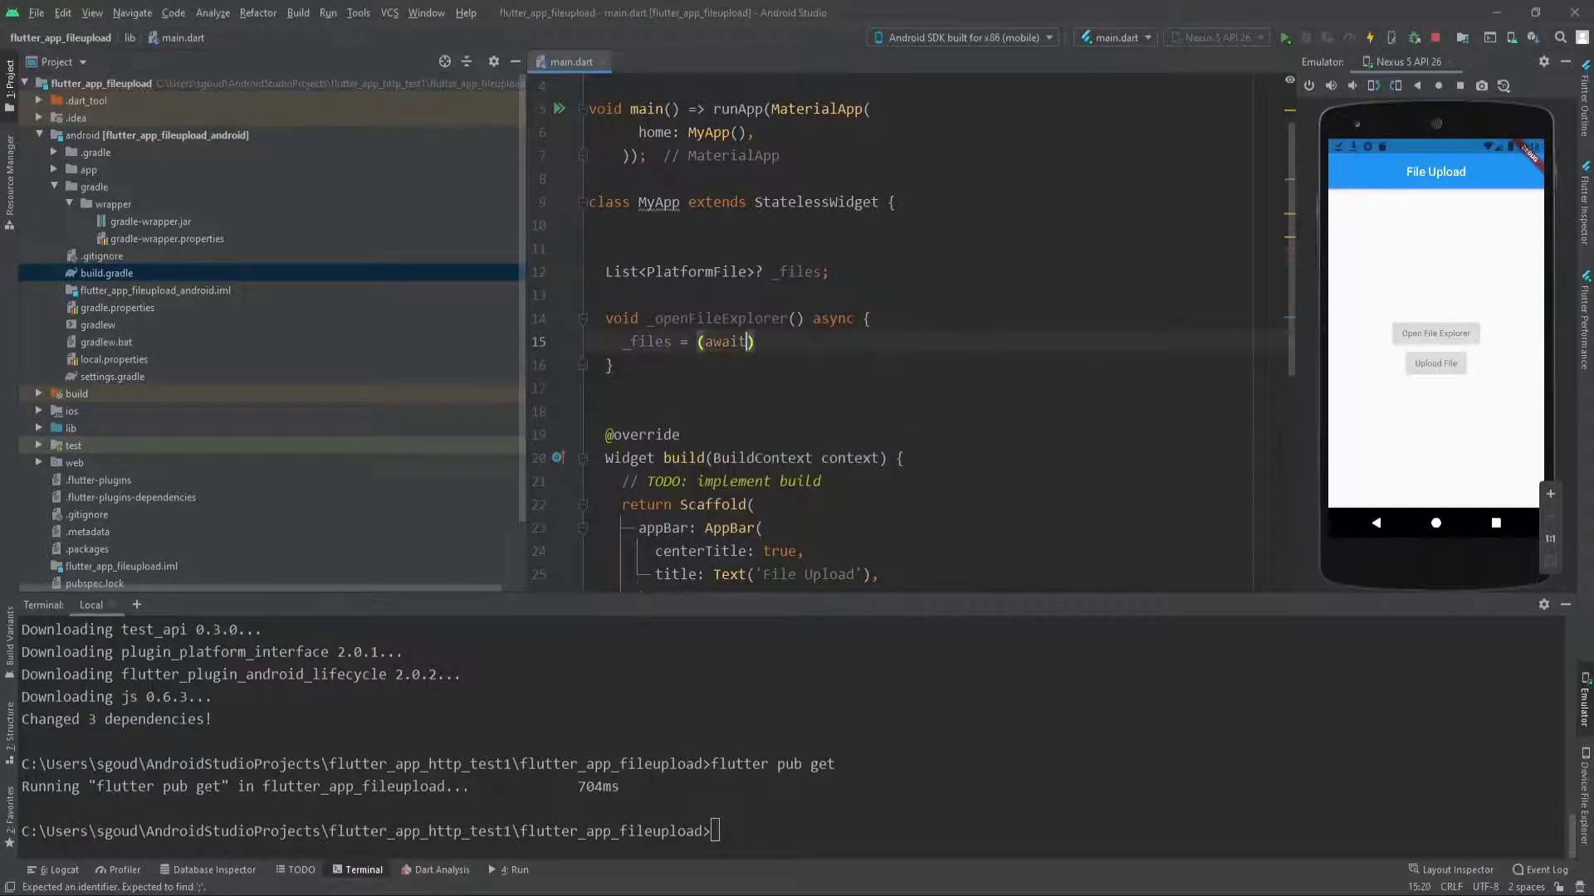
{"action": "type", "text": "FilePicker.platform.pickFiles("}
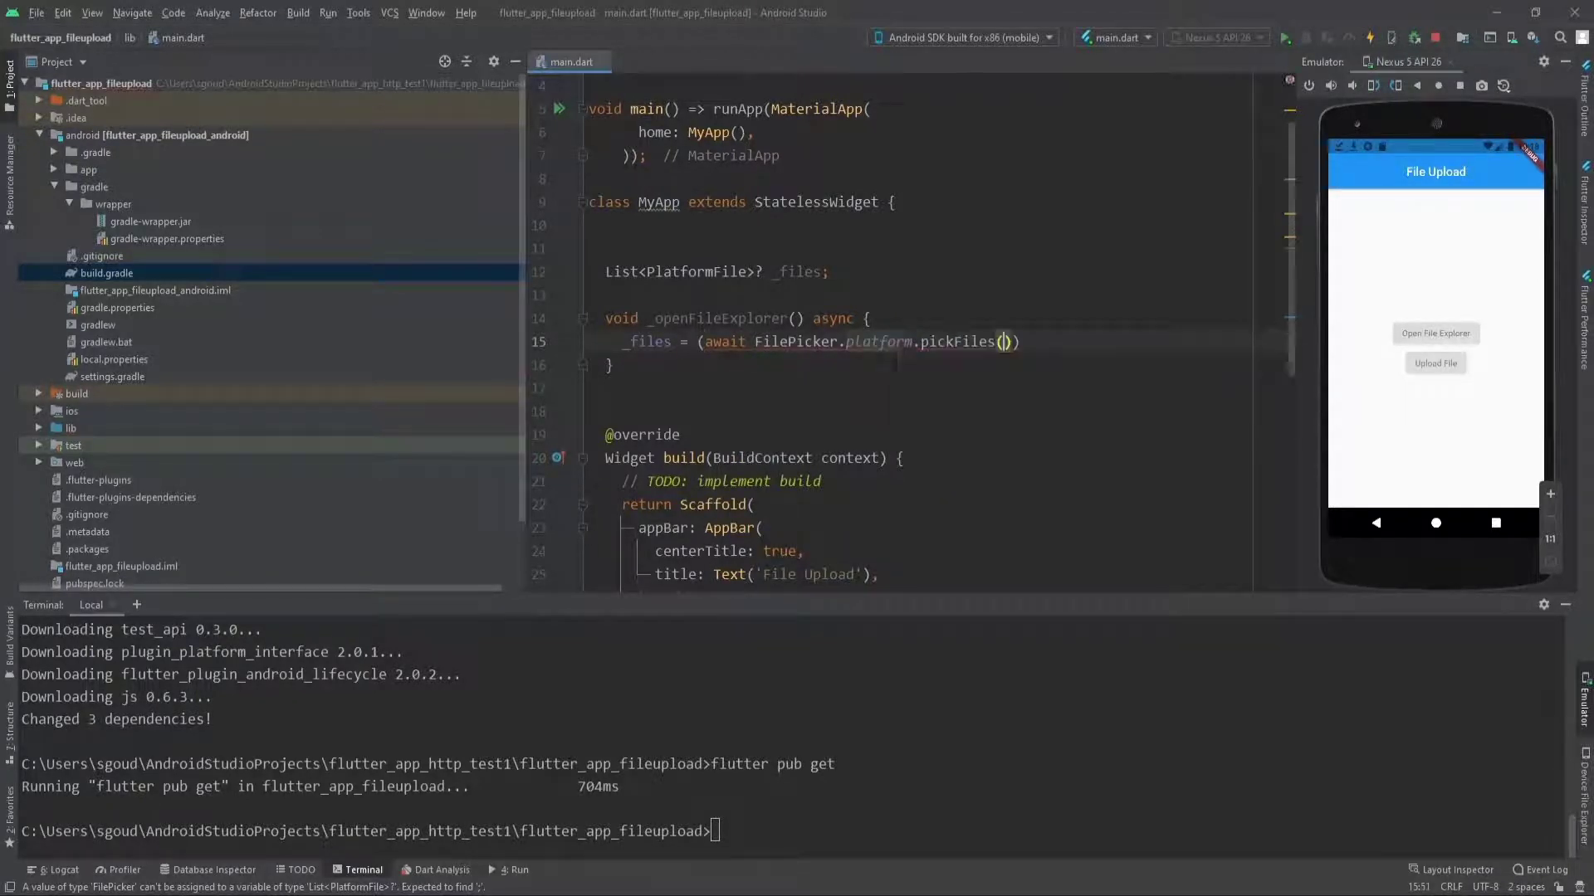
{"action": "type", "text": ".f"}
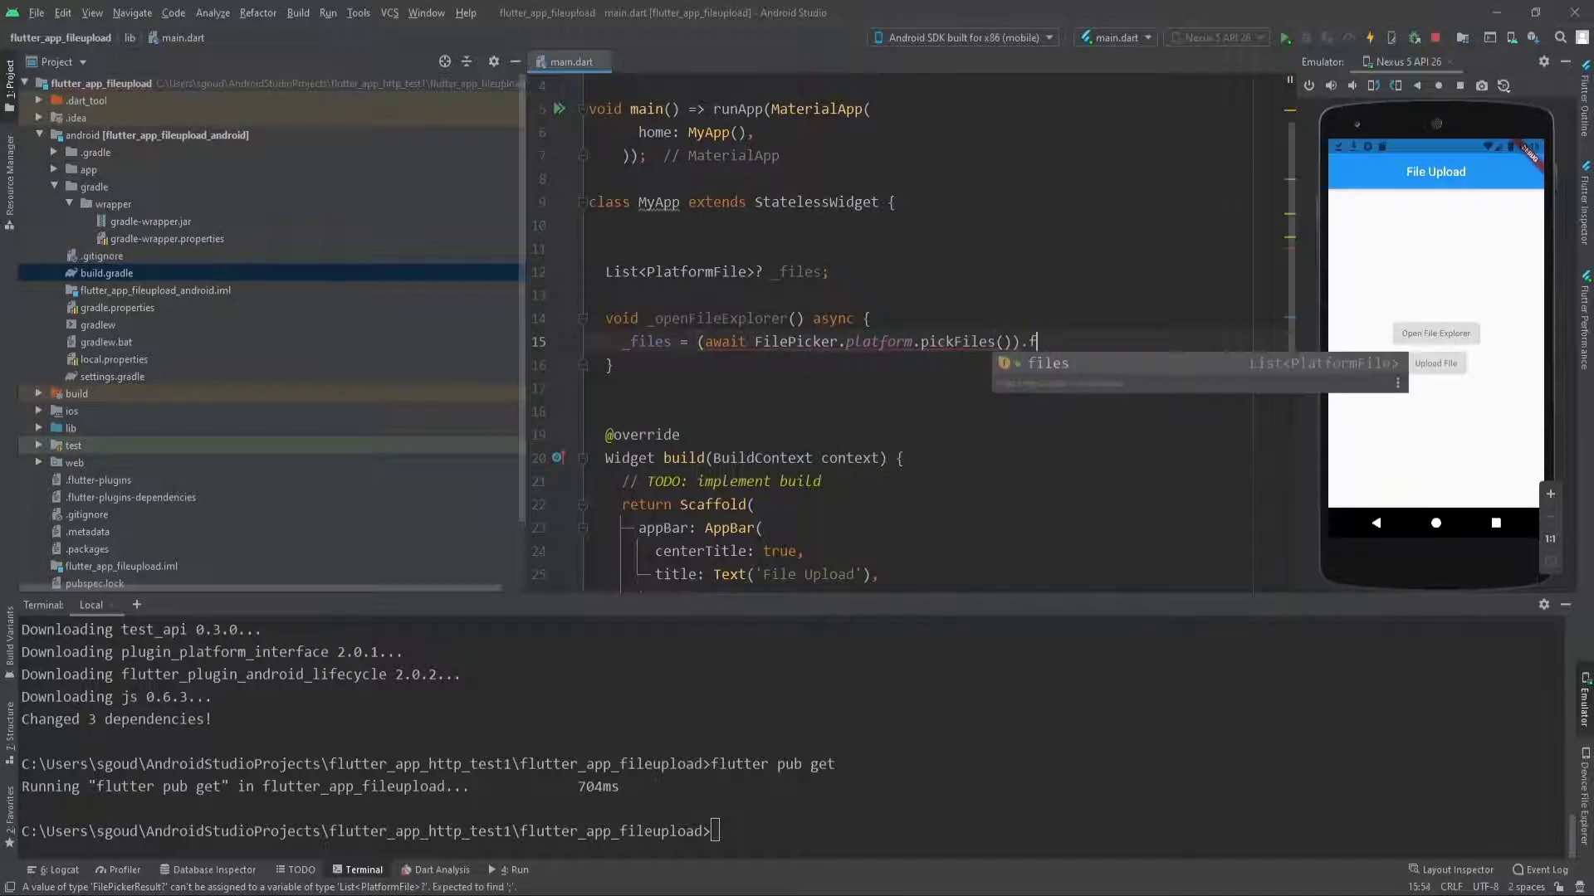
{"action": "type", "text": "iles;"}
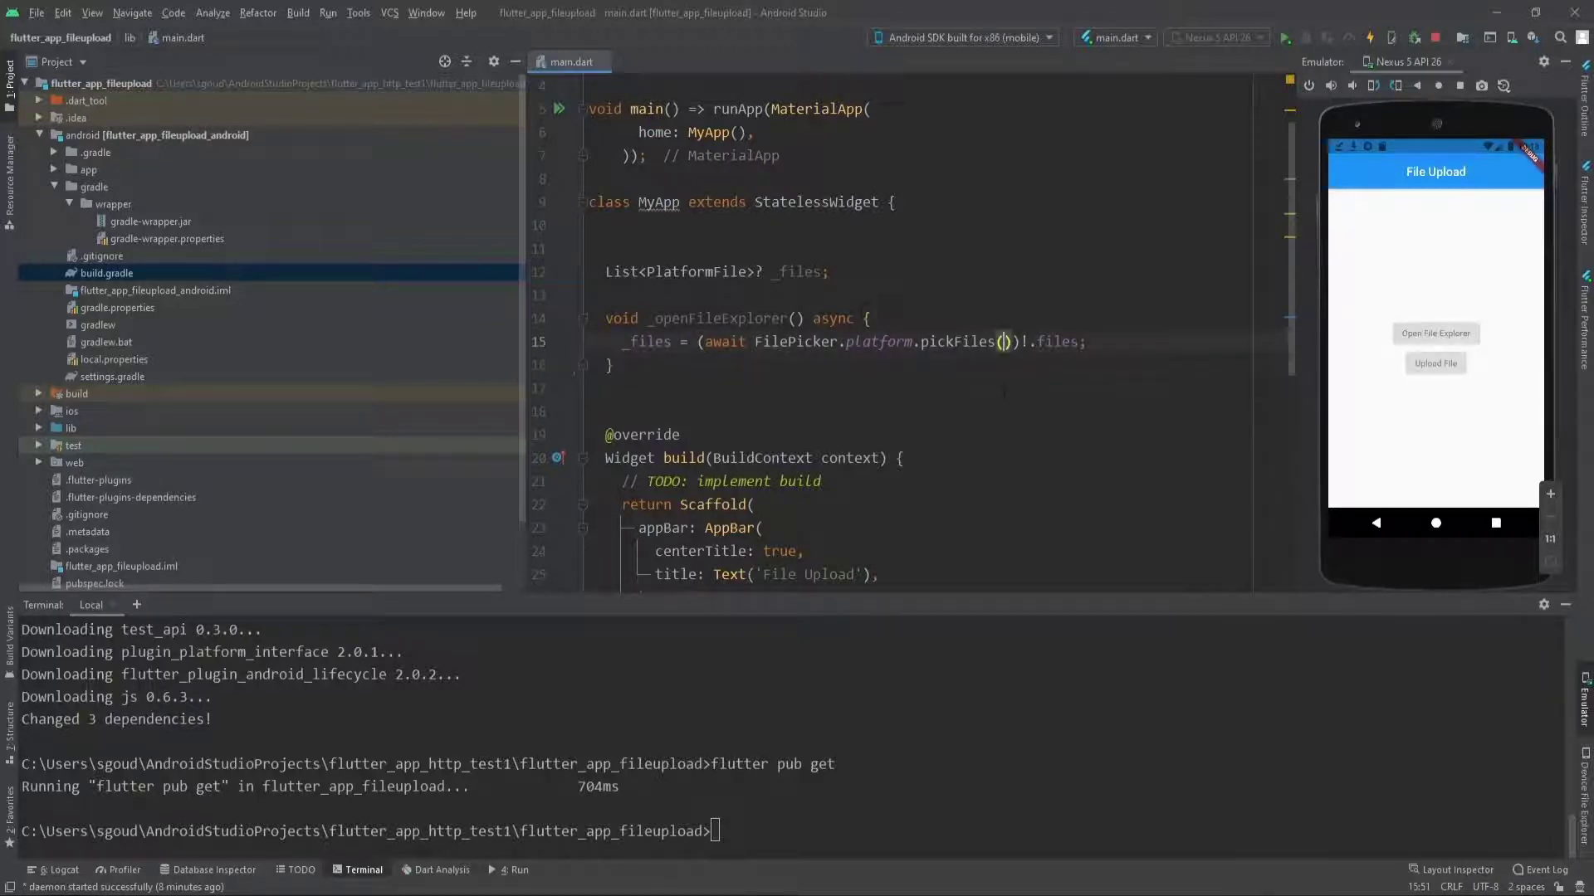
Give pickFiles type FileType.any, allowMultiple false and allowedExtensions null.
{"action": "key", "text": "enter"}
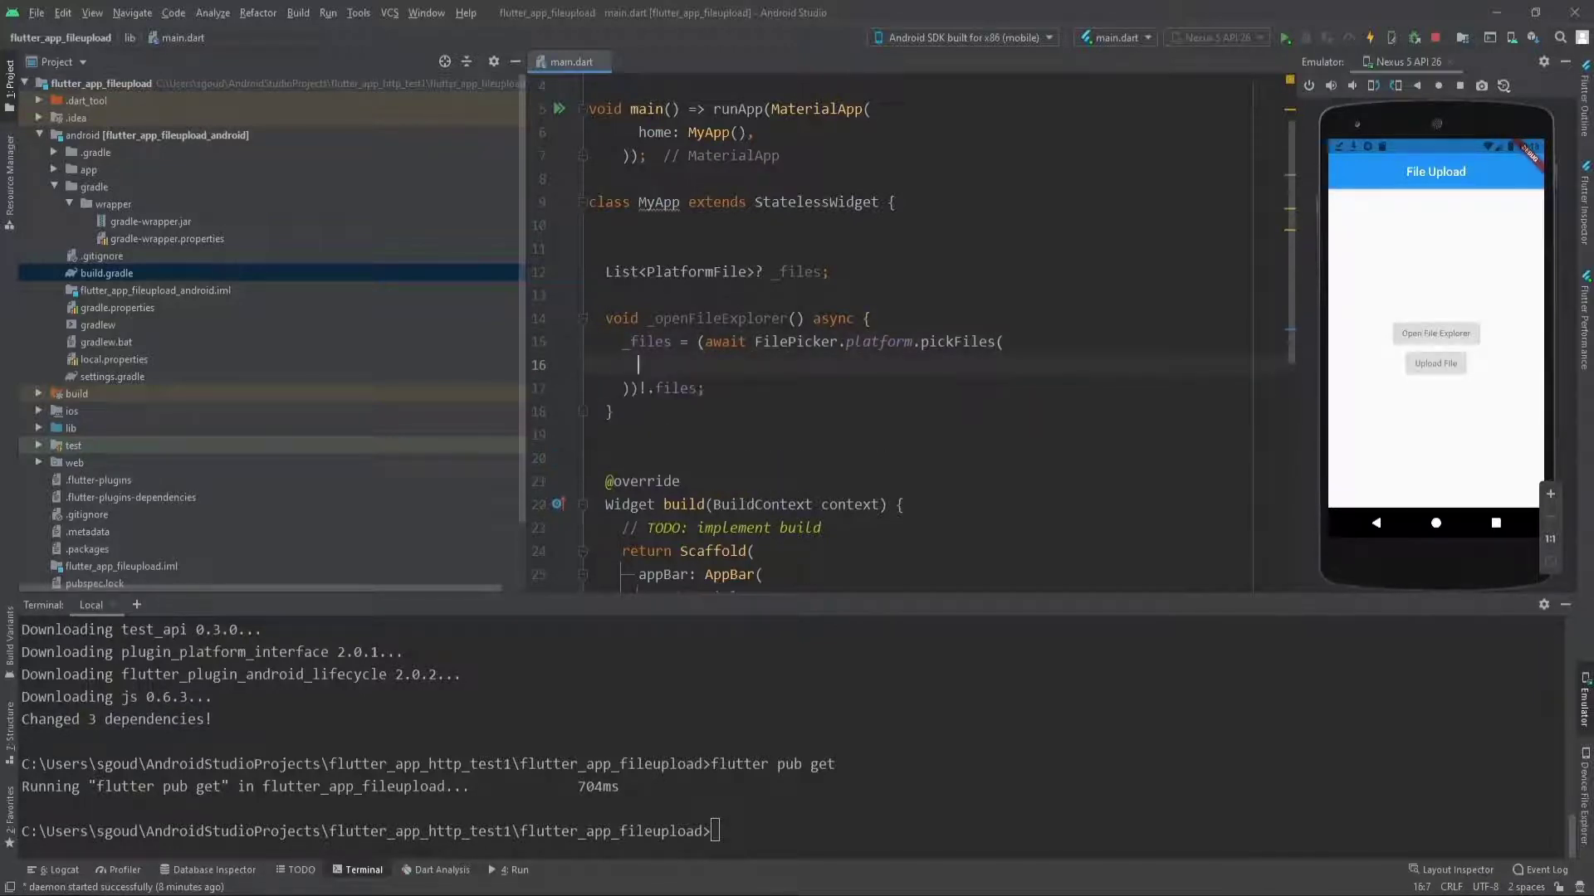
{"action": "type", "text": "type:"}
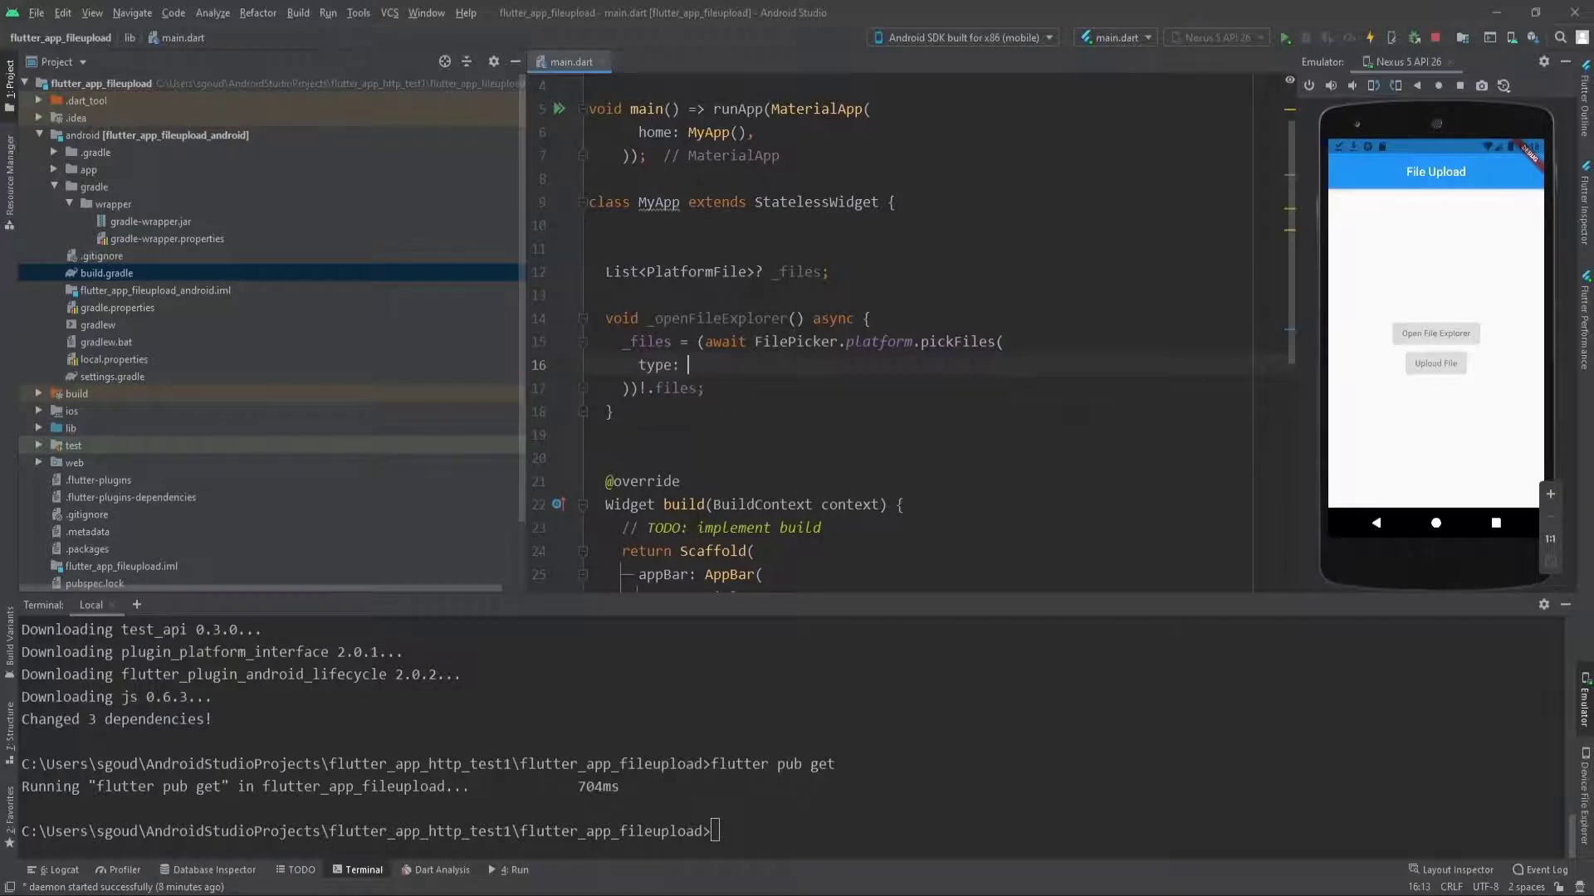
{"action": "type", "text": "Filety"}
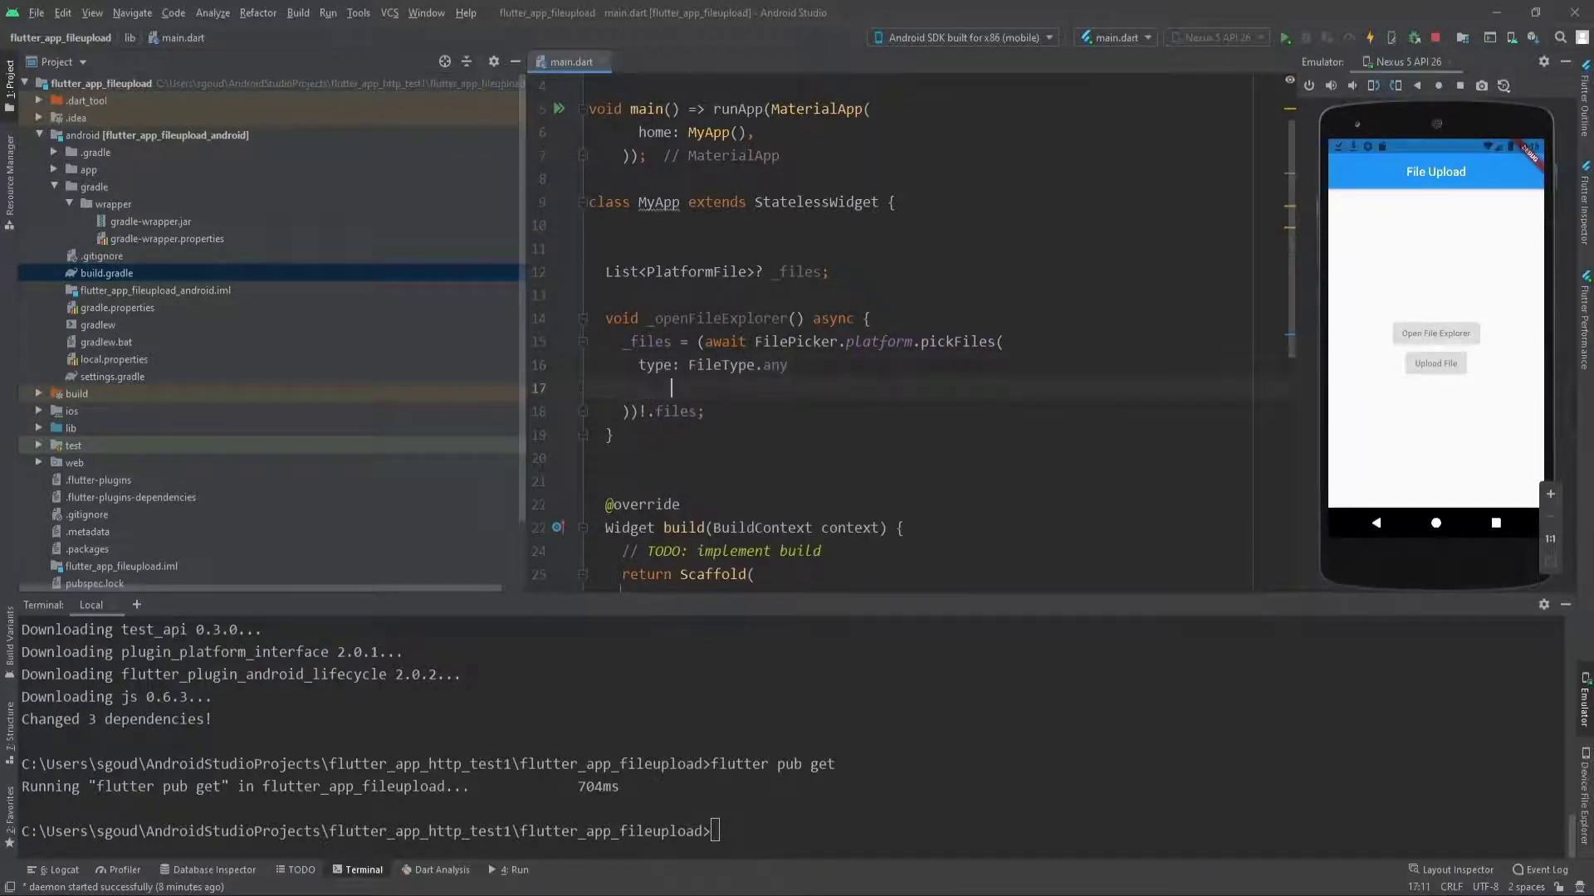
{"action": "type", "text": ","}
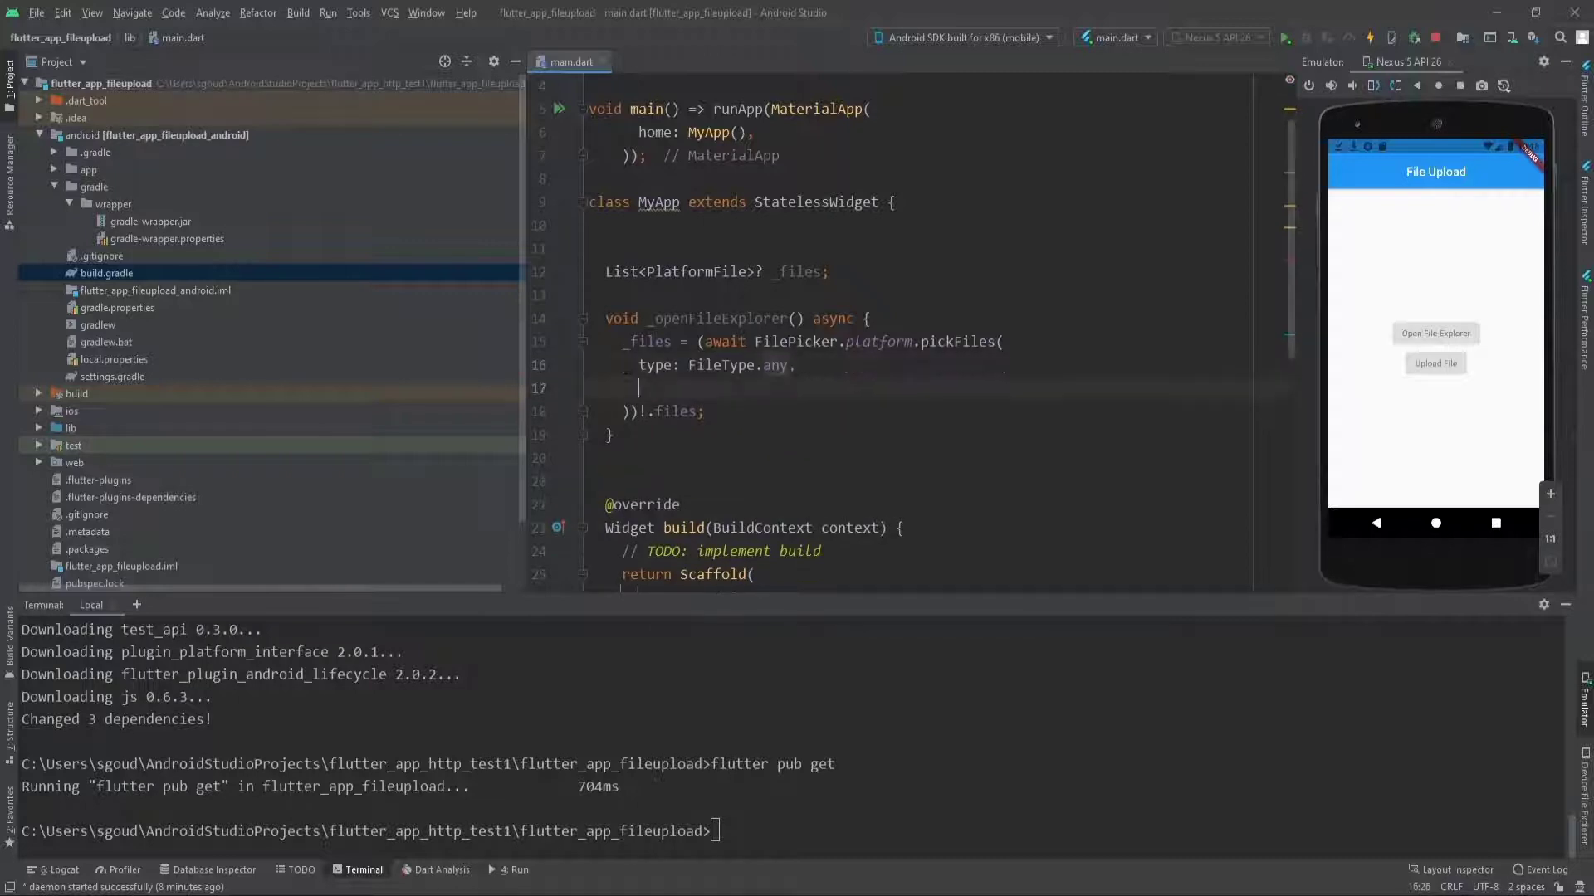
{"action": "type", "text": "allowMultiple:"}
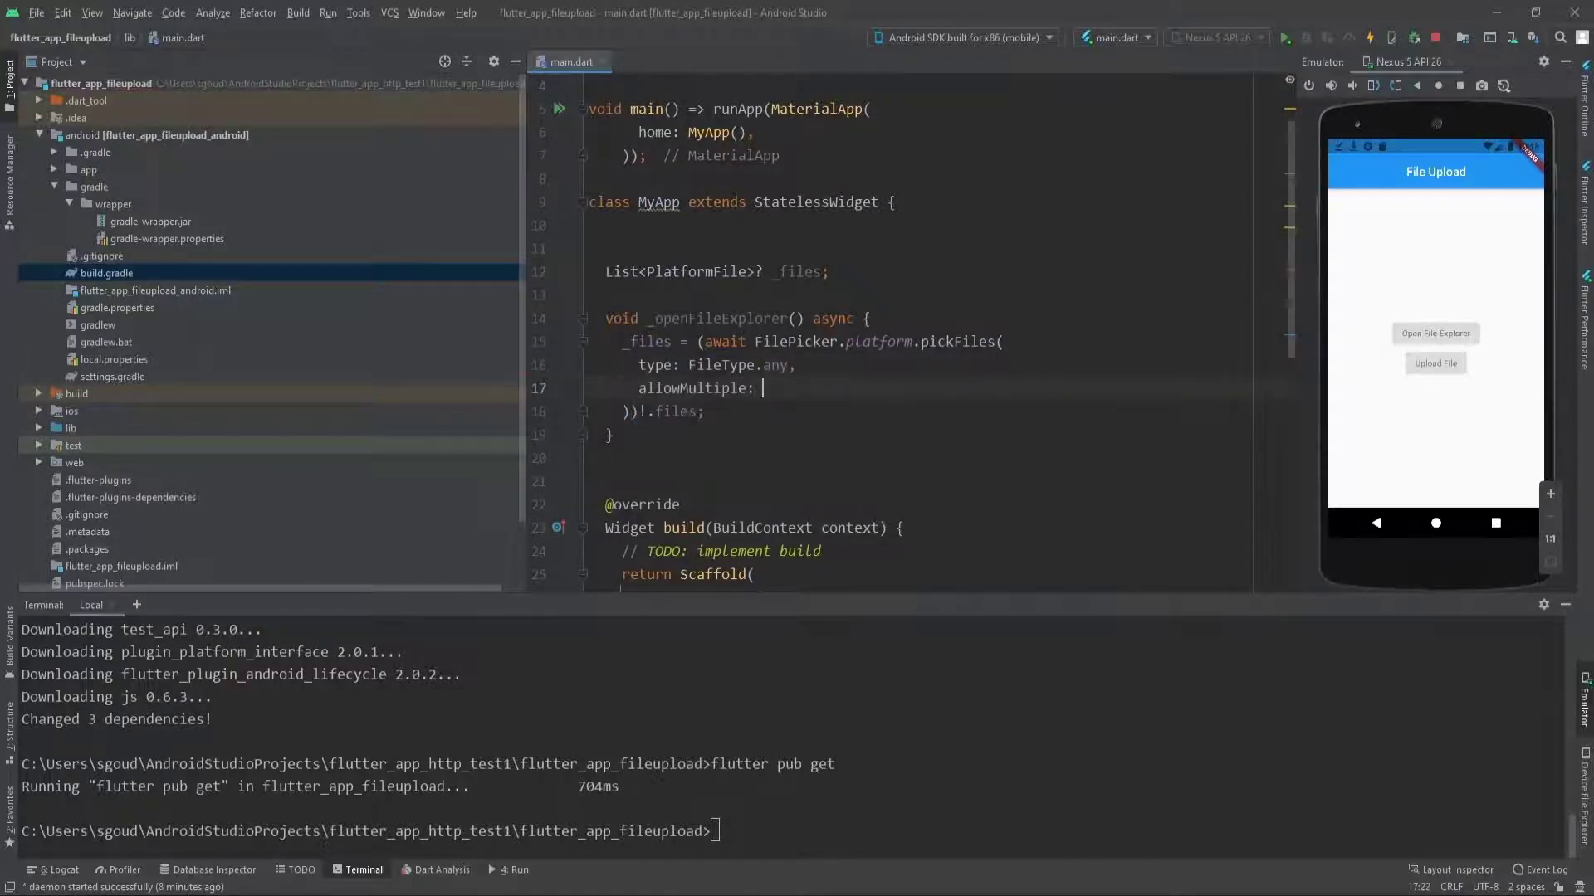
{"action": "type", "text": "false,"}
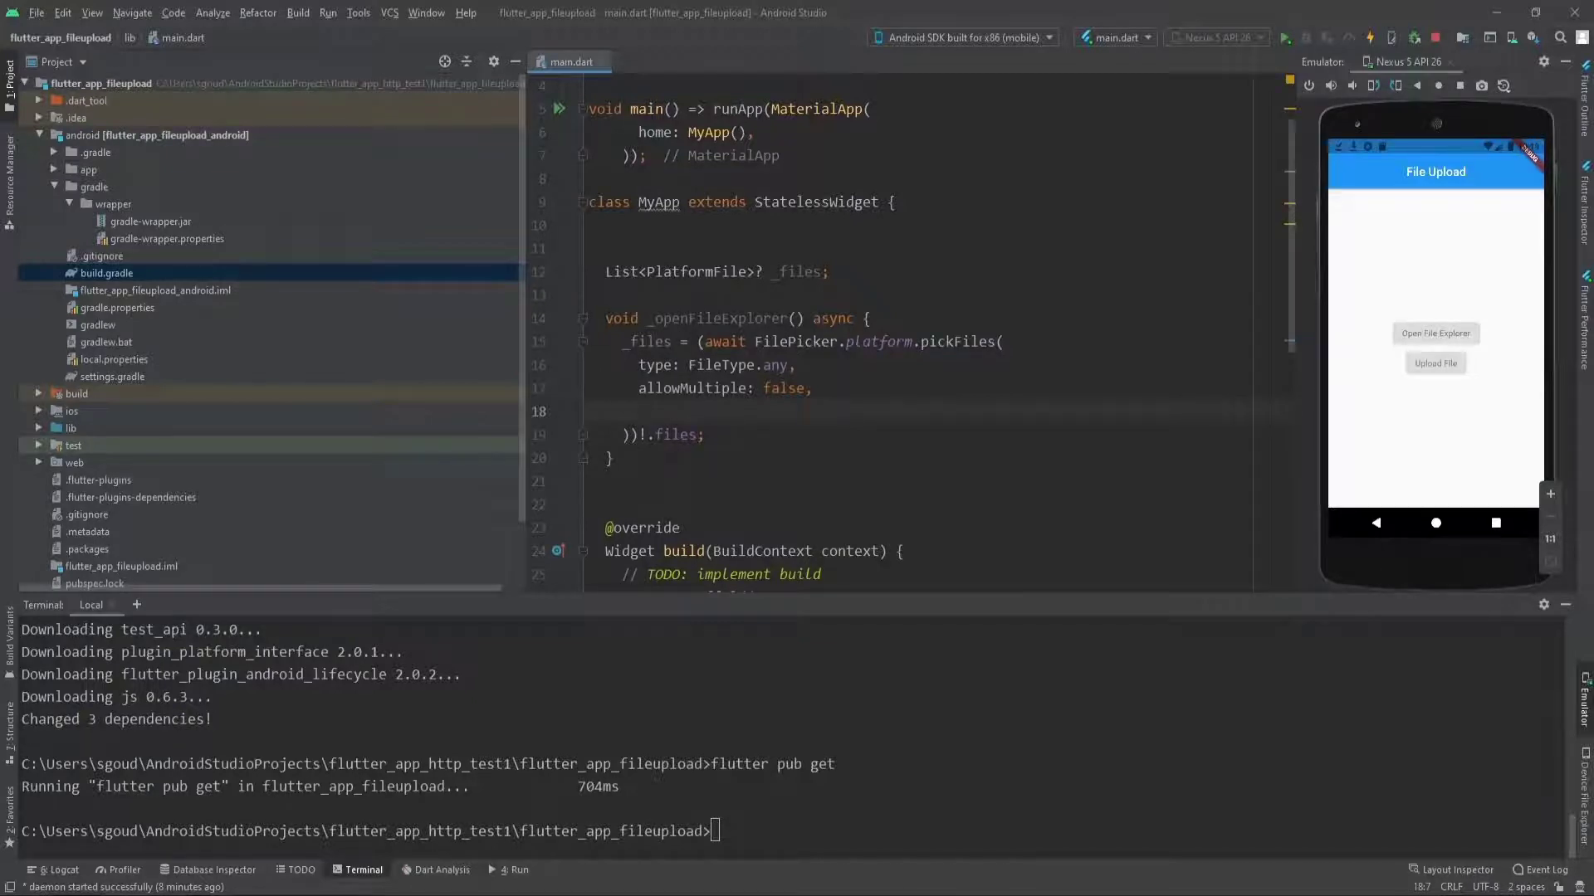
{"action": "type", "text": "allowedExtensions:"}
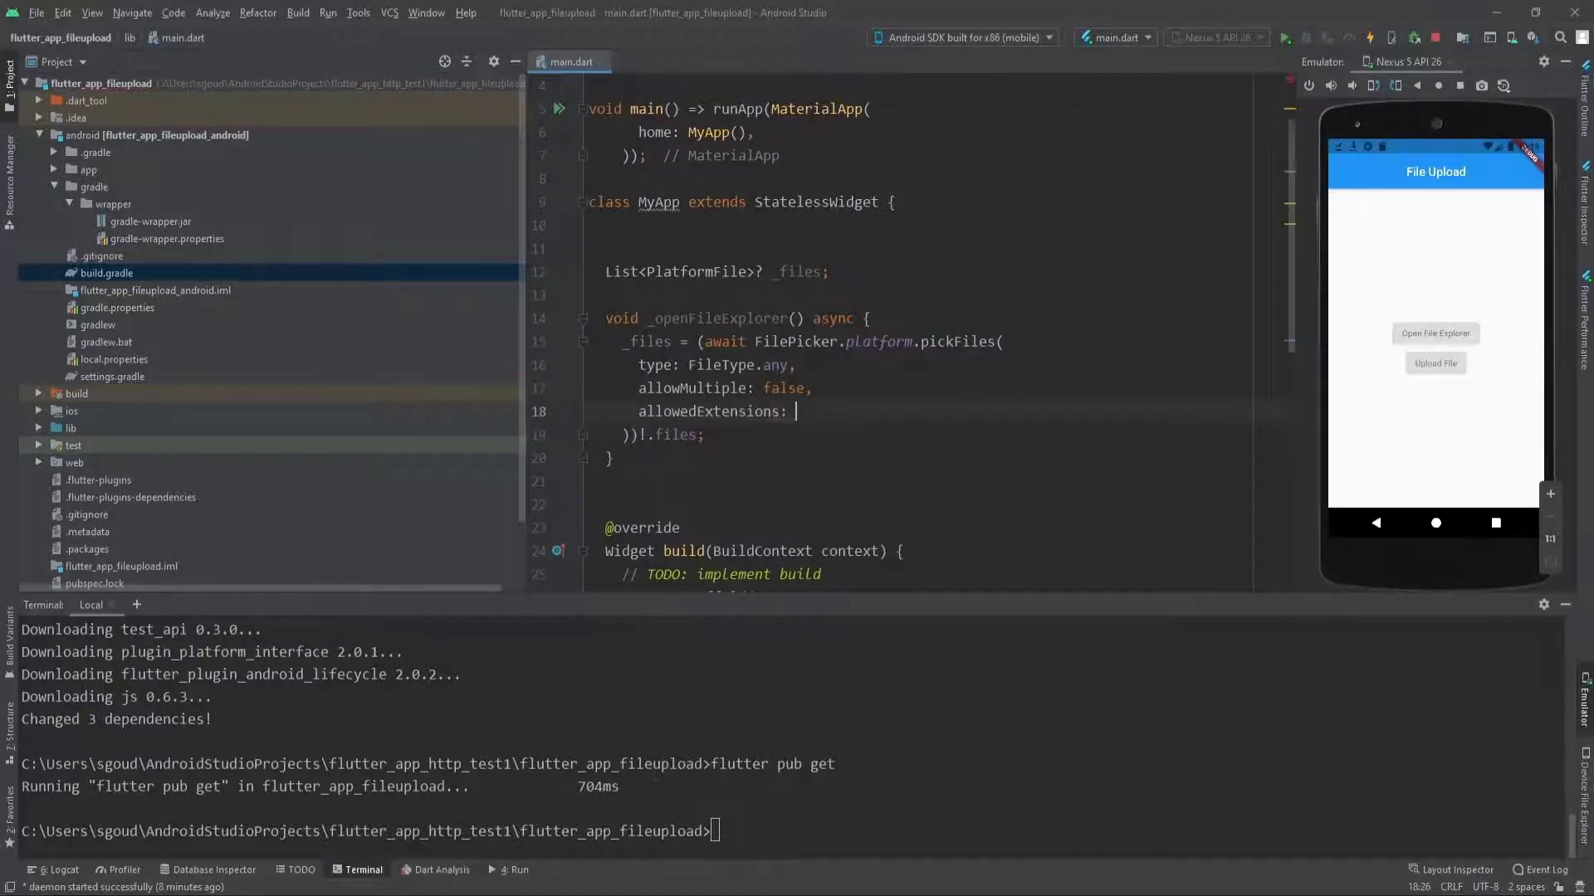
{"action": "type", "text": "null"}
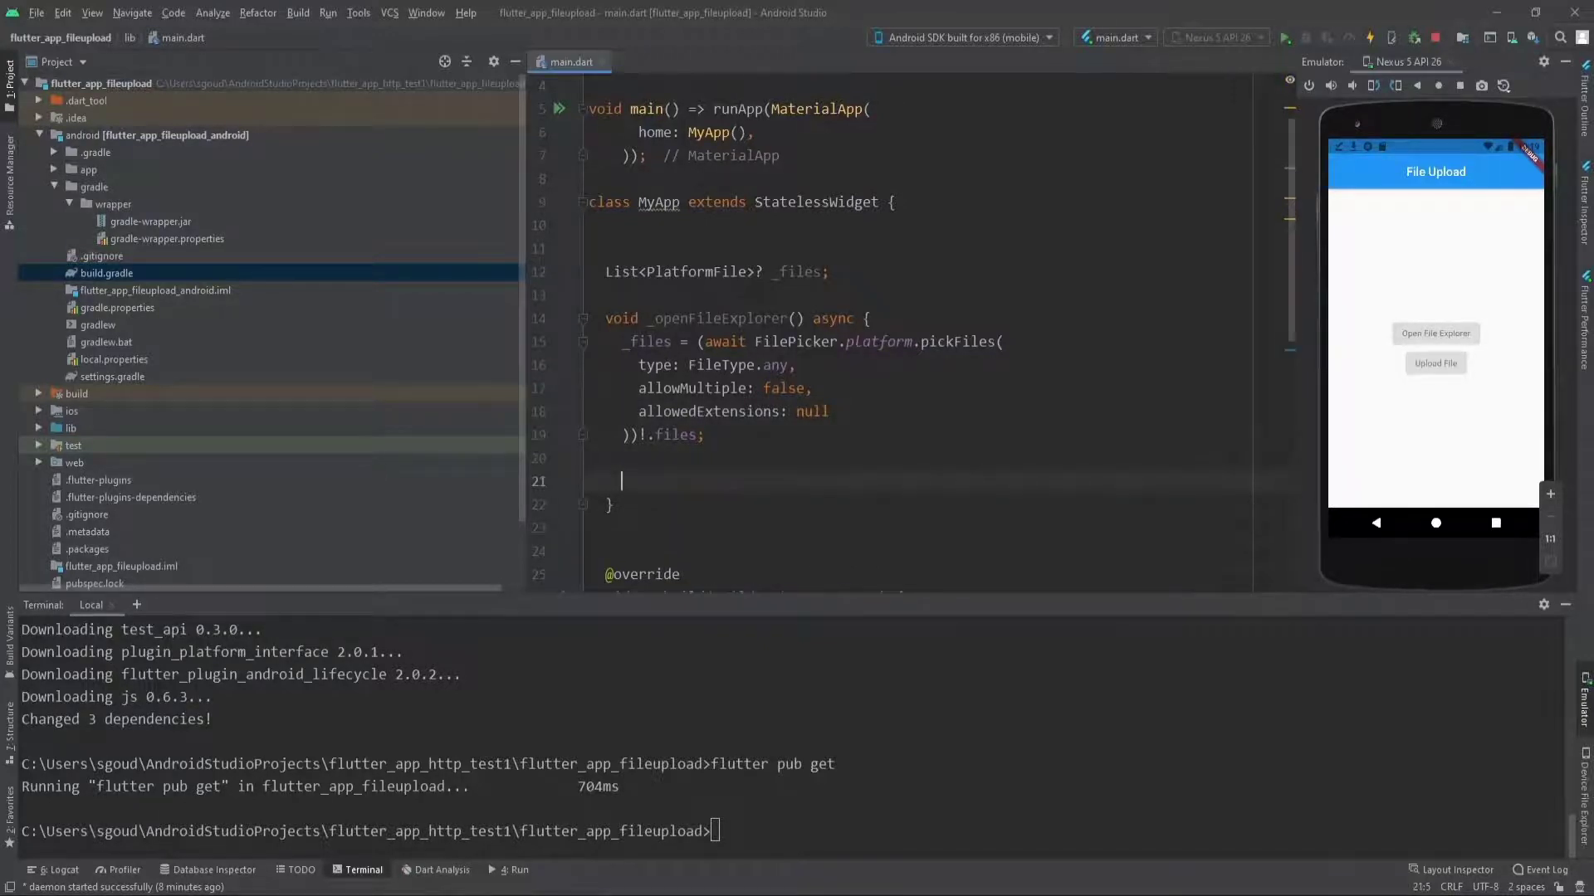
End _openFileExplorer with print('Loaded file path is : ${_files!.first.path}');.
{"action": "type", "text": "print("}
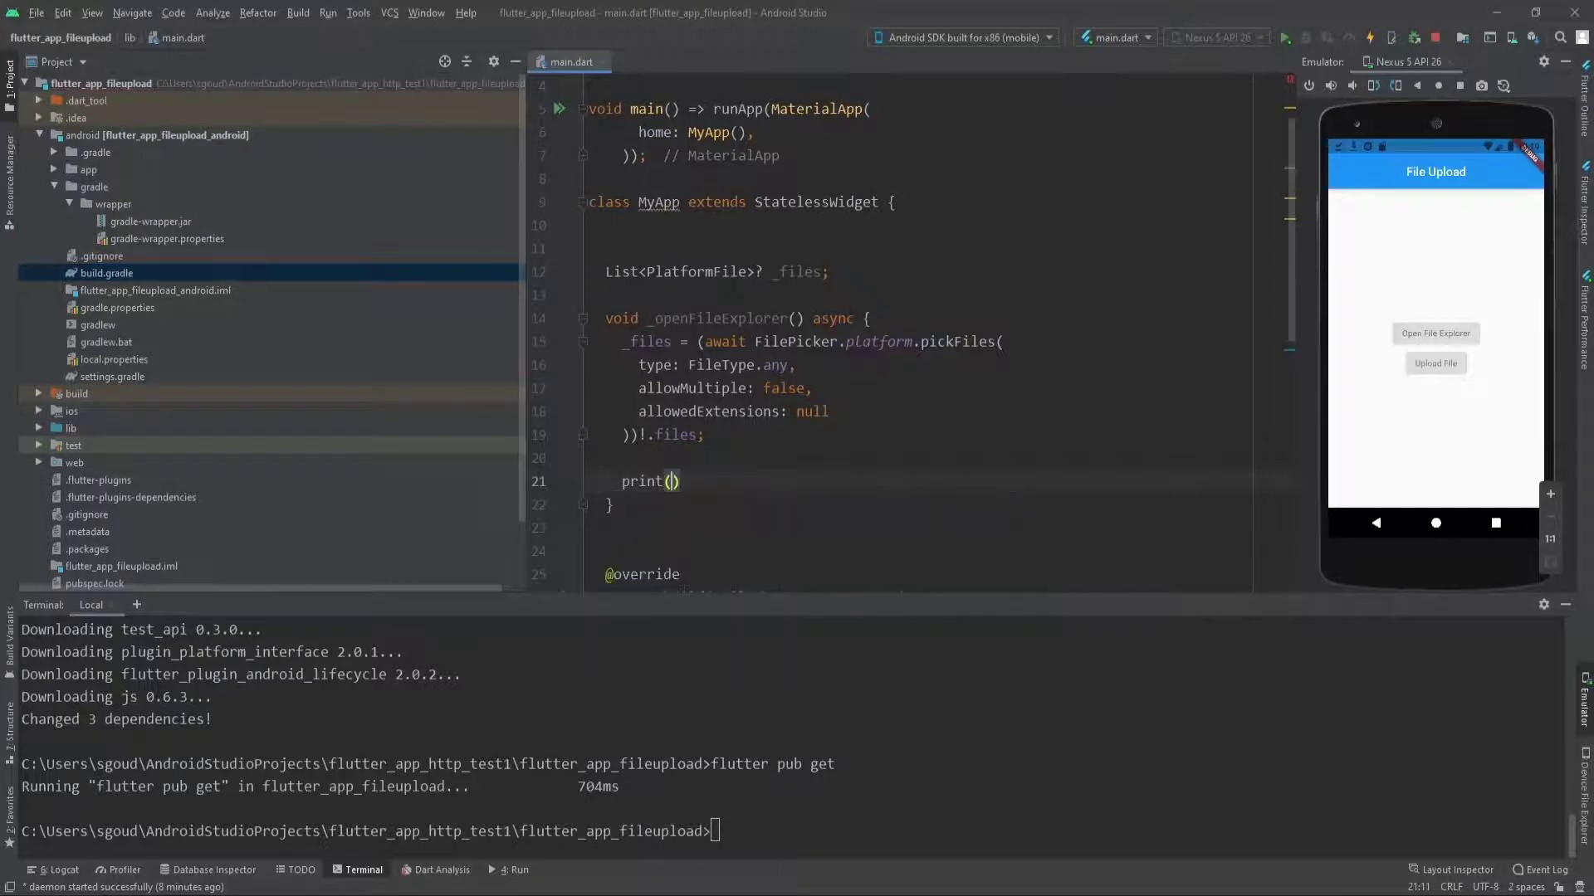
{"action": "type", "text": "'Loaded file"}
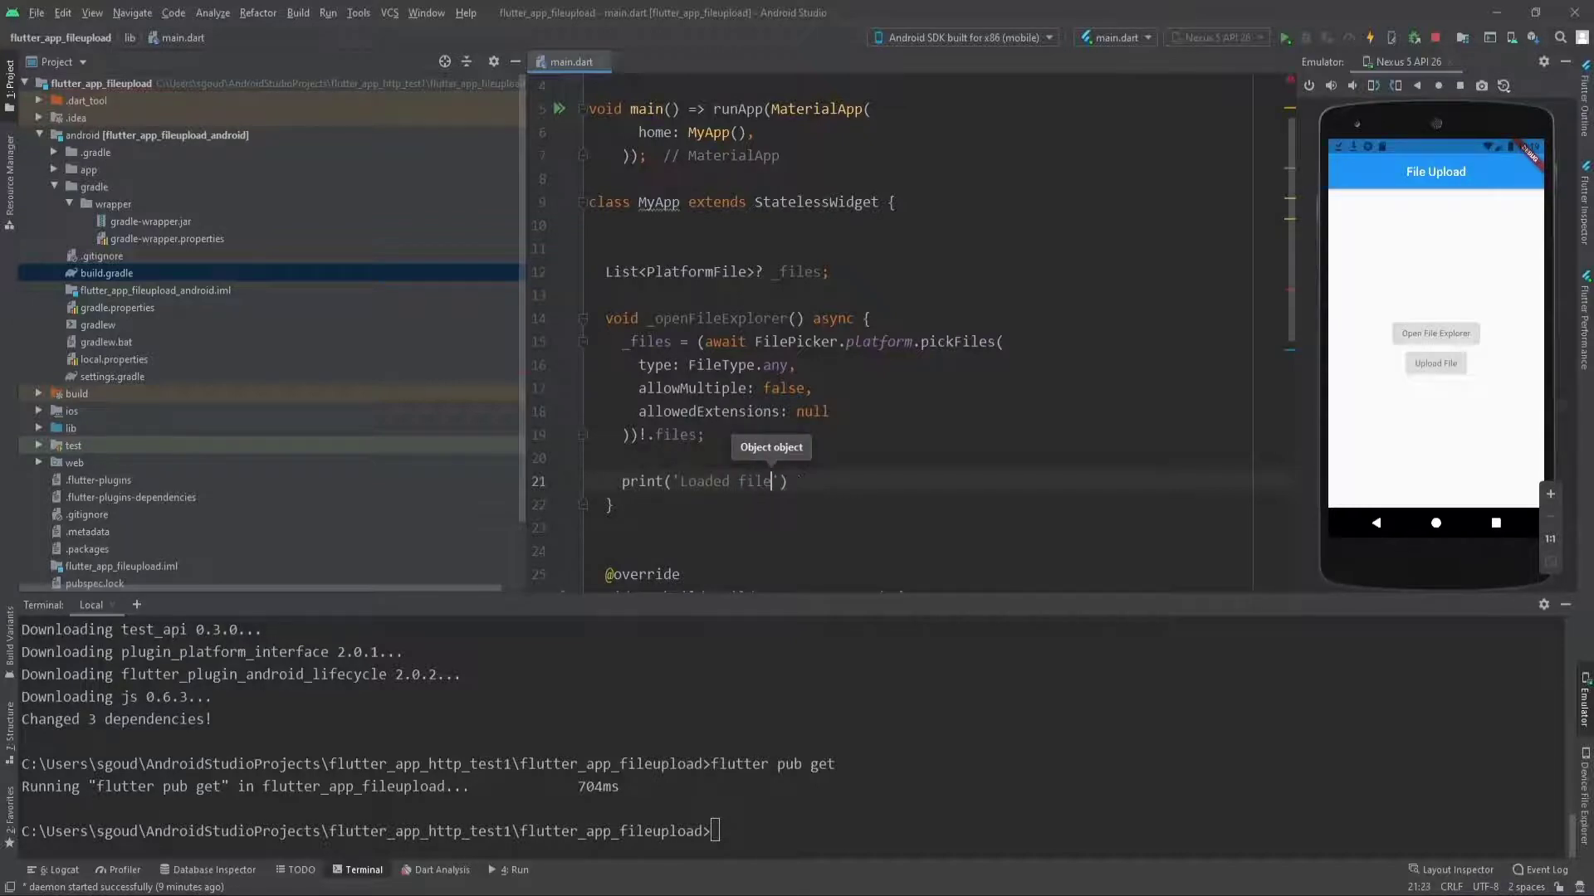
{"action": "type", "text": "path is :"}
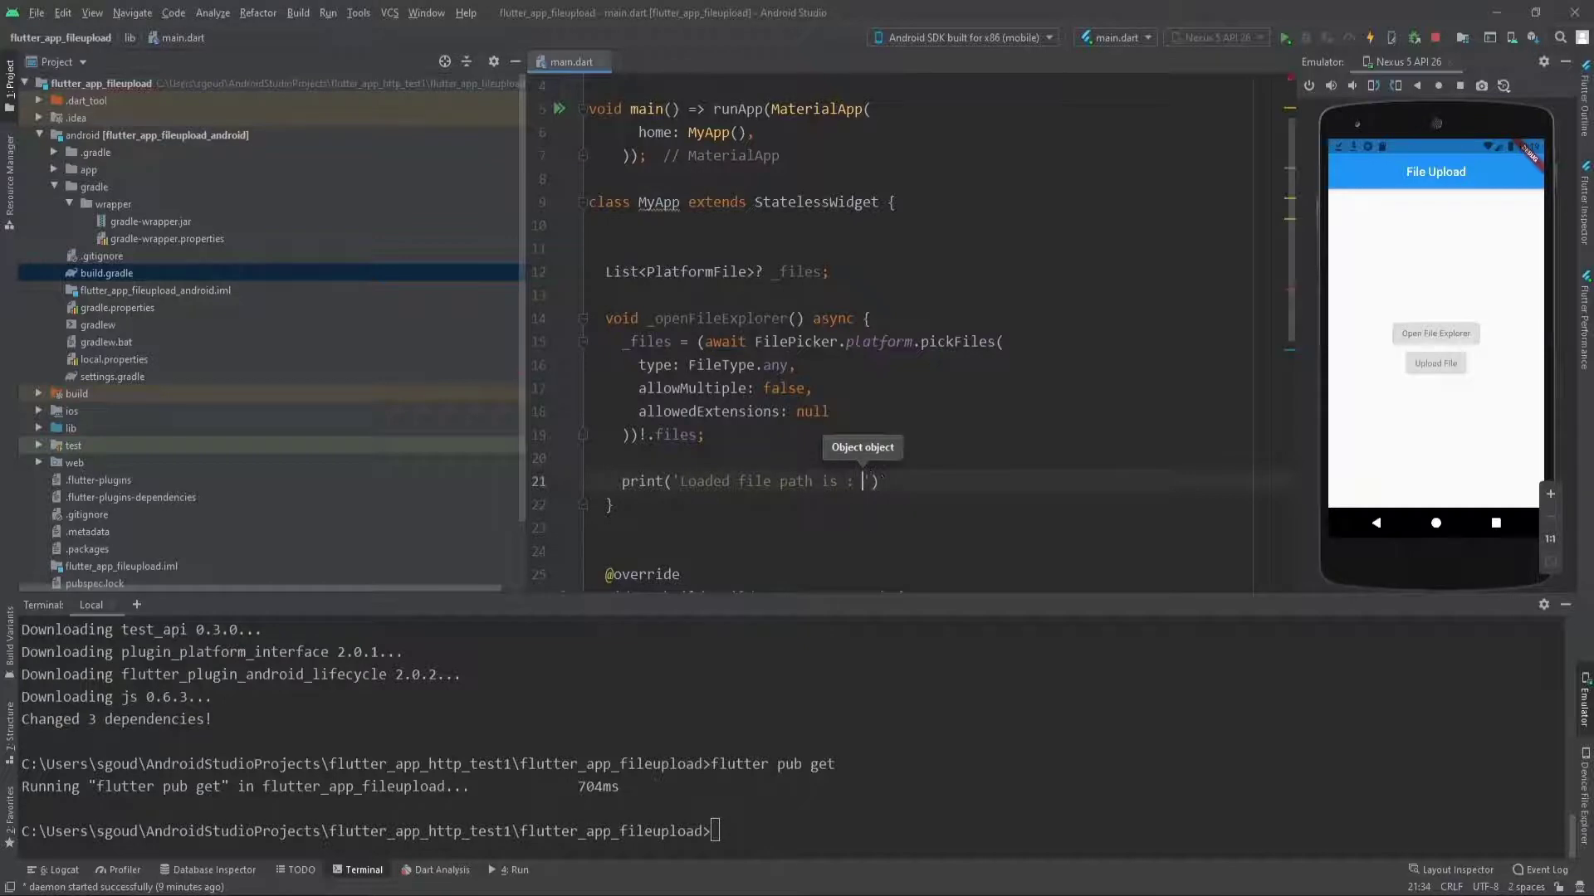
{"action": "type", "text": "${}"}
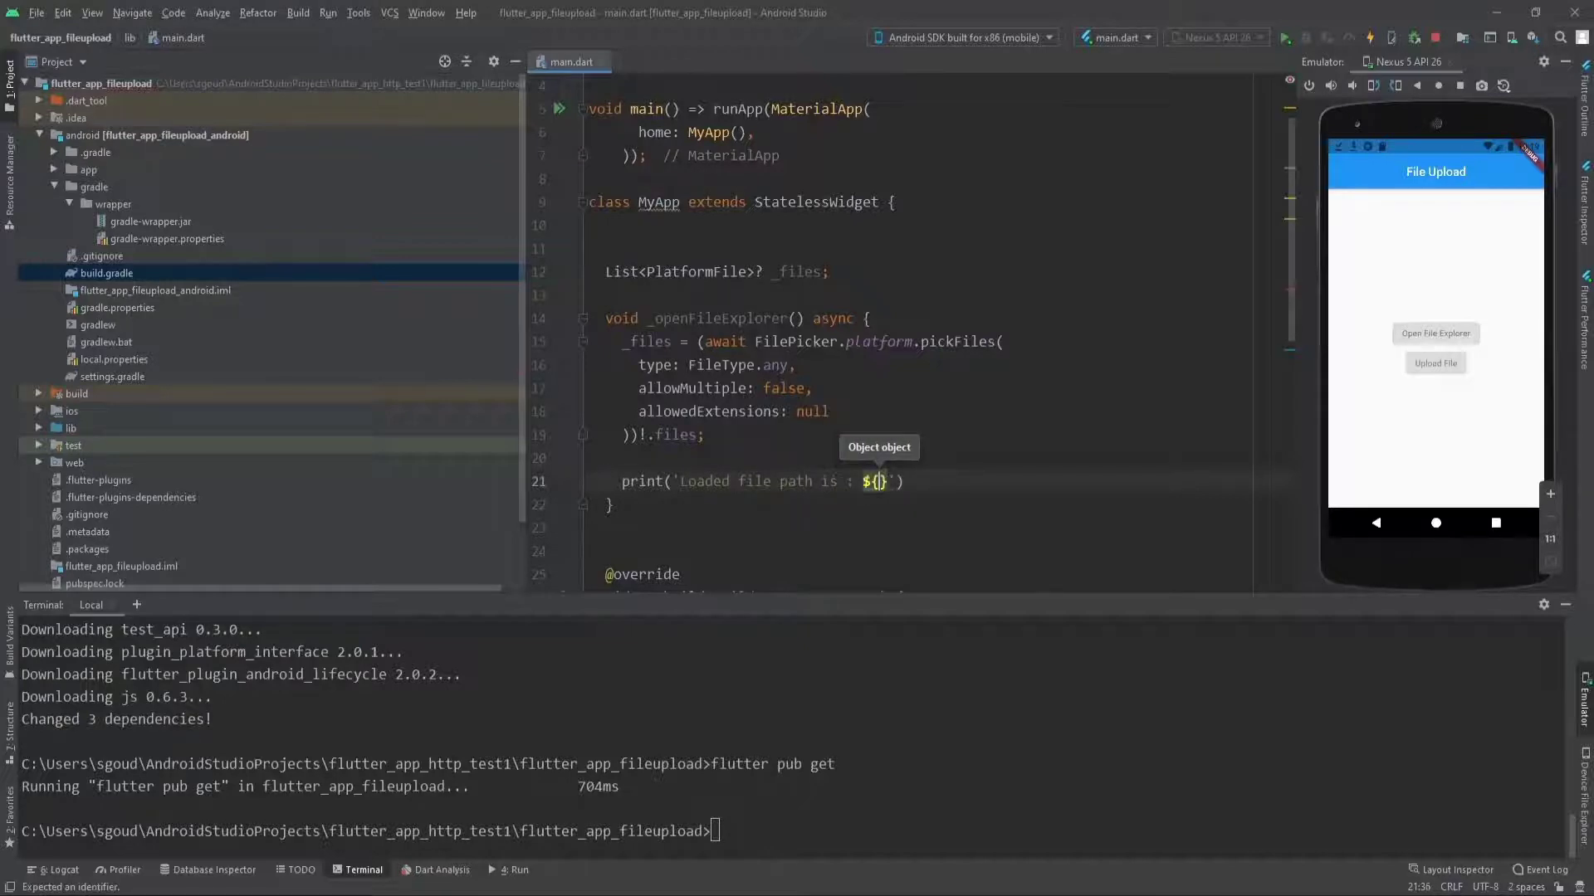
{"action": "type", "text": "files"}
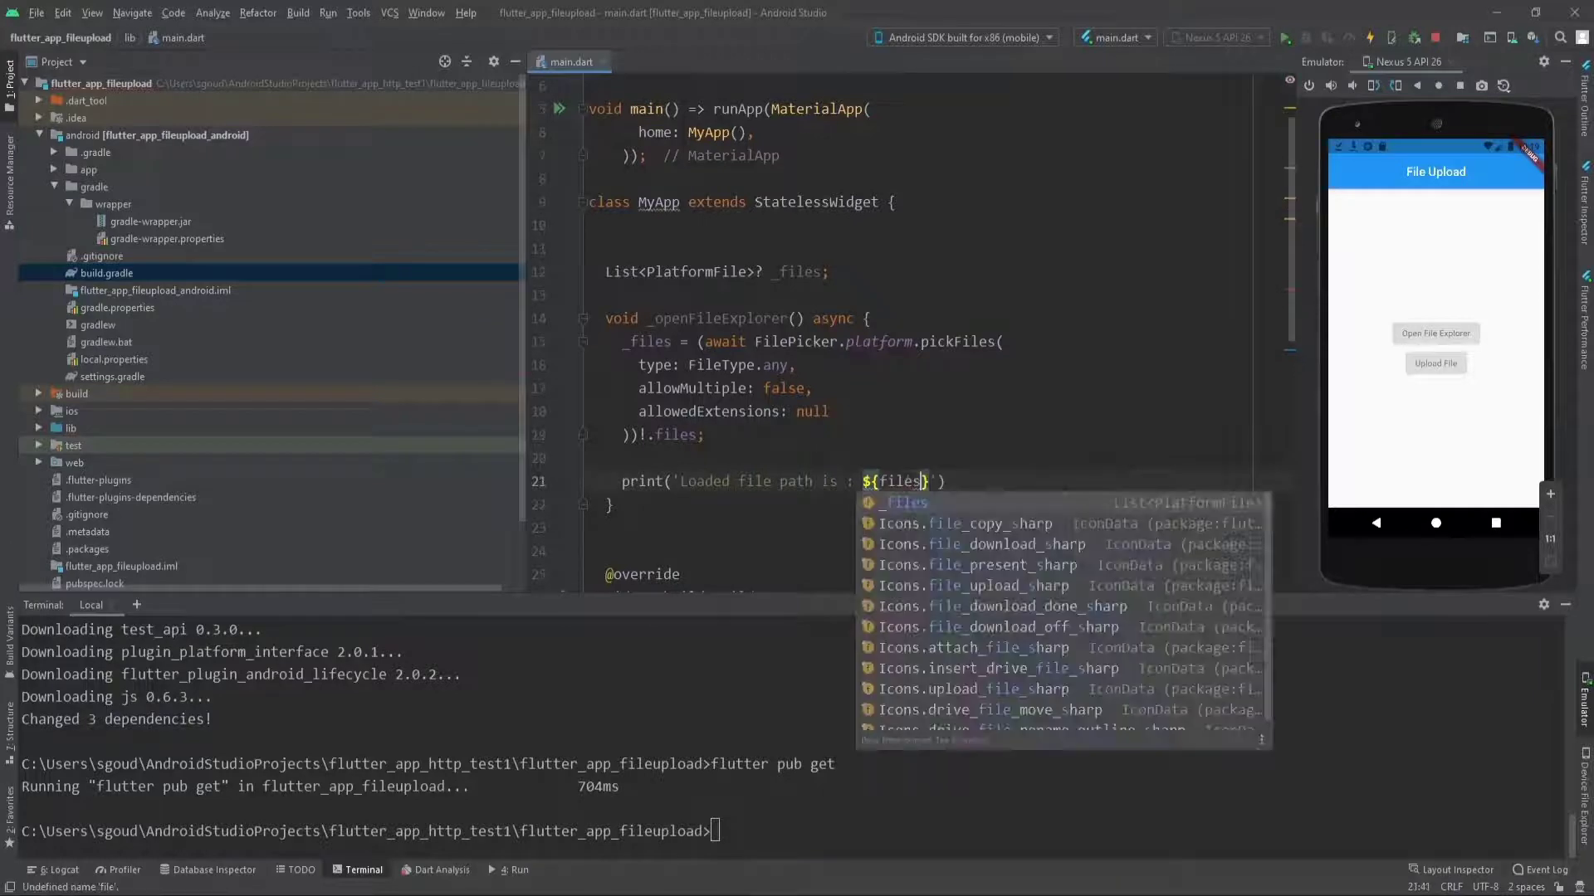
{"action": "key", "text": "Escape"}
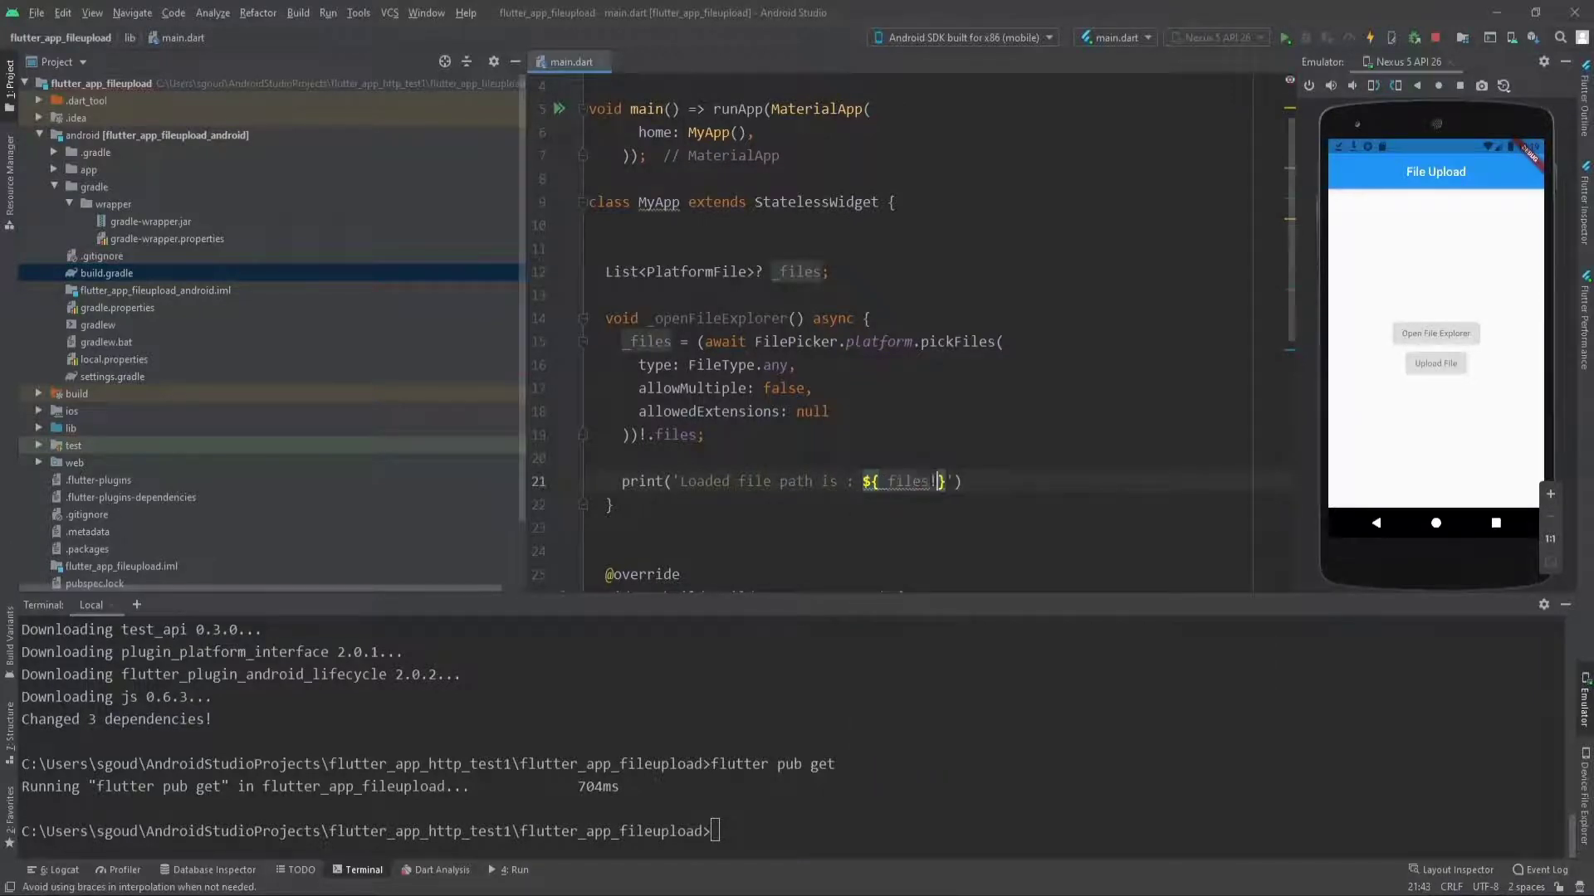
{"action": "type", "text": "!.first"}
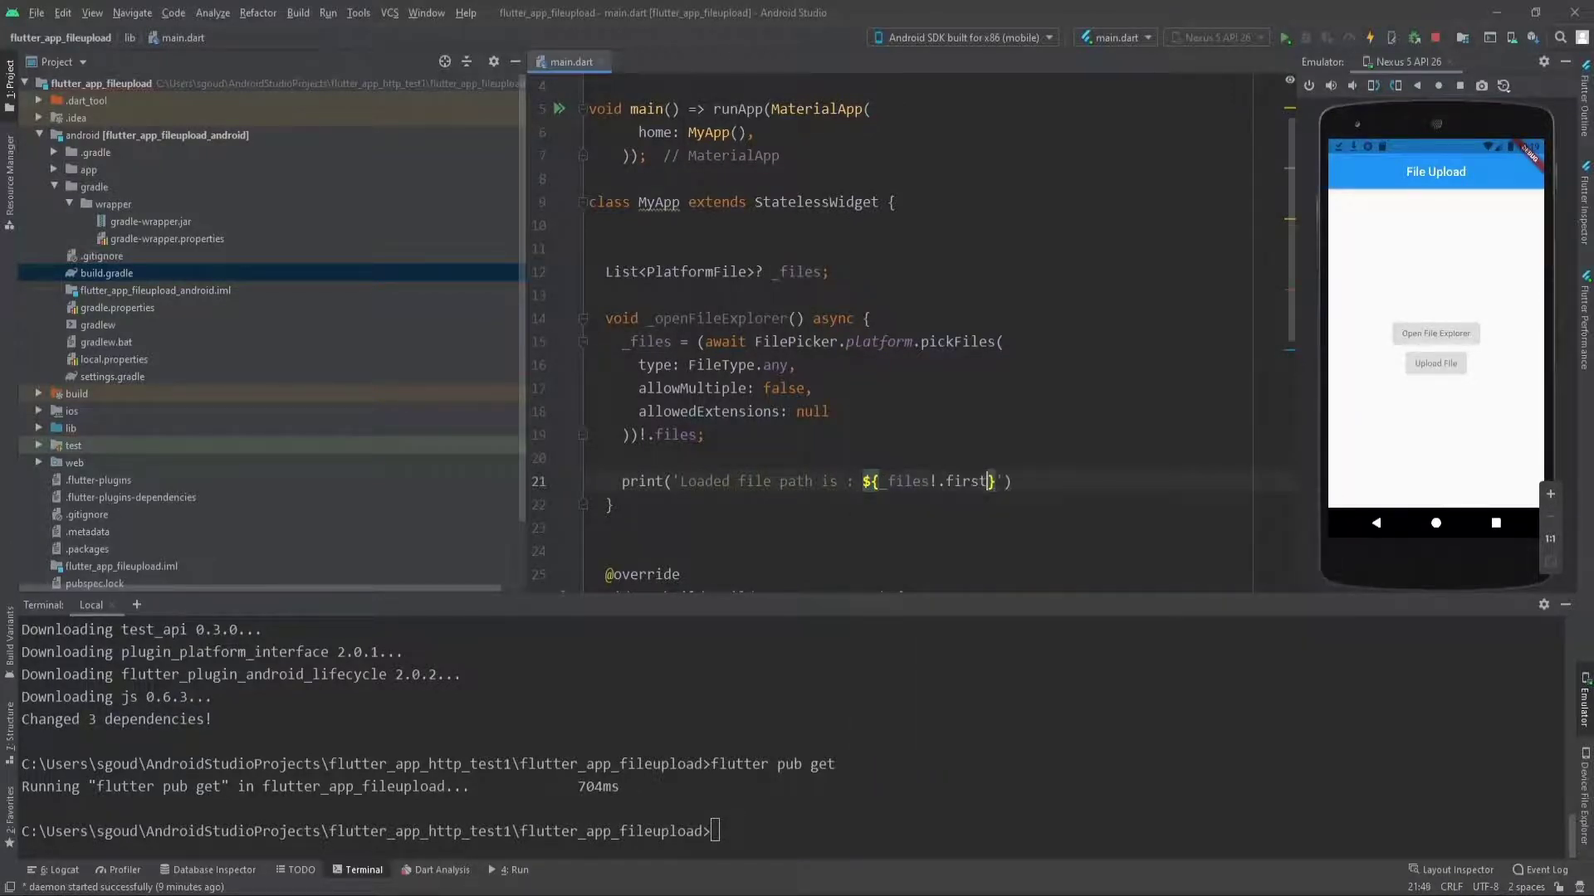
{"action": "type", "text": ".path"}
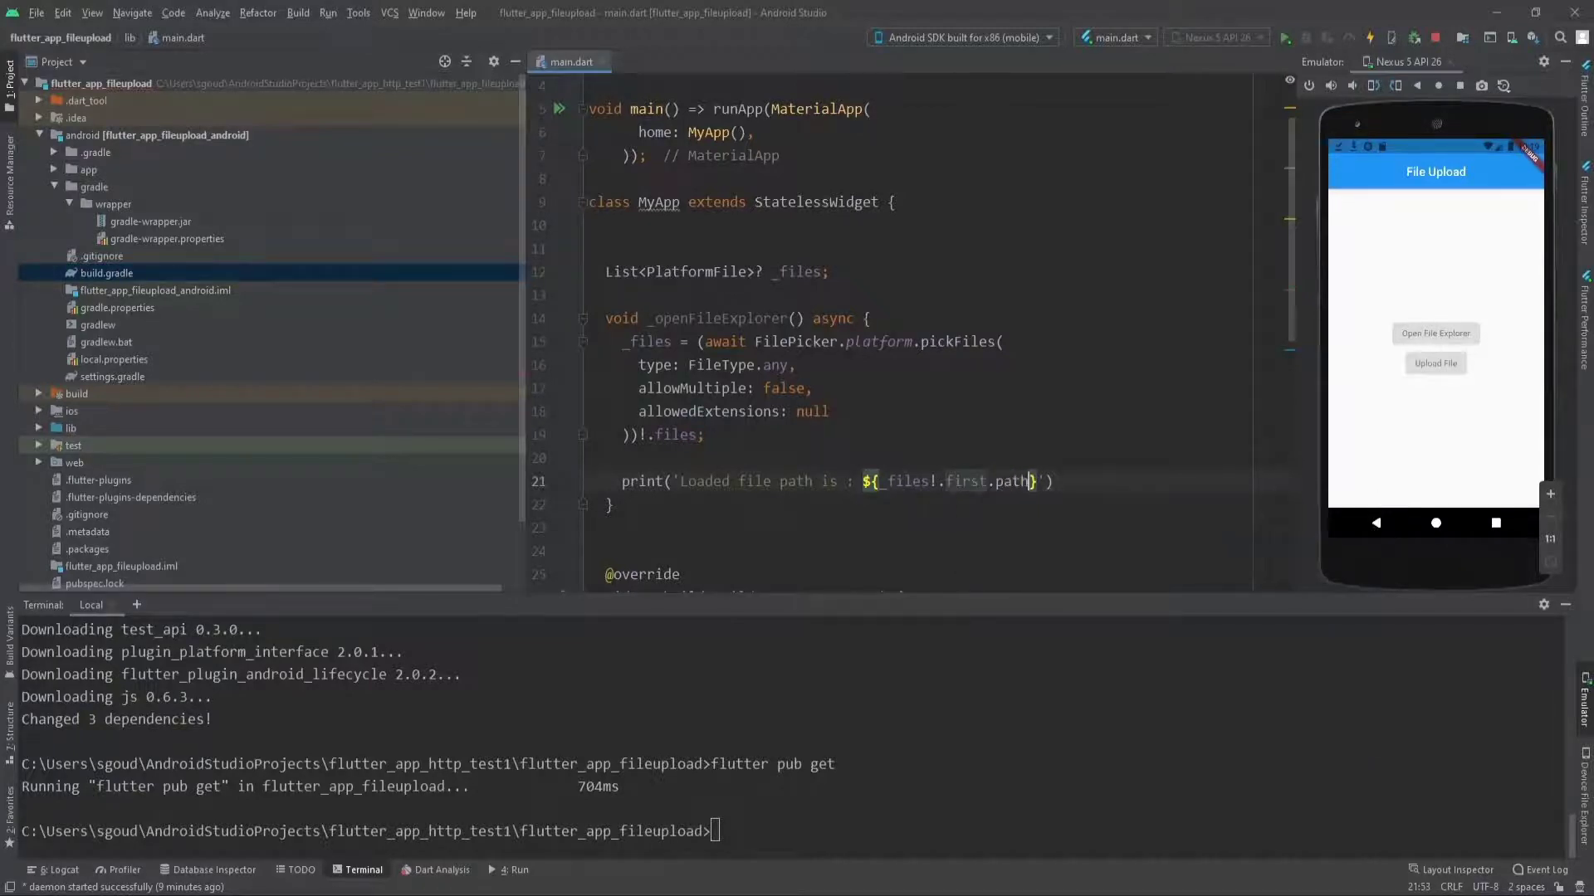
{"action": "type", "text": ";"}
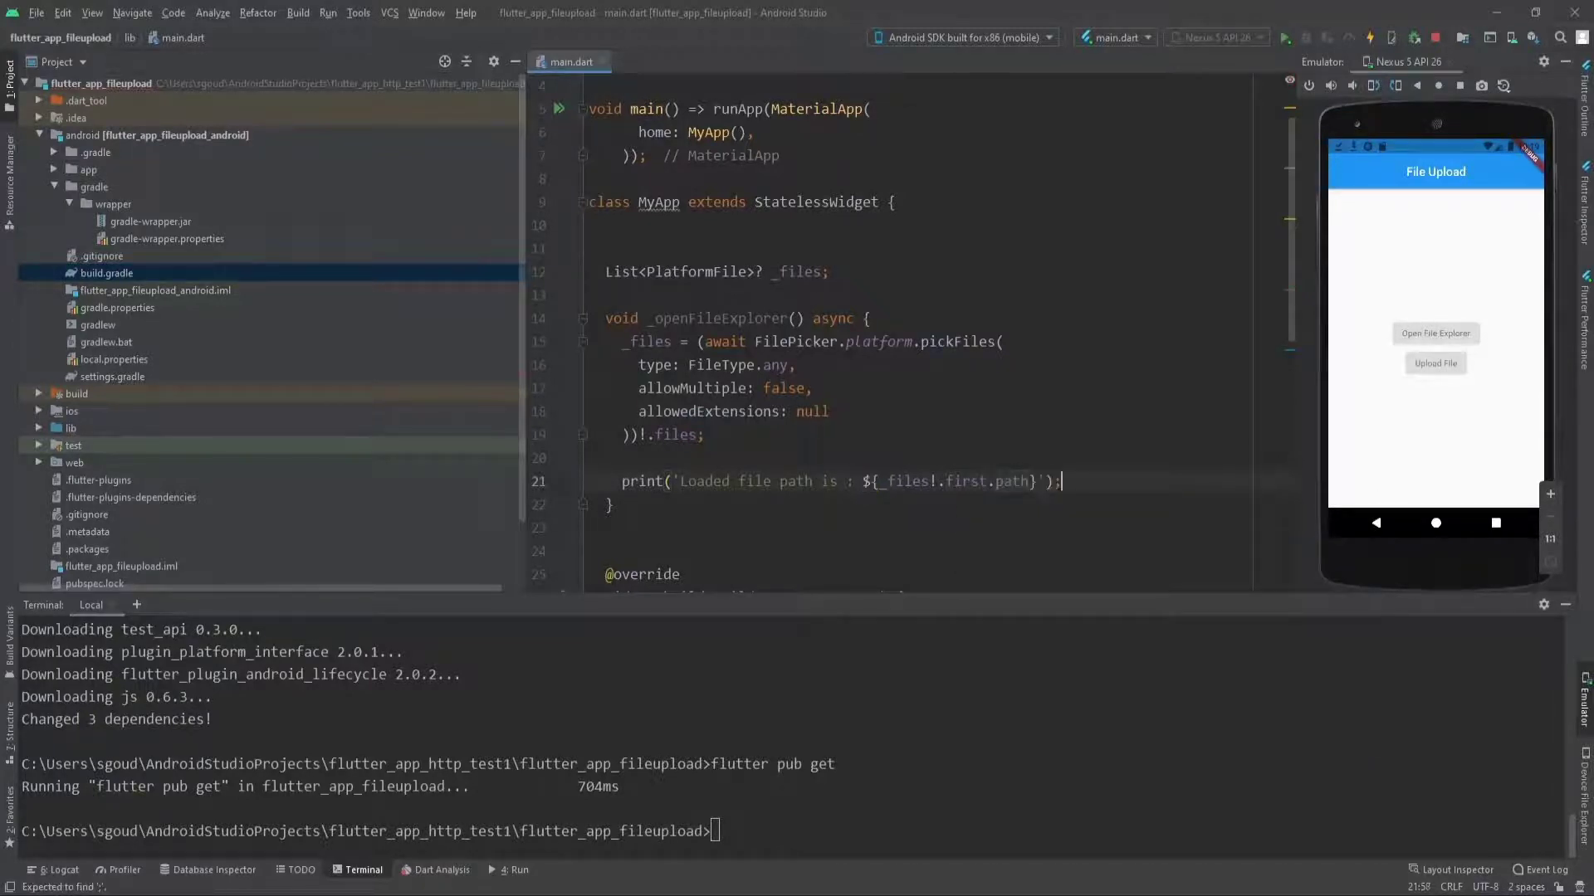
Wire onPressed to _openFileExplorer and run the app on the emulator.
{"action": "scroll", "scroll_direction": "down", "scroll_amount": 3}
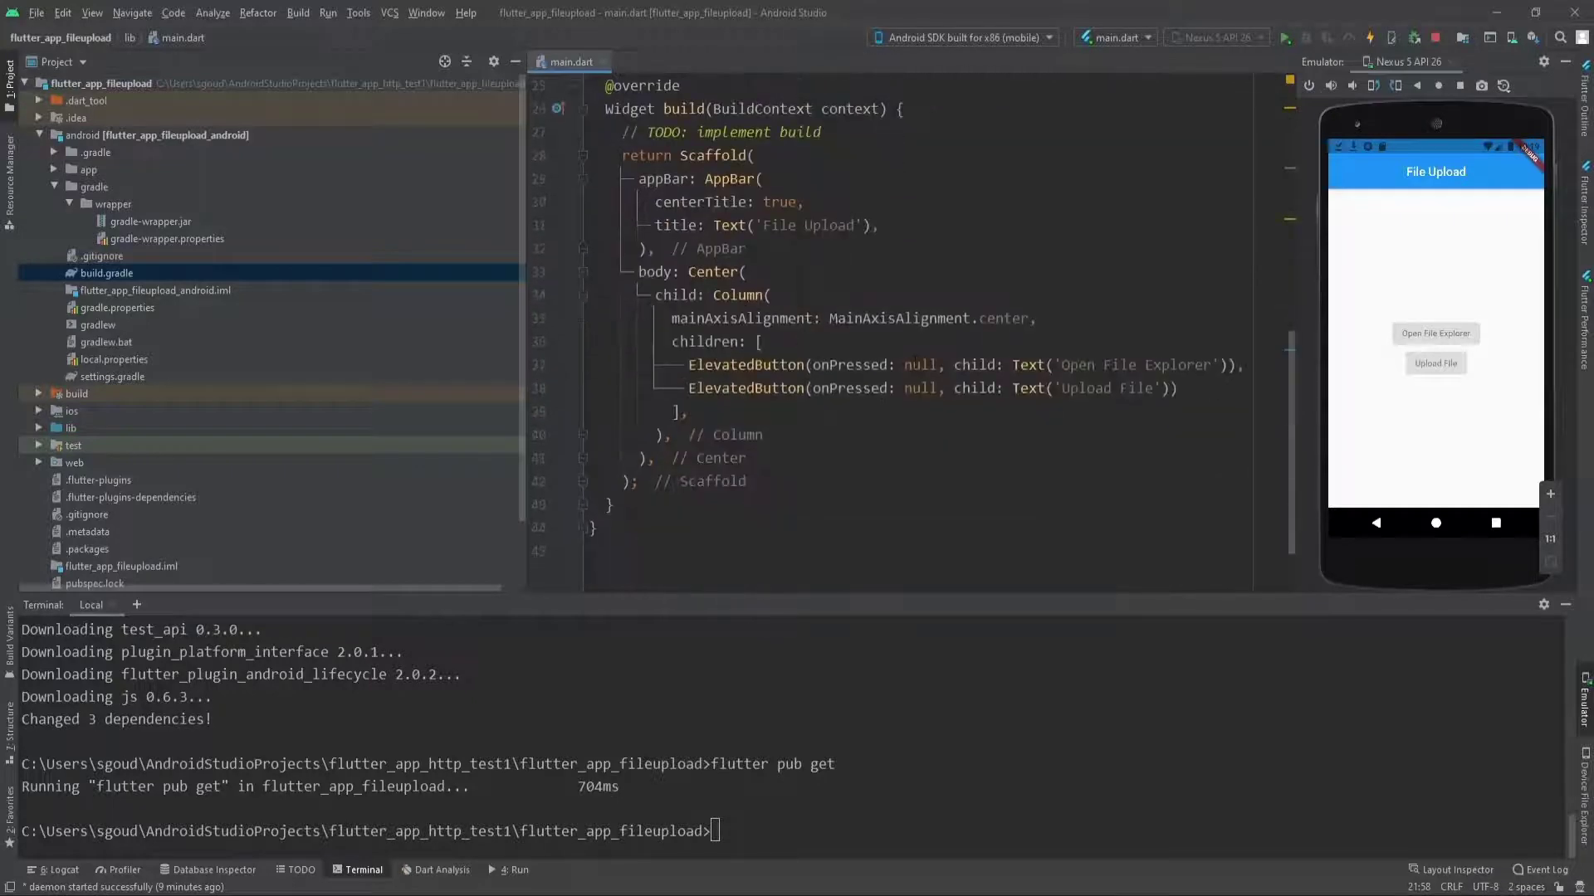
{"action": "type", "text": "_openFileExplorer"}
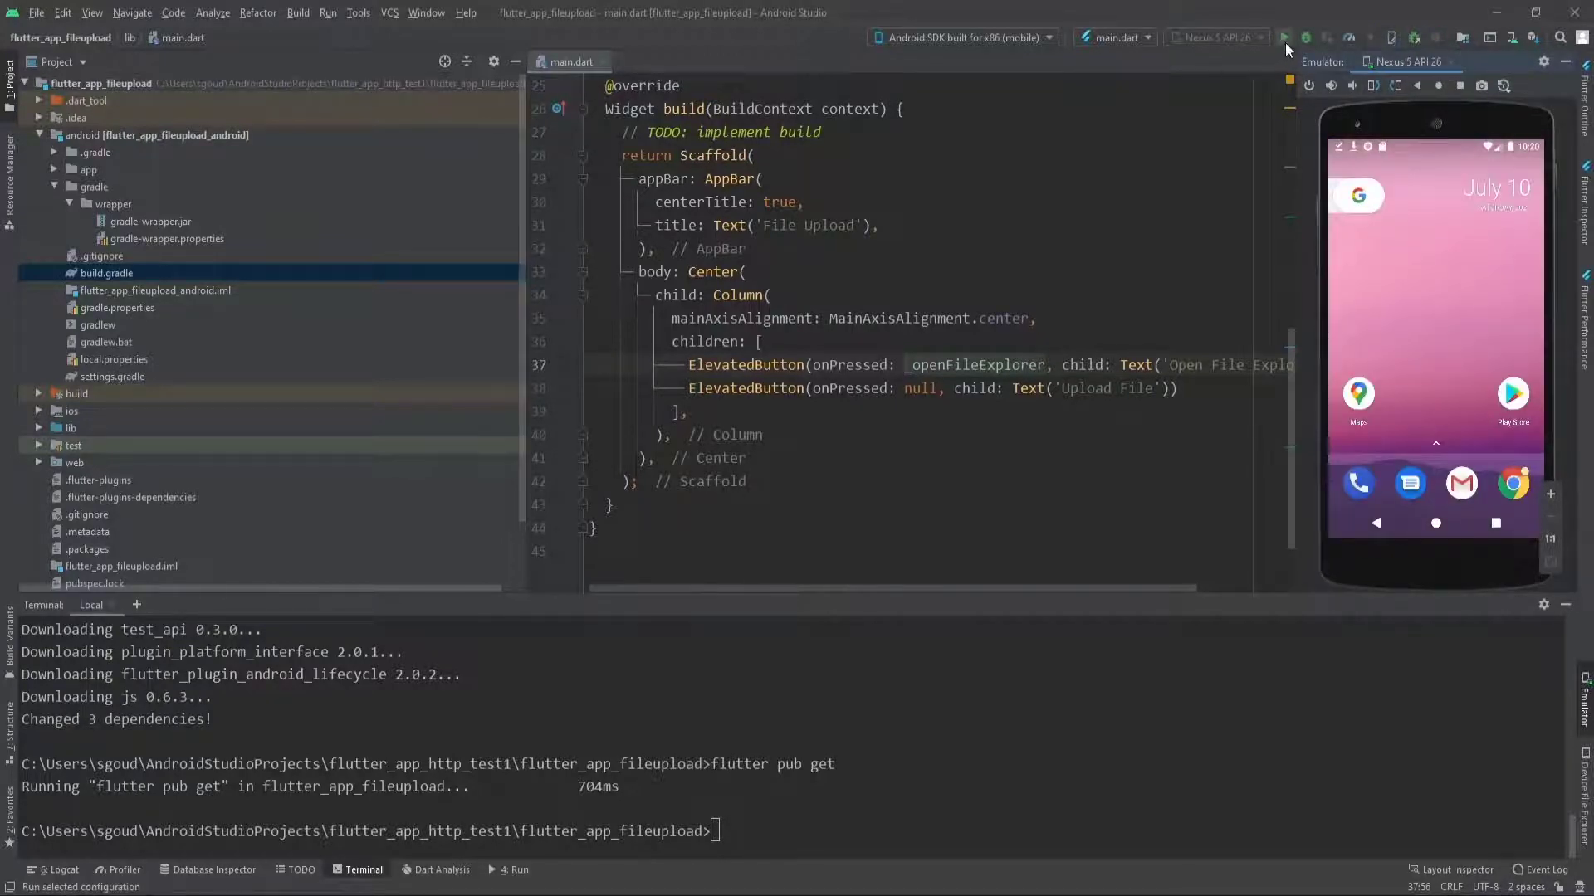
{"action": "left_click", "coordinate": [1283, 38]}
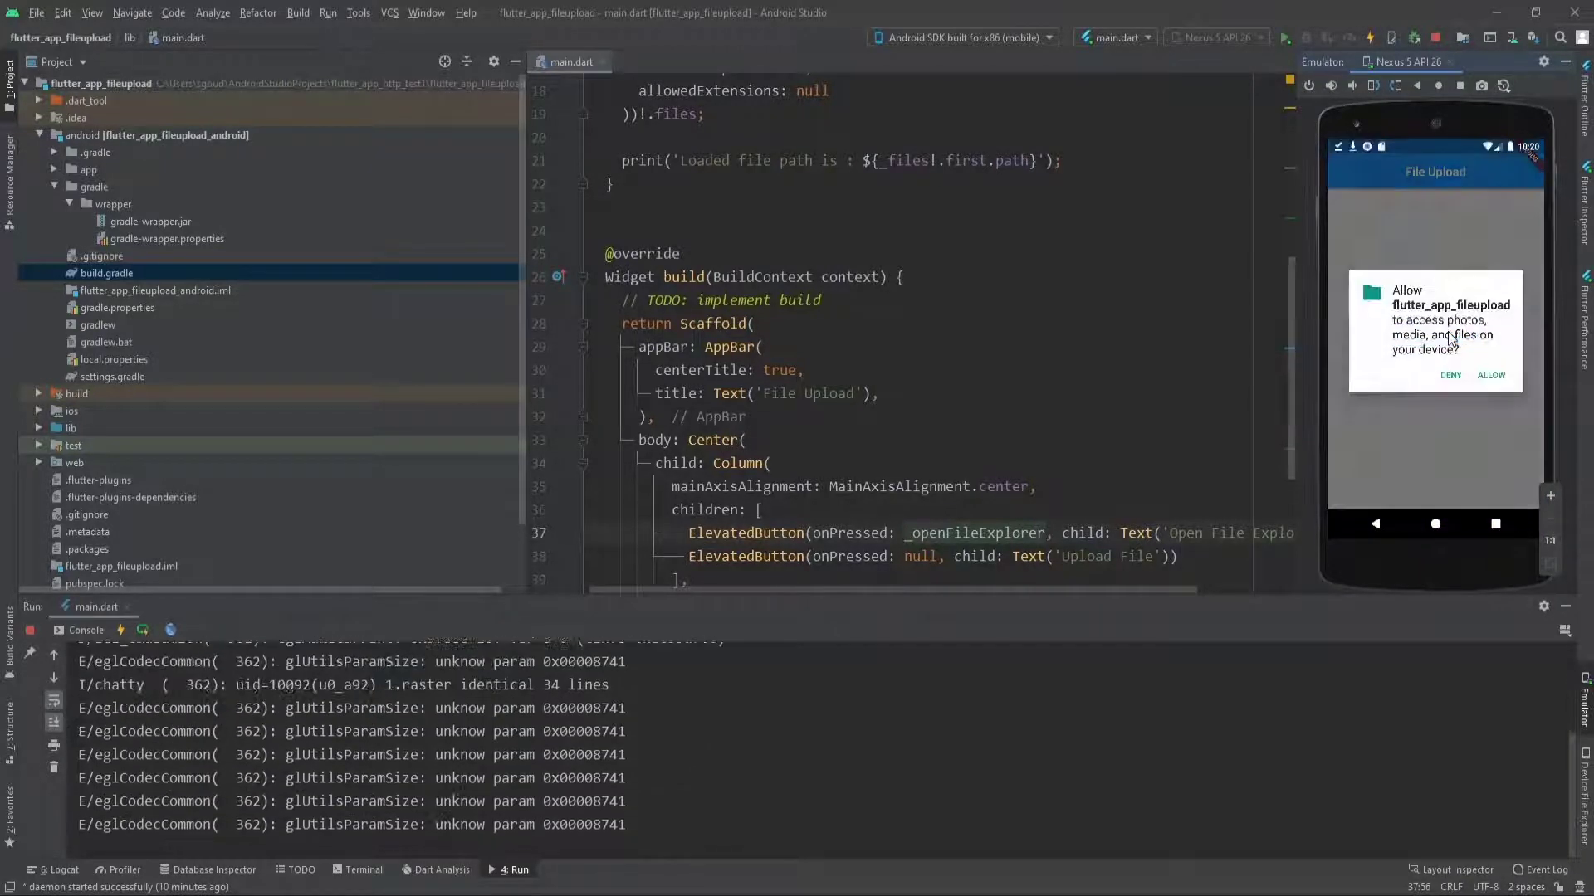
Allow file access, open the file explorer in the app and pick flower.jpeg so its path prints.
{"action": "left_click", "coordinate": [1491, 375]}
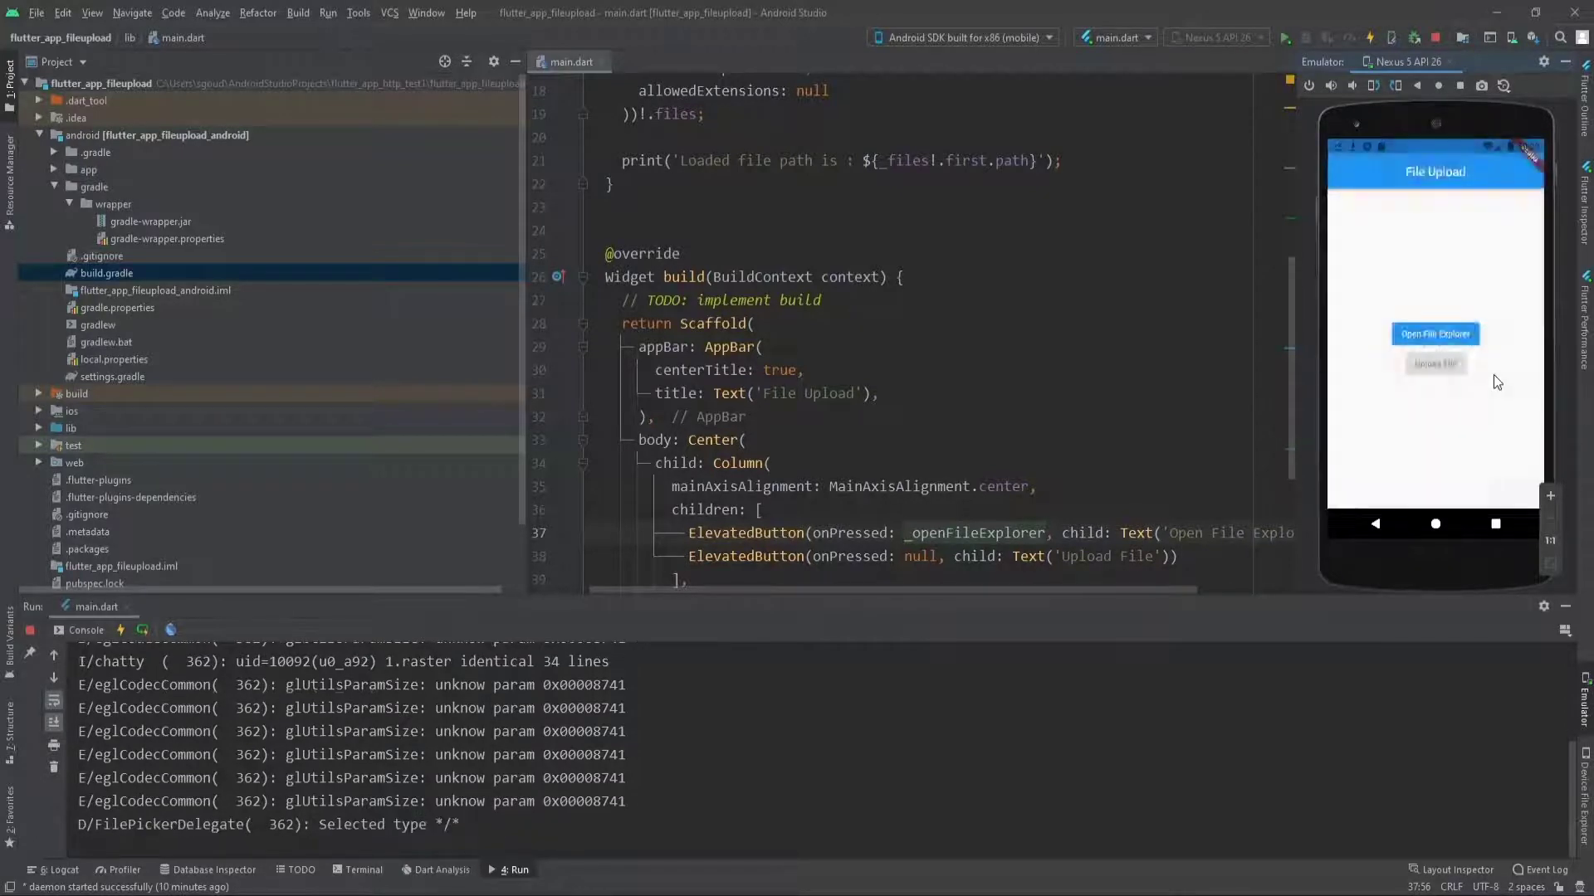
{"action": "left_click", "coordinate": [1434, 334]}
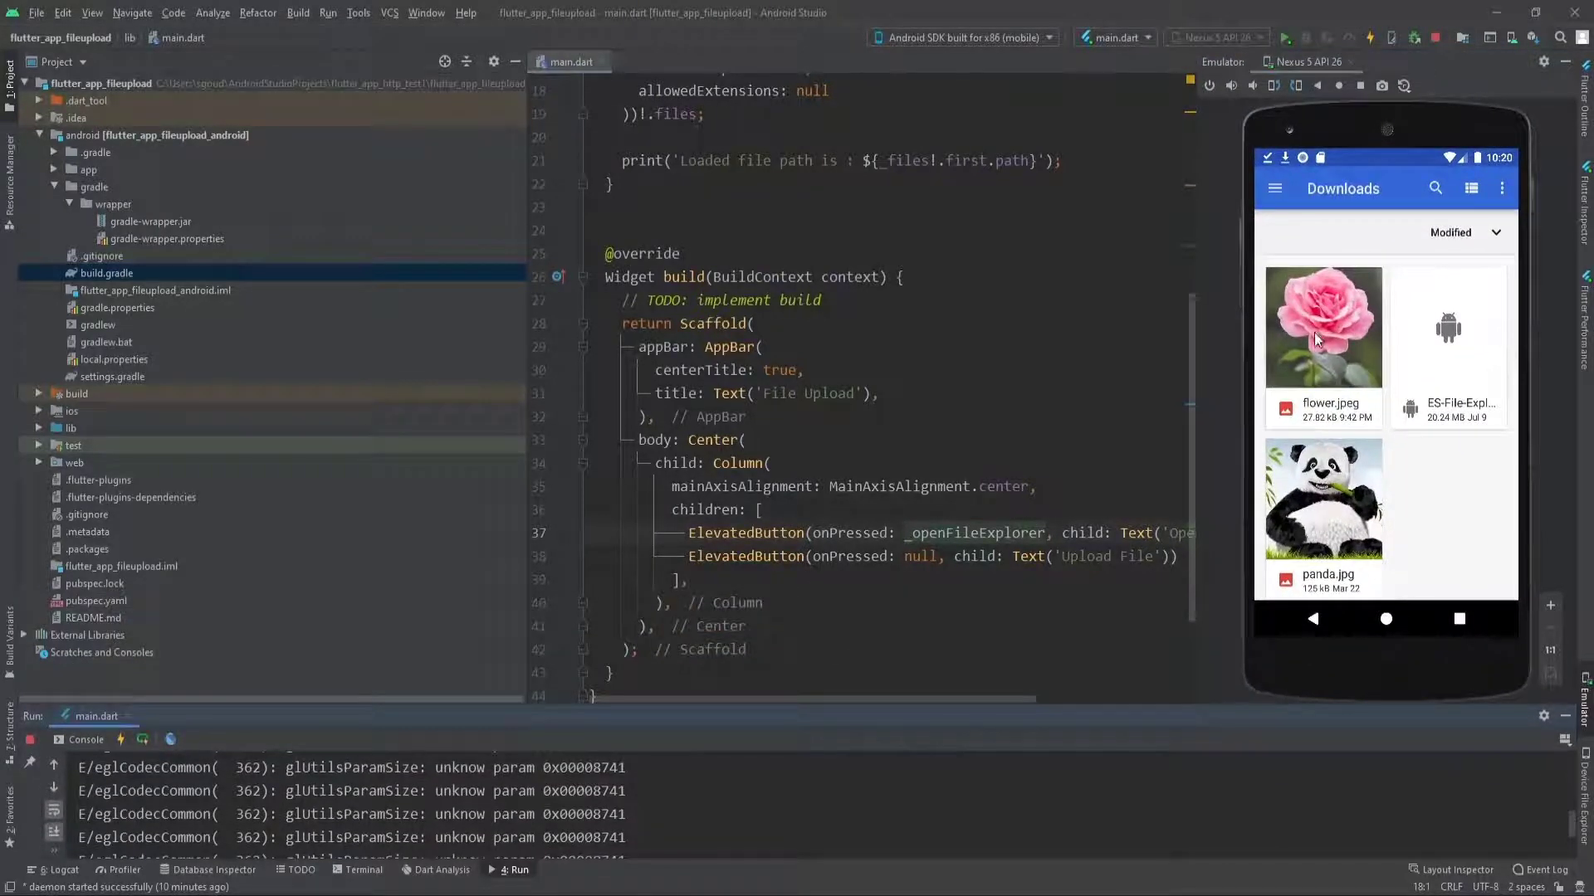
{"action": "left_click", "coordinate": [1323, 327]}
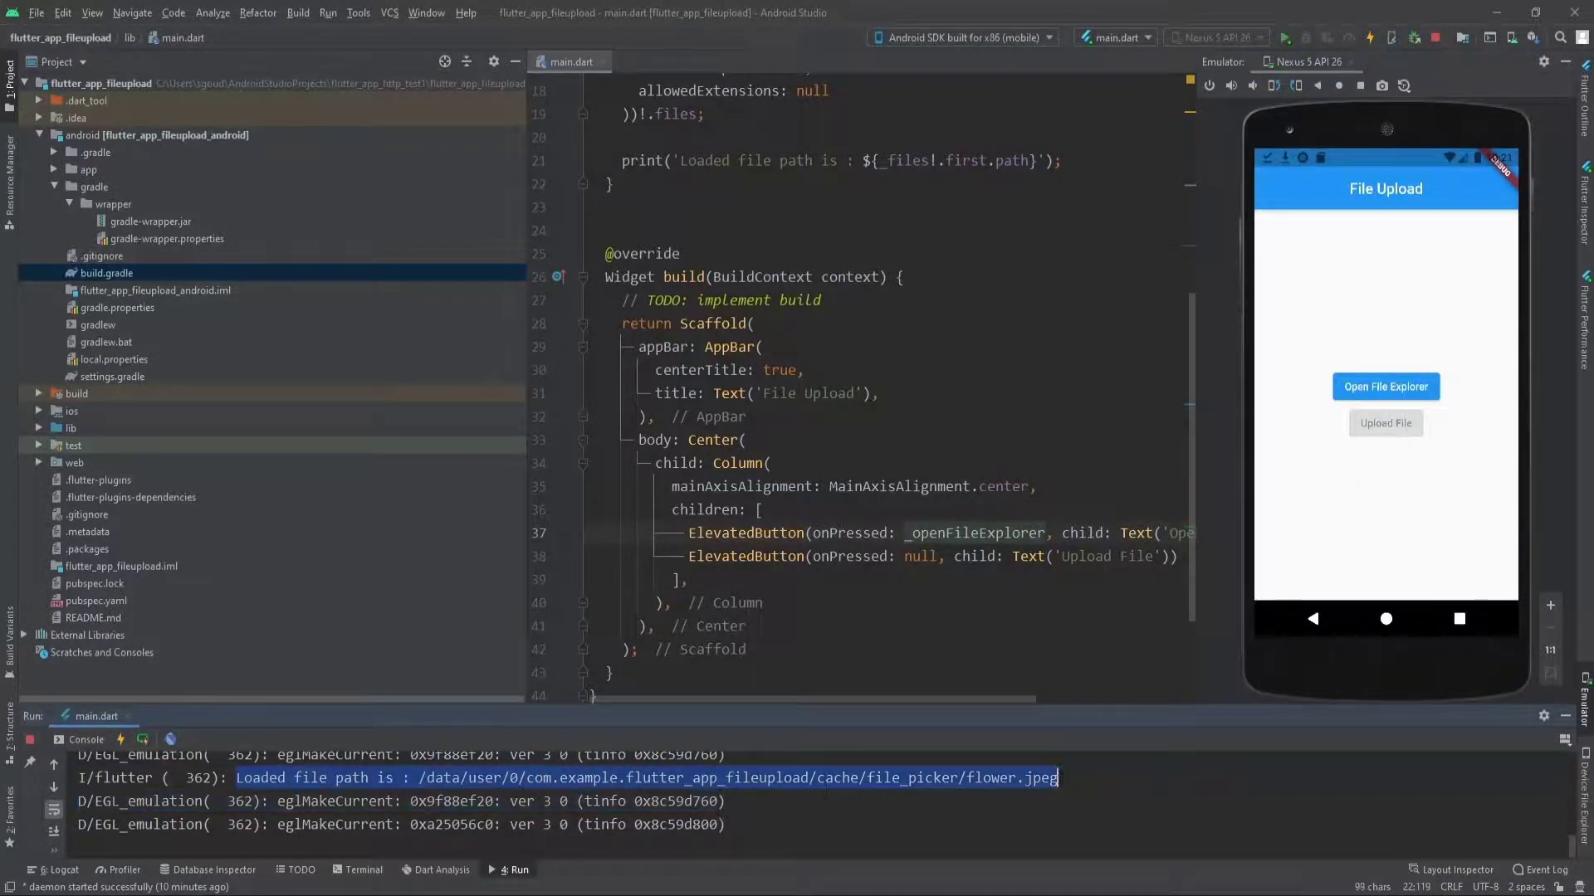
{"action": "left_click", "coordinate": [1385, 387]}
{"action": "type", "text": "void "}
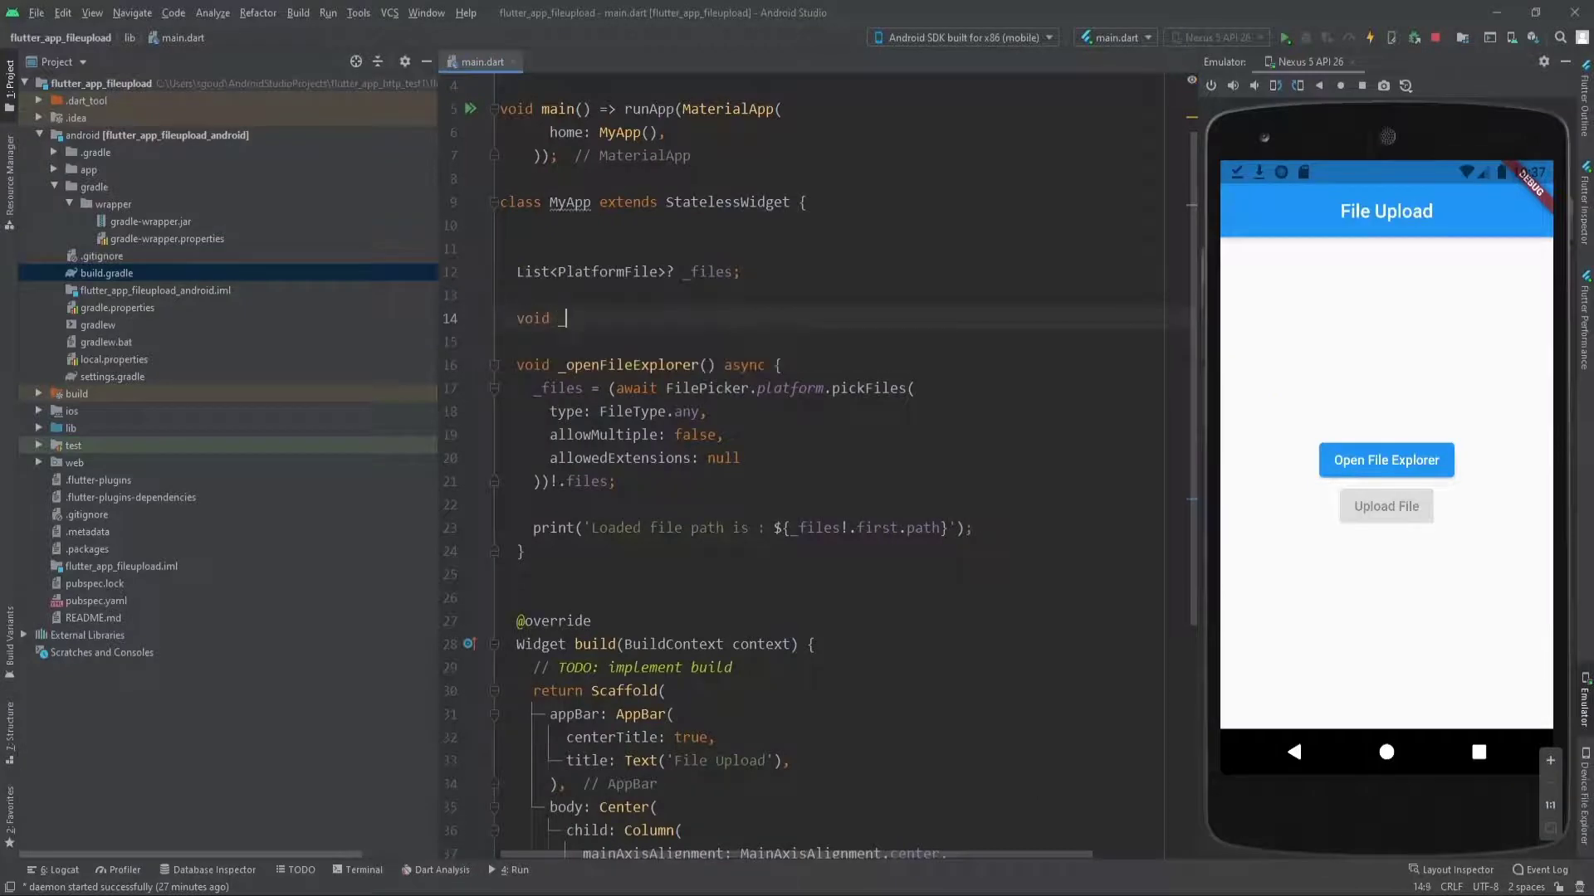
Add async _uploadFile setting var uri = Uri.parse('localhost:8080/test'), copying the address from Postman.
{"action": "type", "text": "_uploadFile() async {"}
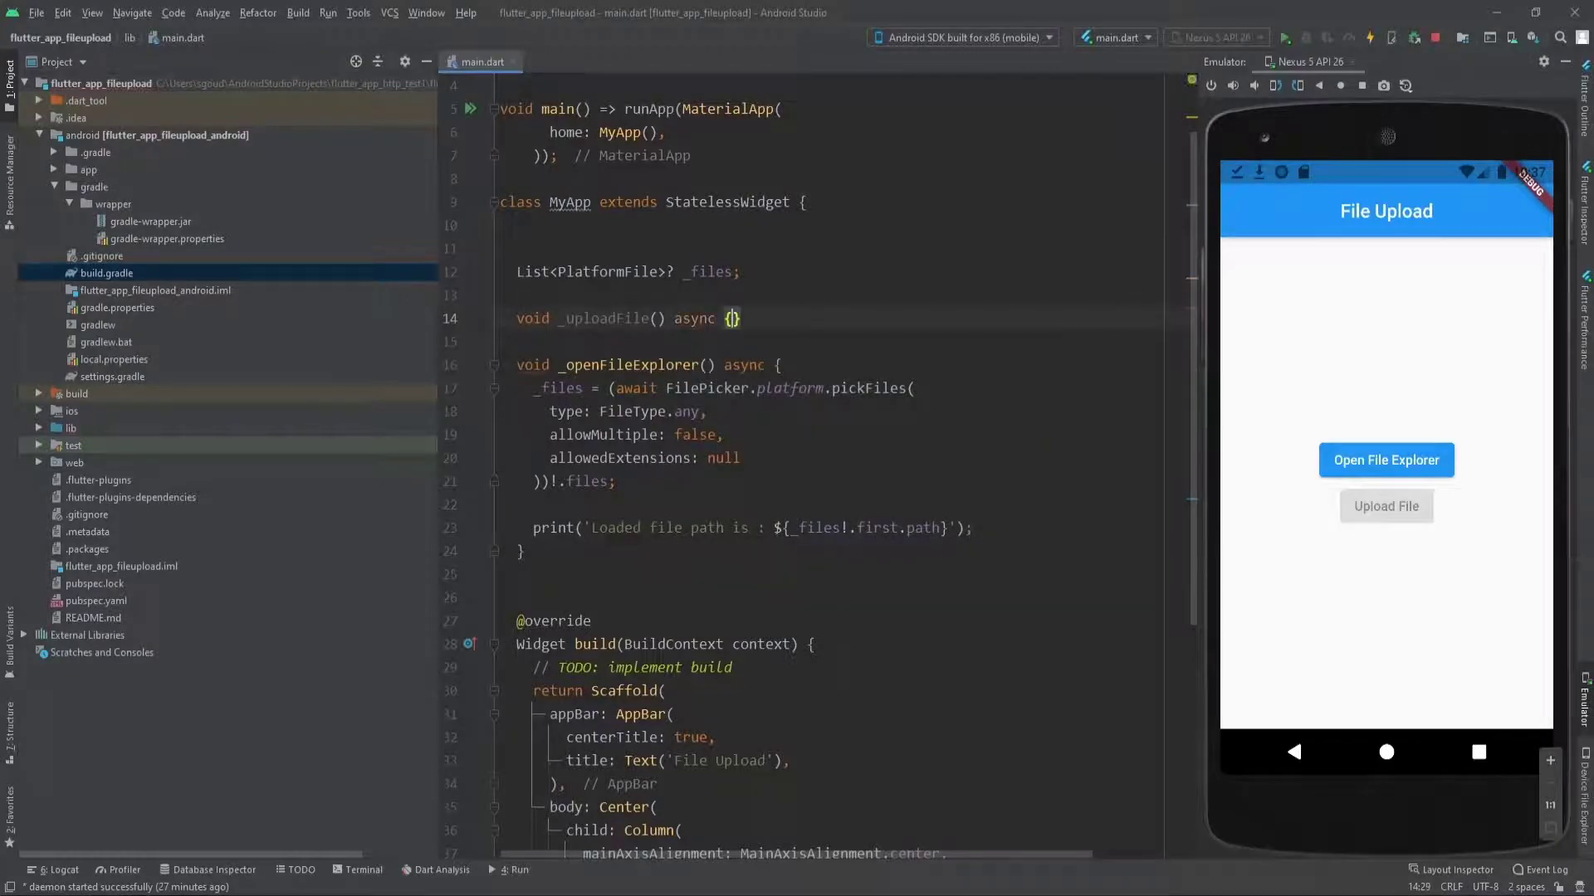
{"action": "type", "text": "var uri"}
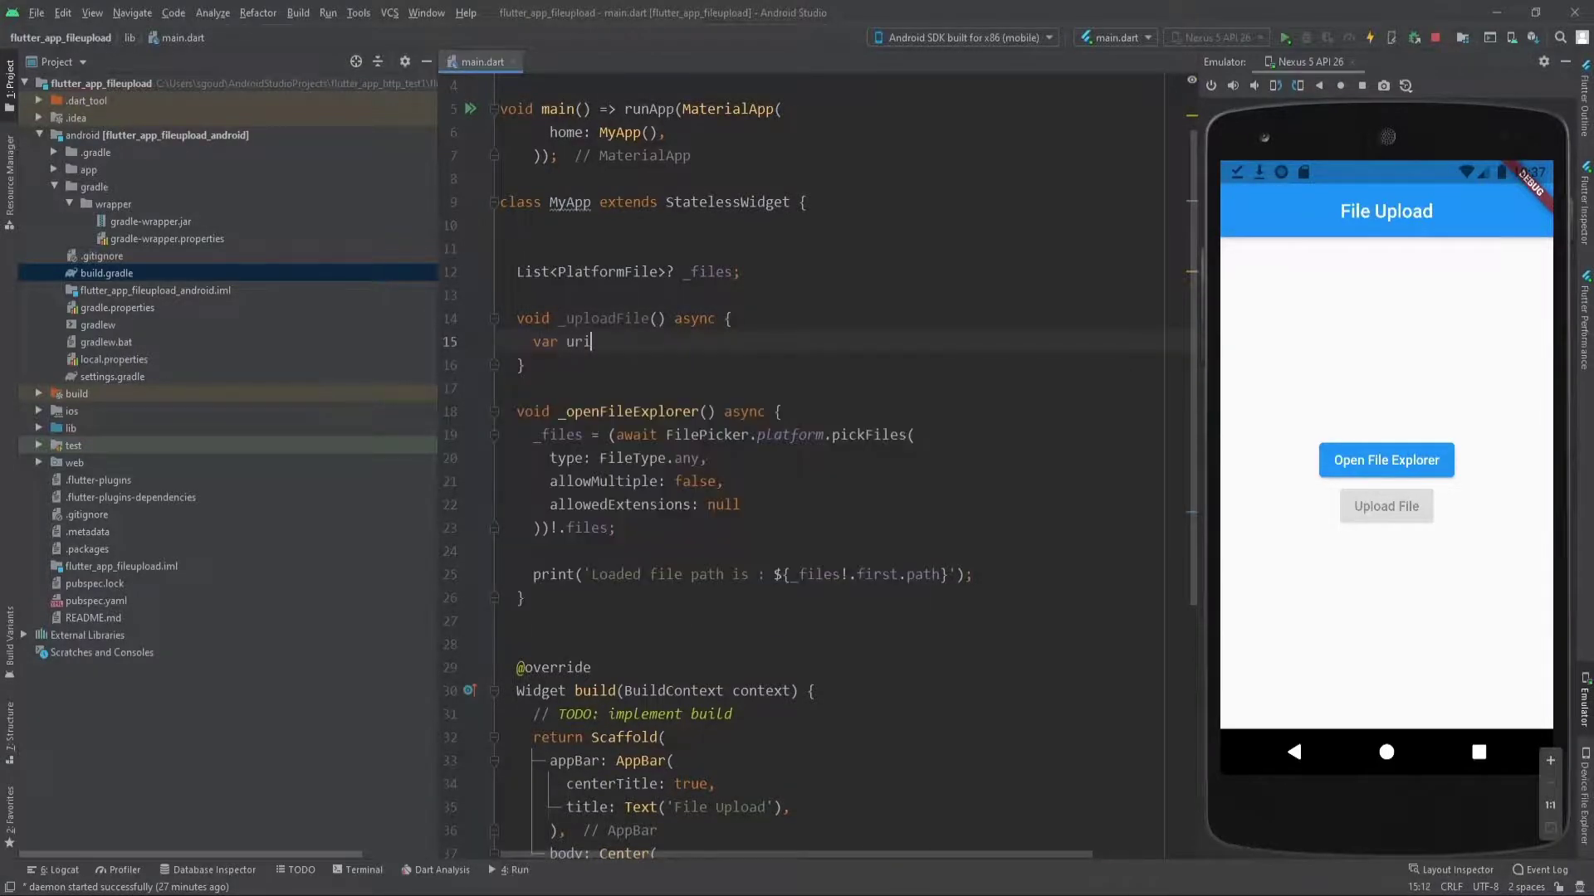
{"action": "type", "text": "= Uri."}
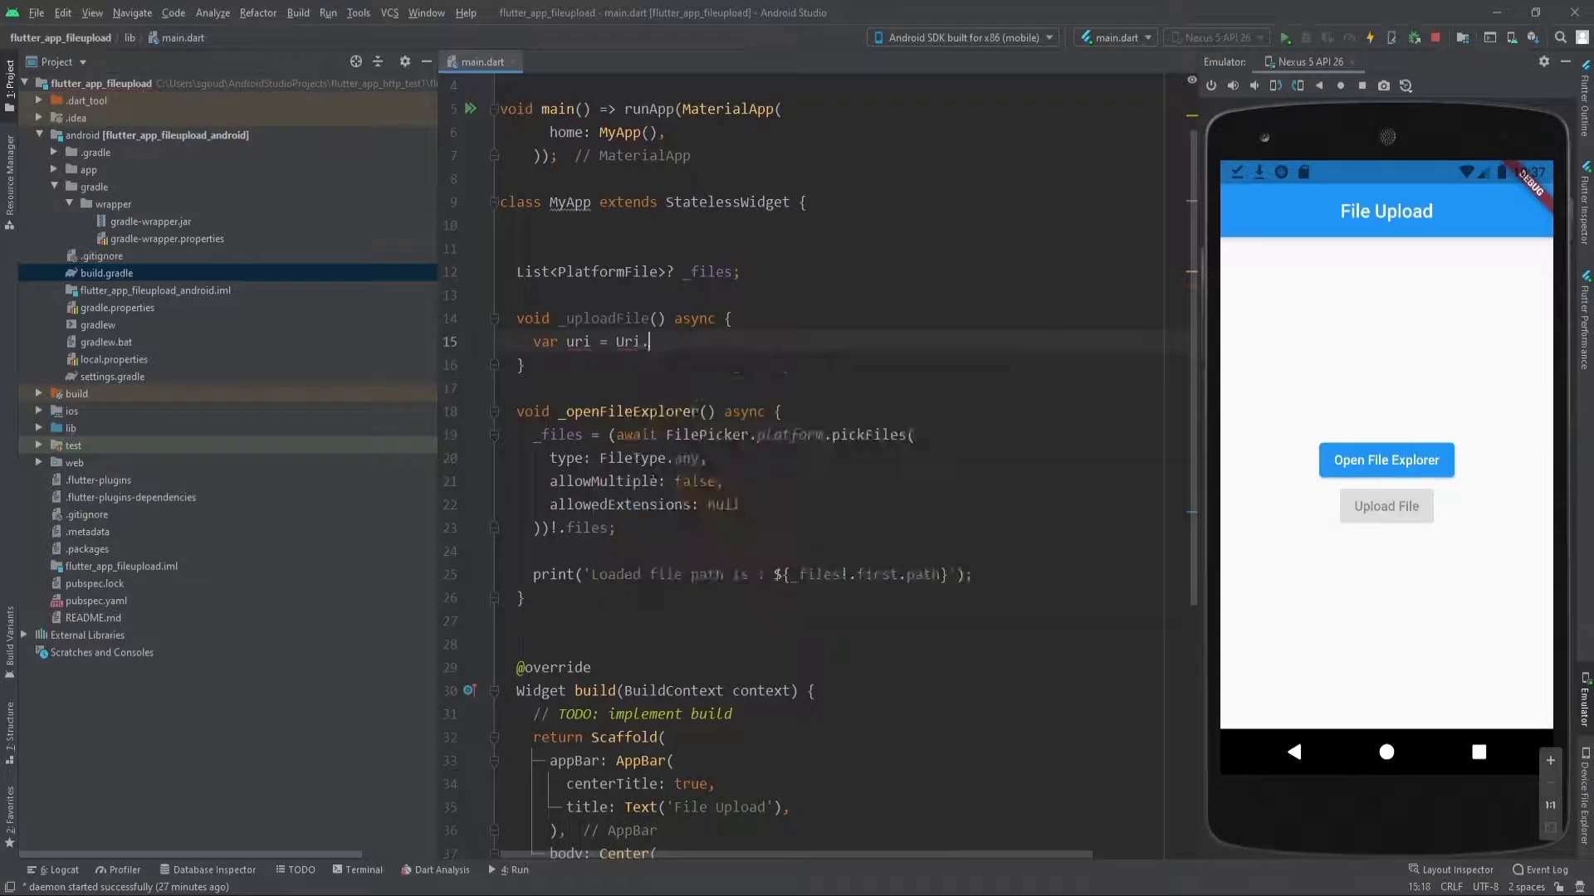
{"action": "type", "text": "parse(uri"}
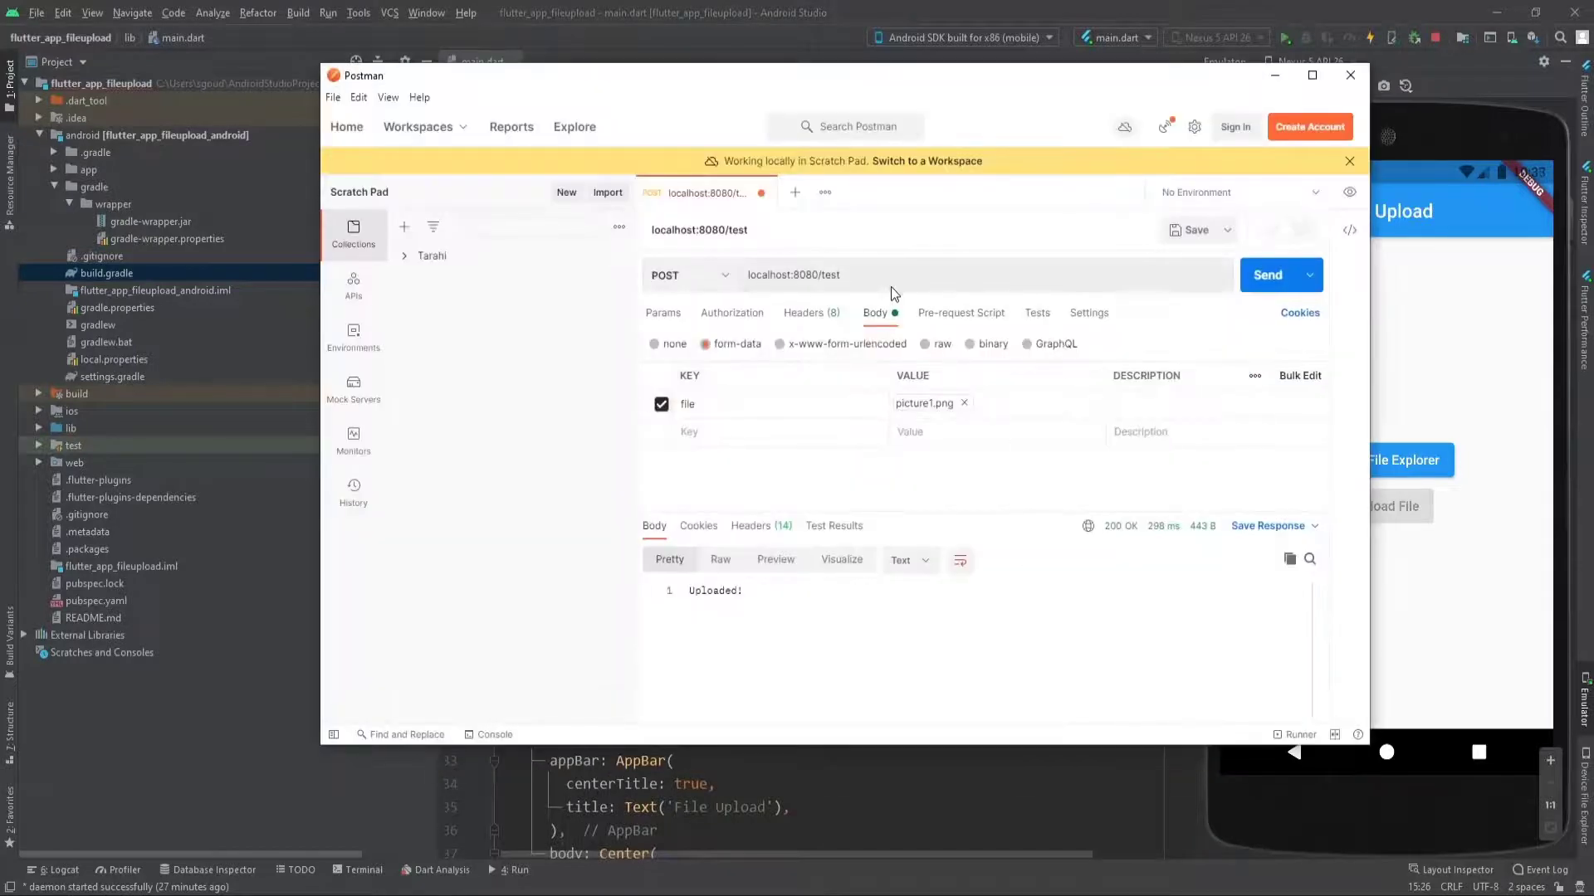
{"action": "double_click", "coordinate": [794, 273]}
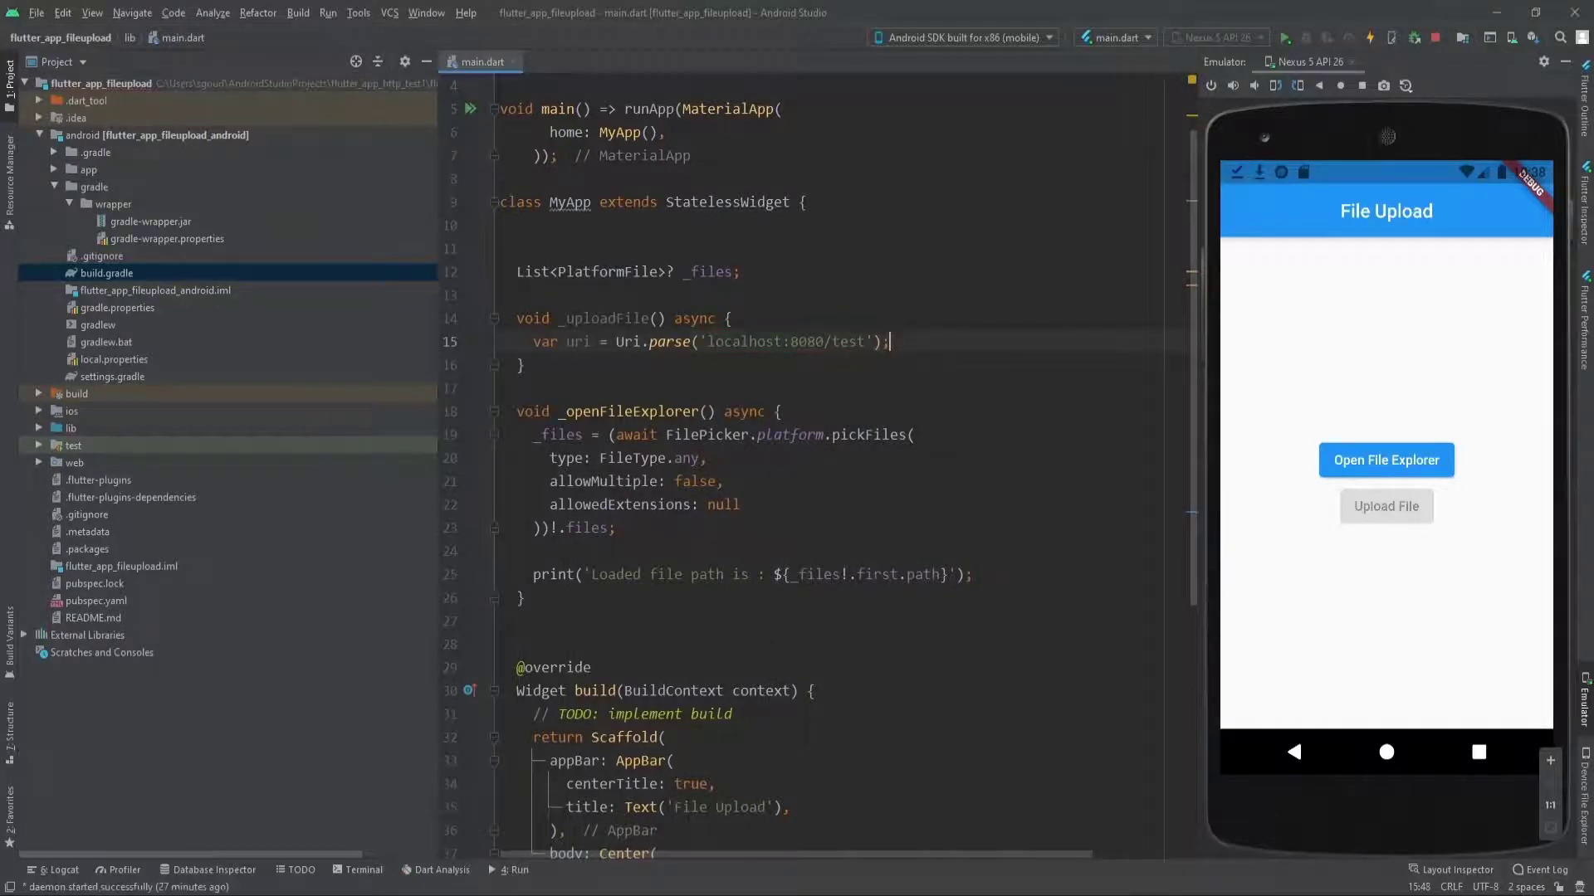
Build var request = http.MultipartRequest('POST', uri) and start a request.files line.
{"action": "type", "text": "var"}
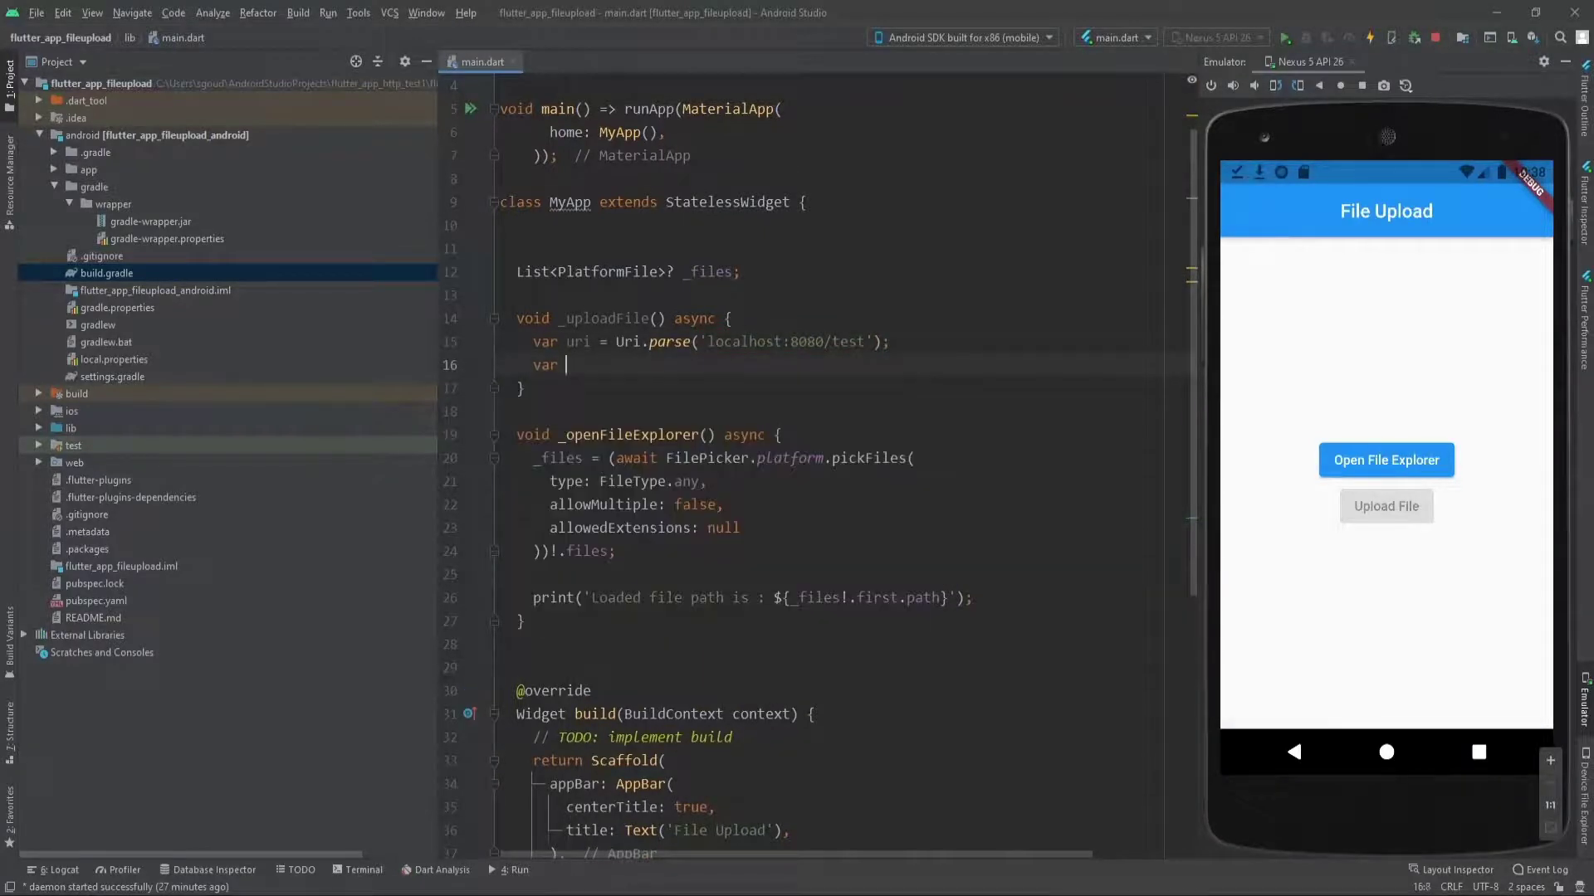
{"action": "type", "text": "request ="}
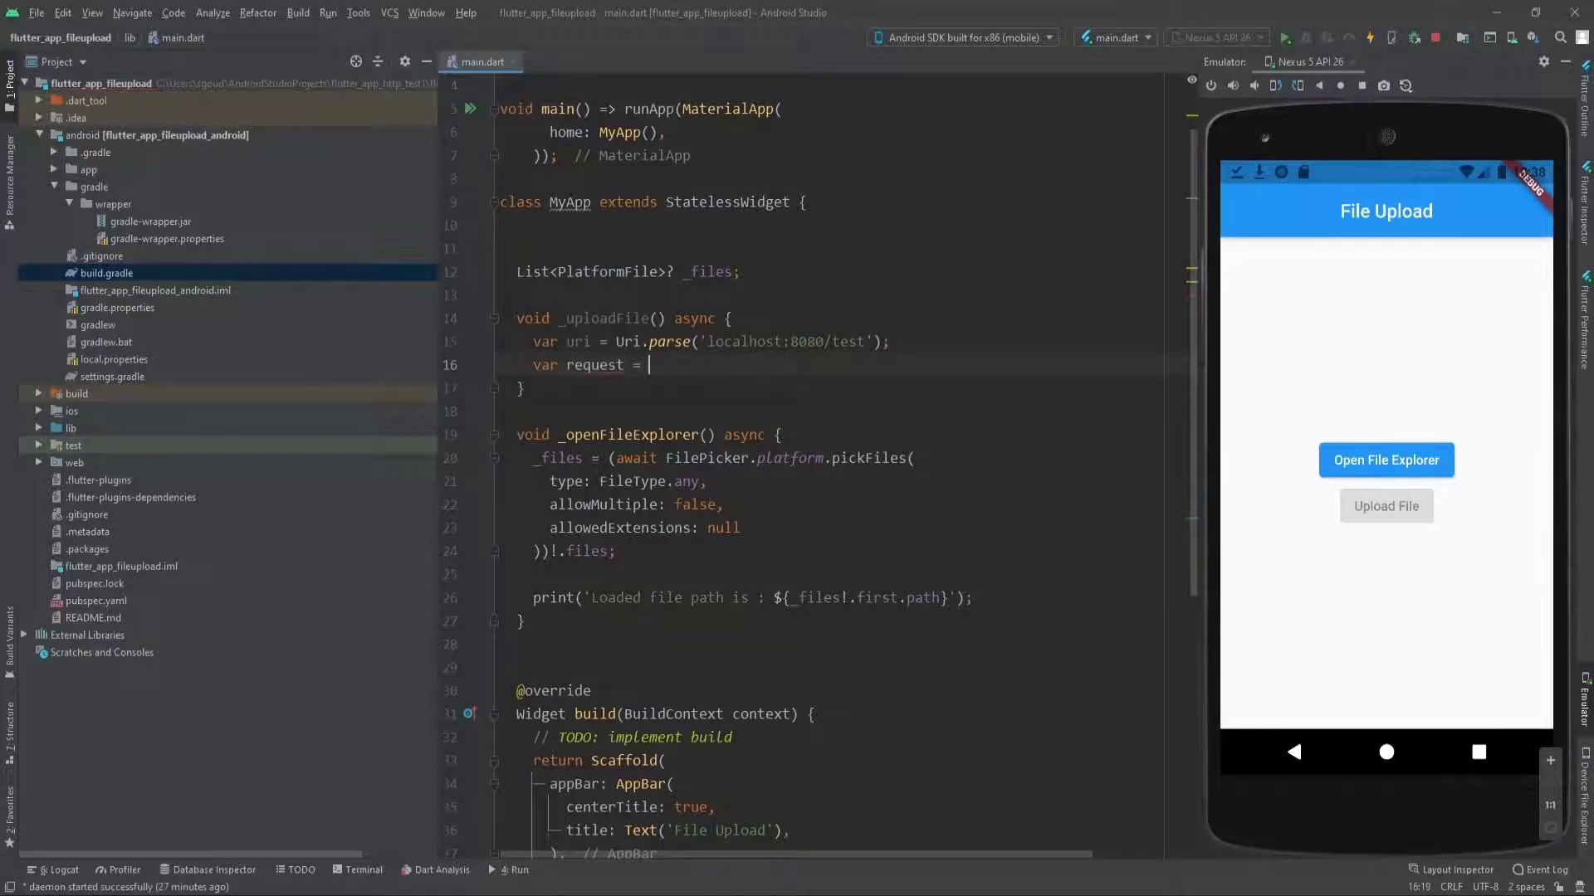
{"action": "type", "text": "http."}
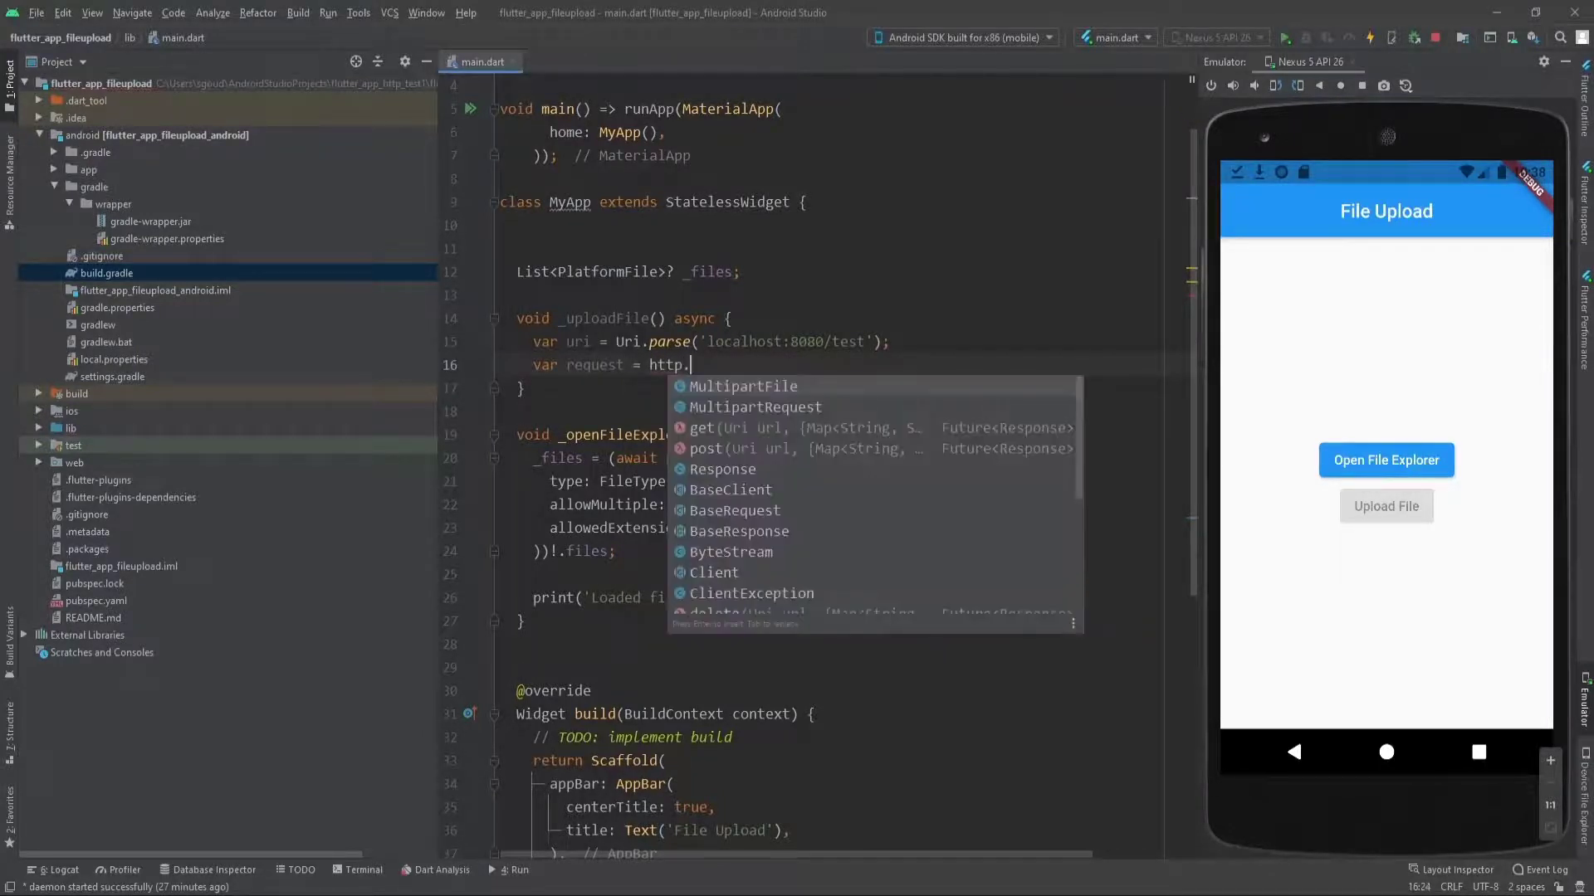
{"action": "type", "text": "MultipartRequest('"}
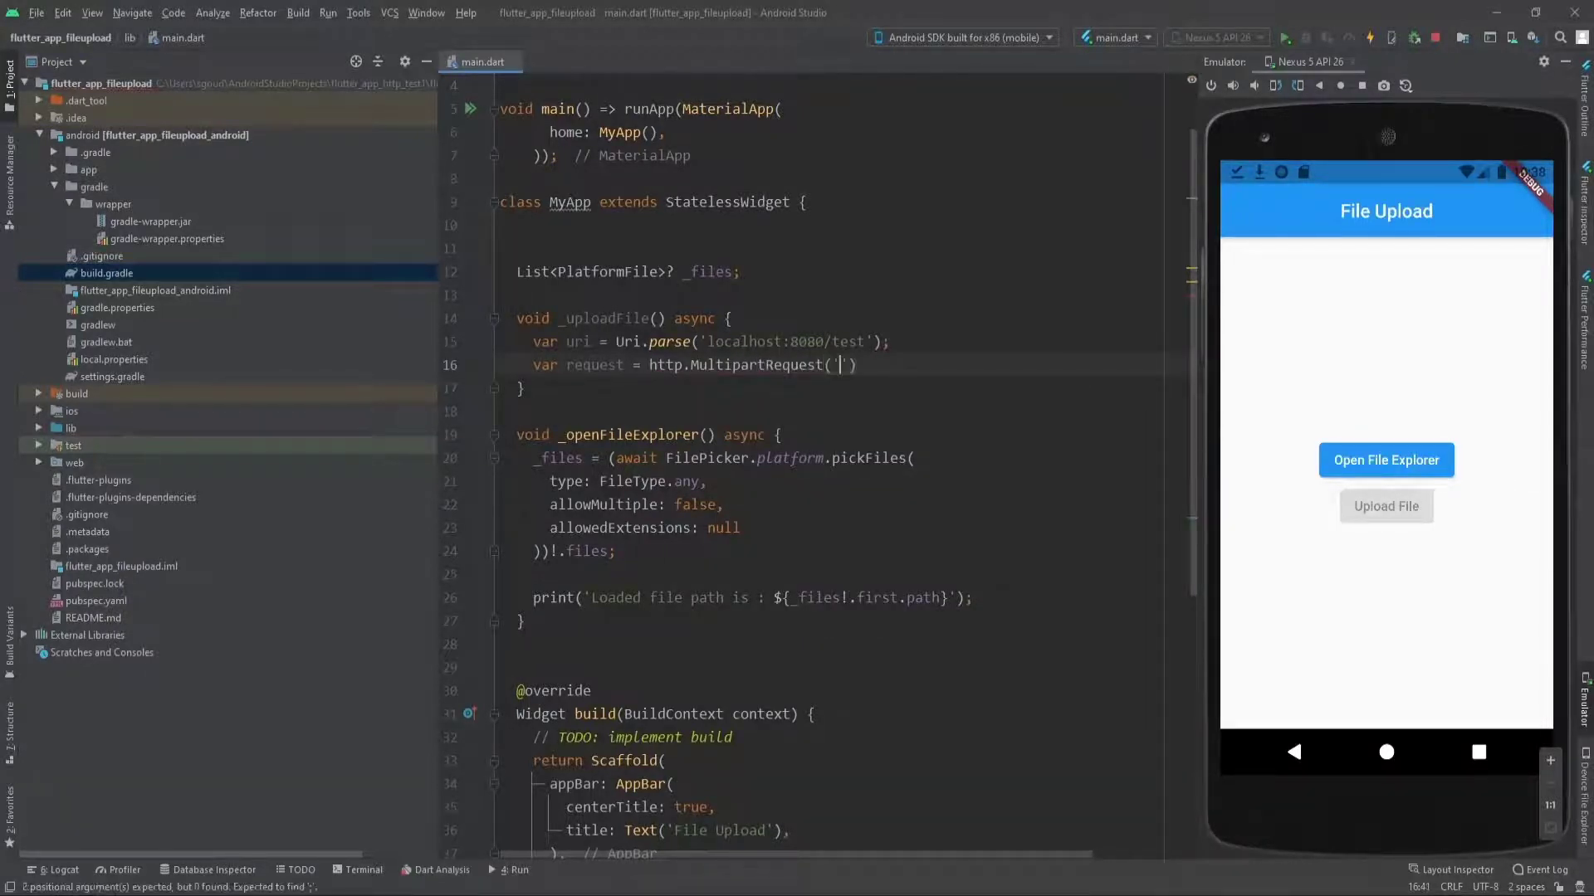
{"action": "type", "text": "POST"}
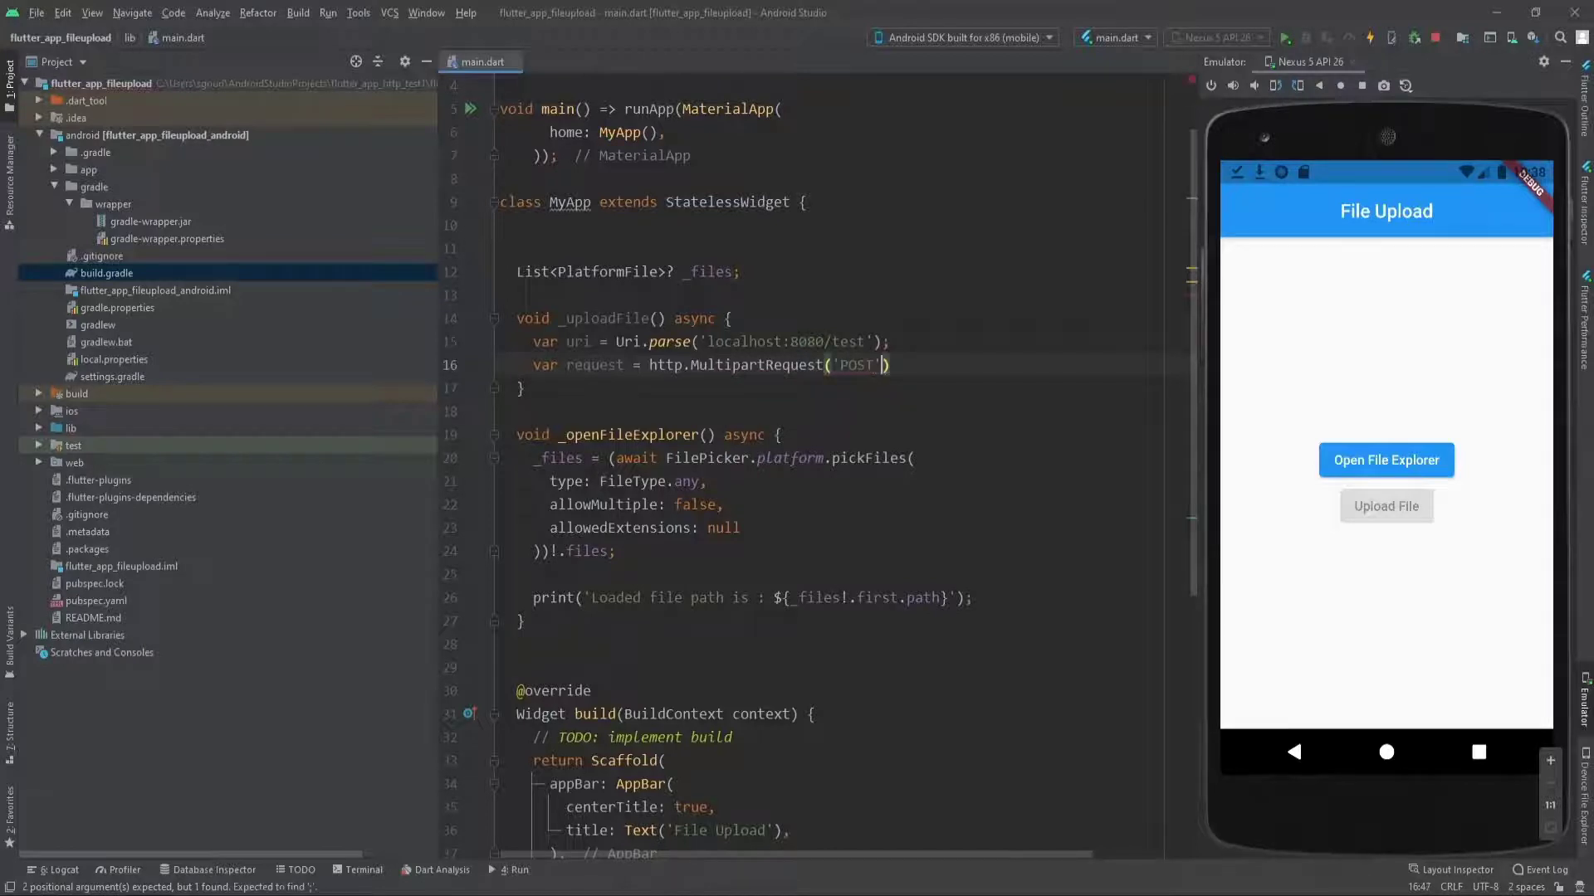
{"action": "type", "text": ", uri"}
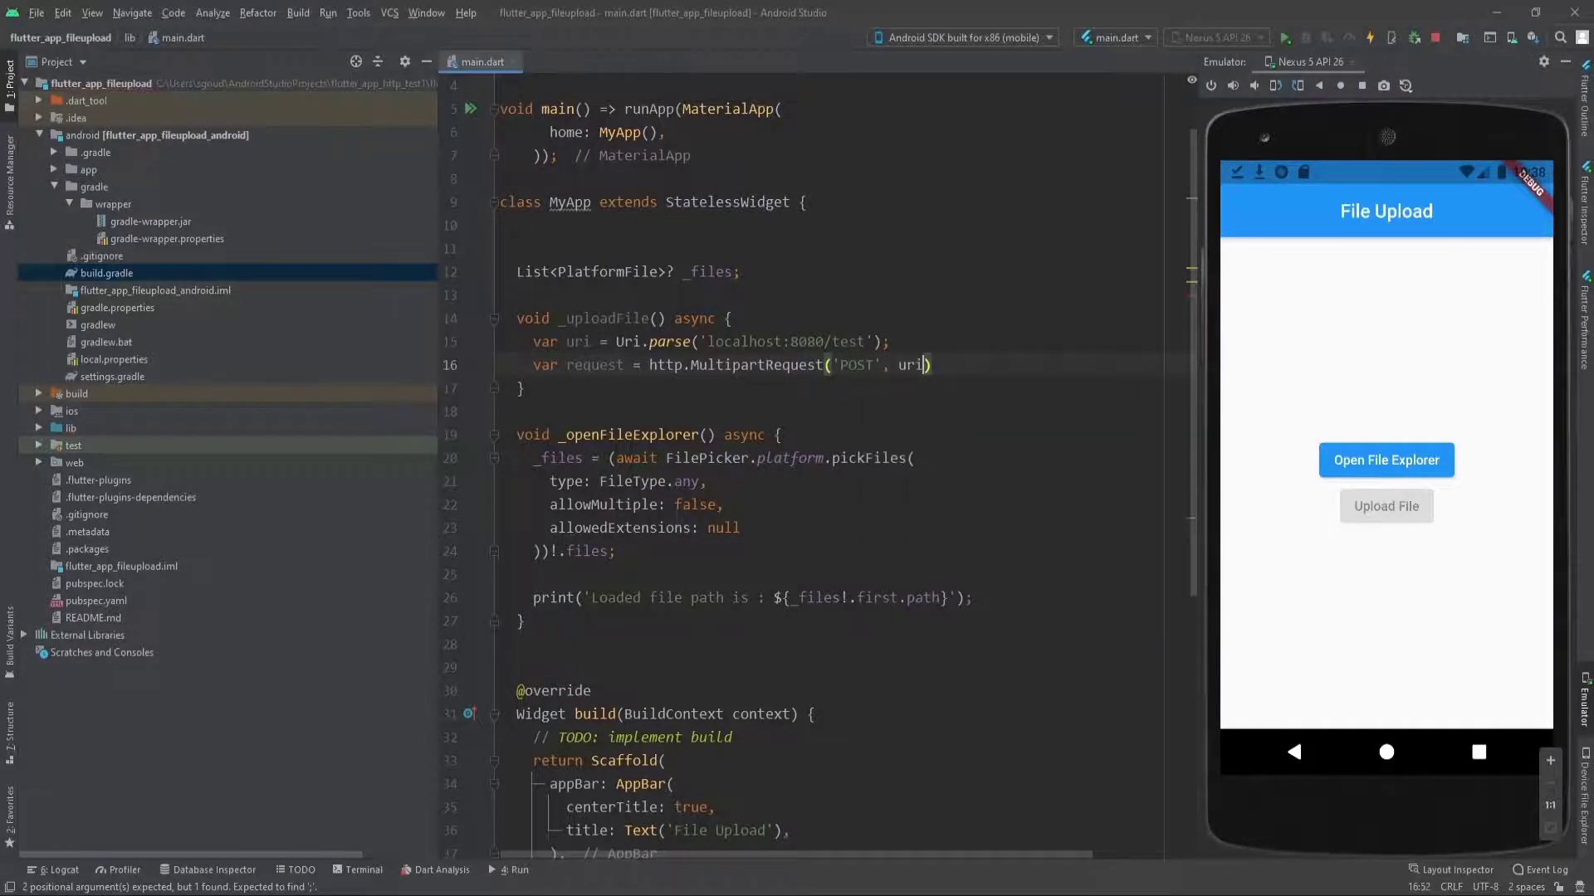
{"action": "type", "text": ";"}
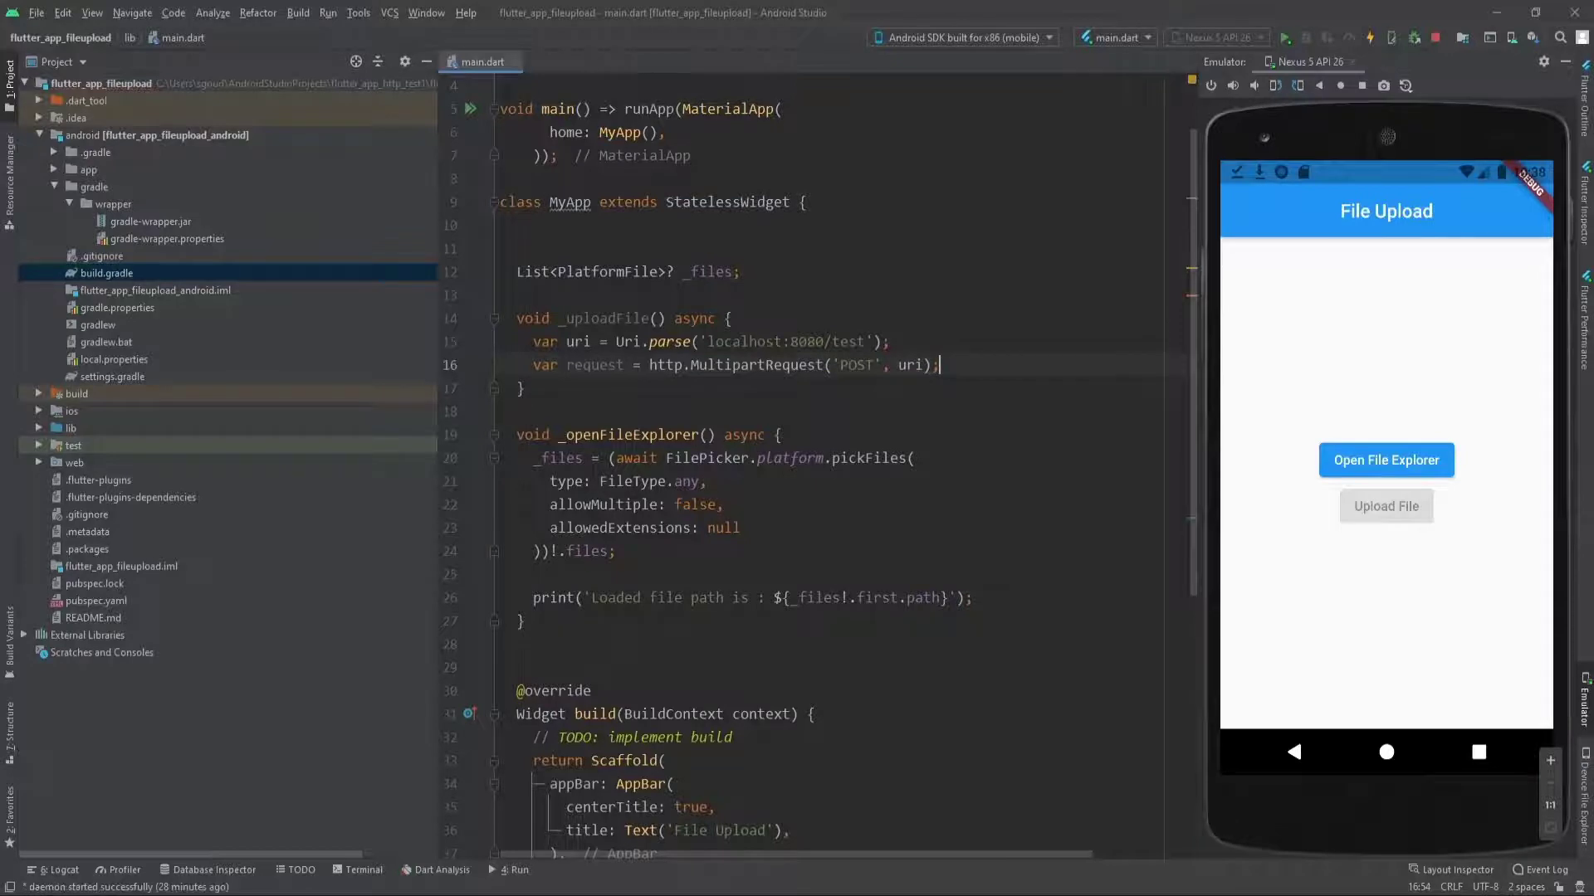
{"action": "type", "text": "request.files"}
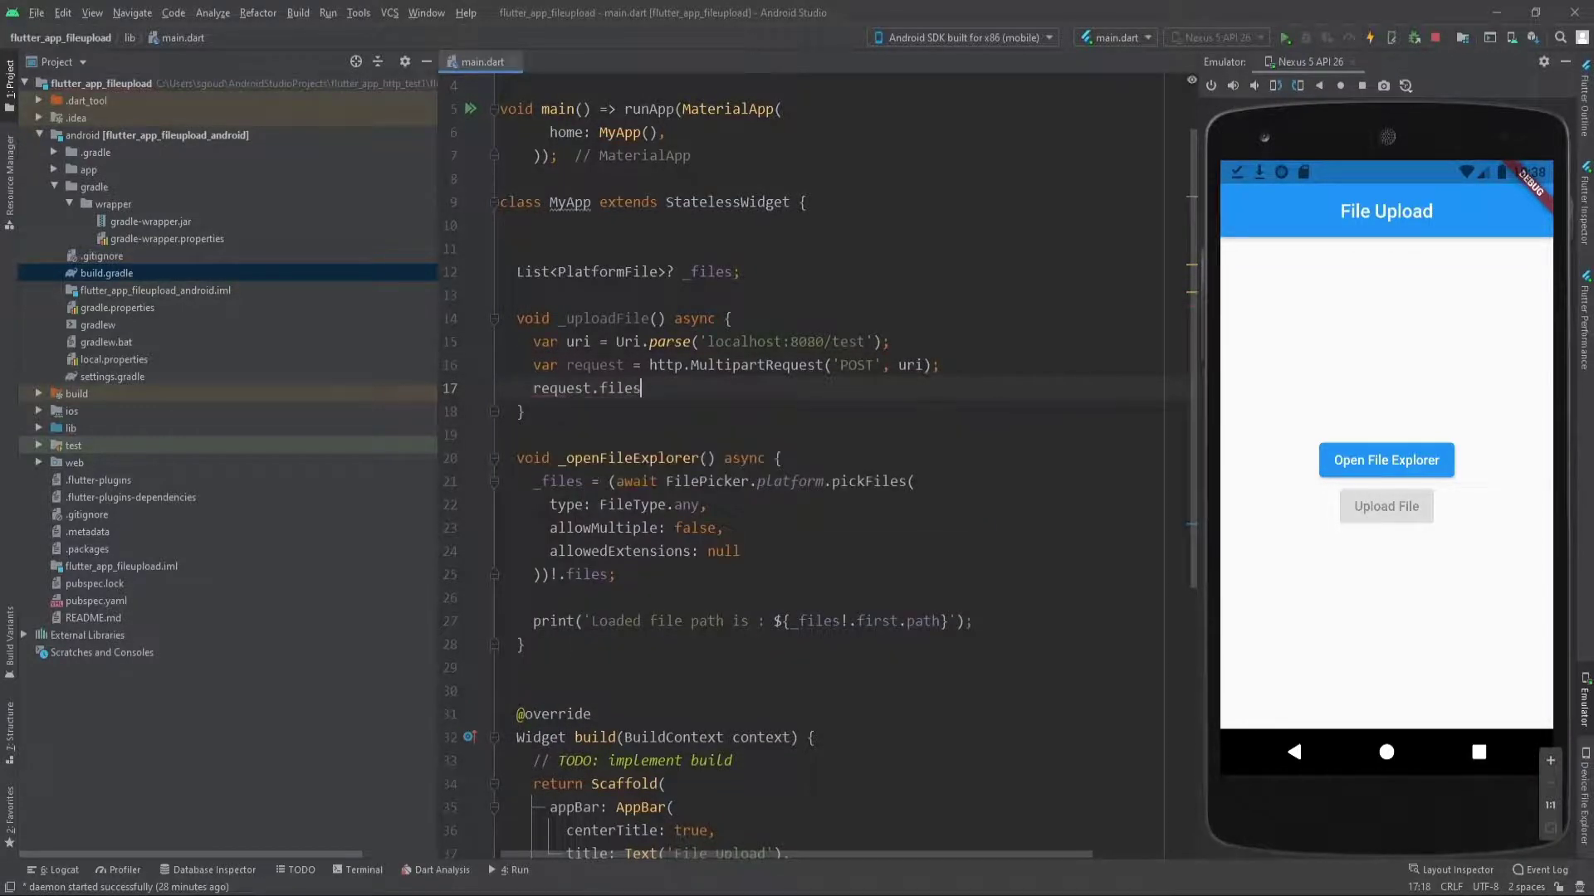
Attach the picked file with request.files.add(await http.MultipartFile.fromPath('file', _files!.first.path.toString())).
{"action": "type", "text": ".add(value)"}
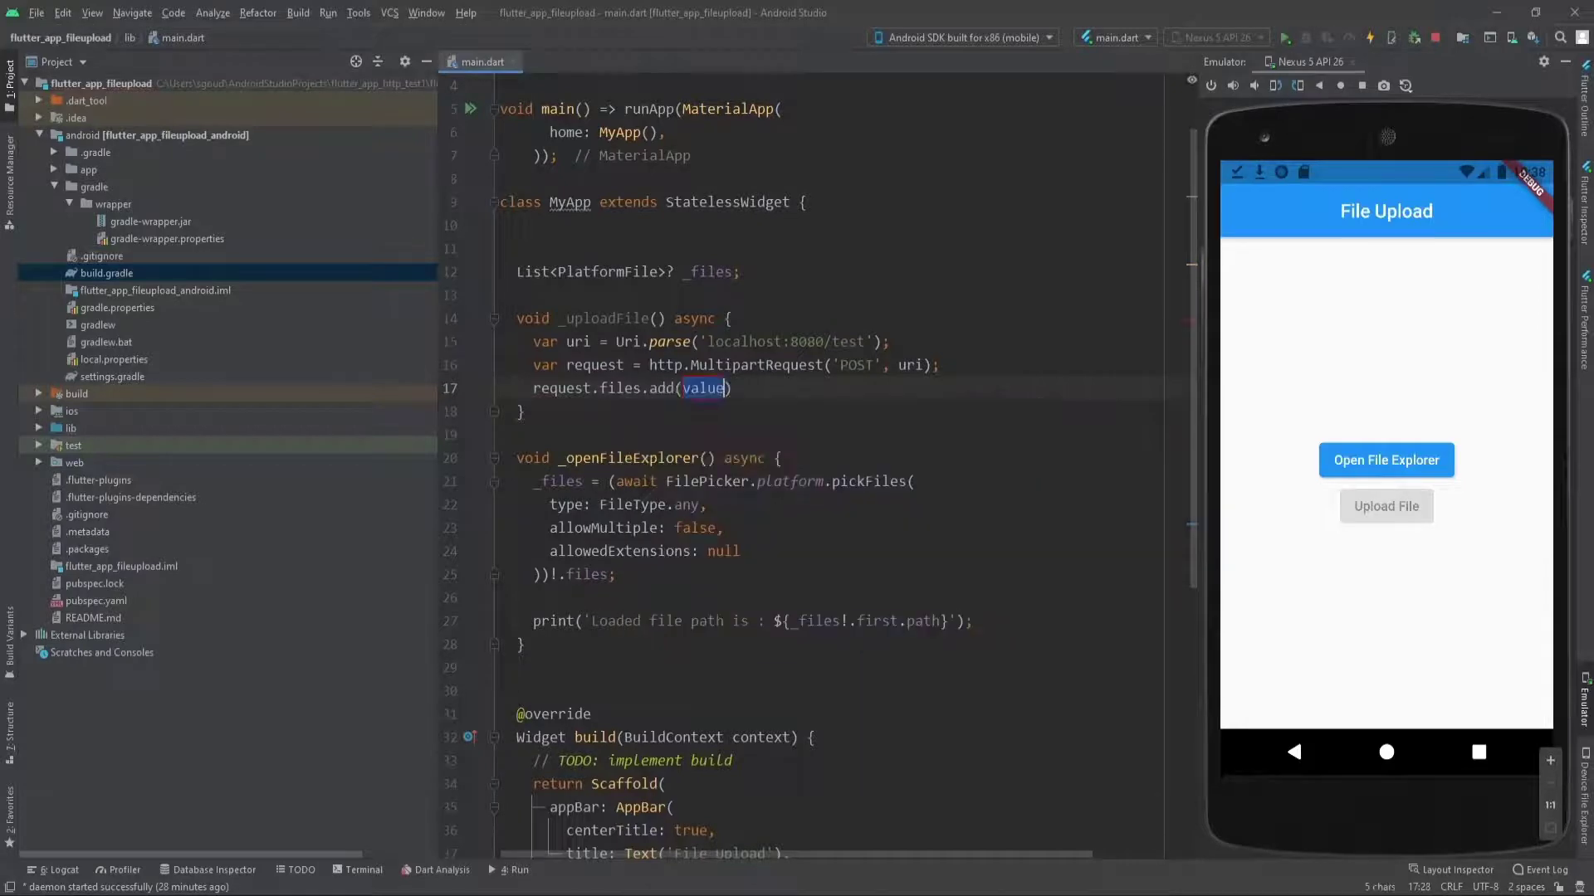
{"action": "type", "text": "ht"}
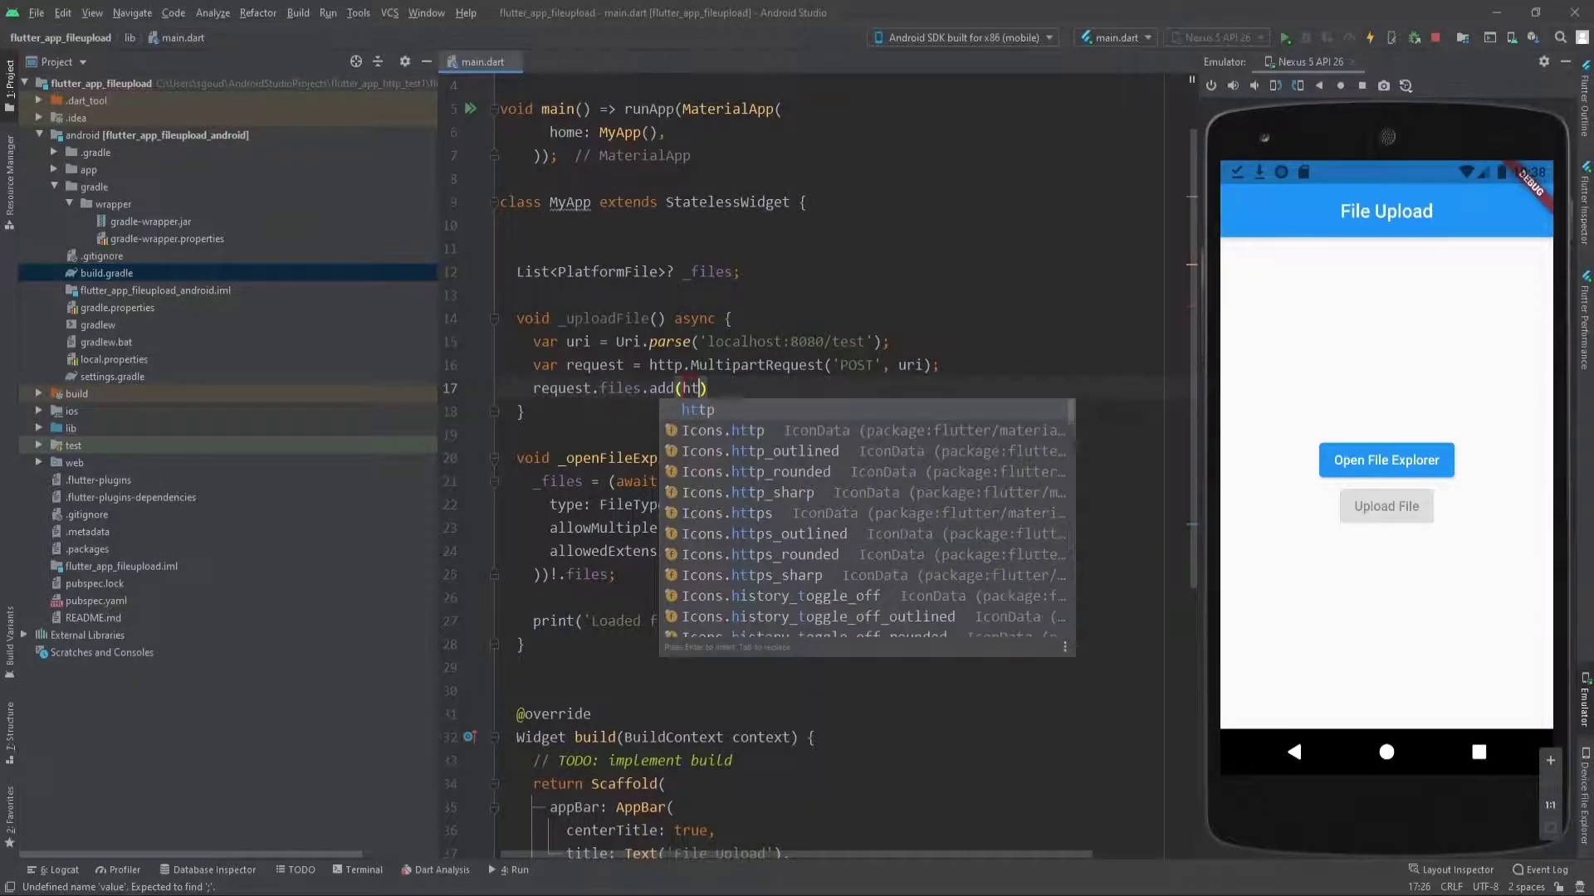
{"action": "type", "text": "await htt"}
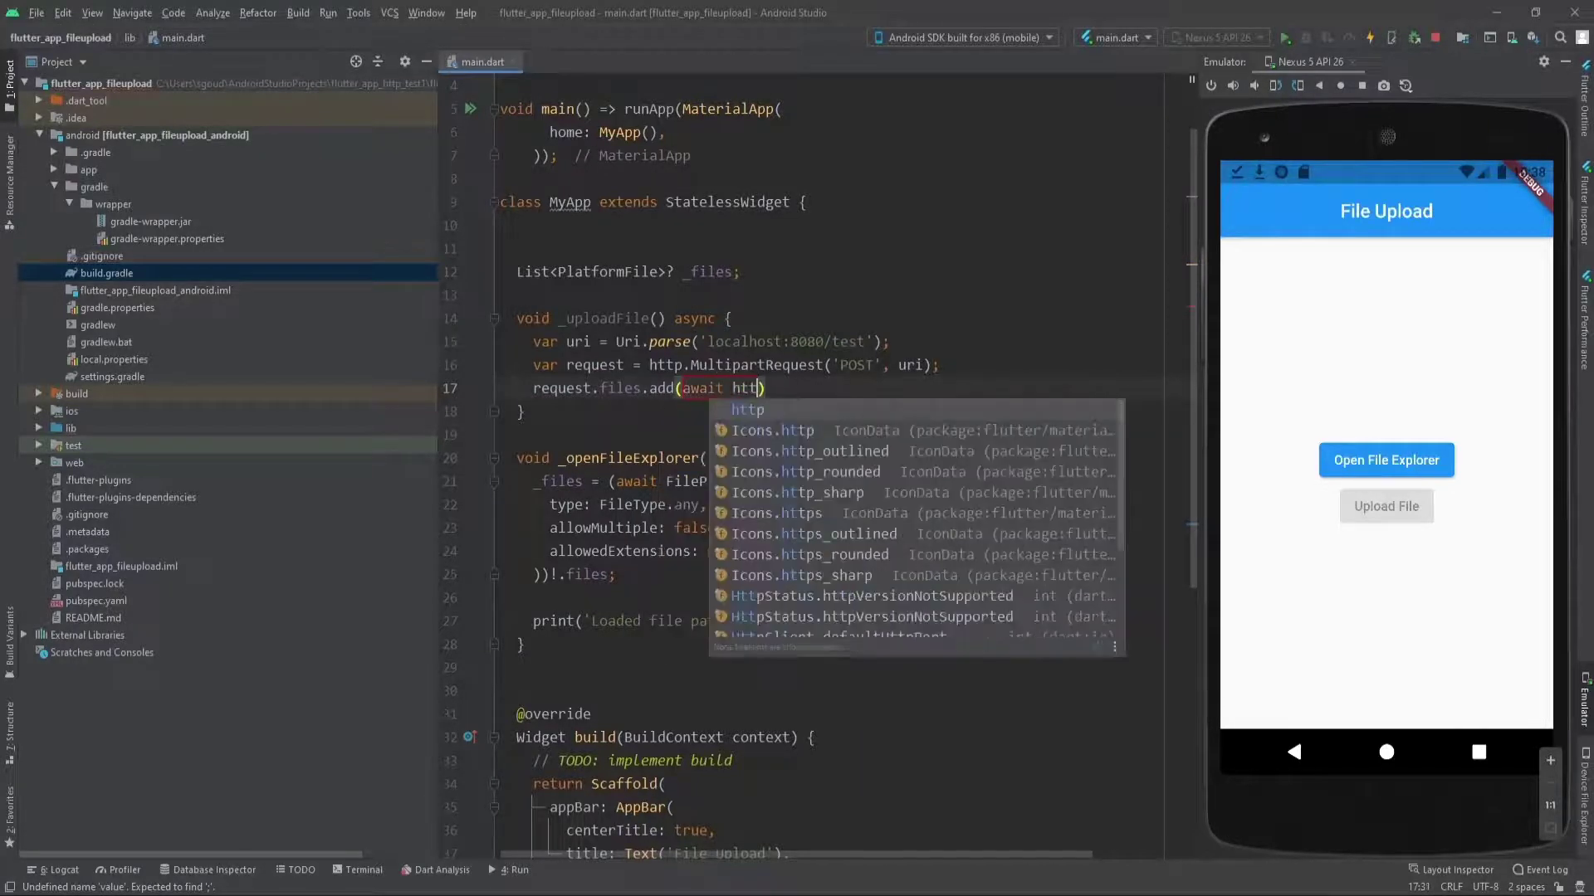
{"action": "type", "text": ".MultipartFile"}
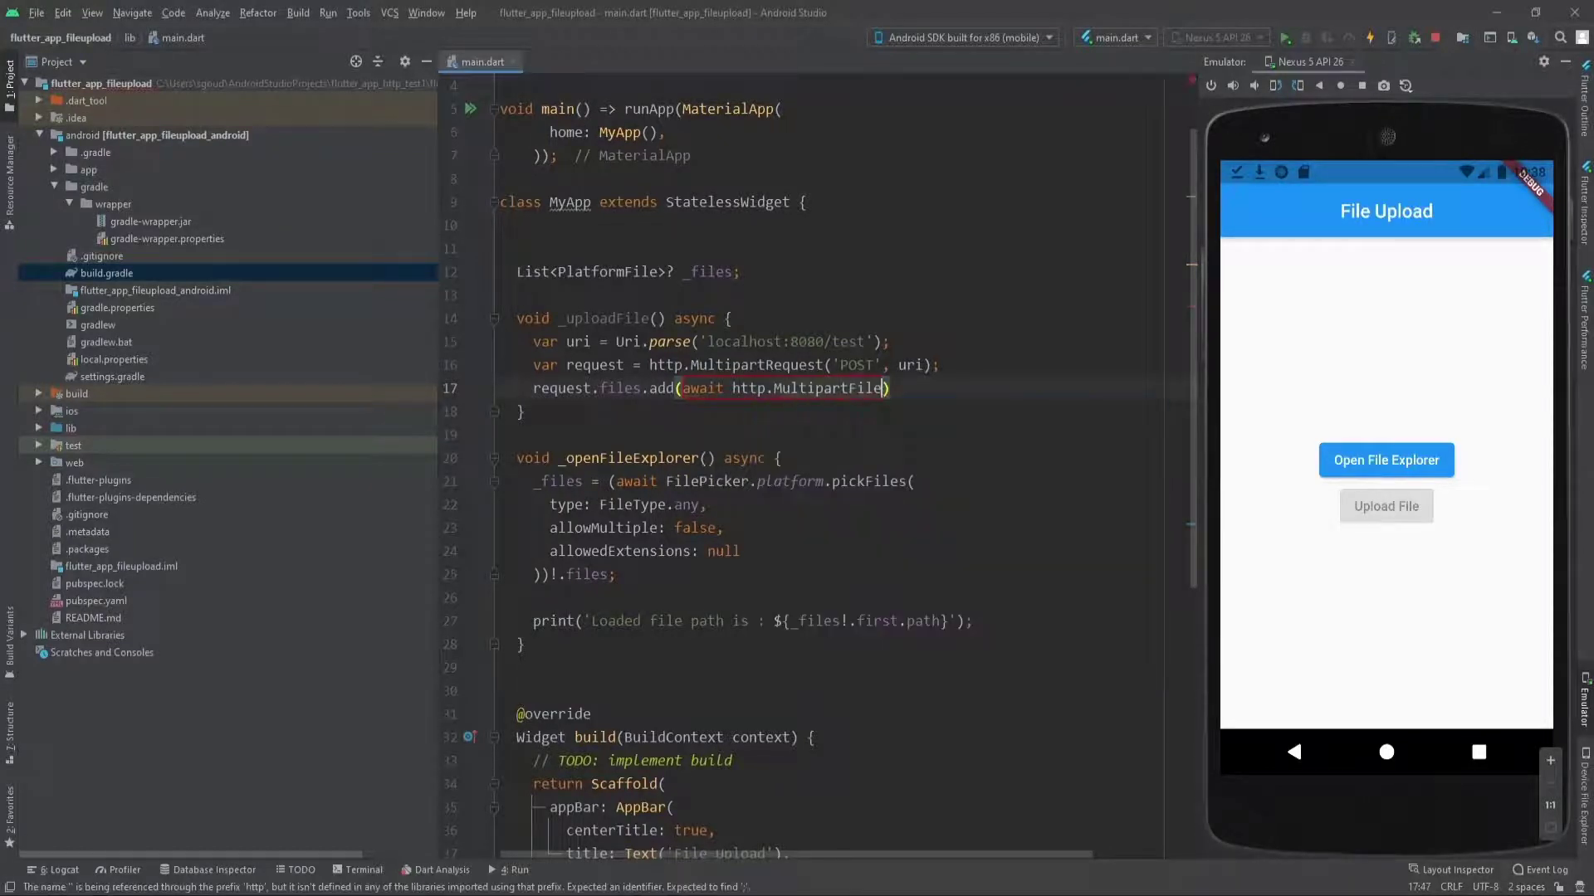
{"action": "type", "text": ".fromPath('file', _files"}
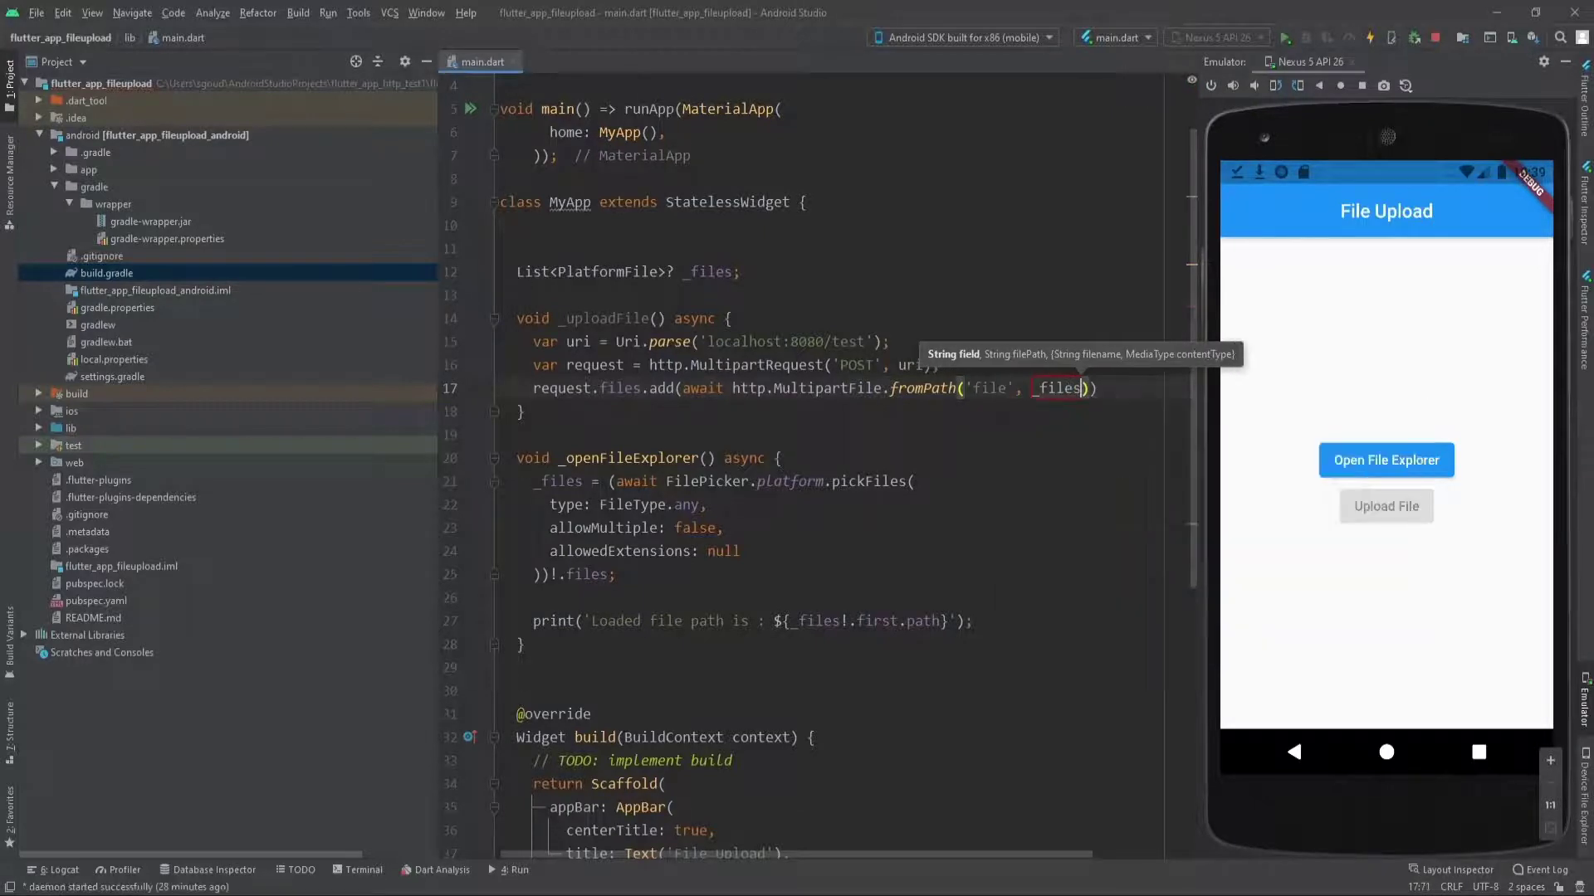
{"action": "type", "text": ".first"}
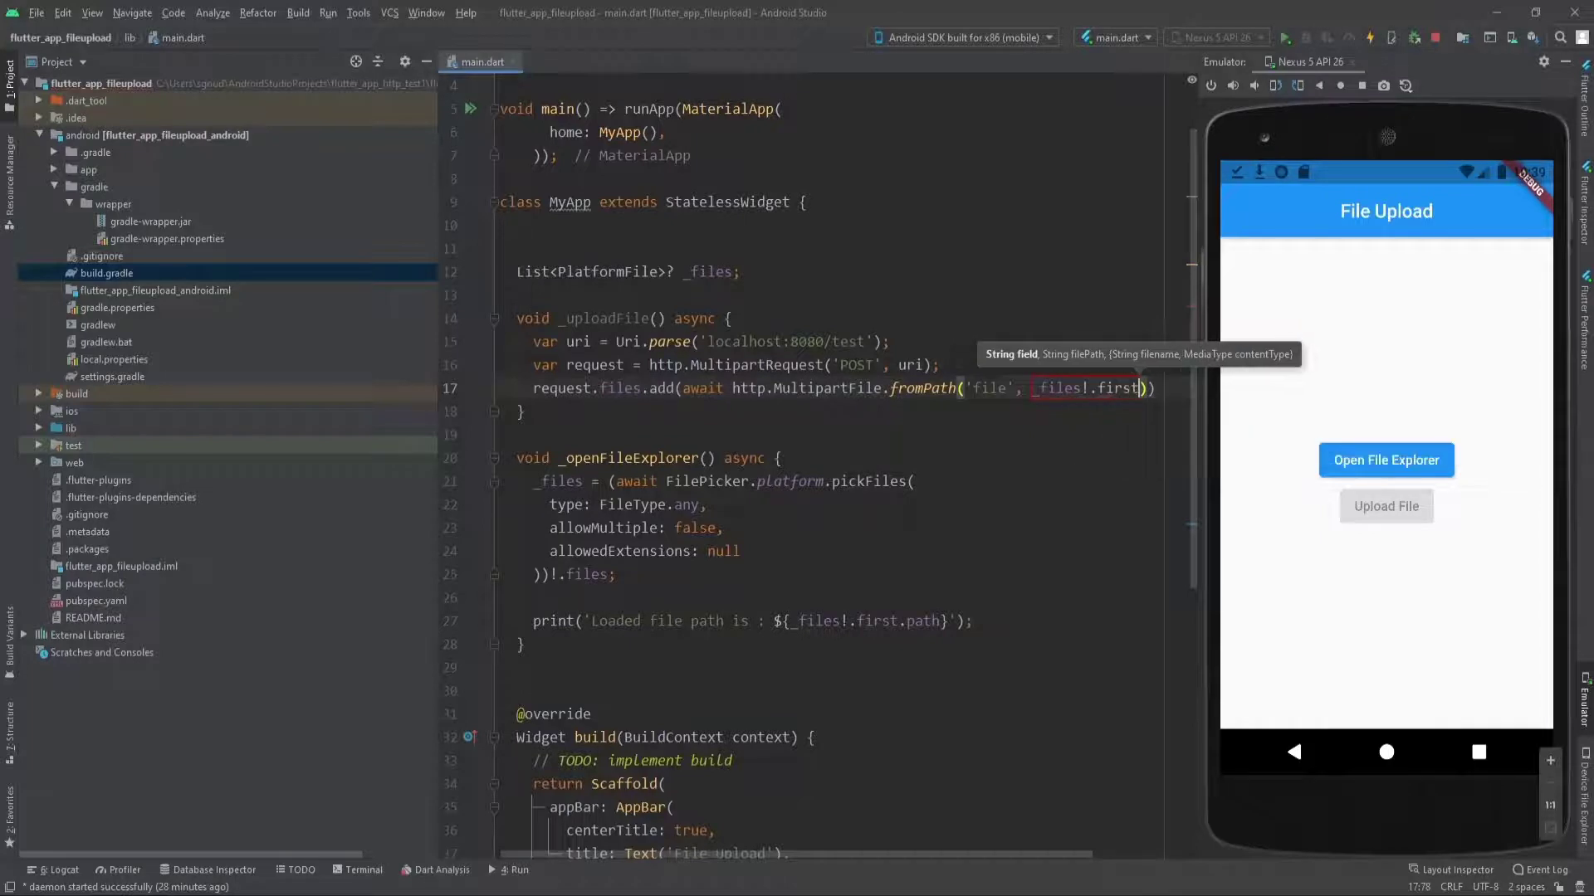
{"action": "type", "text": ".path"}
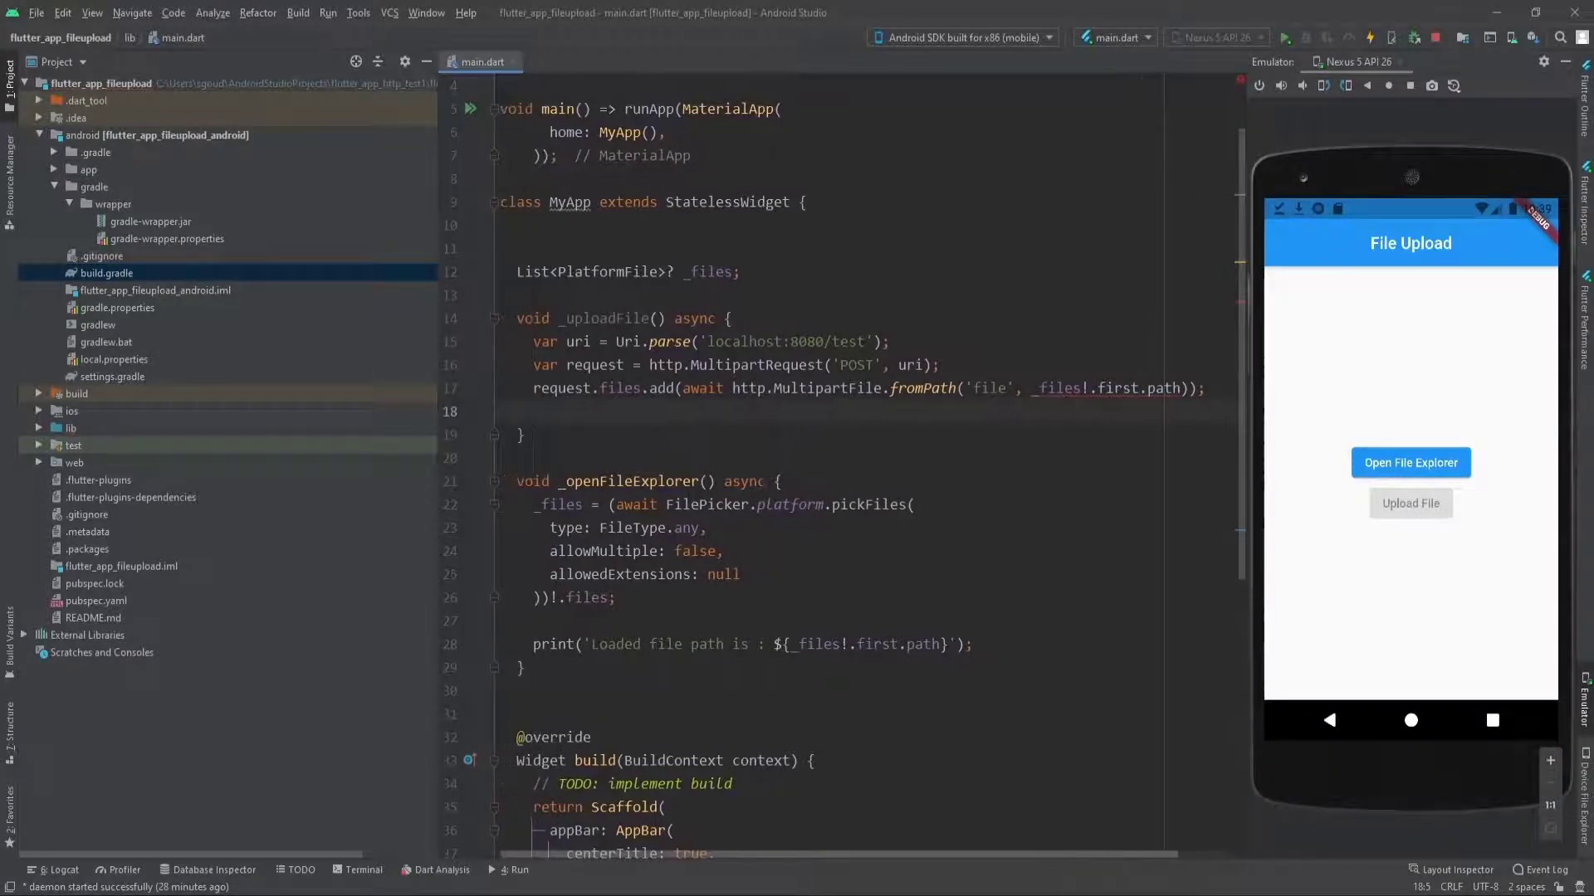
{"action": "left_click", "coordinate": [1168, 388]}
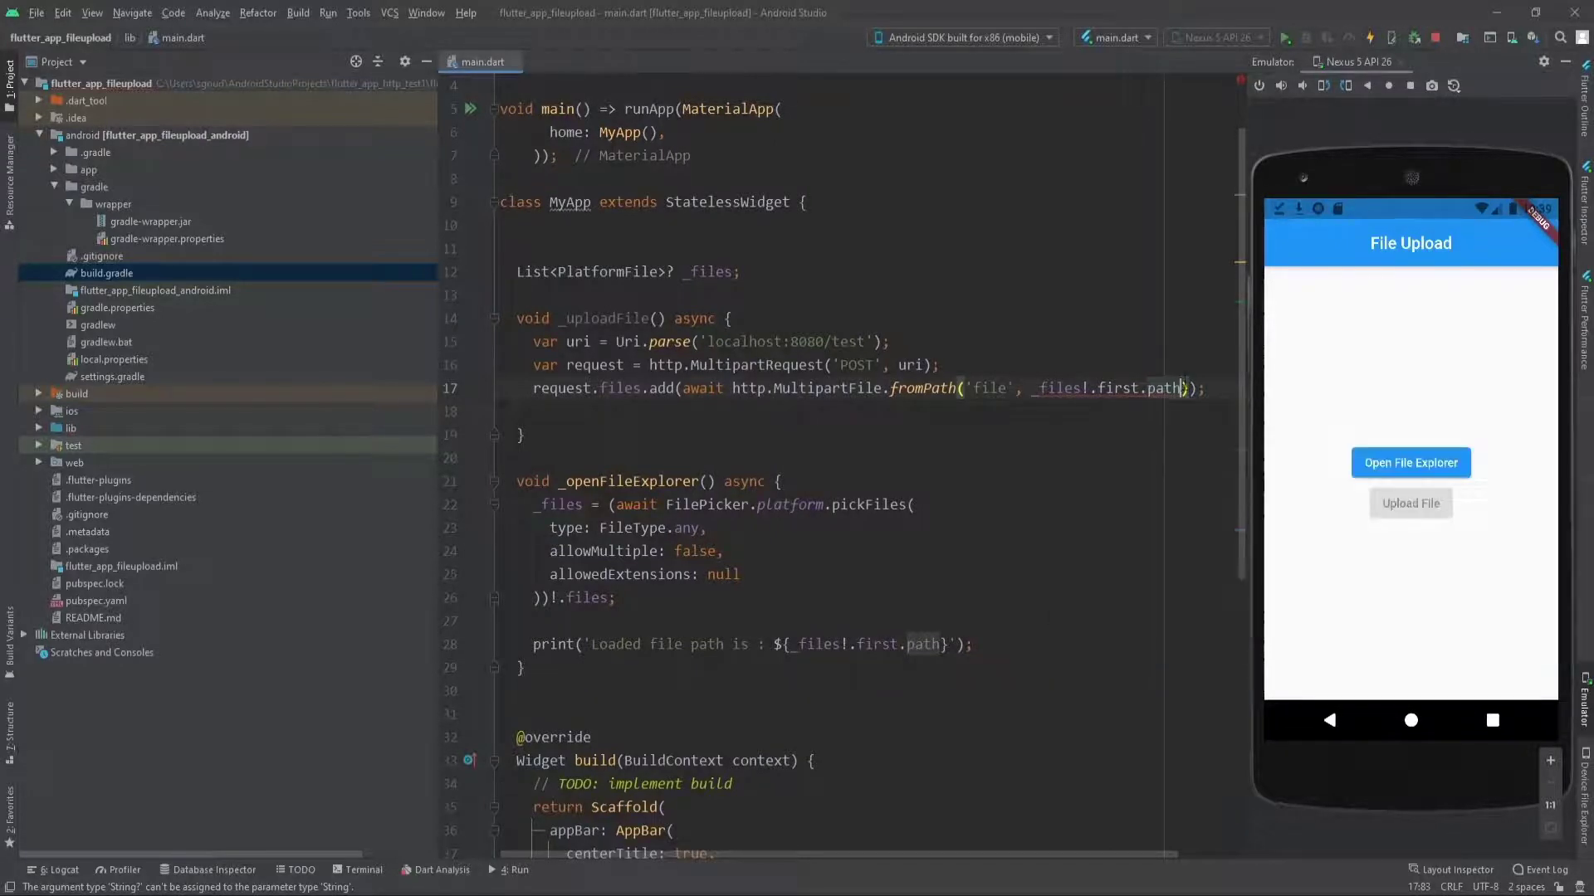
{"action": "type", "text": ".toStrin"}
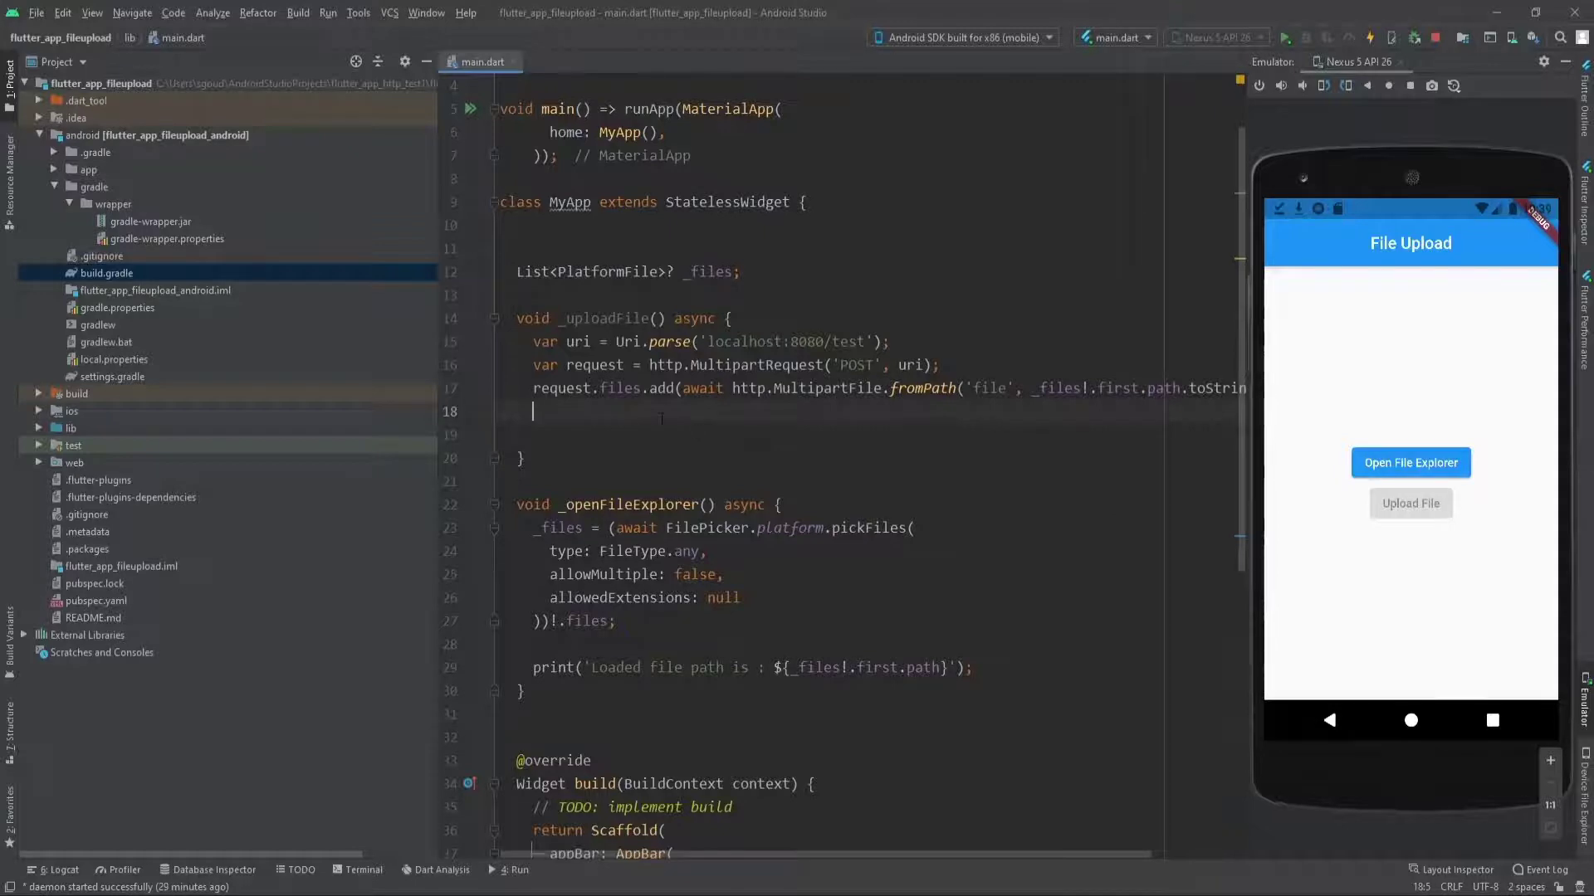
Await request.send() into response and check whether its statusCode equals 200.
{"action": "type", "text": "var res"}
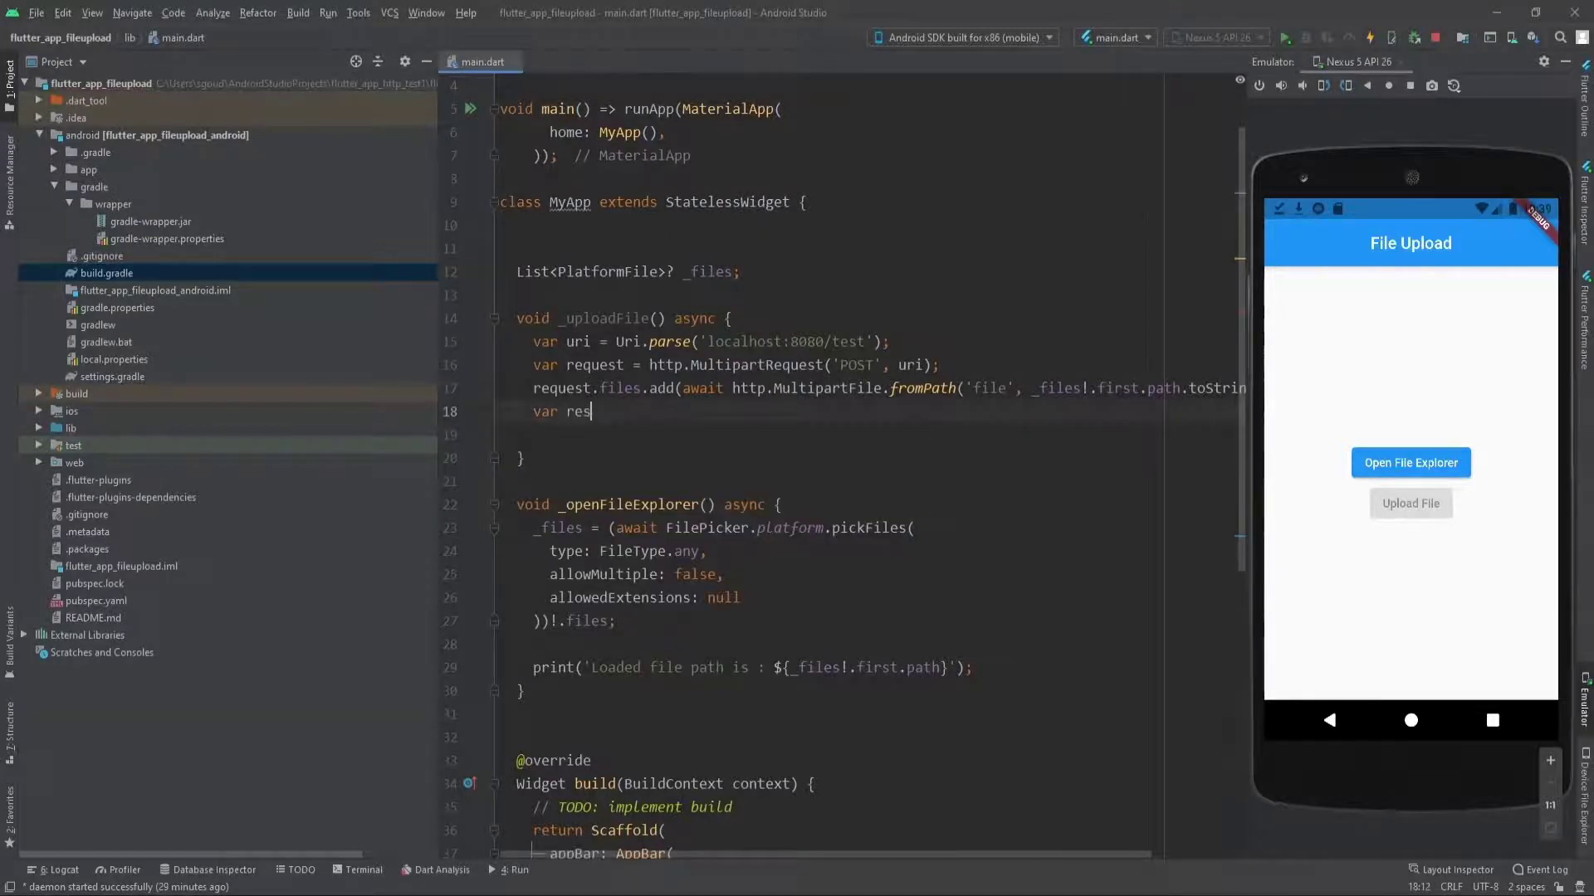
{"action": "type", "text": "ponse"}
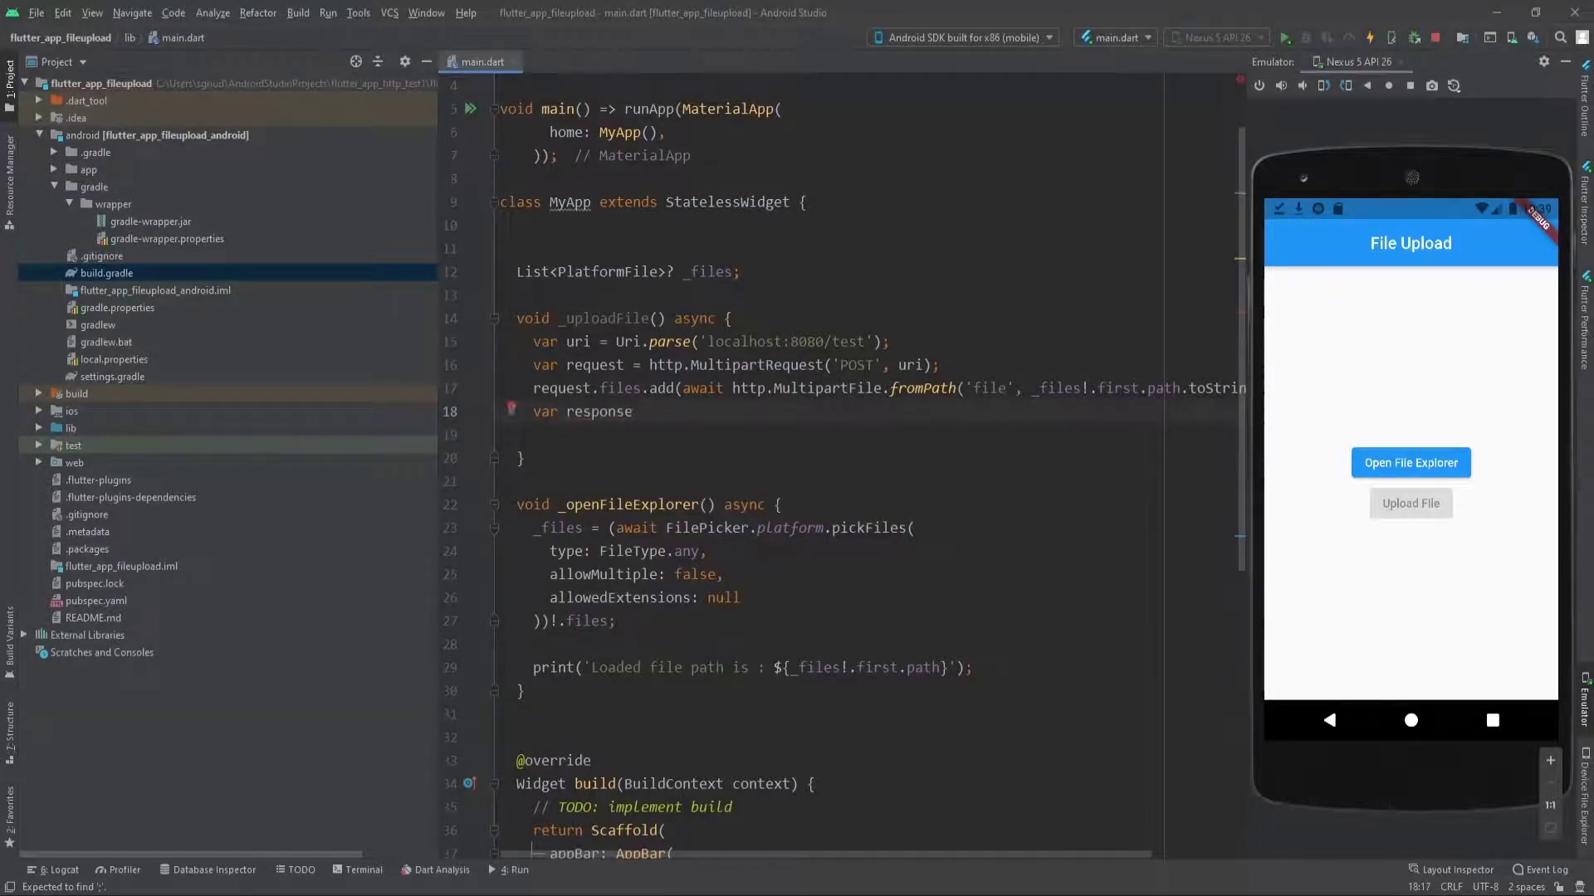
{"action": "type", "text": "await request.send();"}
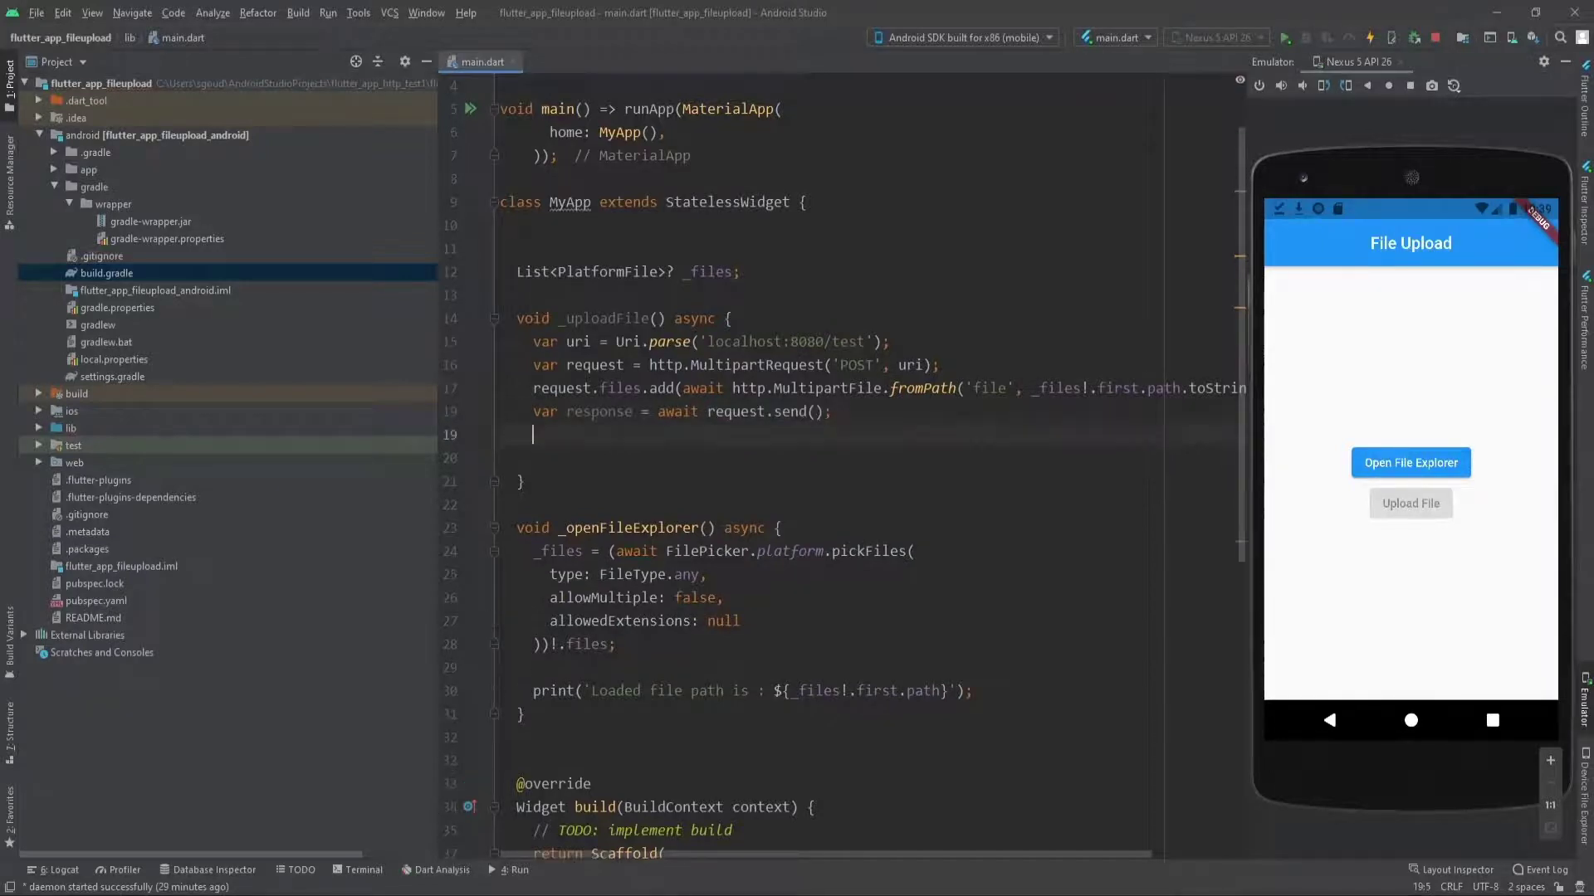
{"action": "type", "text": "if(response)"}
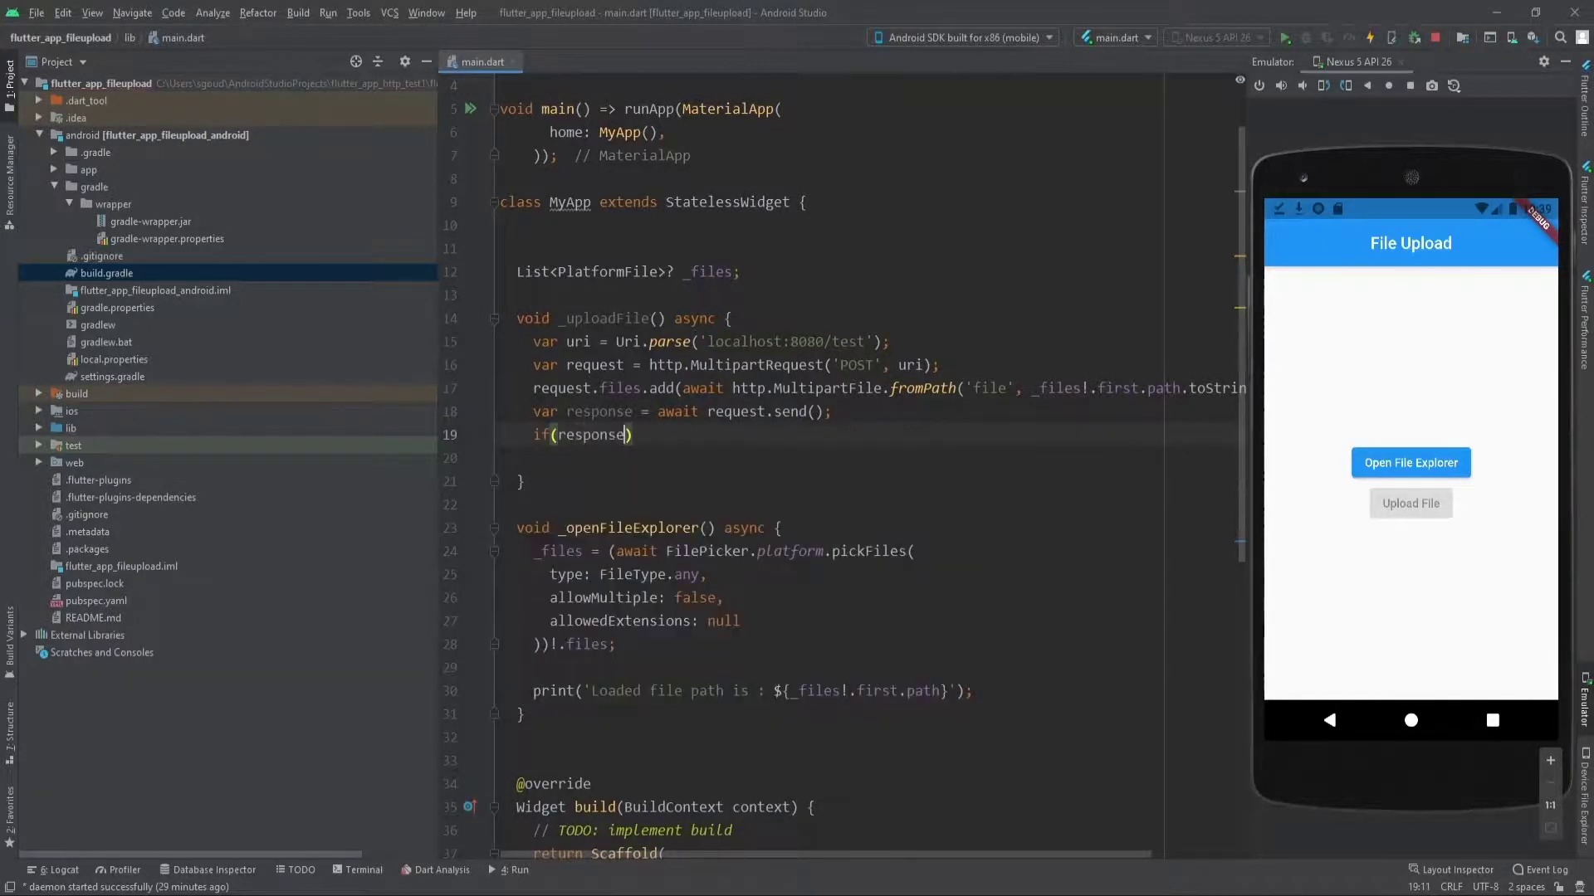
{"action": "type", "text": ".sta"}
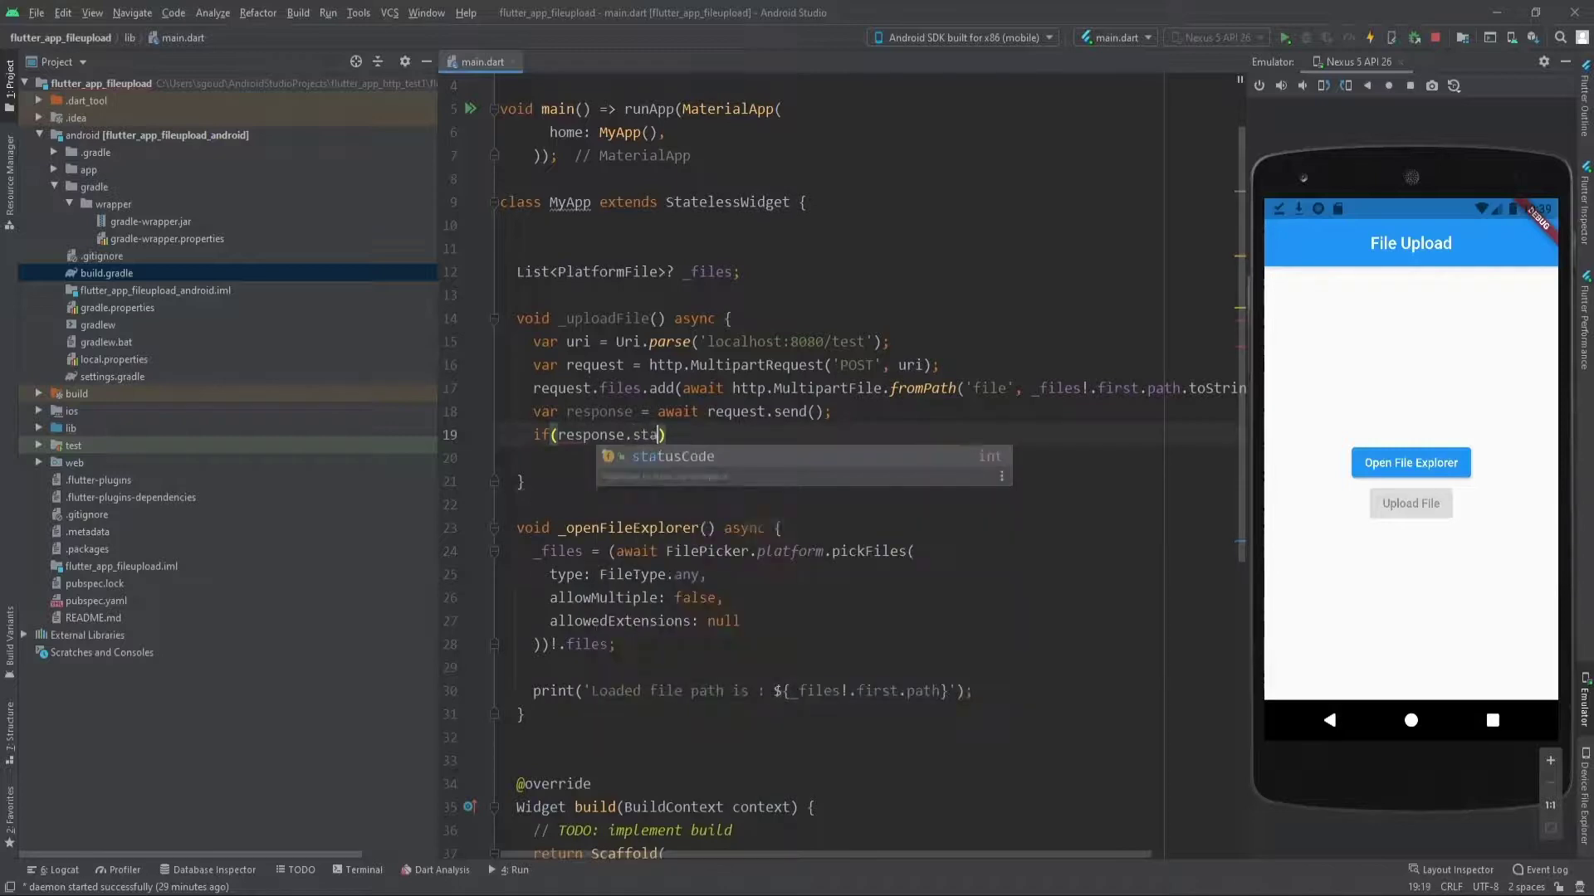
{"action": "key", "text": "Tab"}
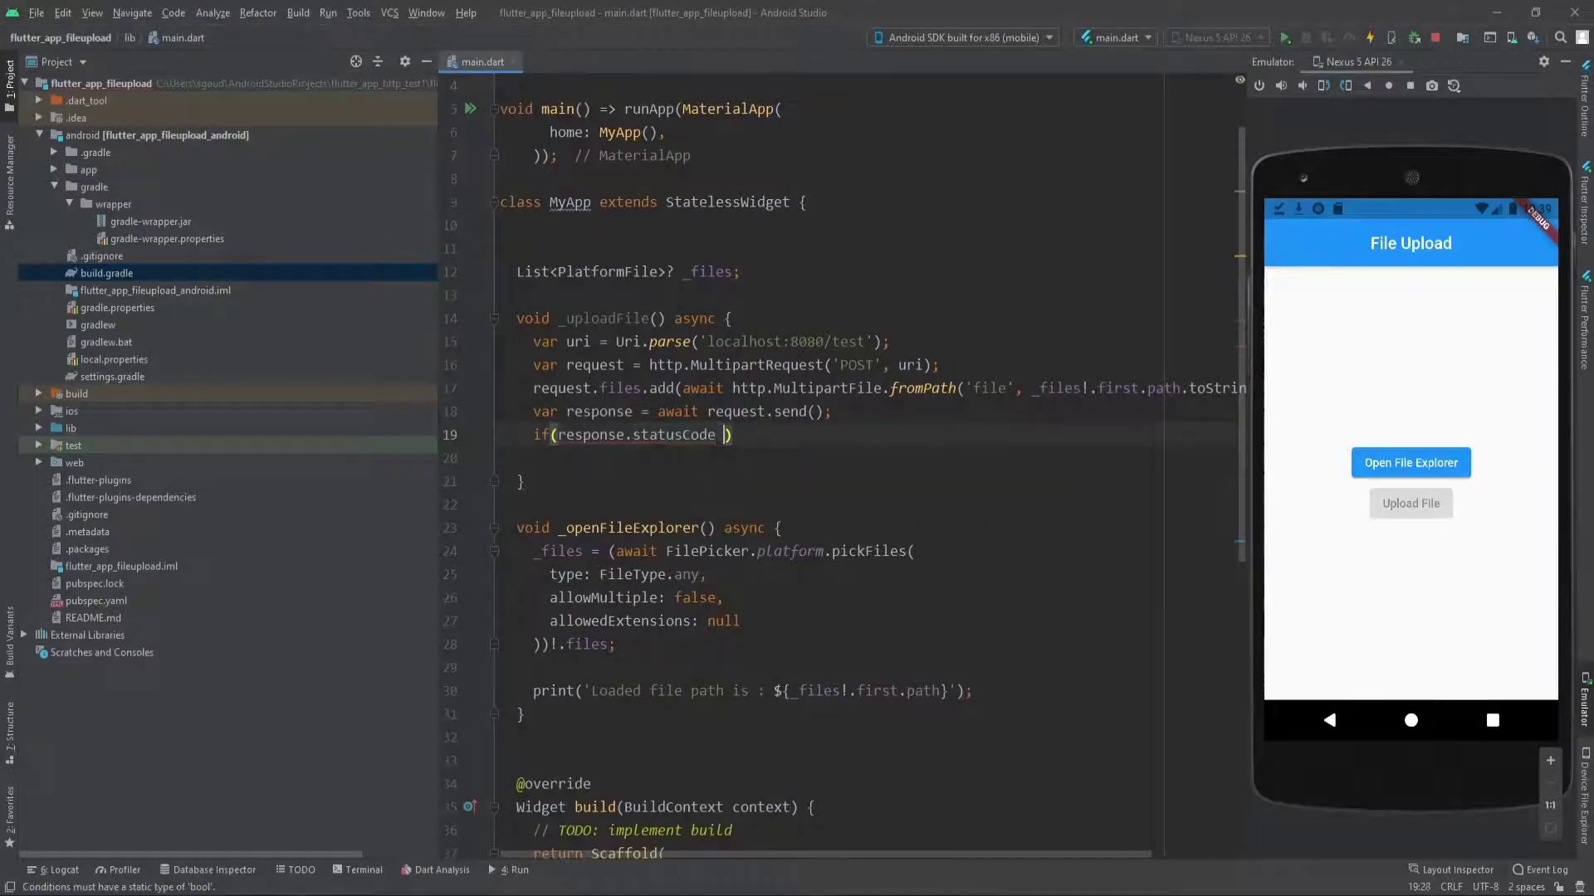
{"action": "type", "text": "== 200)"}
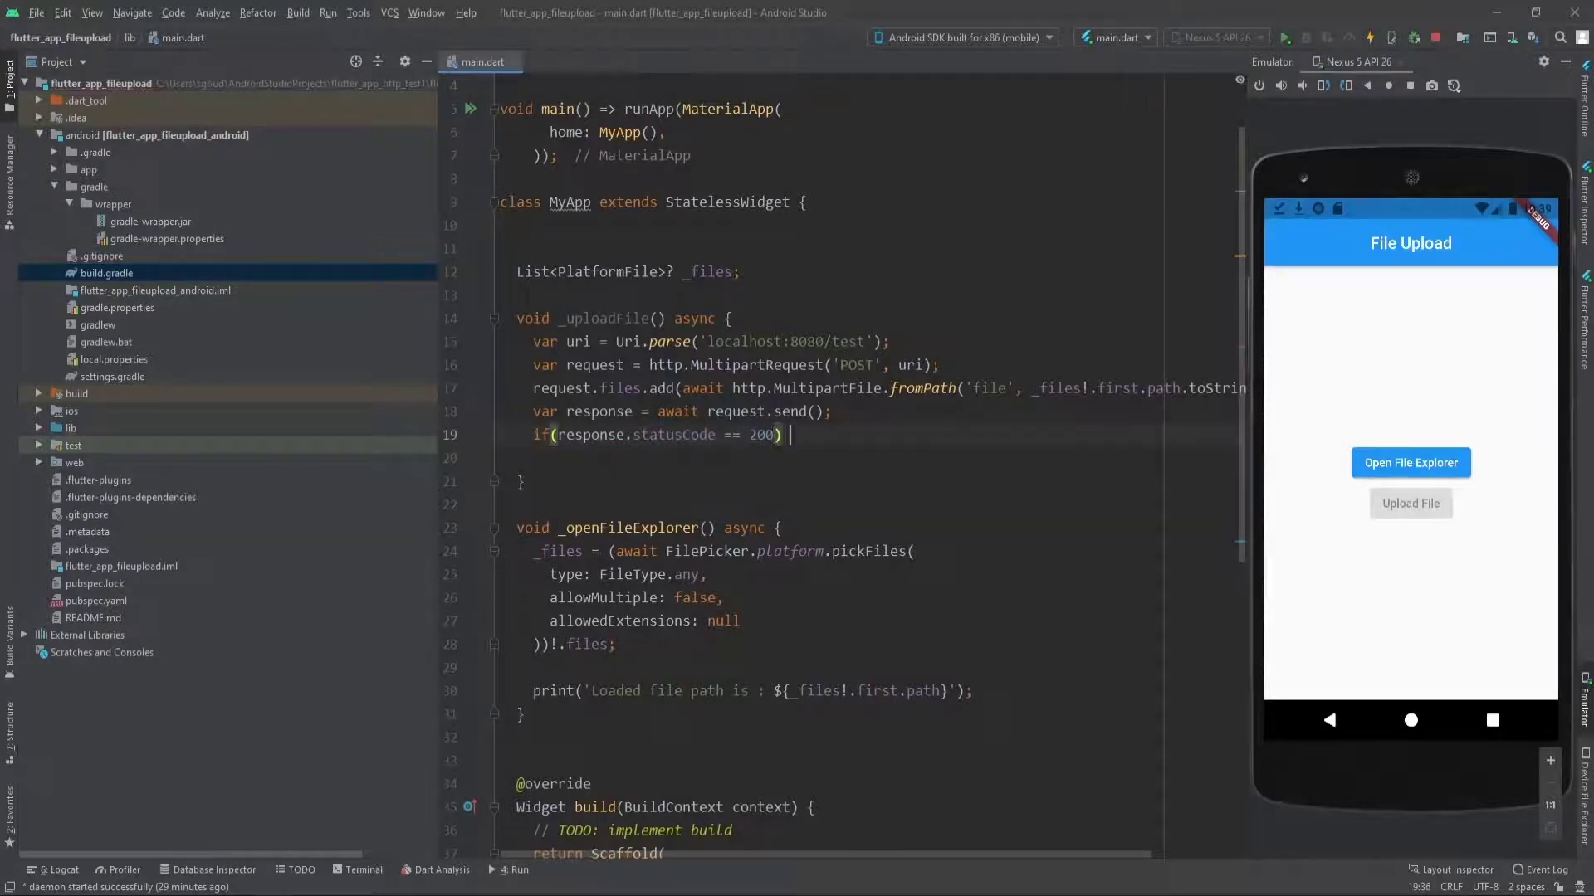
Print 'Uploaded ...' on status 200, otherwise print 'Something went wrong!'.
{"action": "type", "text": "print"}
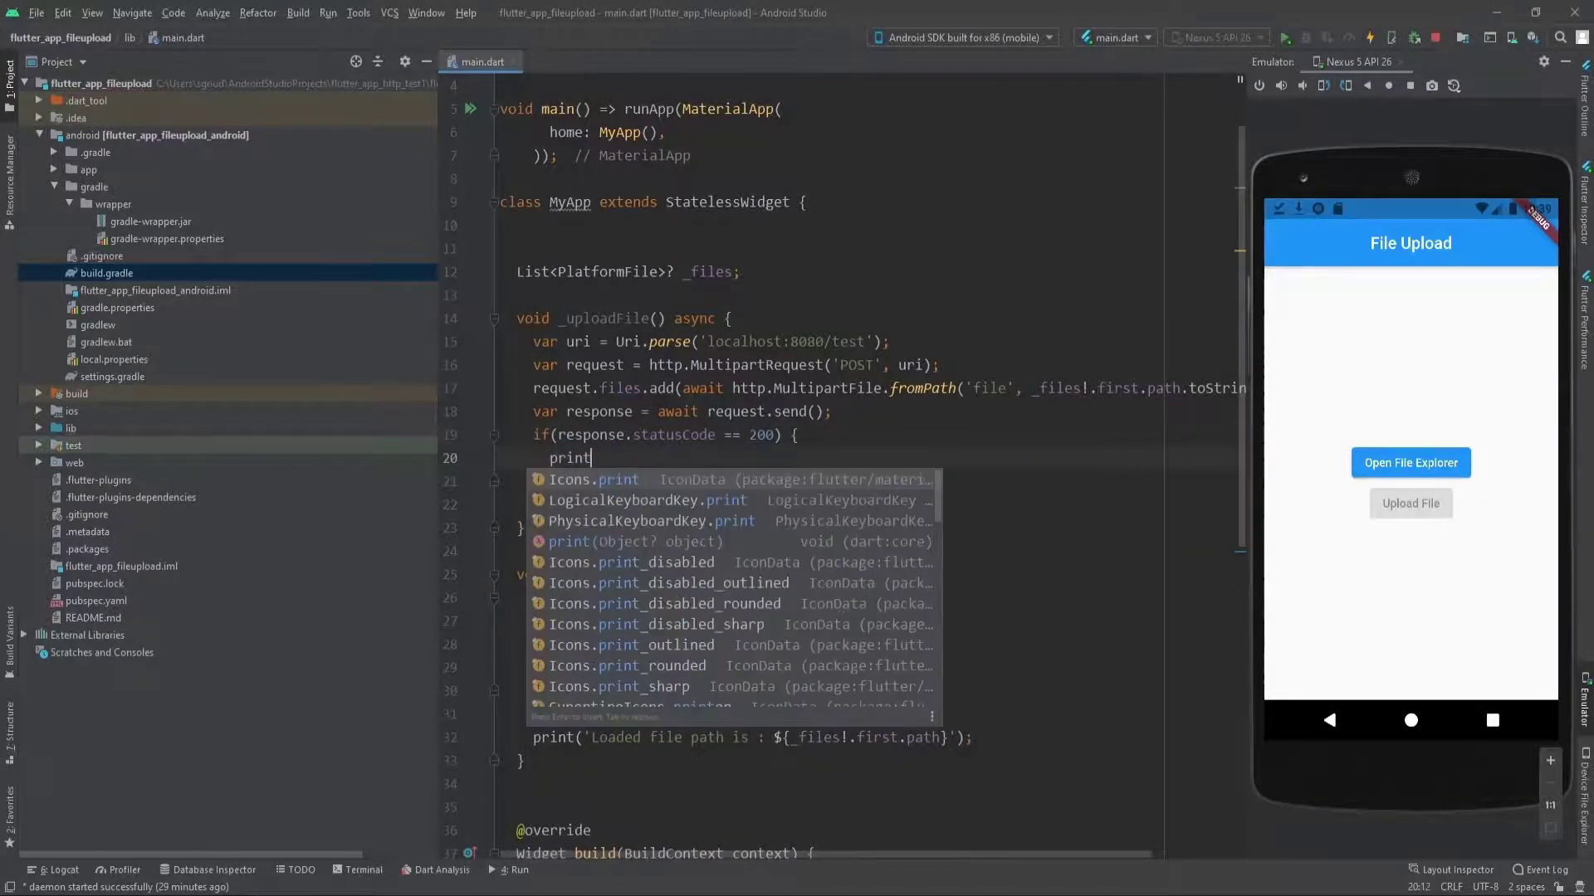
{"action": "type", "text": "'')"}
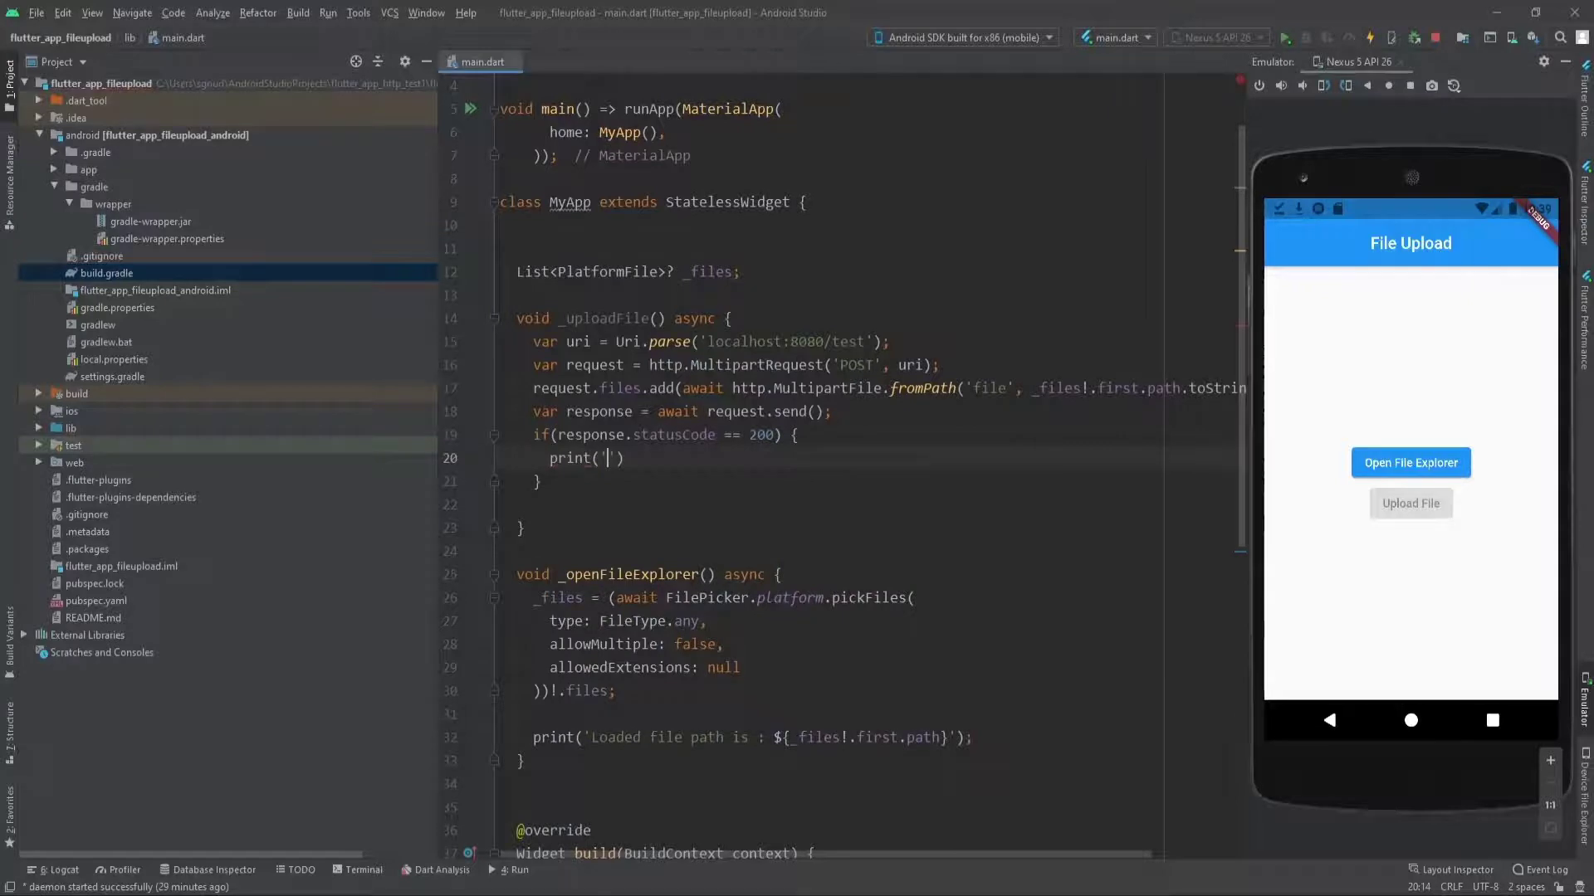
{"action": "type", "text": "Uploa"}
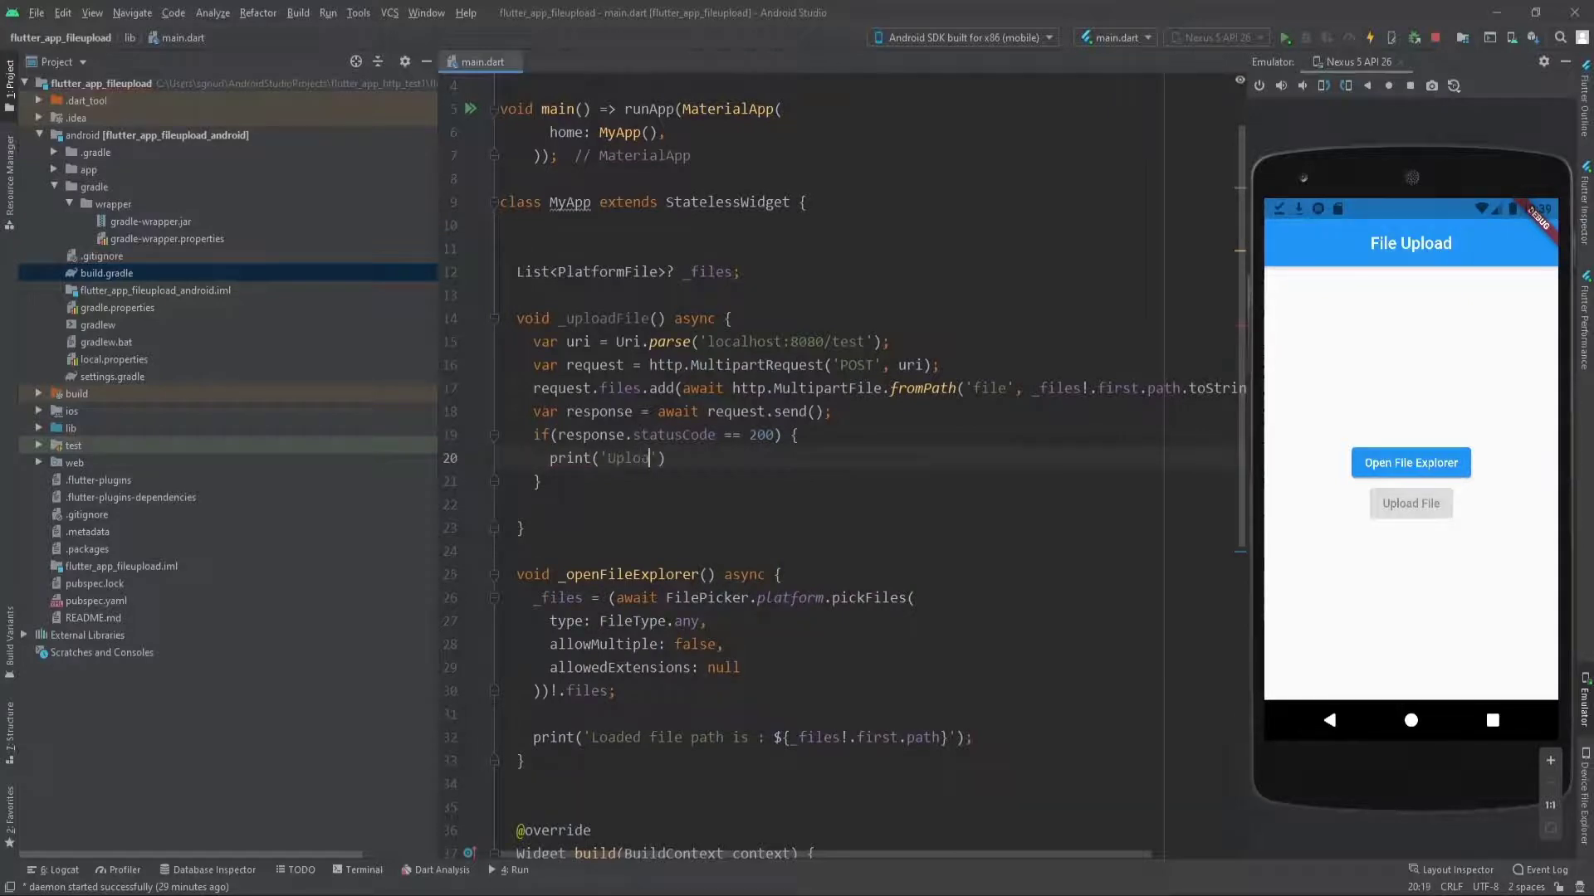
{"action": "type", "text": "ded ..."}
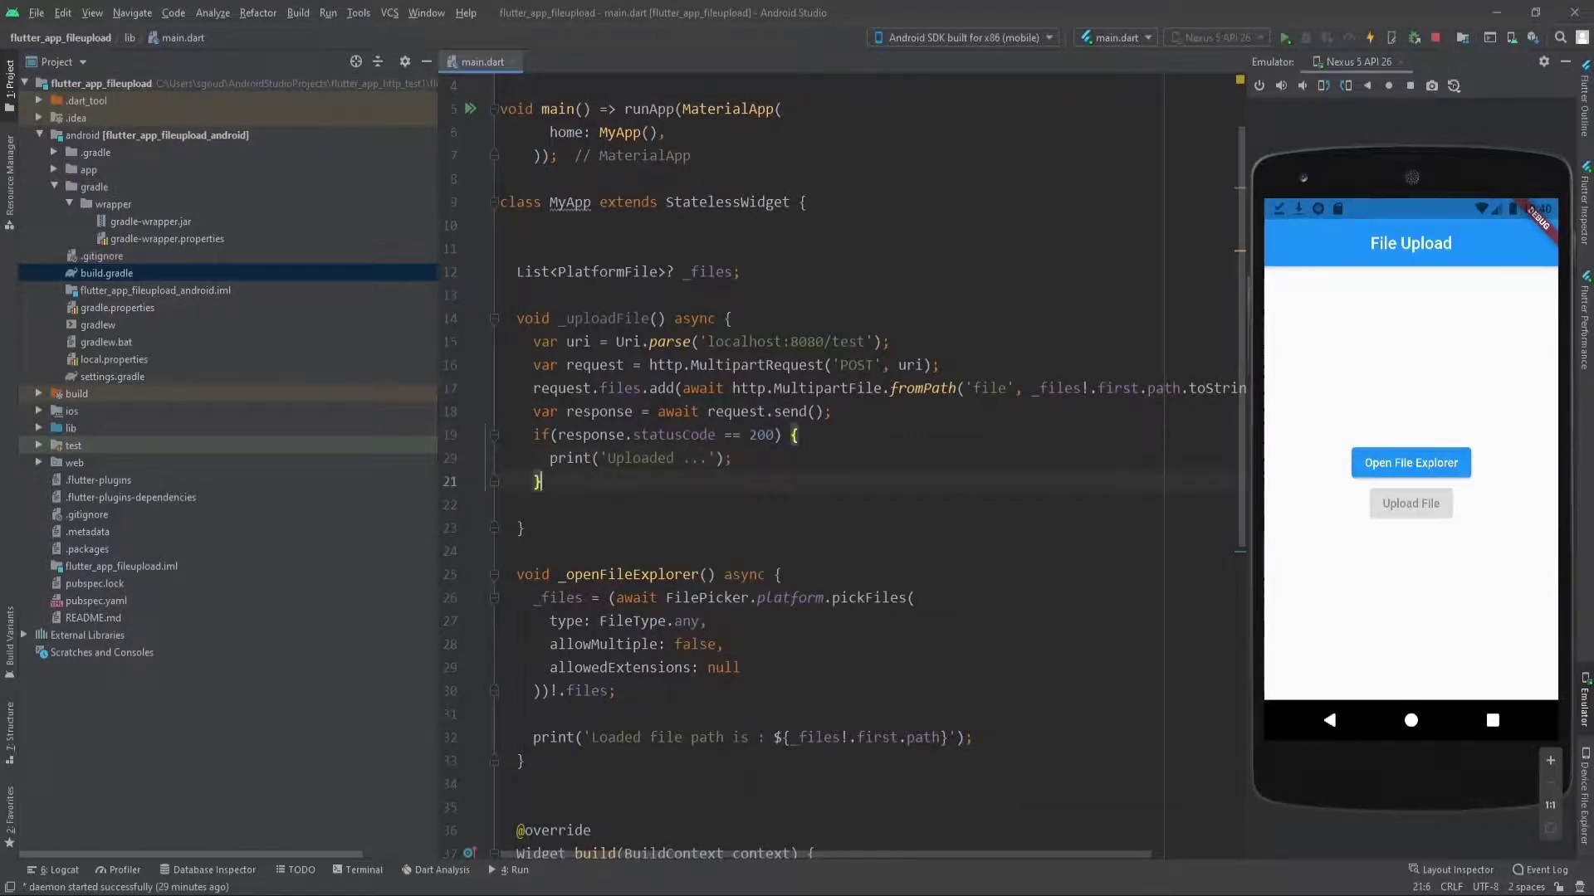
{"action": "type", "text": "else"}
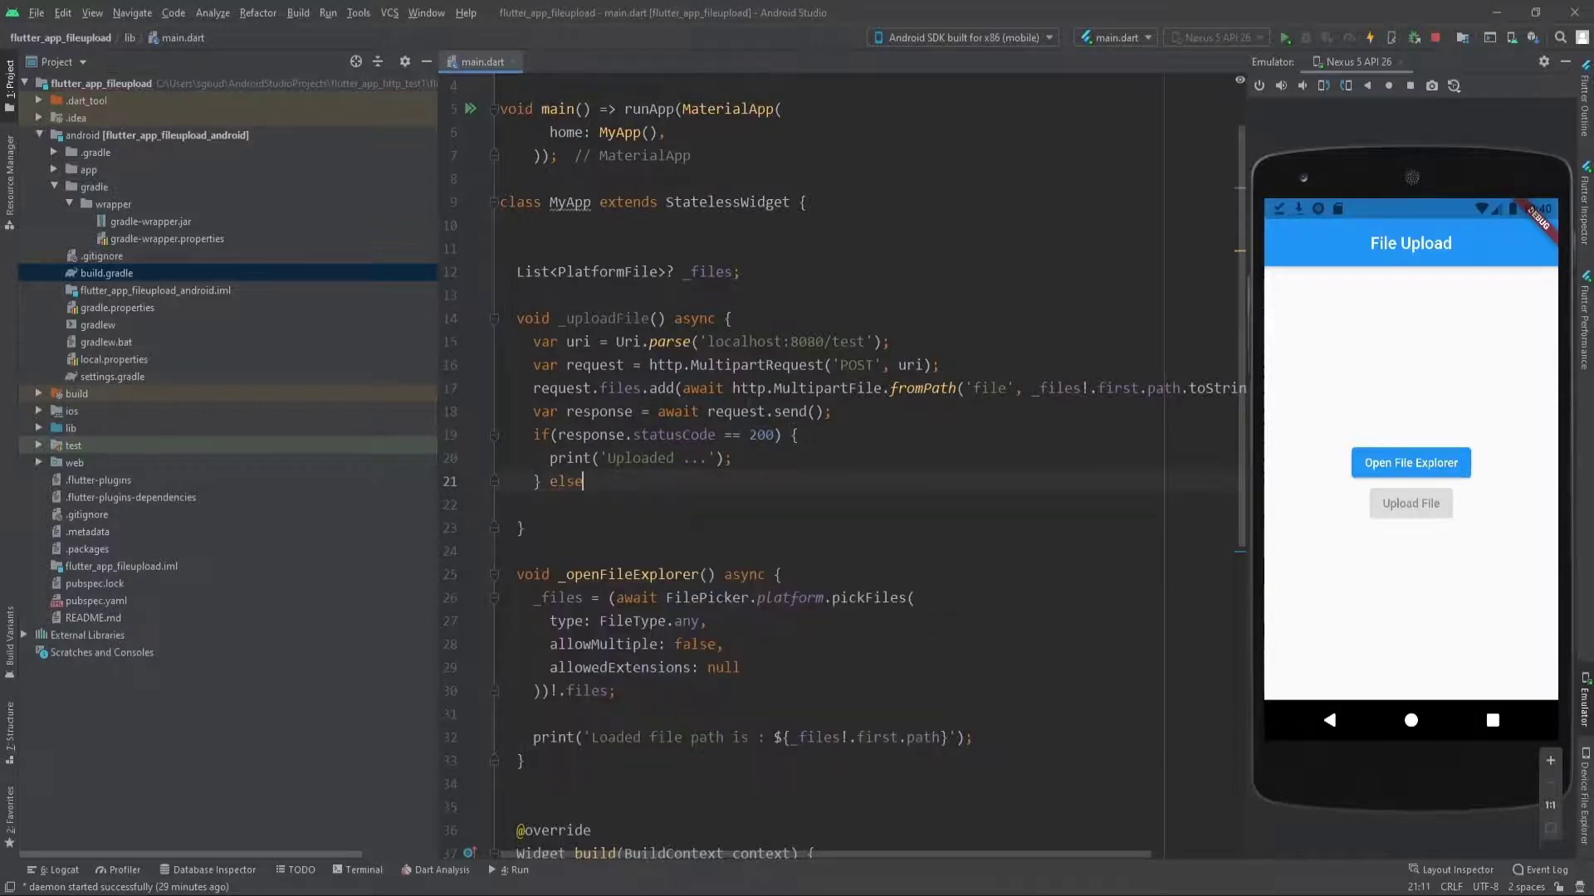
{"action": "type", "text": "{"}
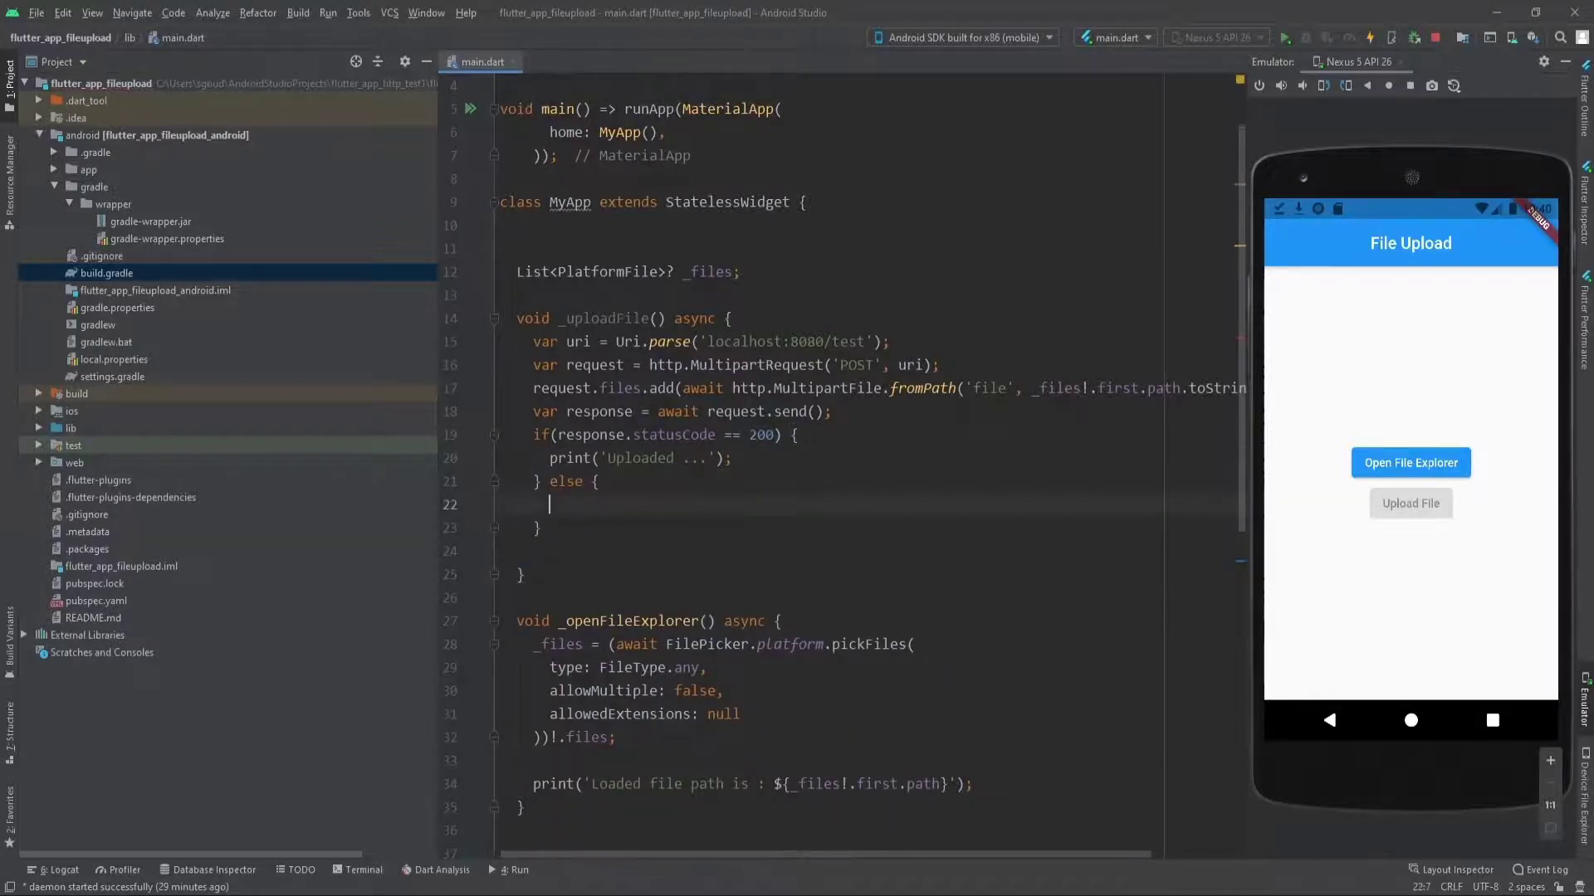
{"action": "type", "text": "print('')"}
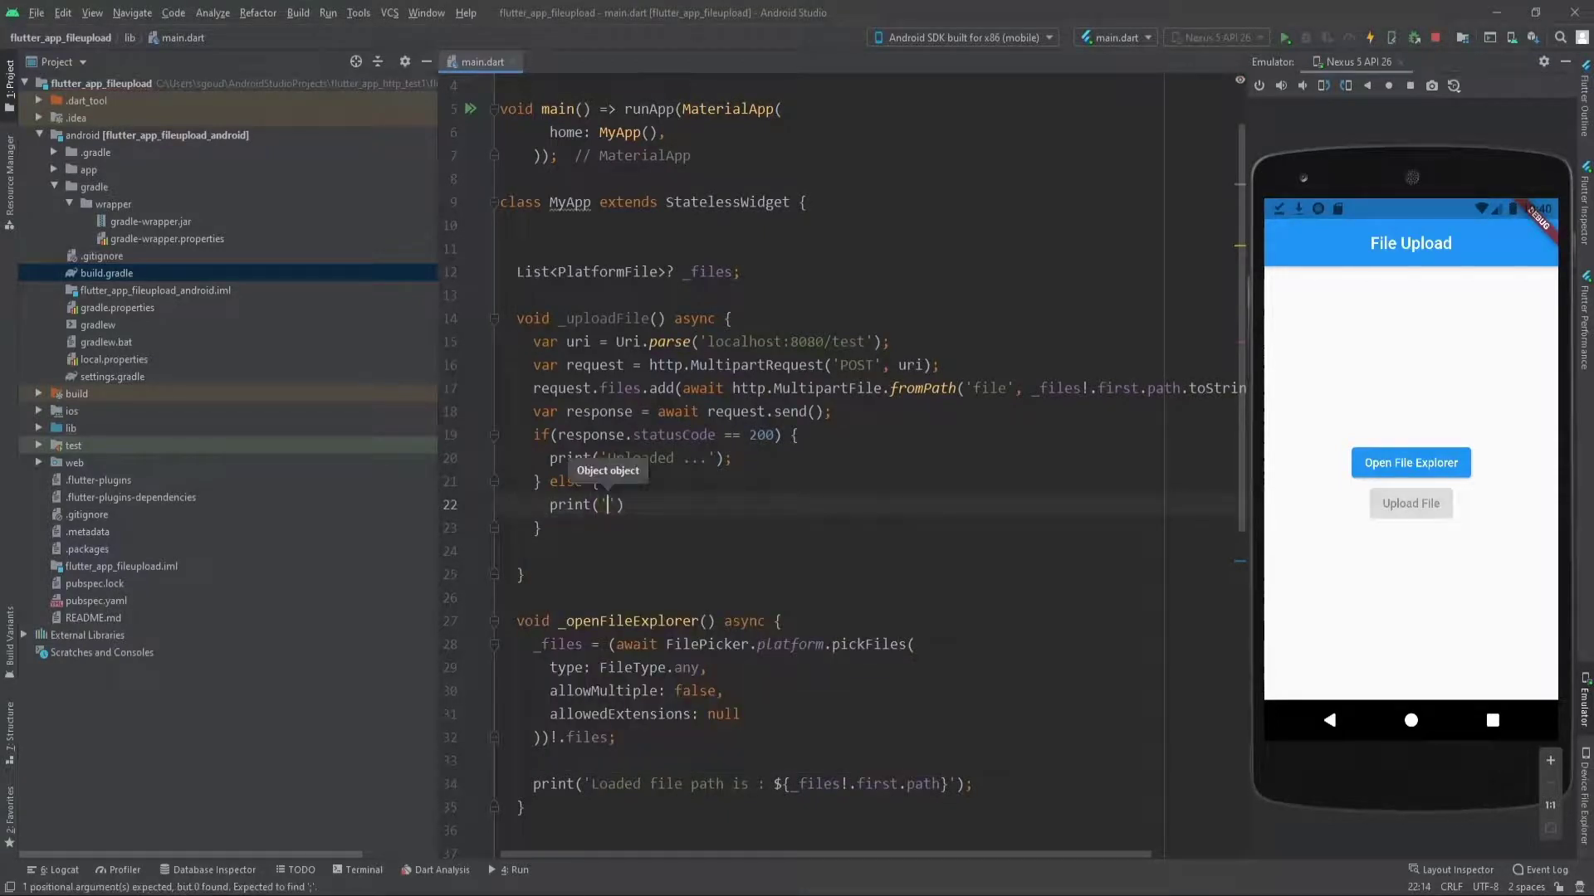
{"action": "type", "text": "Something went wrong!"}
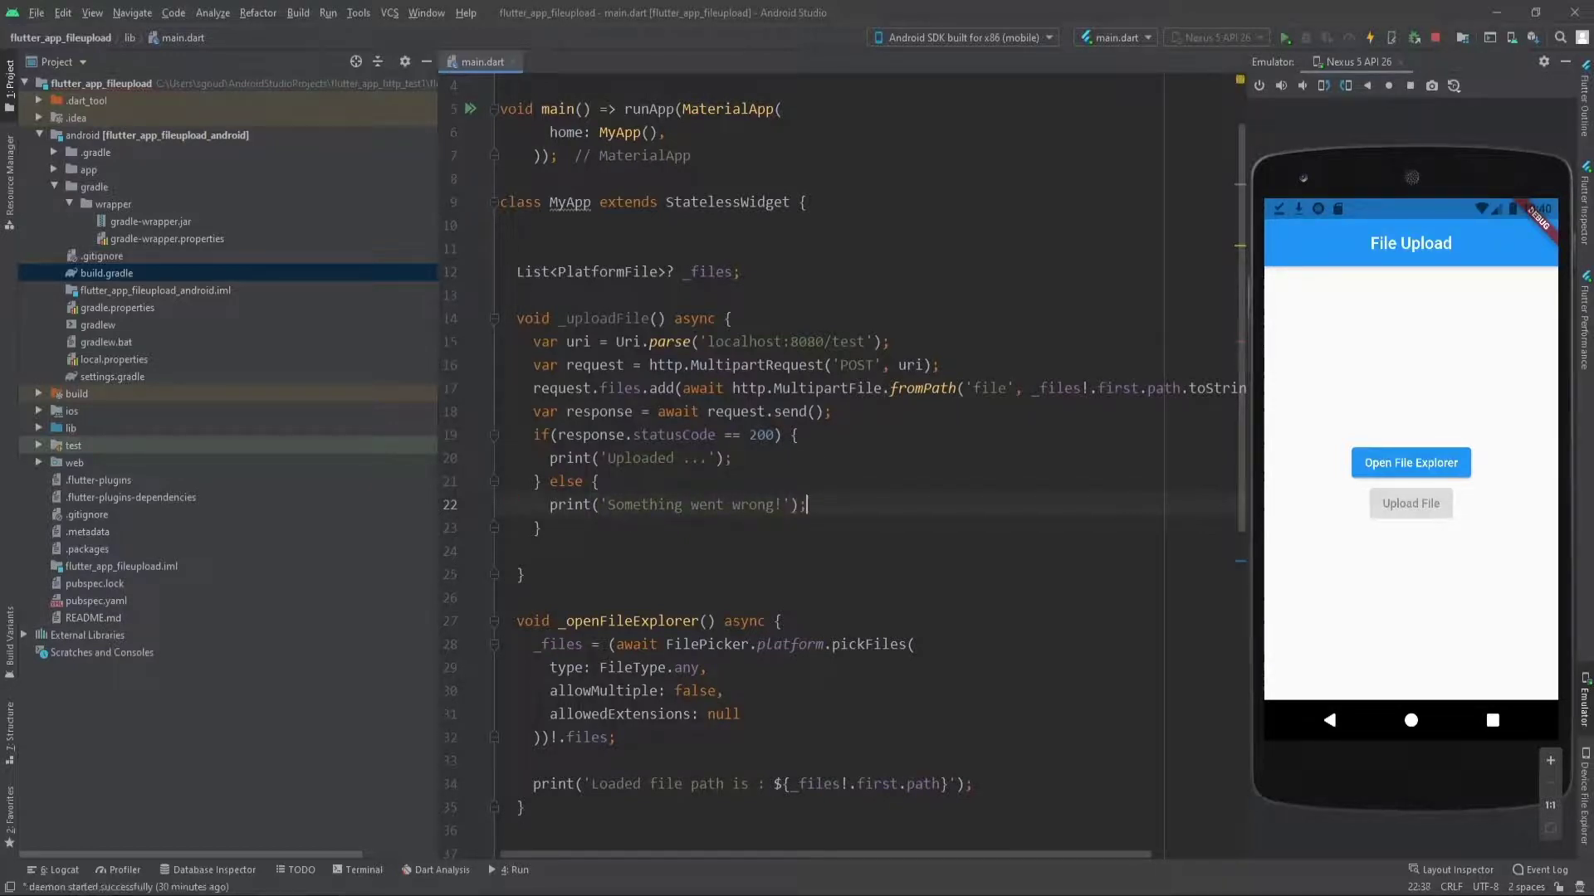
Pick flower.jpeg in the running app and highlight its loaded file path in the console.
{"action": "scroll", "scroll_direction": "down", "scroll_amount": 3}
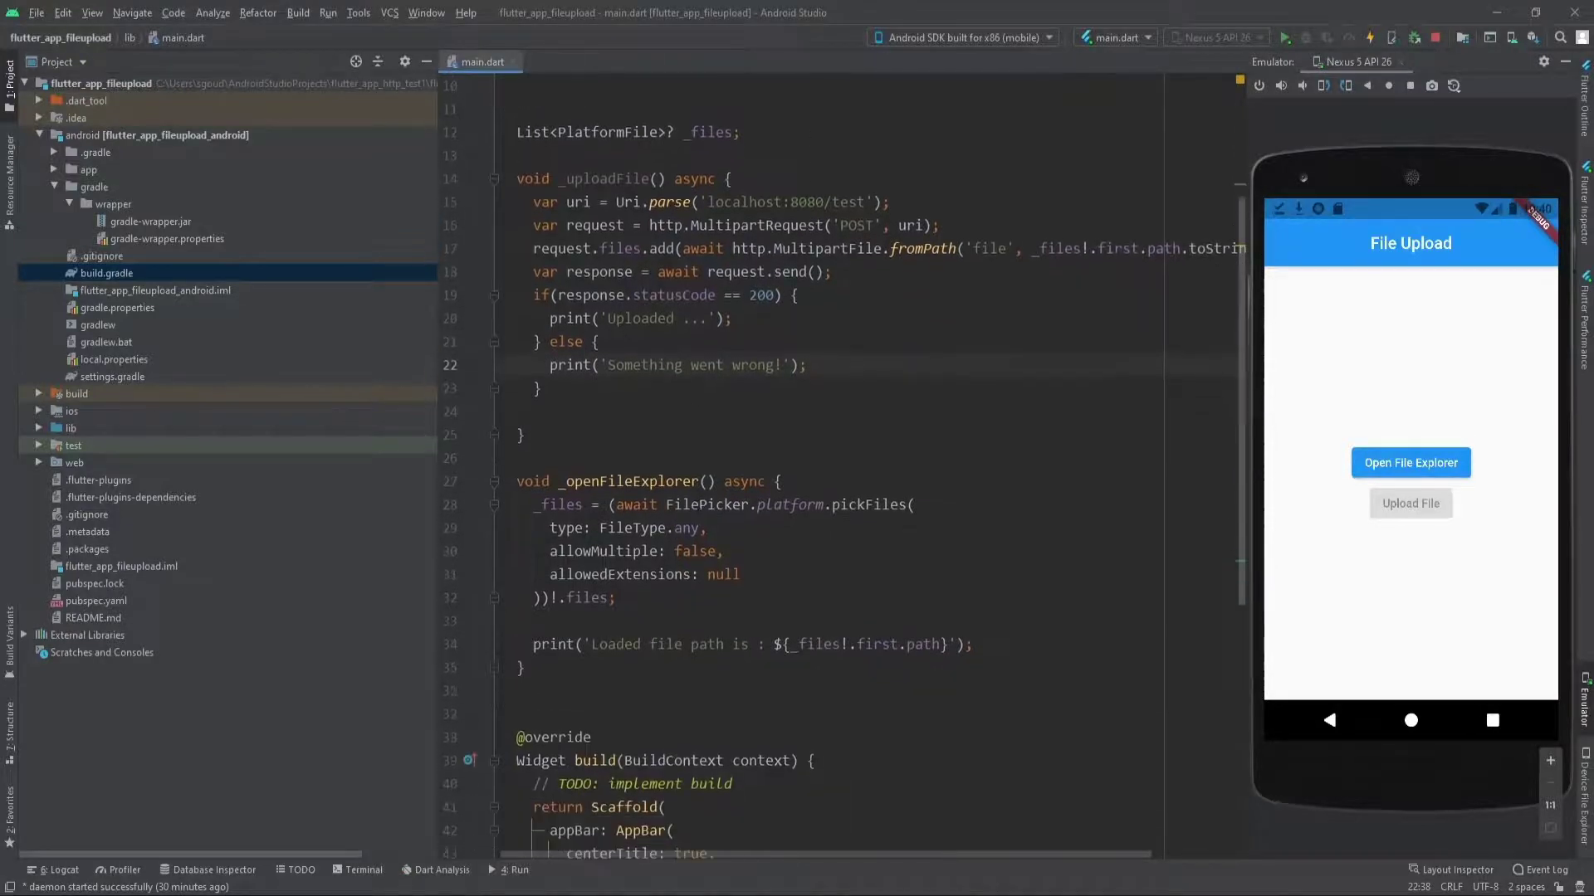
{"action": "scroll", "scroll_direction": "down", "scroll_amount": 3}
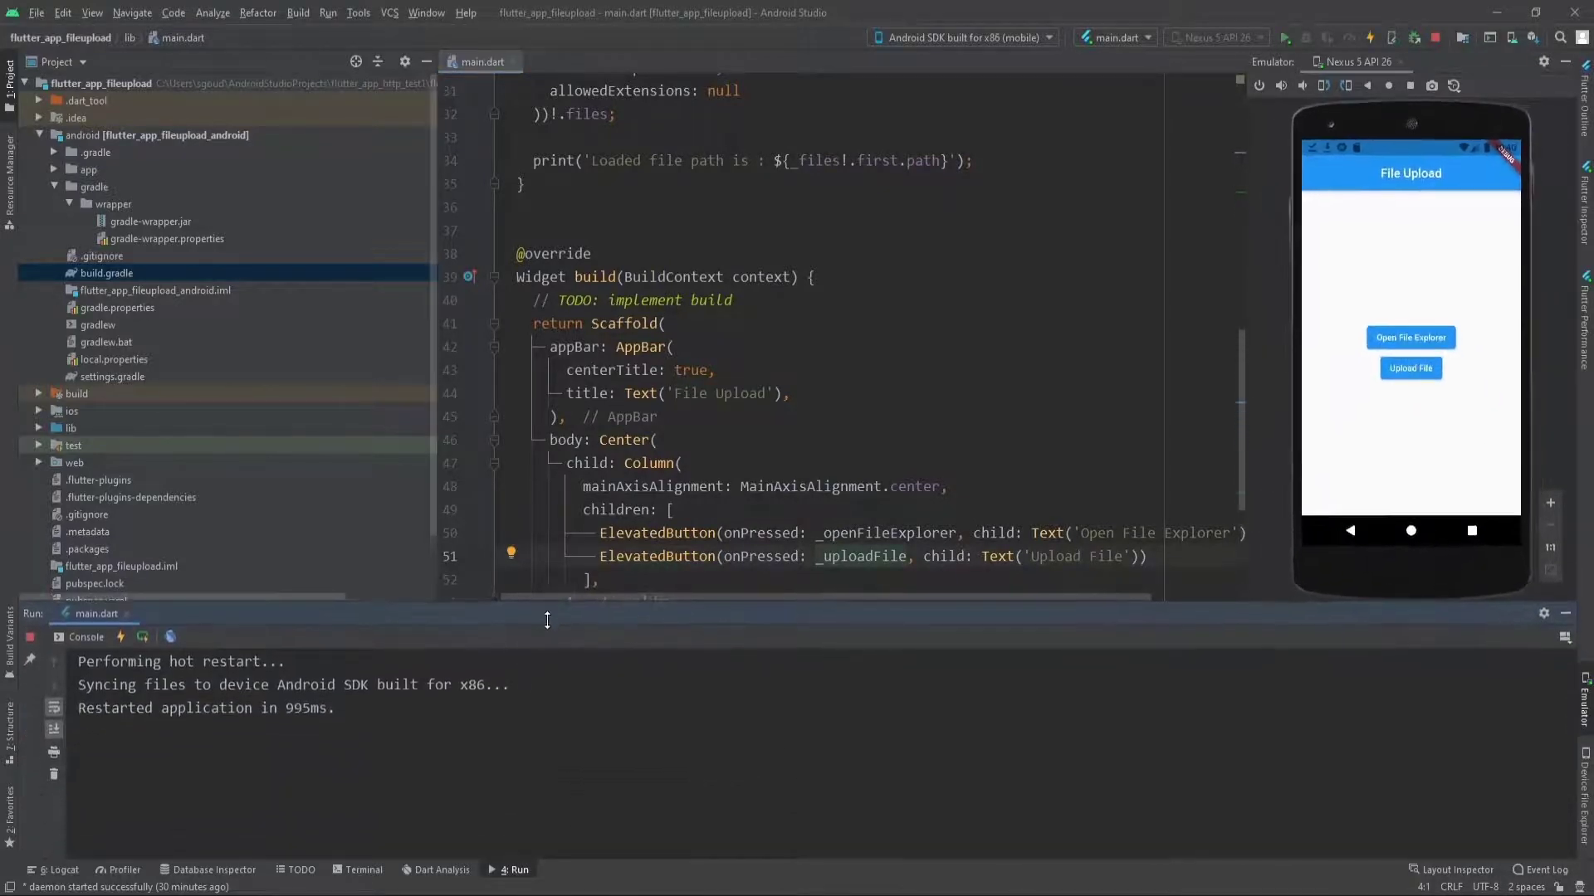
{"action": "mouse_move", "coordinate": [1247, 427]}
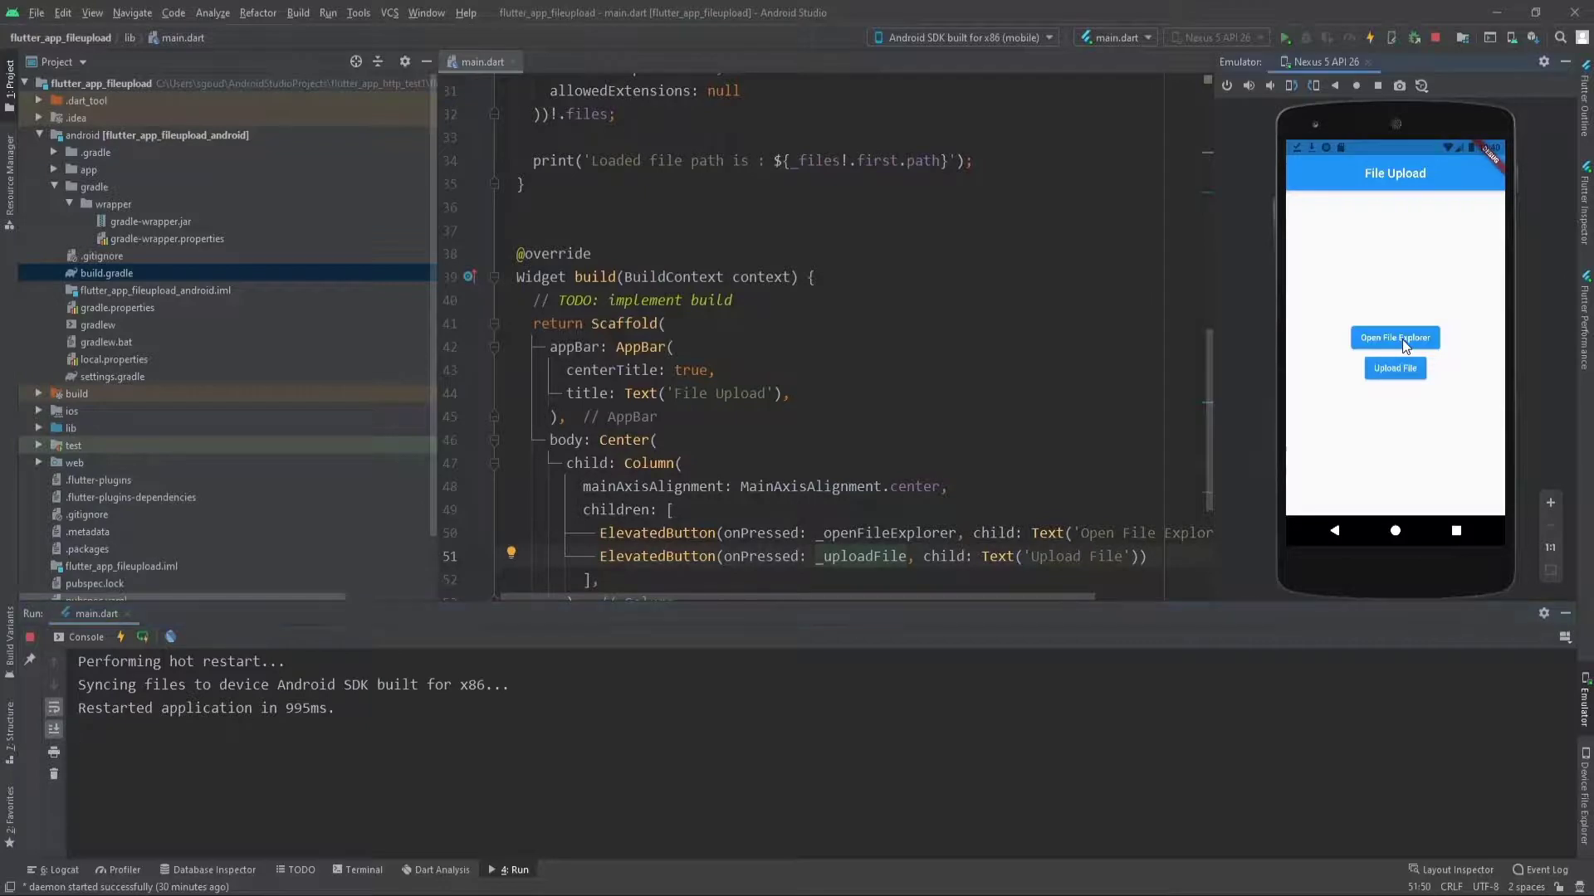
{"action": "left_click", "coordinate": [1395, 337]}
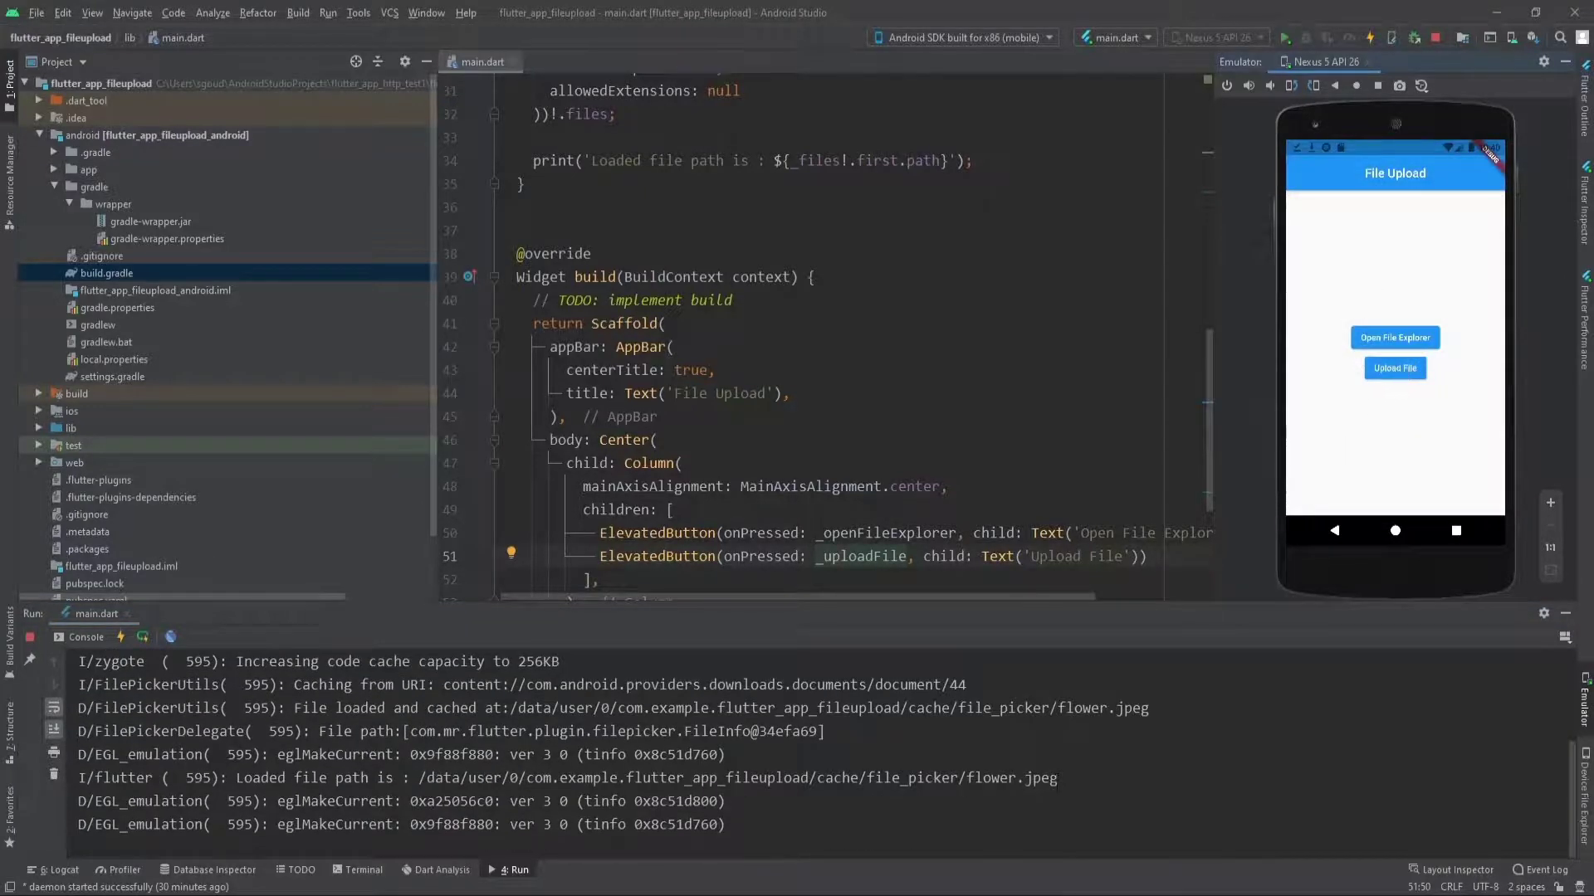
{"action": "left_click_drag", "start_coordinate": [429, 777], "coordinate": [1056, 777]}
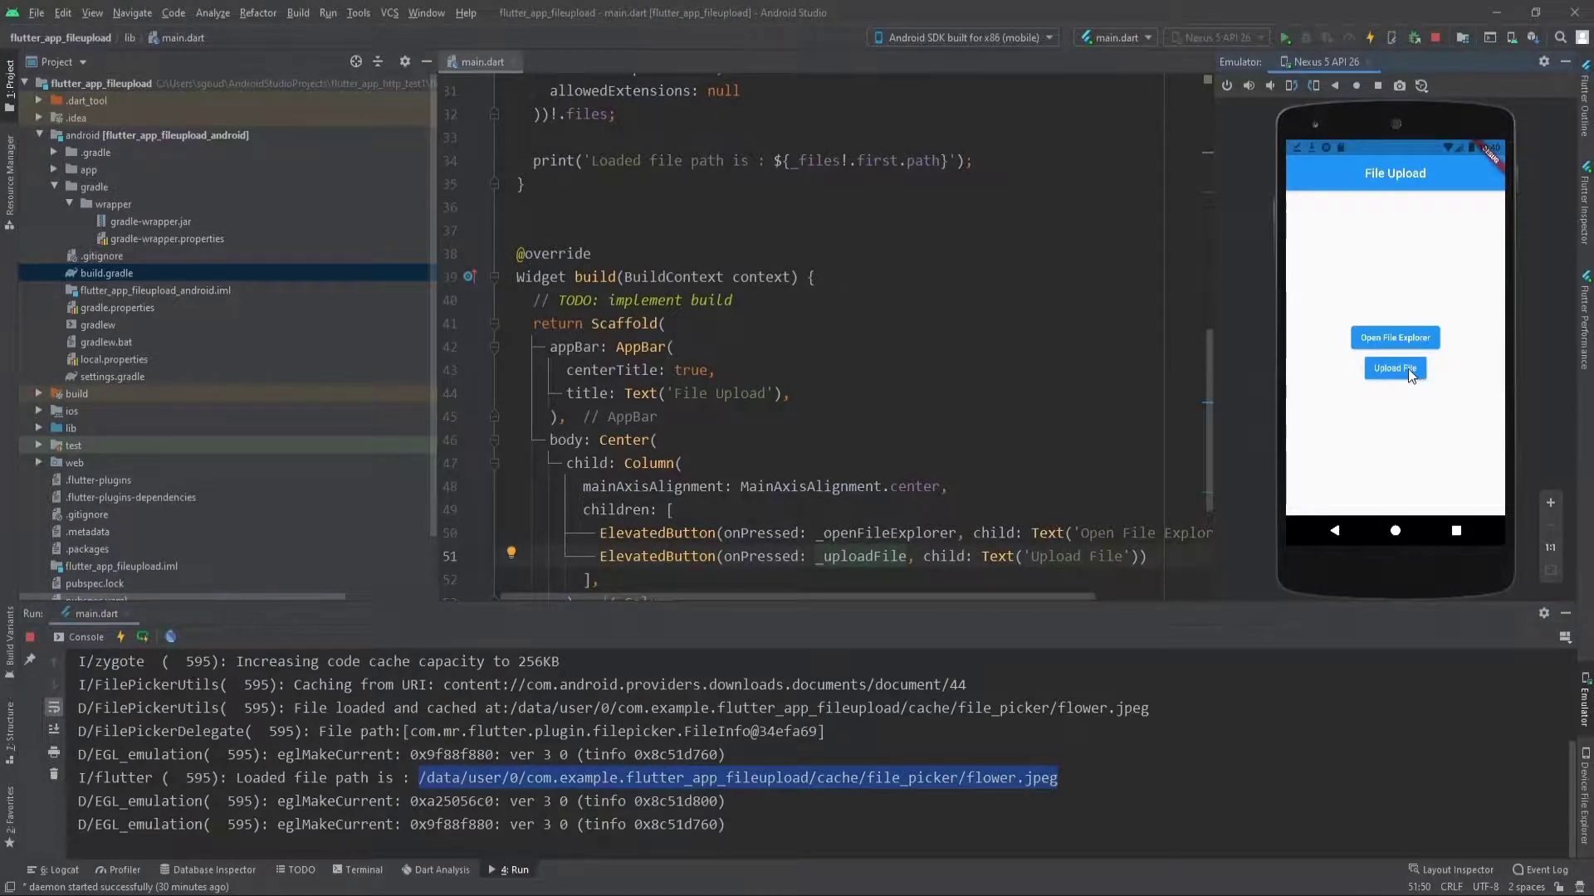
Attempt the upload and highlight the 'No host specified in URI localhost:8080/test' error.
{"action": "left_click", "coordinate": [1395, 368]}
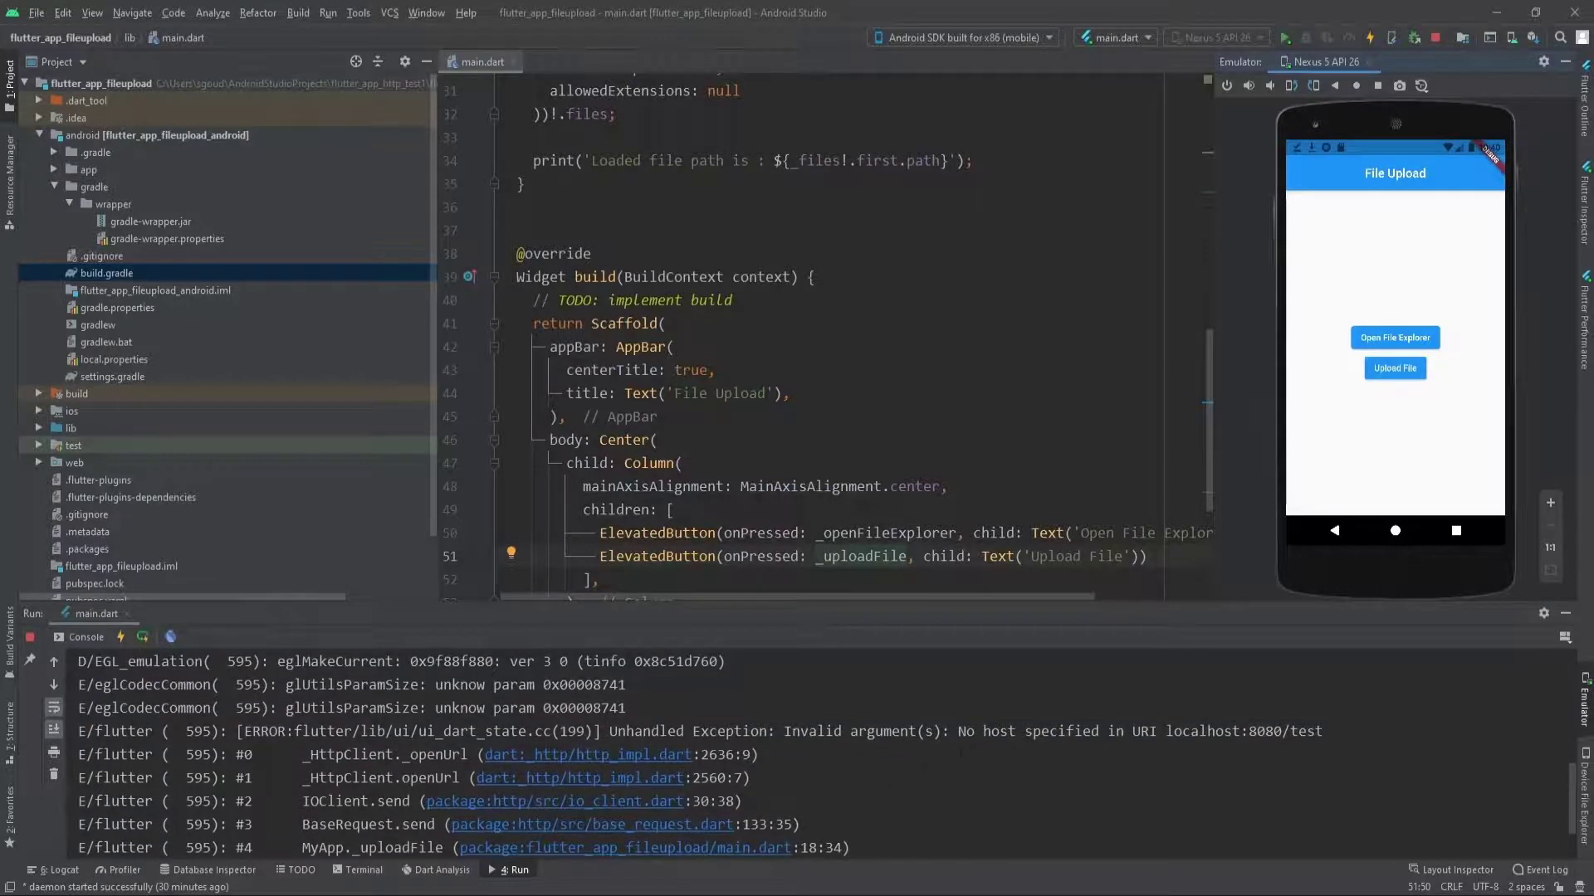
{"action": "double_click", "coordinate": [986, 732]}
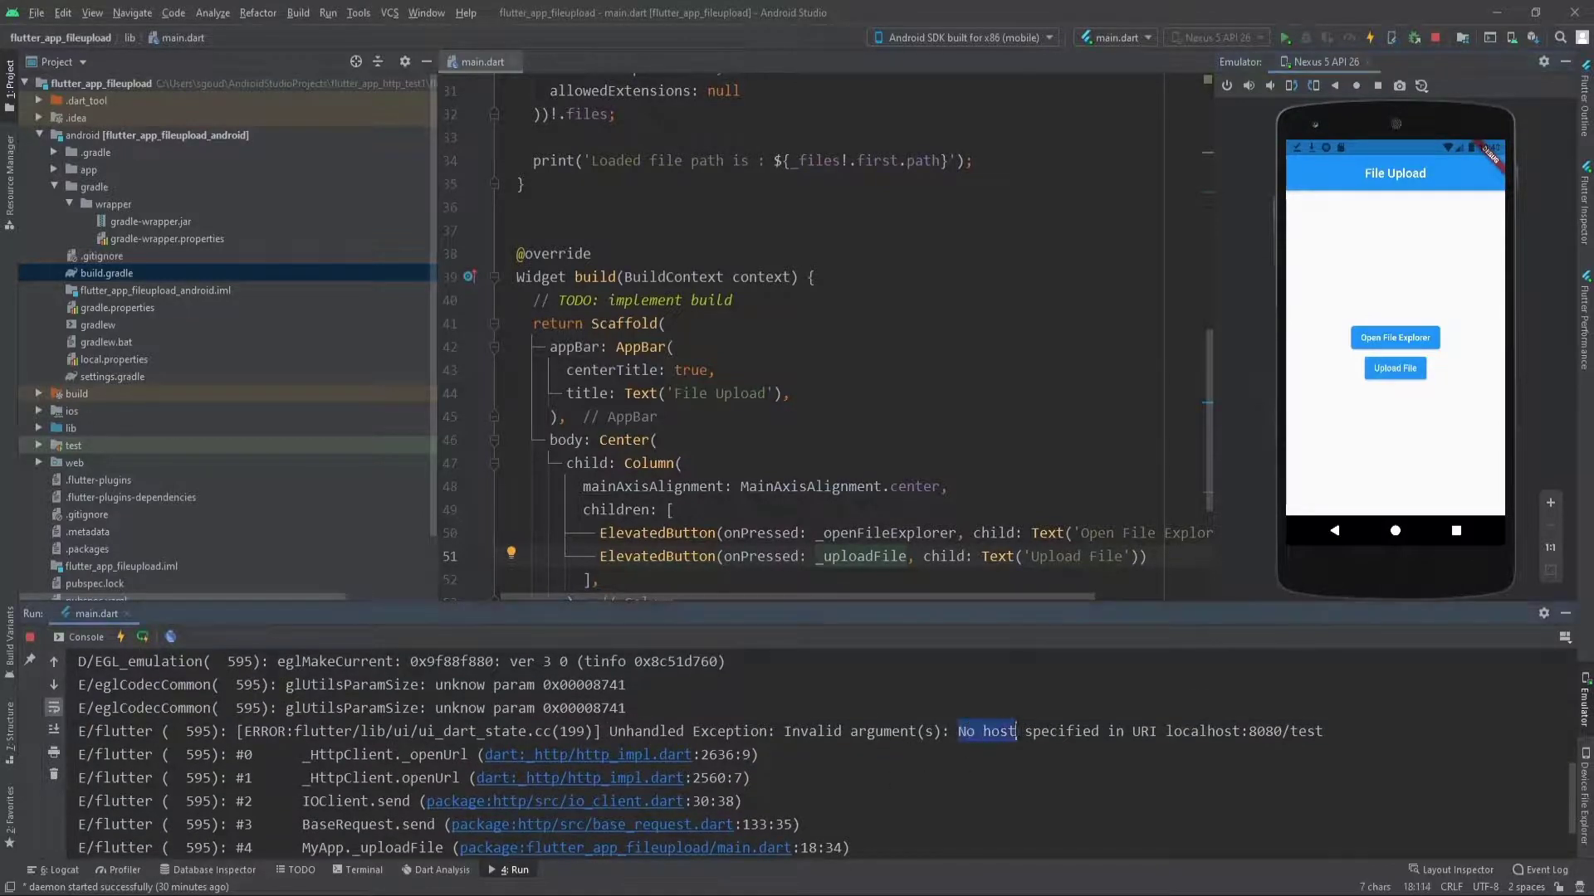
{"action": "left_click_drag", "start_coordinate": [958, 730], "coordinate": [1323, 730]}
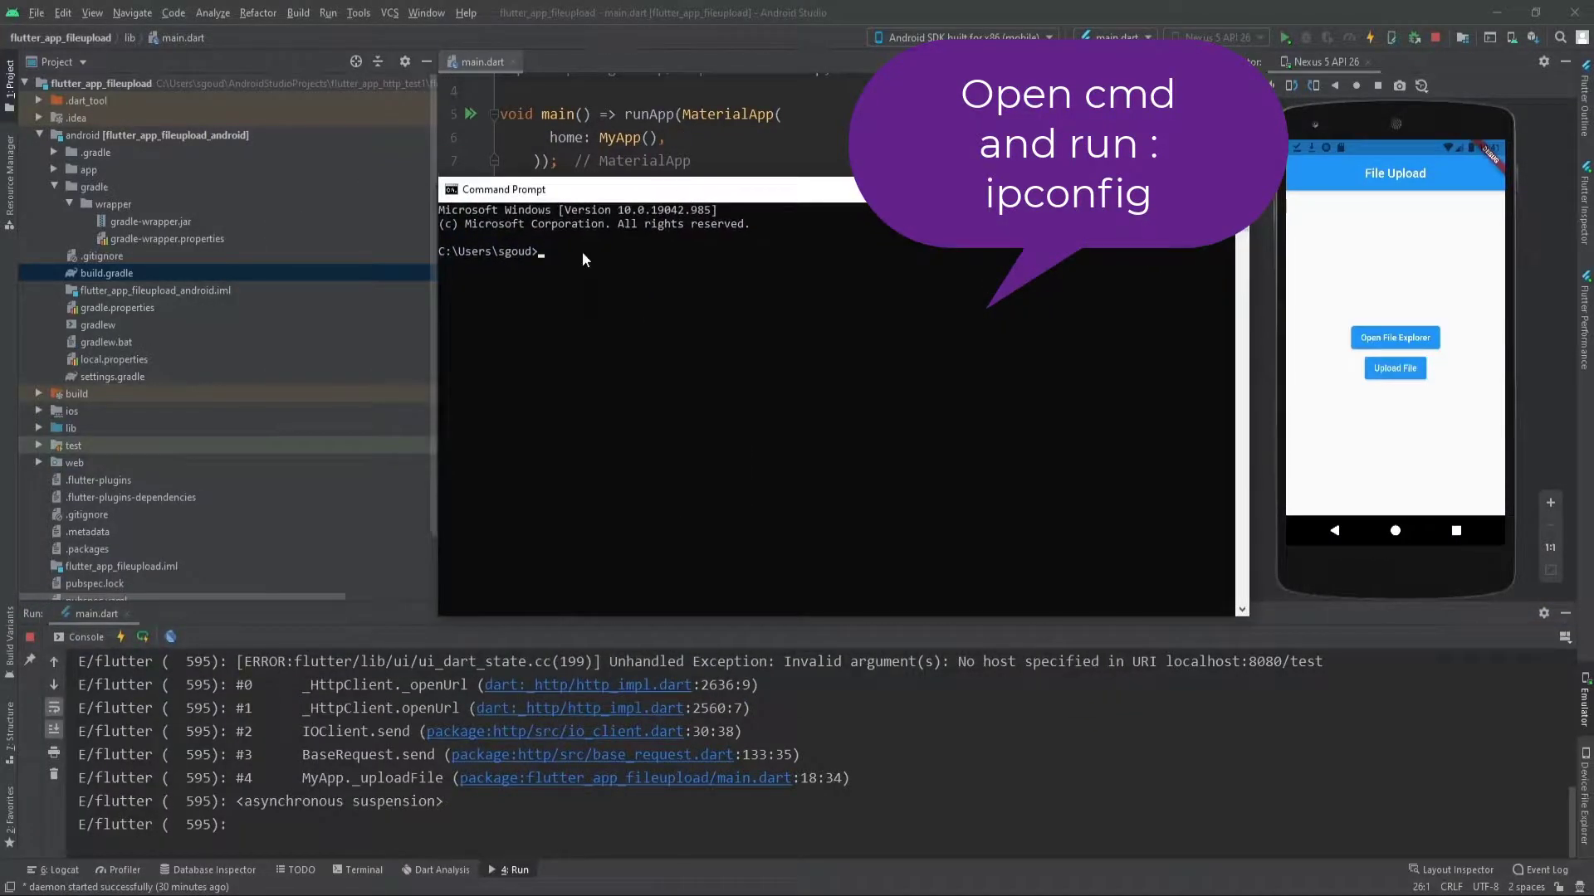
Run ipconfig in Command Prompt to find the computer's network address.
{"action": "type", "text": "ipc"}
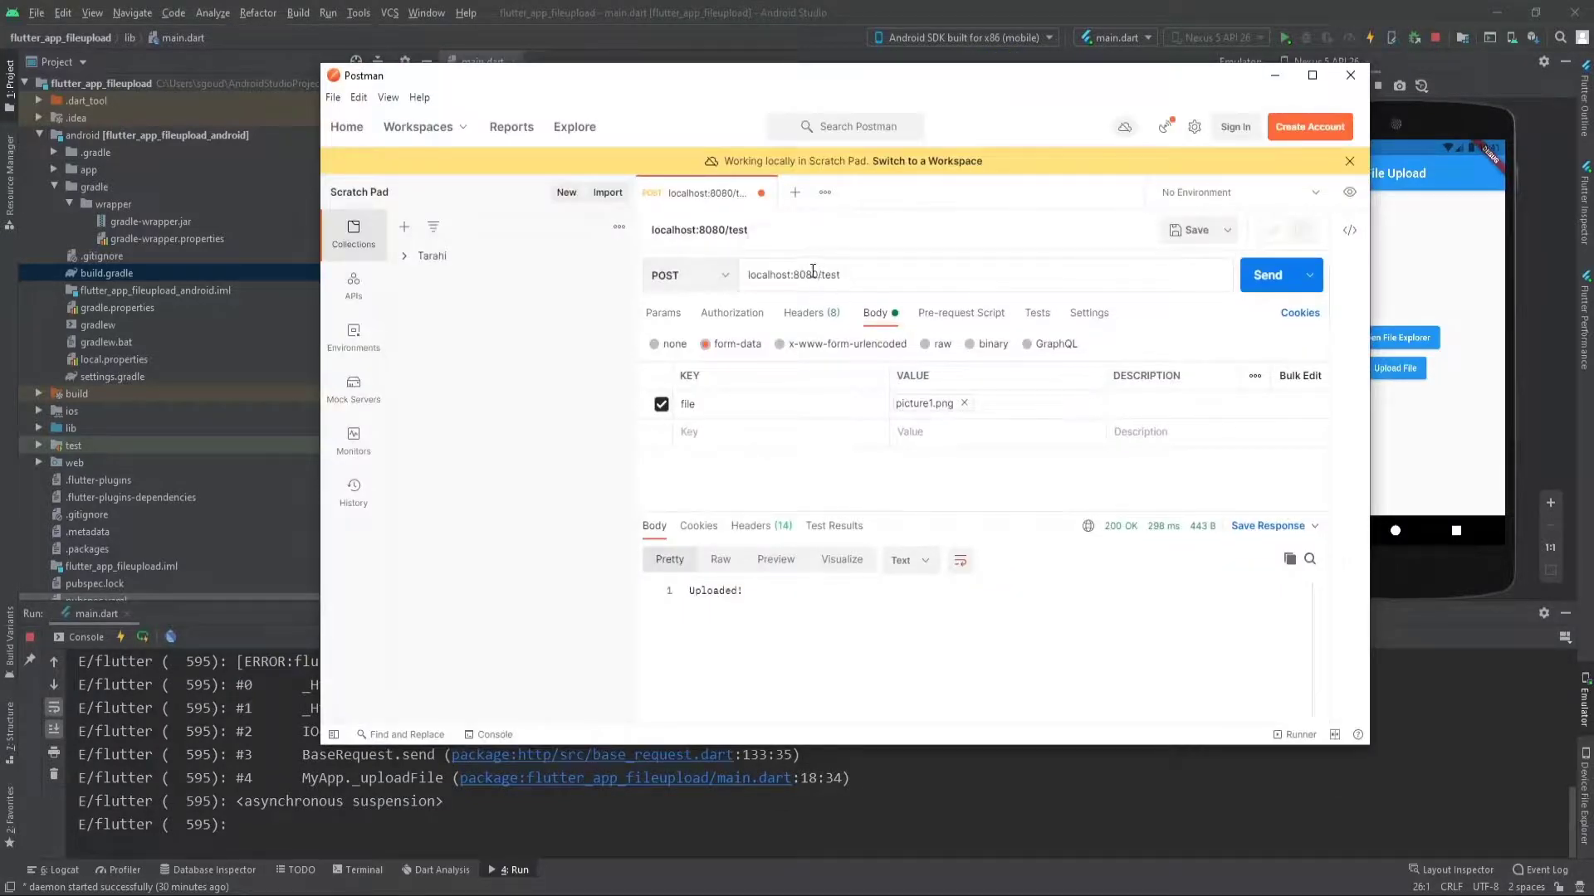
Retarget the Postman request to 192.168.56.1:8080/test and check picture1.png in D:\uploads.
{"action": "double_click", "coordinate": [769, 274]}
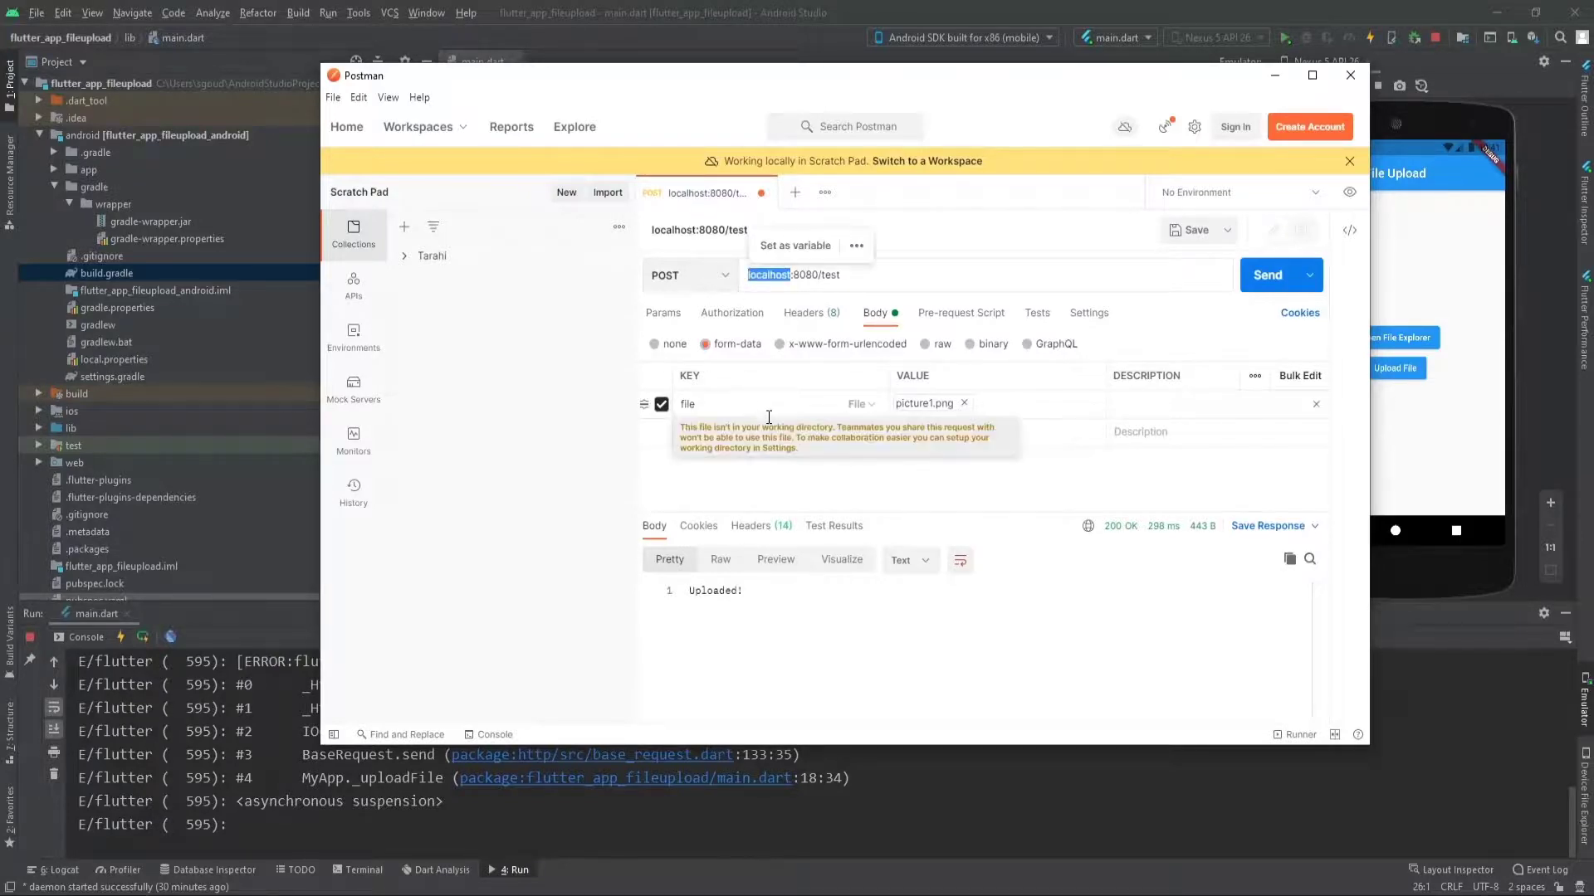
{"action": "type", "text": "192.168.56.1:8080/test"}
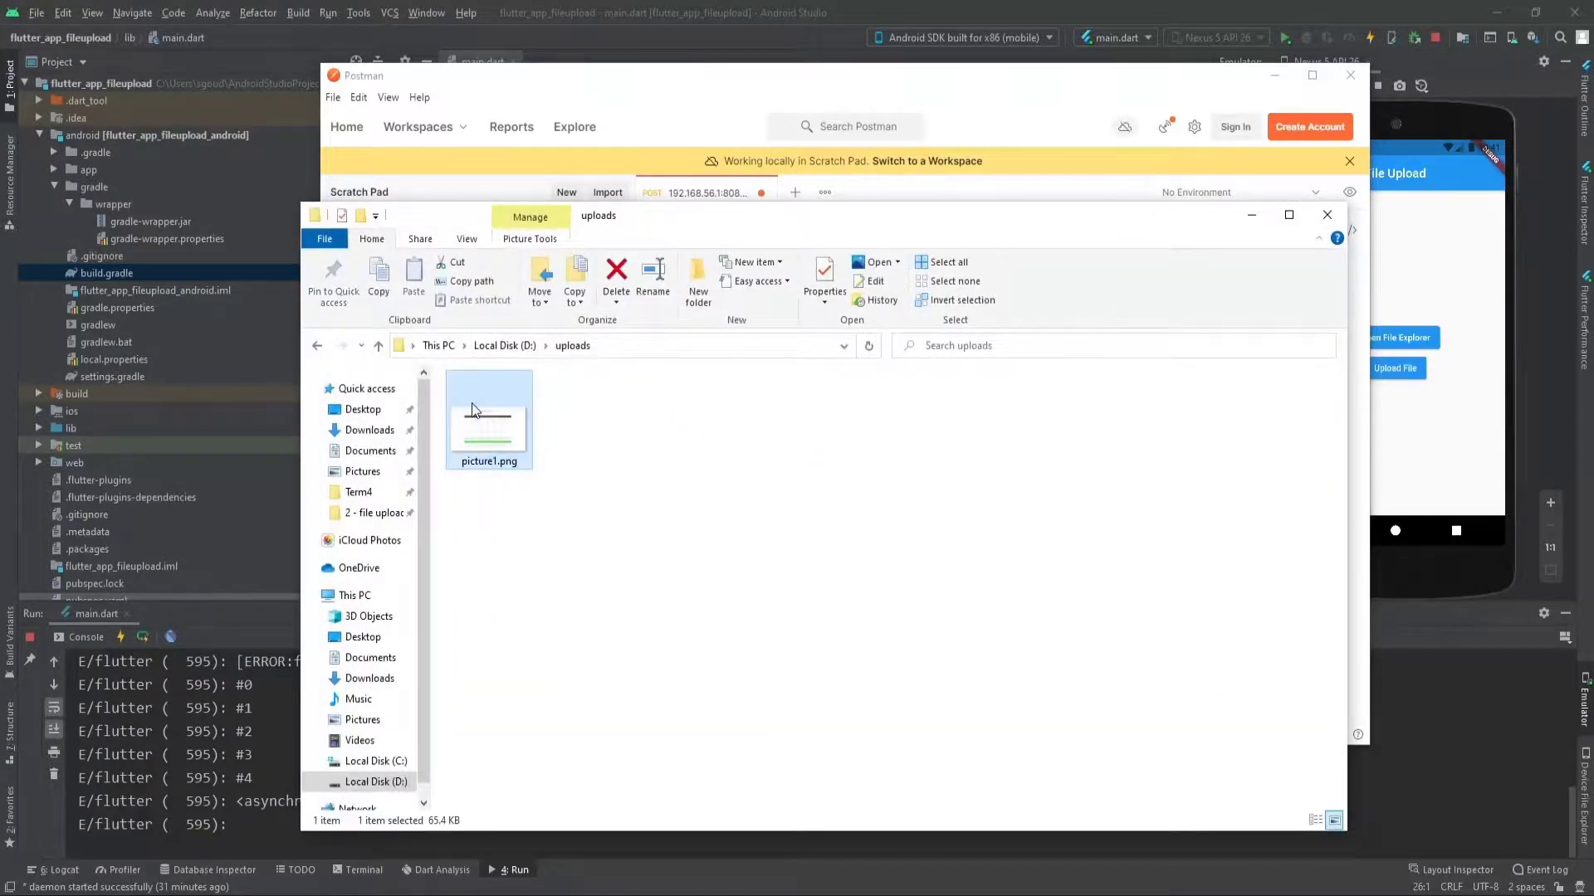
{"action": "right_click", "coordinate": [488, 417]}
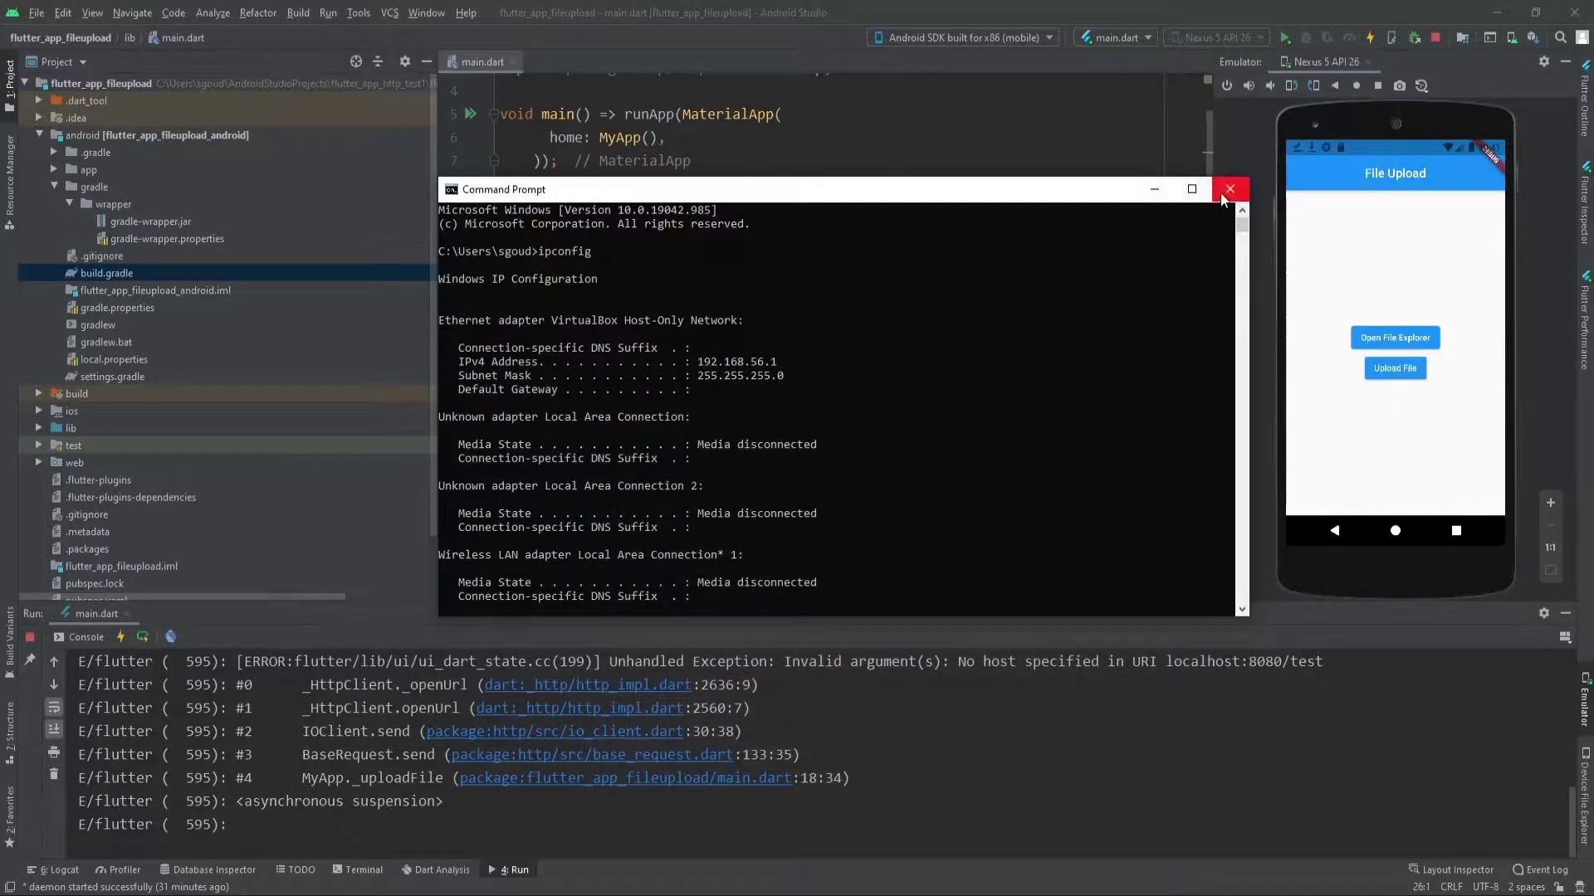
Replace localhost with 192.168.56.1 in Uri.parse, hot restart and retry the upload.
{"action": "left_click", "coordinate": [1229, 189]}
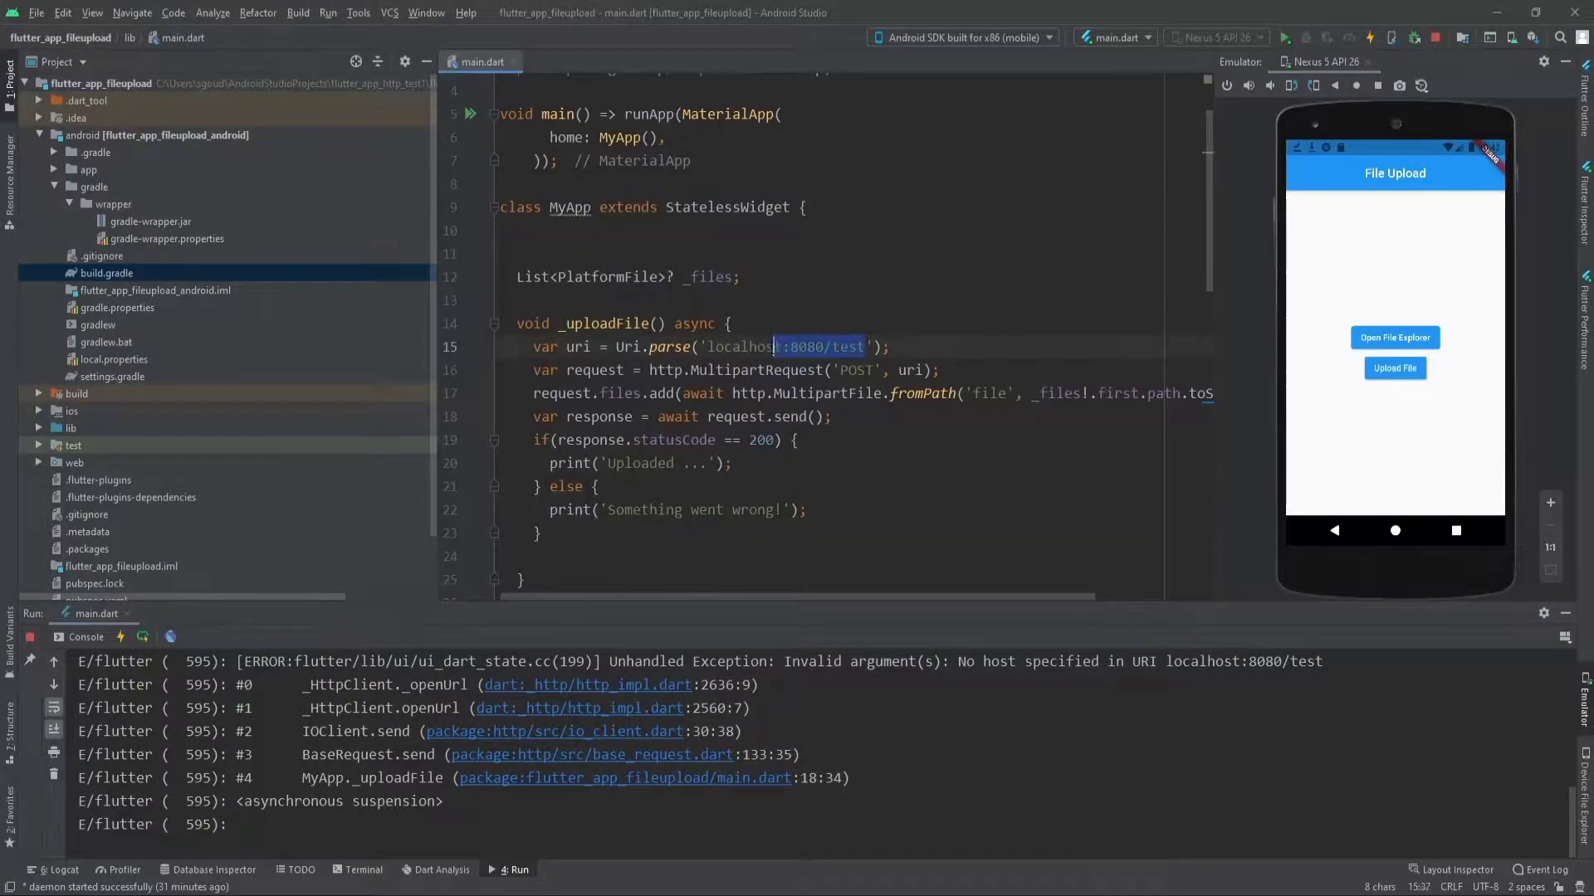
{"action": "type", "text": "192.168.56.1"}
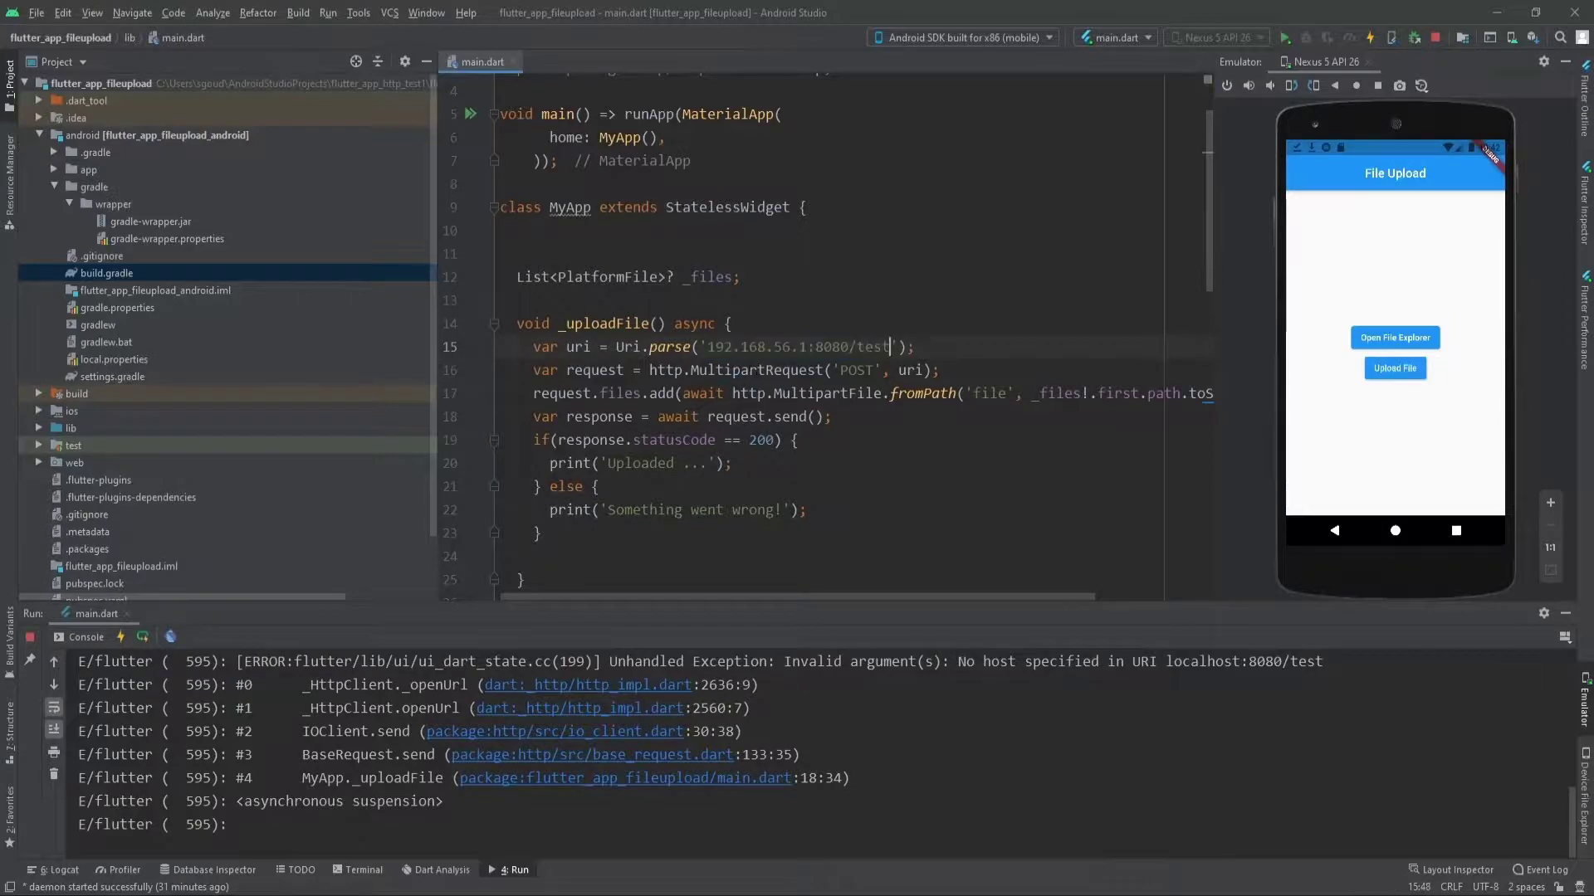
{"action": "scroll", "scroll_direction": "down", "scroll_amount": 3}
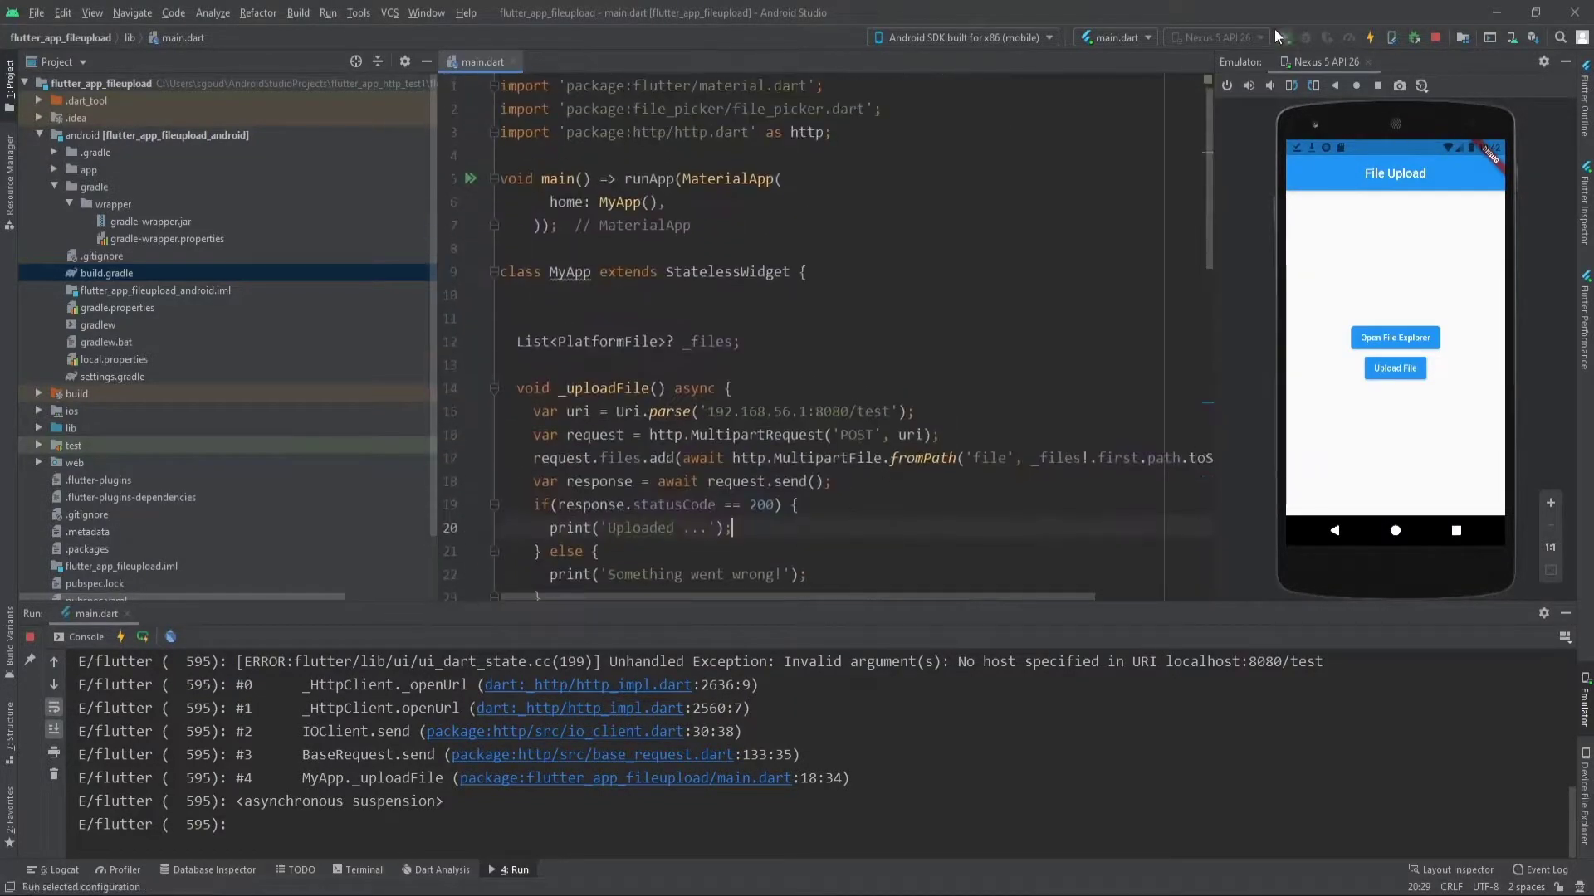
{"action": "left_click", "coordinate": [1369, 36]}
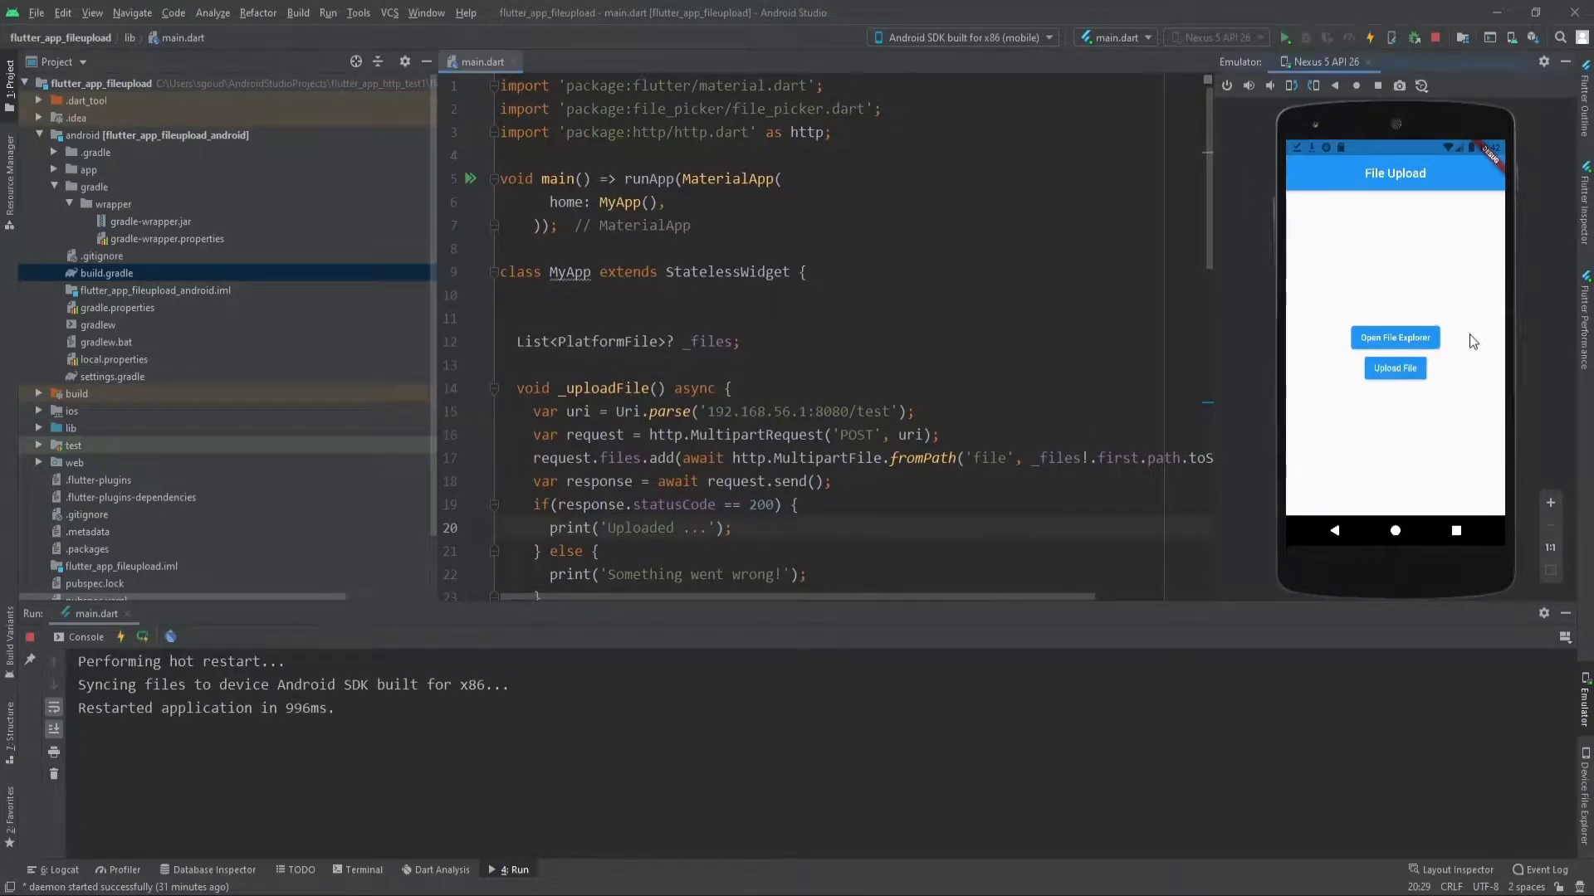
{"action": "left_click", "coordinate": [1394, 337]}
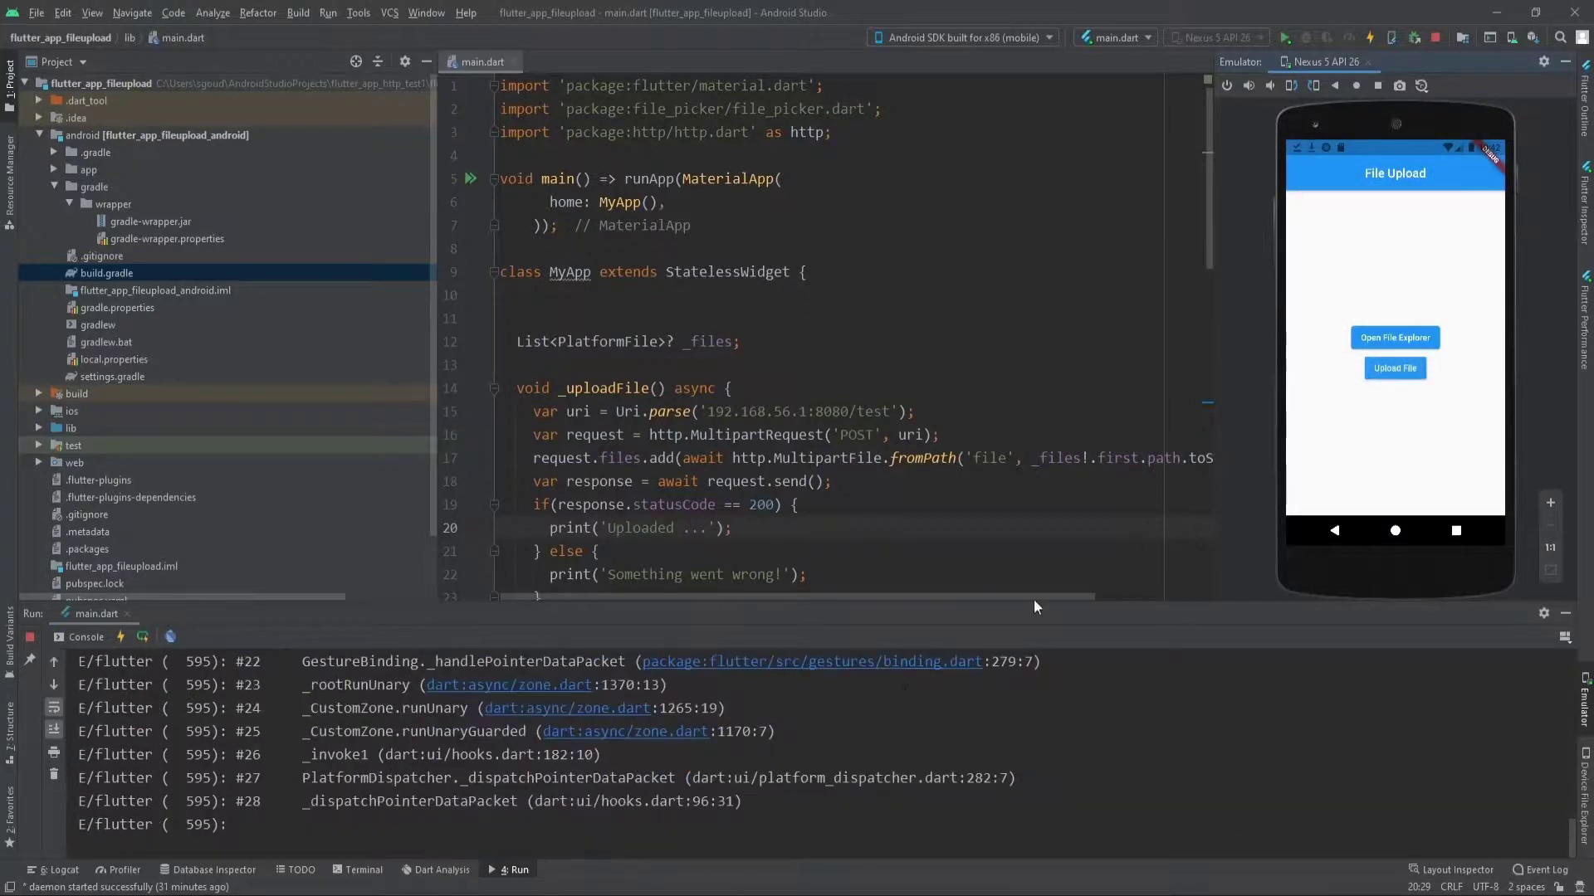
{"action": "left_click", "coordinate": [1395, 368]}
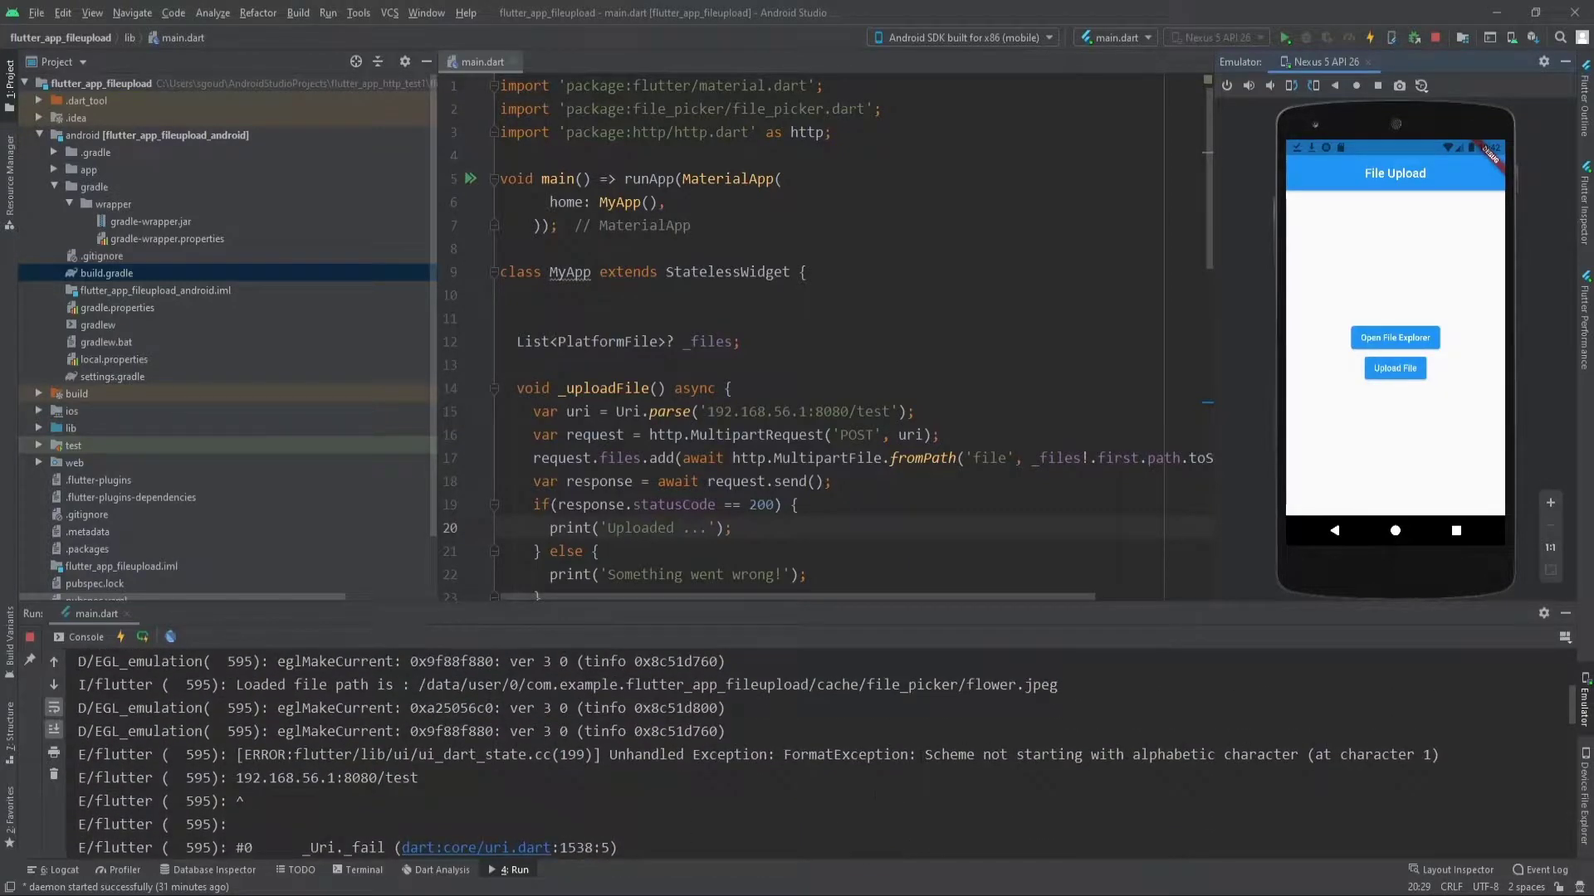
{"action": "left_click_drag", "start_coordinate": [927, 754], "coordinate": [1161, 754]}
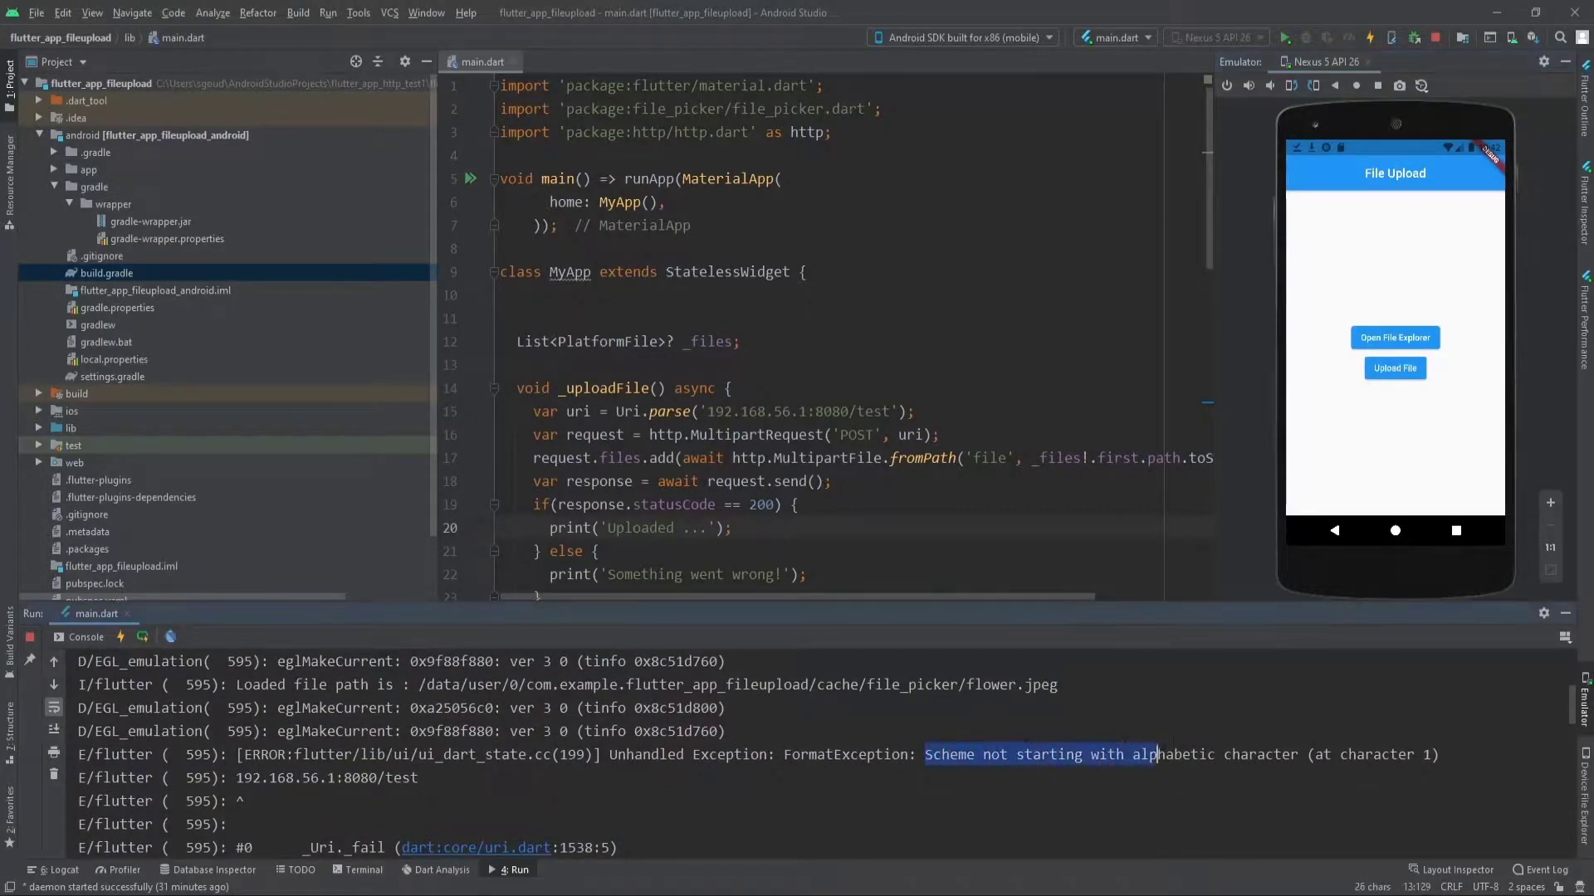
{"action": "left_click_drag", "start_coordinate": [1154, 754], "coordinate": [1433, 754]}
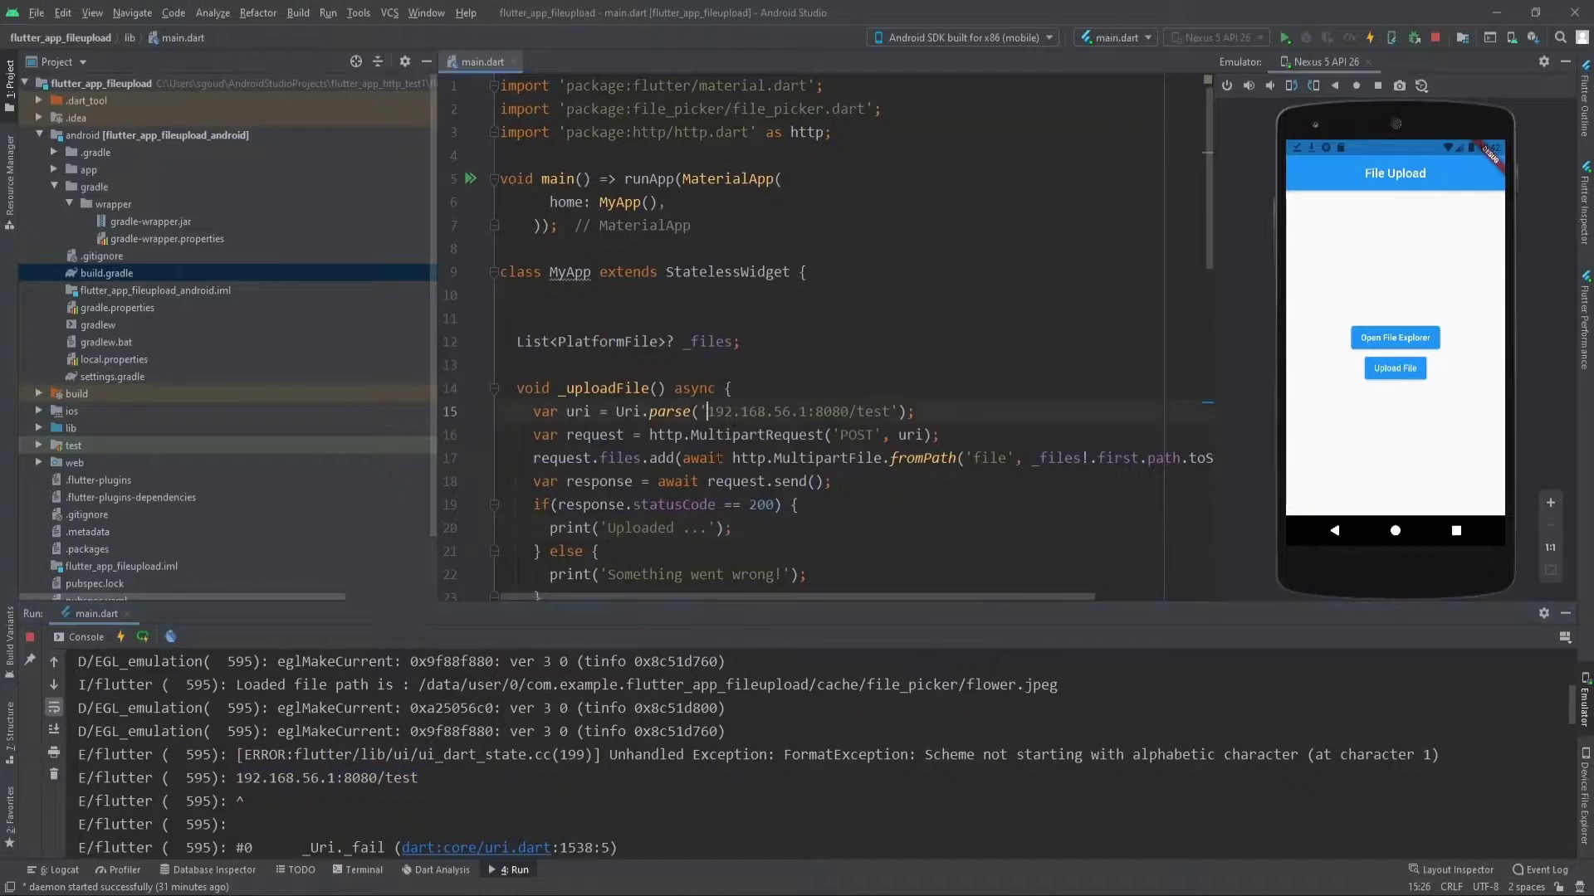
{"action": "type", "text": "http"}
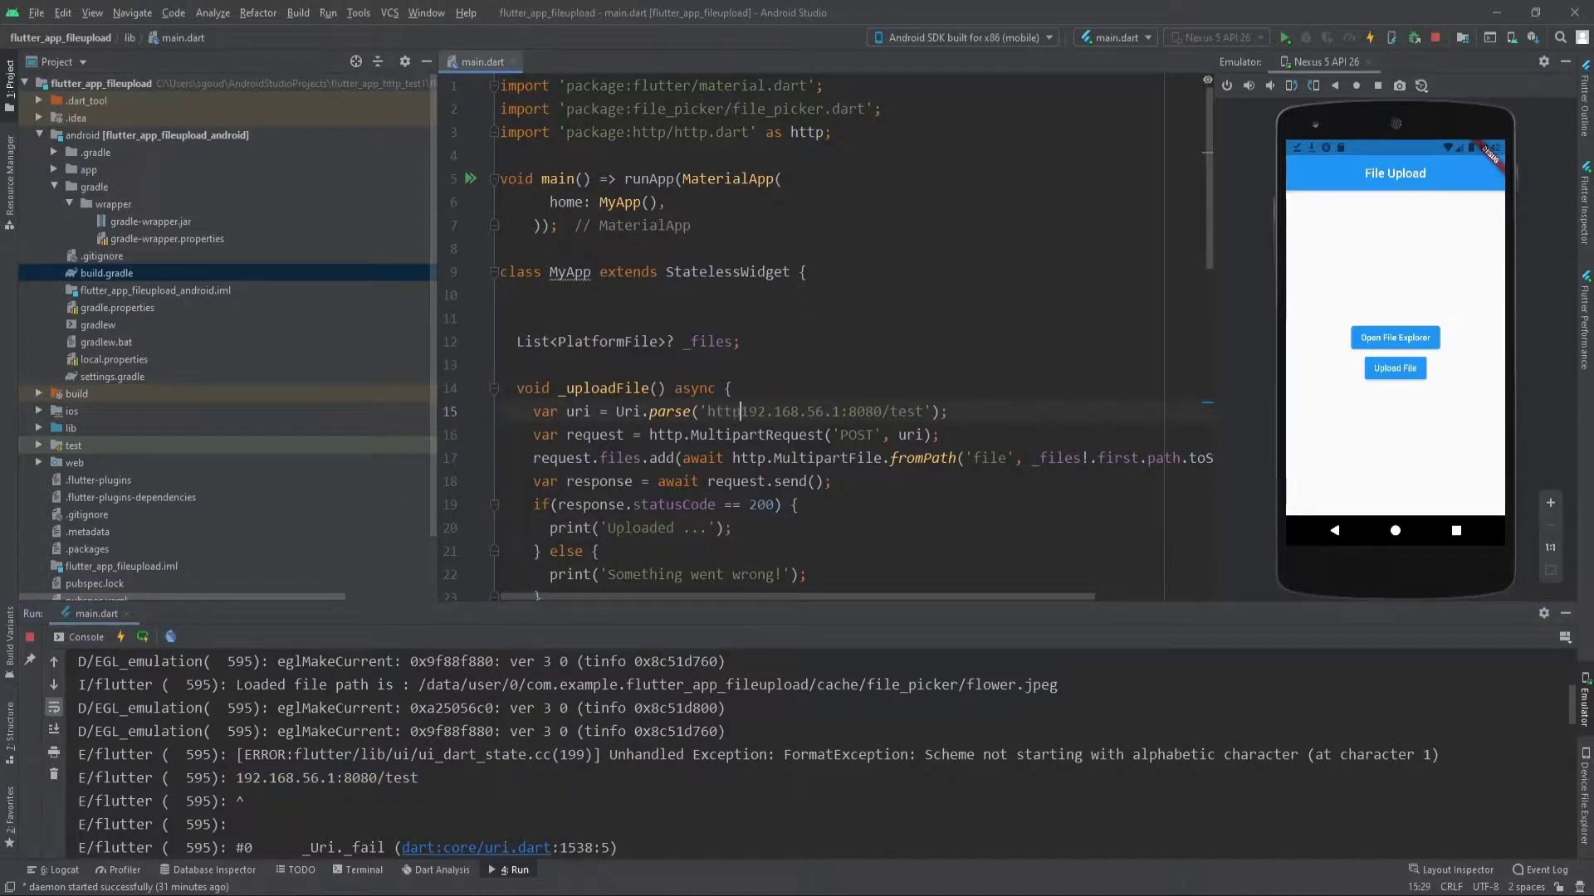
{"action": "type", "text": "://"}
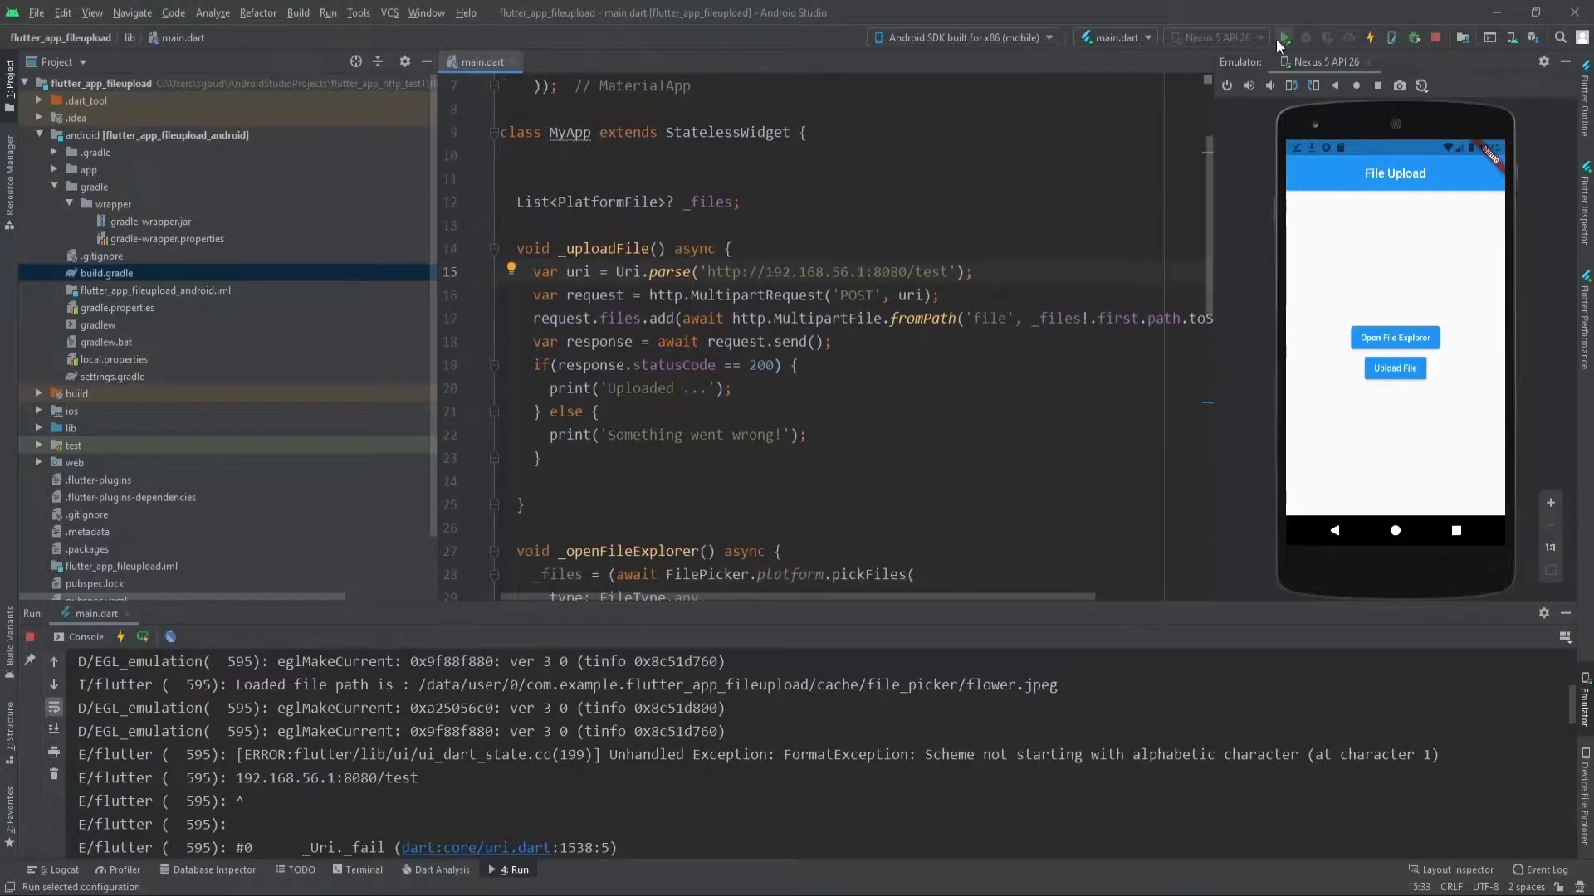
Hot restart the app and upload flower.jpeg from Downloads to the server.
{"action": "left_click", "coordinate": [1326, 38]}
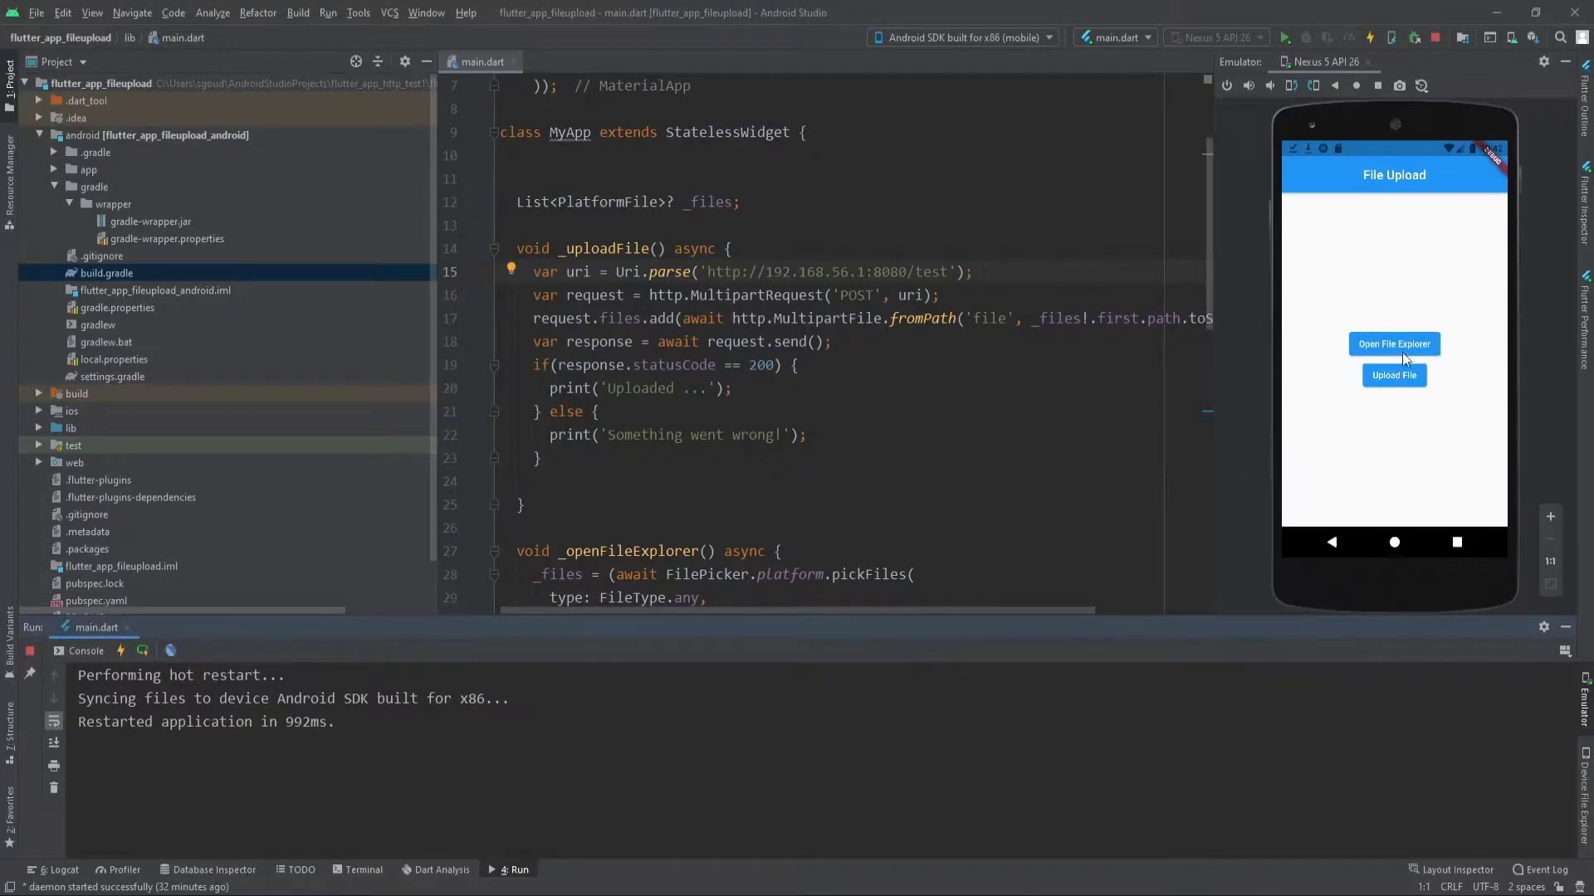
{"action": "left_click", "coordinate": [1393, 344]}
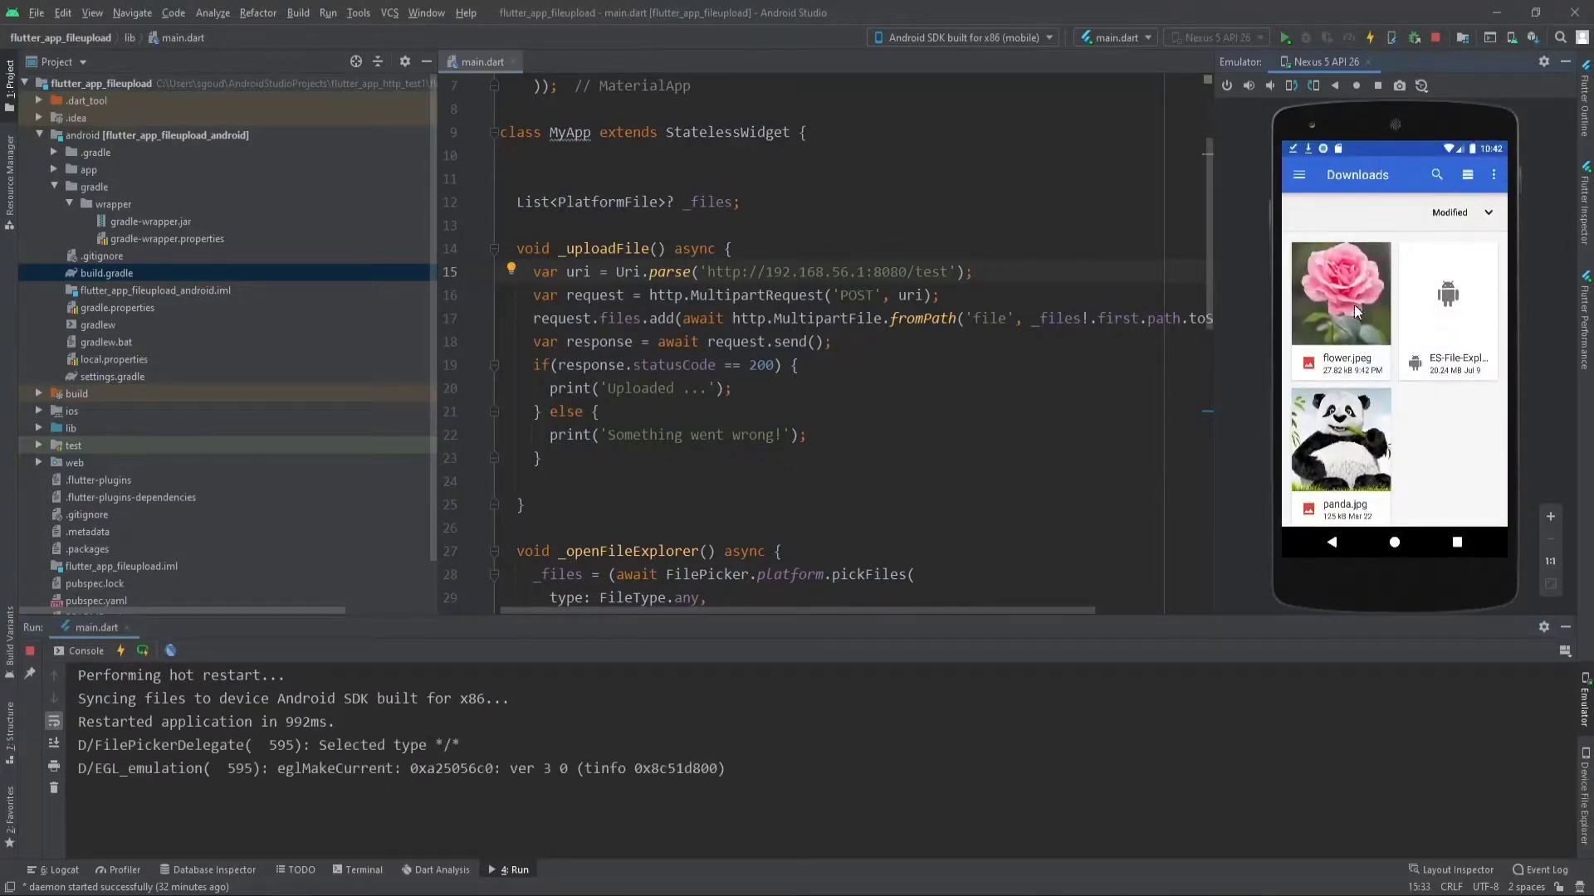
{"action": "left_click", "coordinate": [1341, 292]}
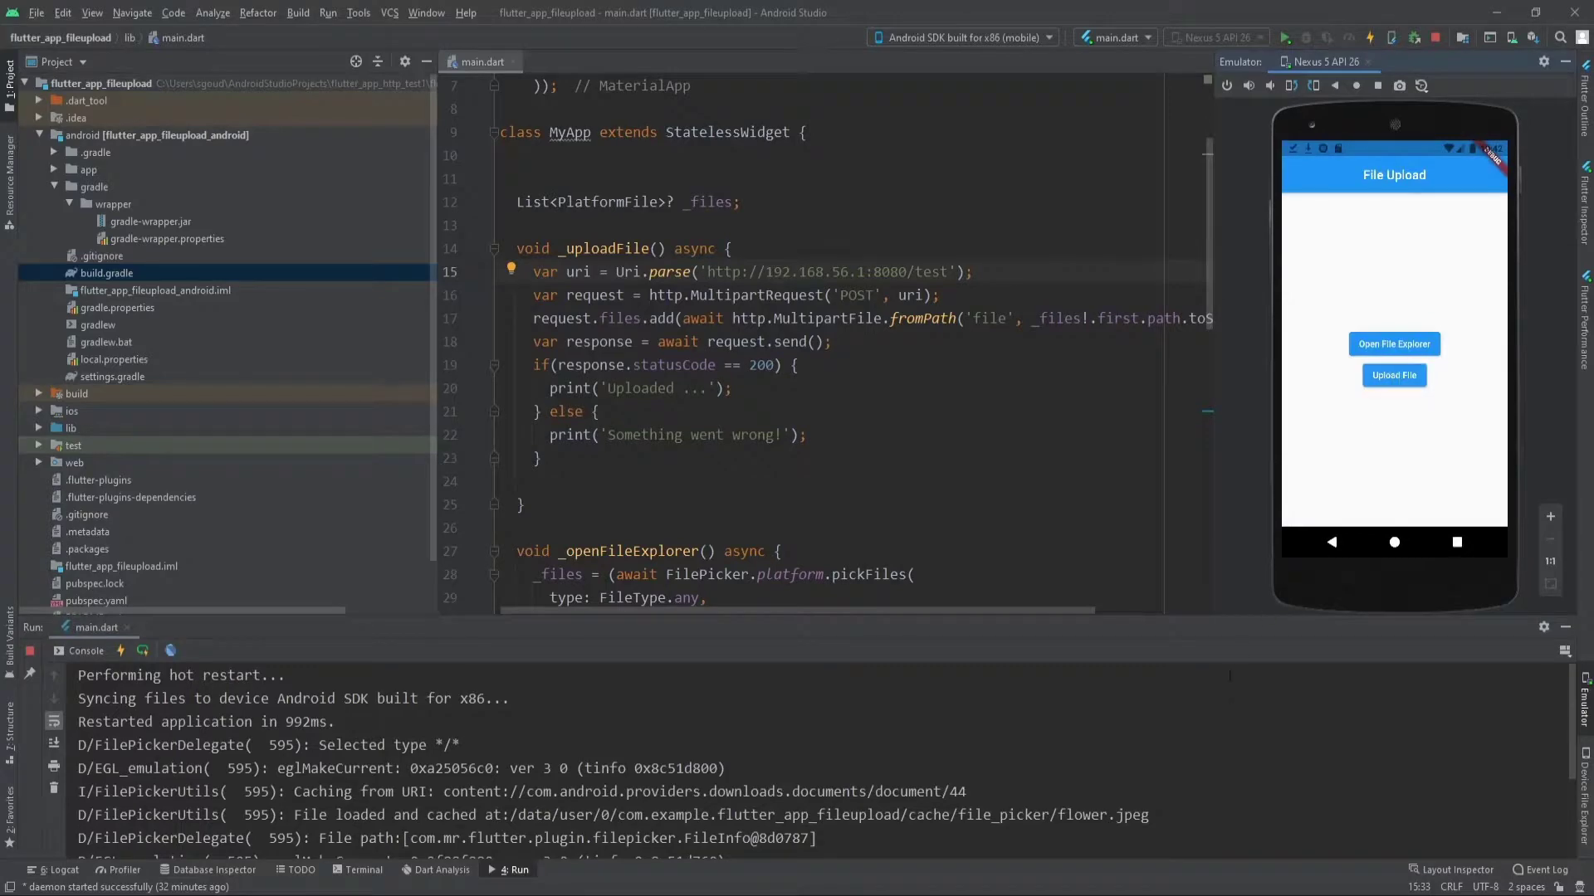
{"action": "left_click", "coordinate": [1393, 375]}
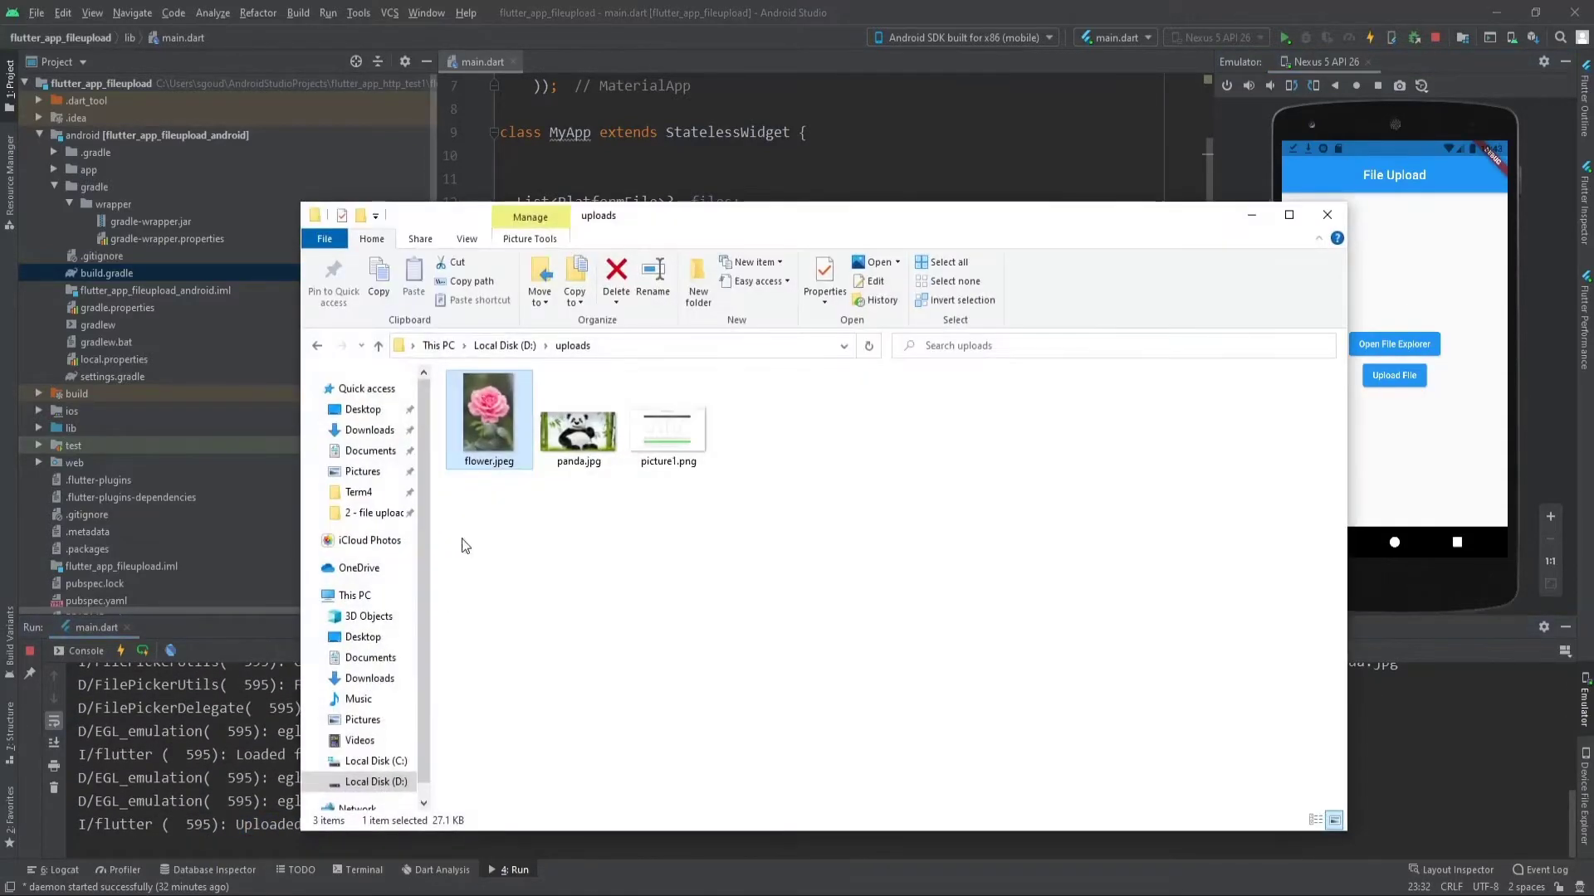
View panda.jpg from the D:\uploads folder to confirm it arrived.
{"action": "left_click", "coordinate": [577, 416]}
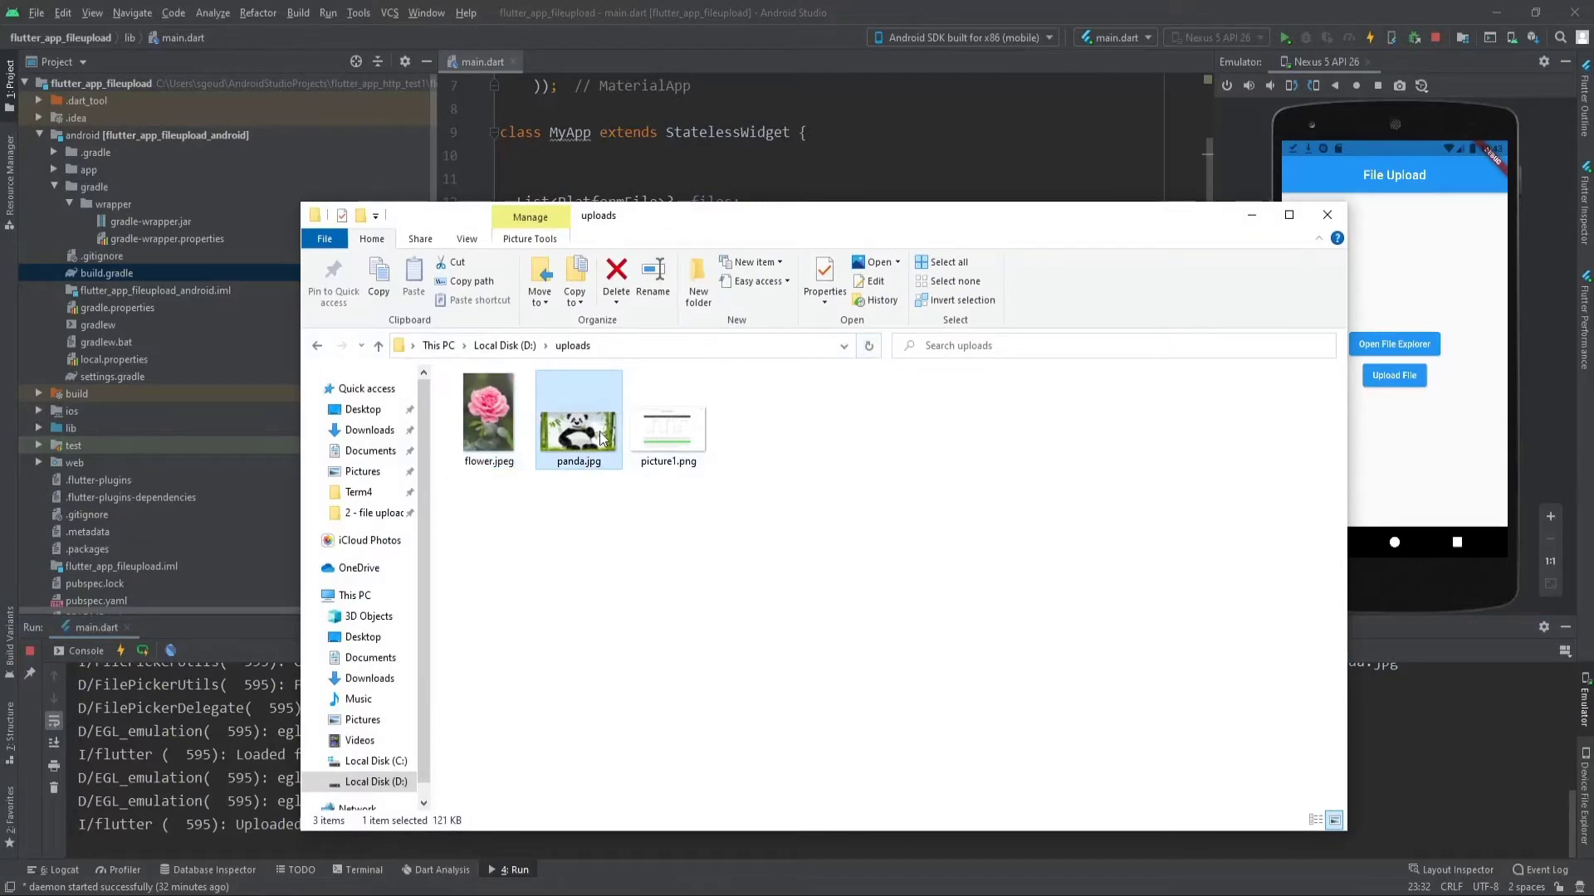
{"action": "double_click", "coordinate": [578, 411]}
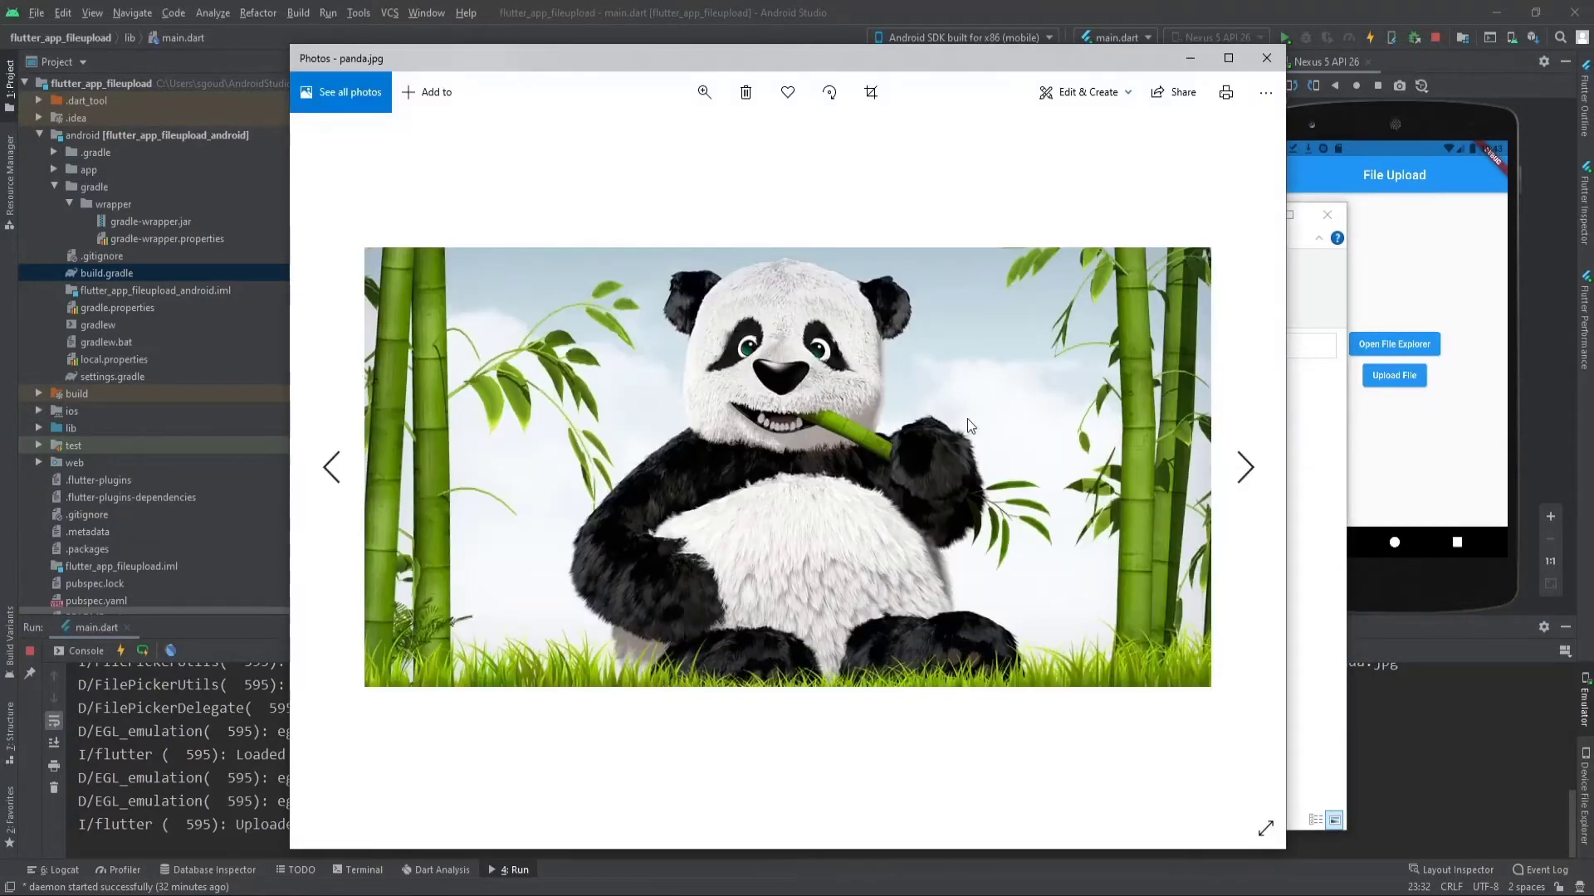